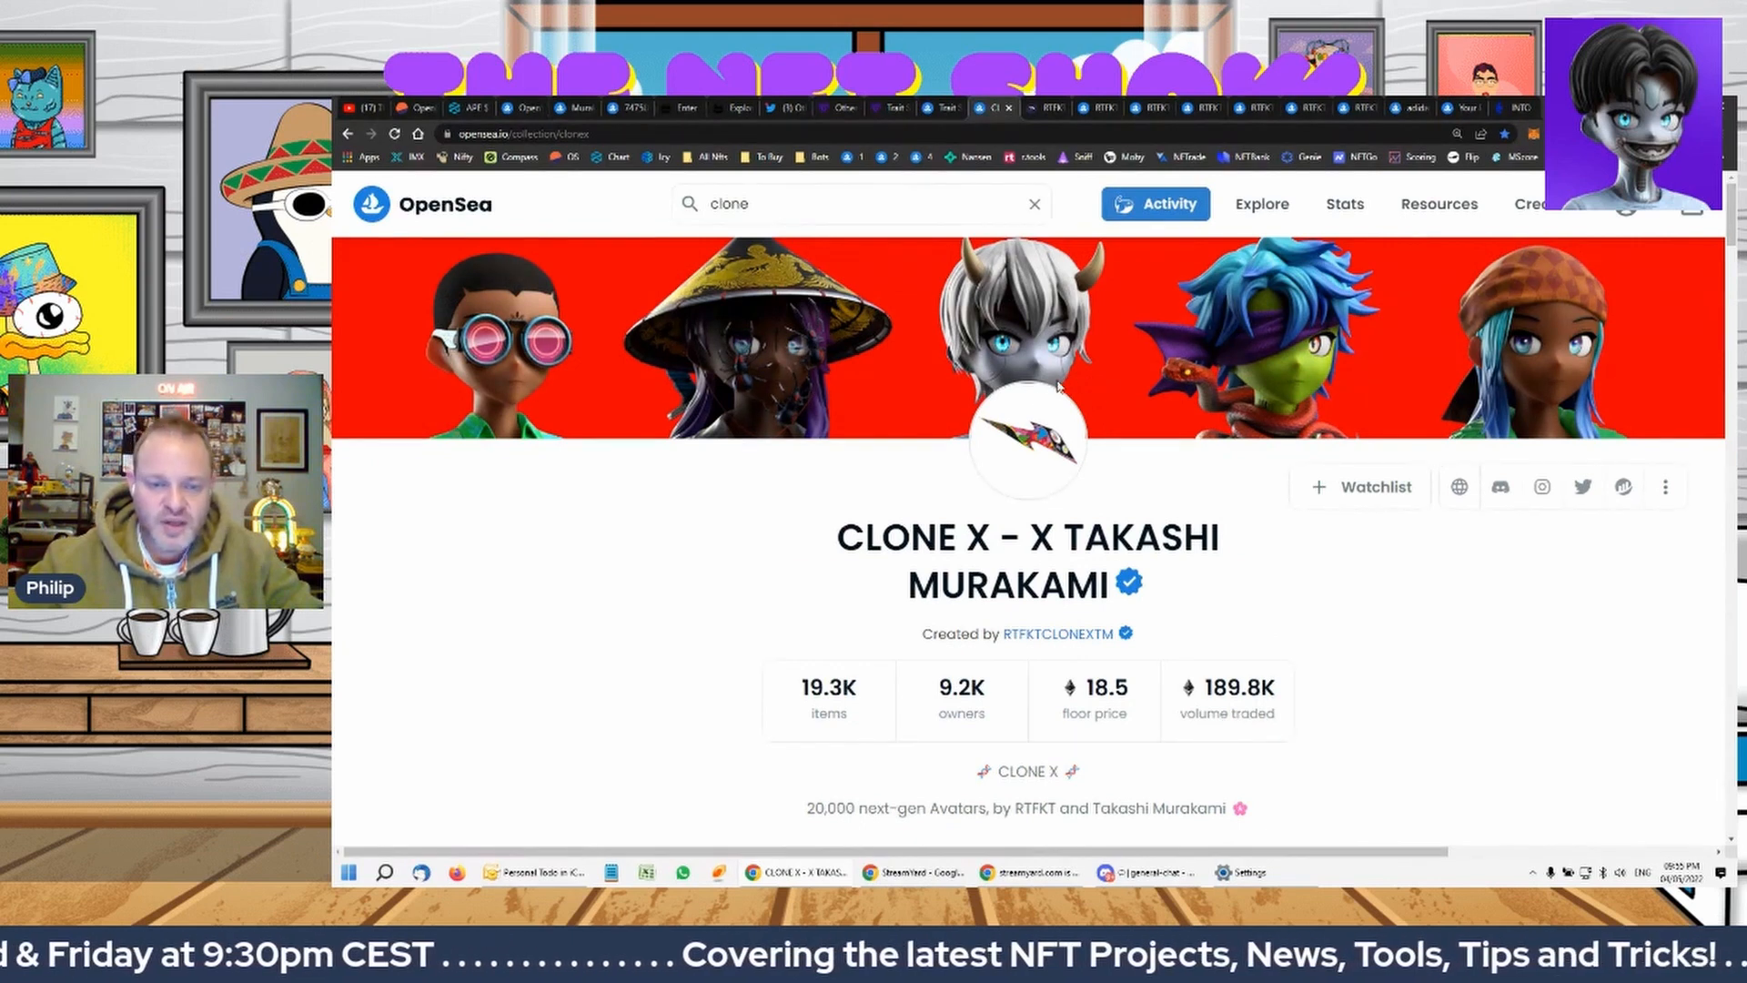
Hide the Clone X filter panel and scroll through the widened avatar grid
{"action": "scroll", "scroll_direction": "down", "scroll_amount": 3}
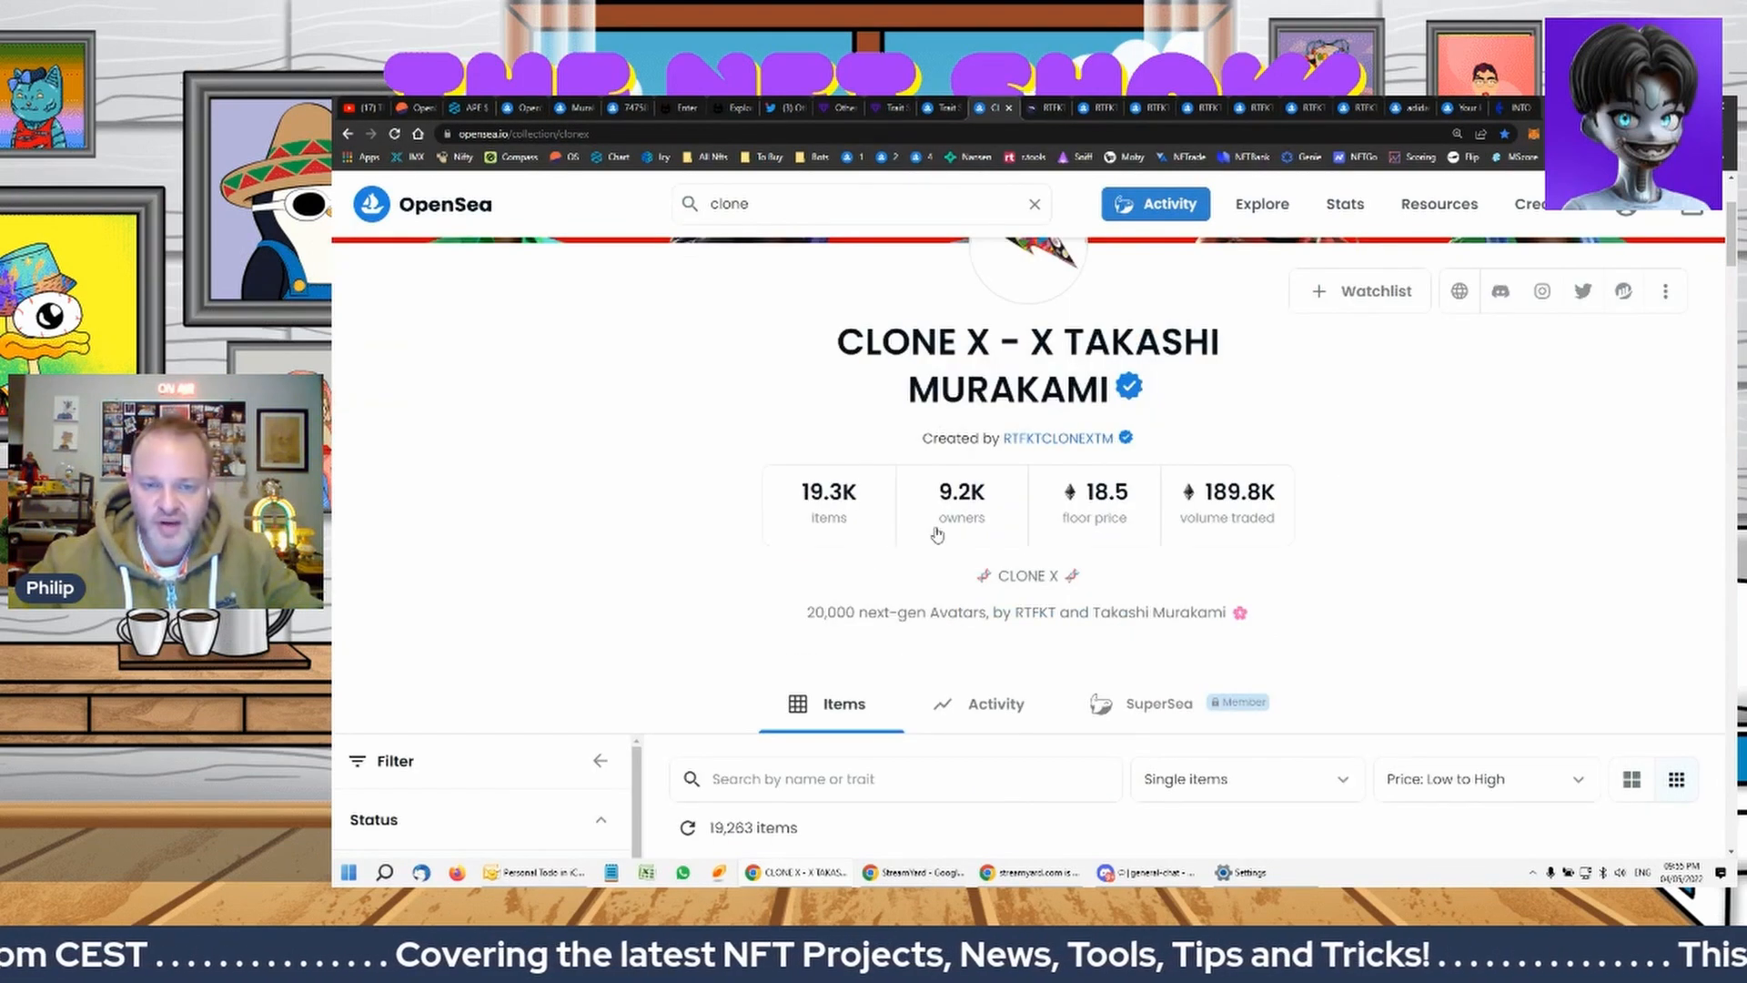
{"action": "mouse_move", "coordinate": [828, 503]}
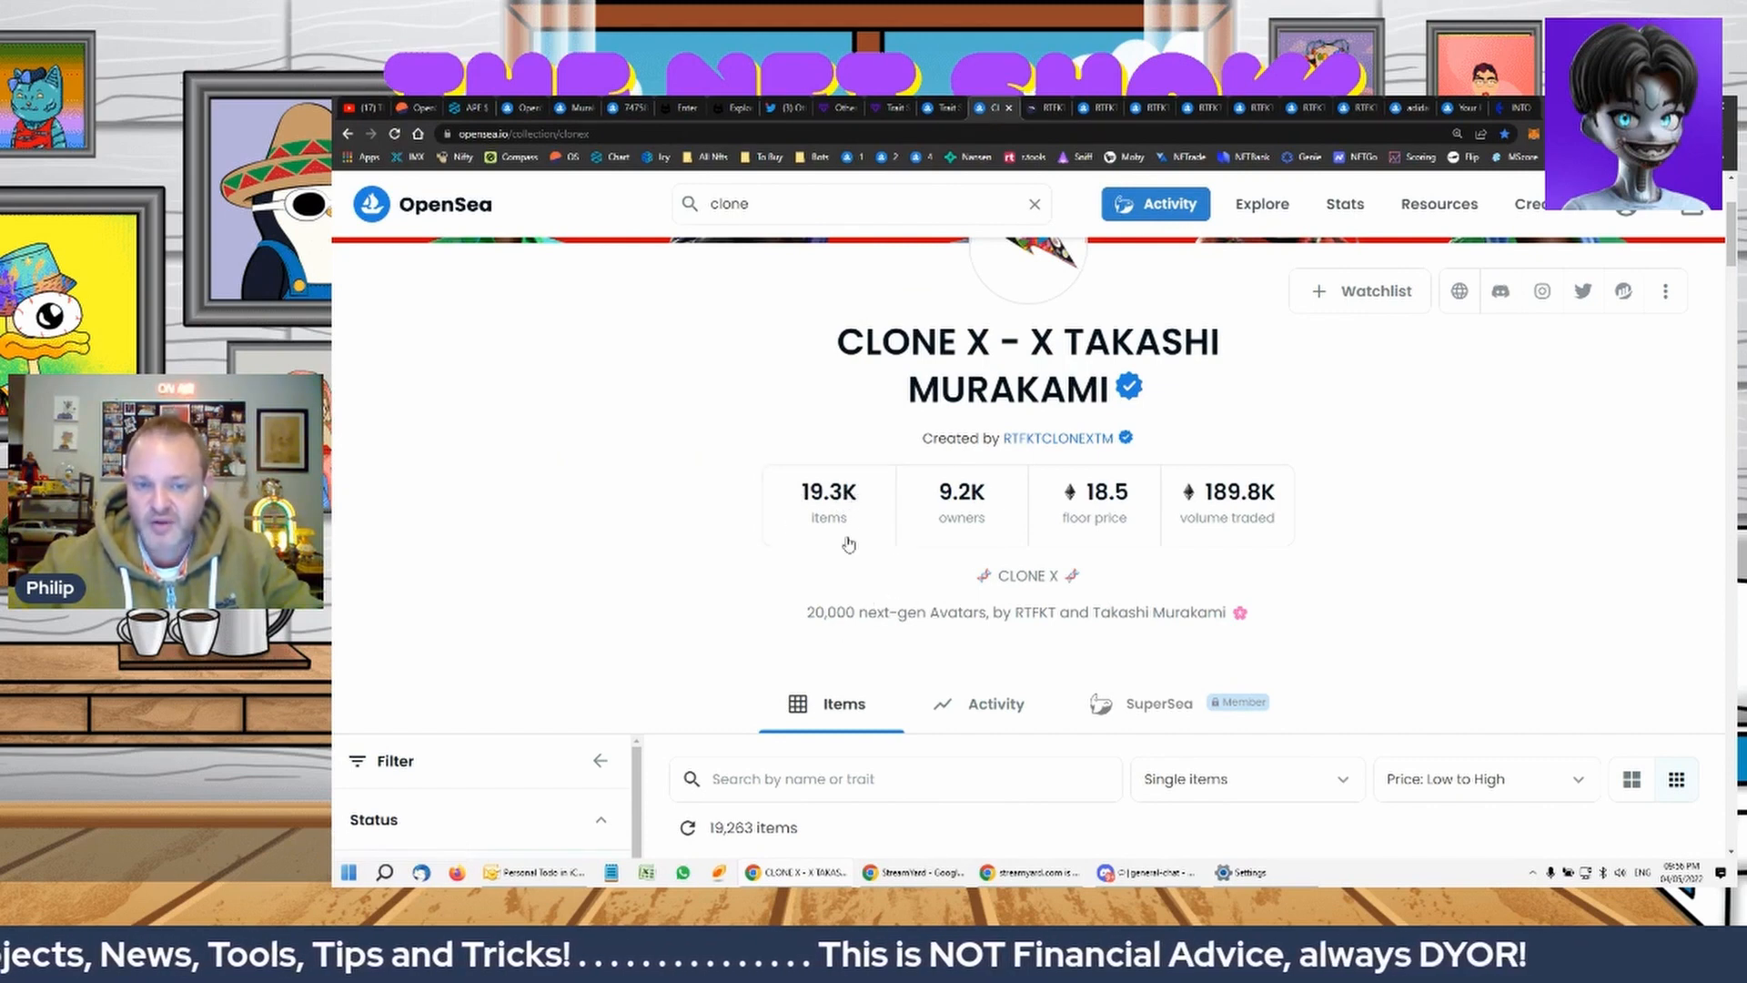
{"action": "left_click", "coordinate": [600, 760]}
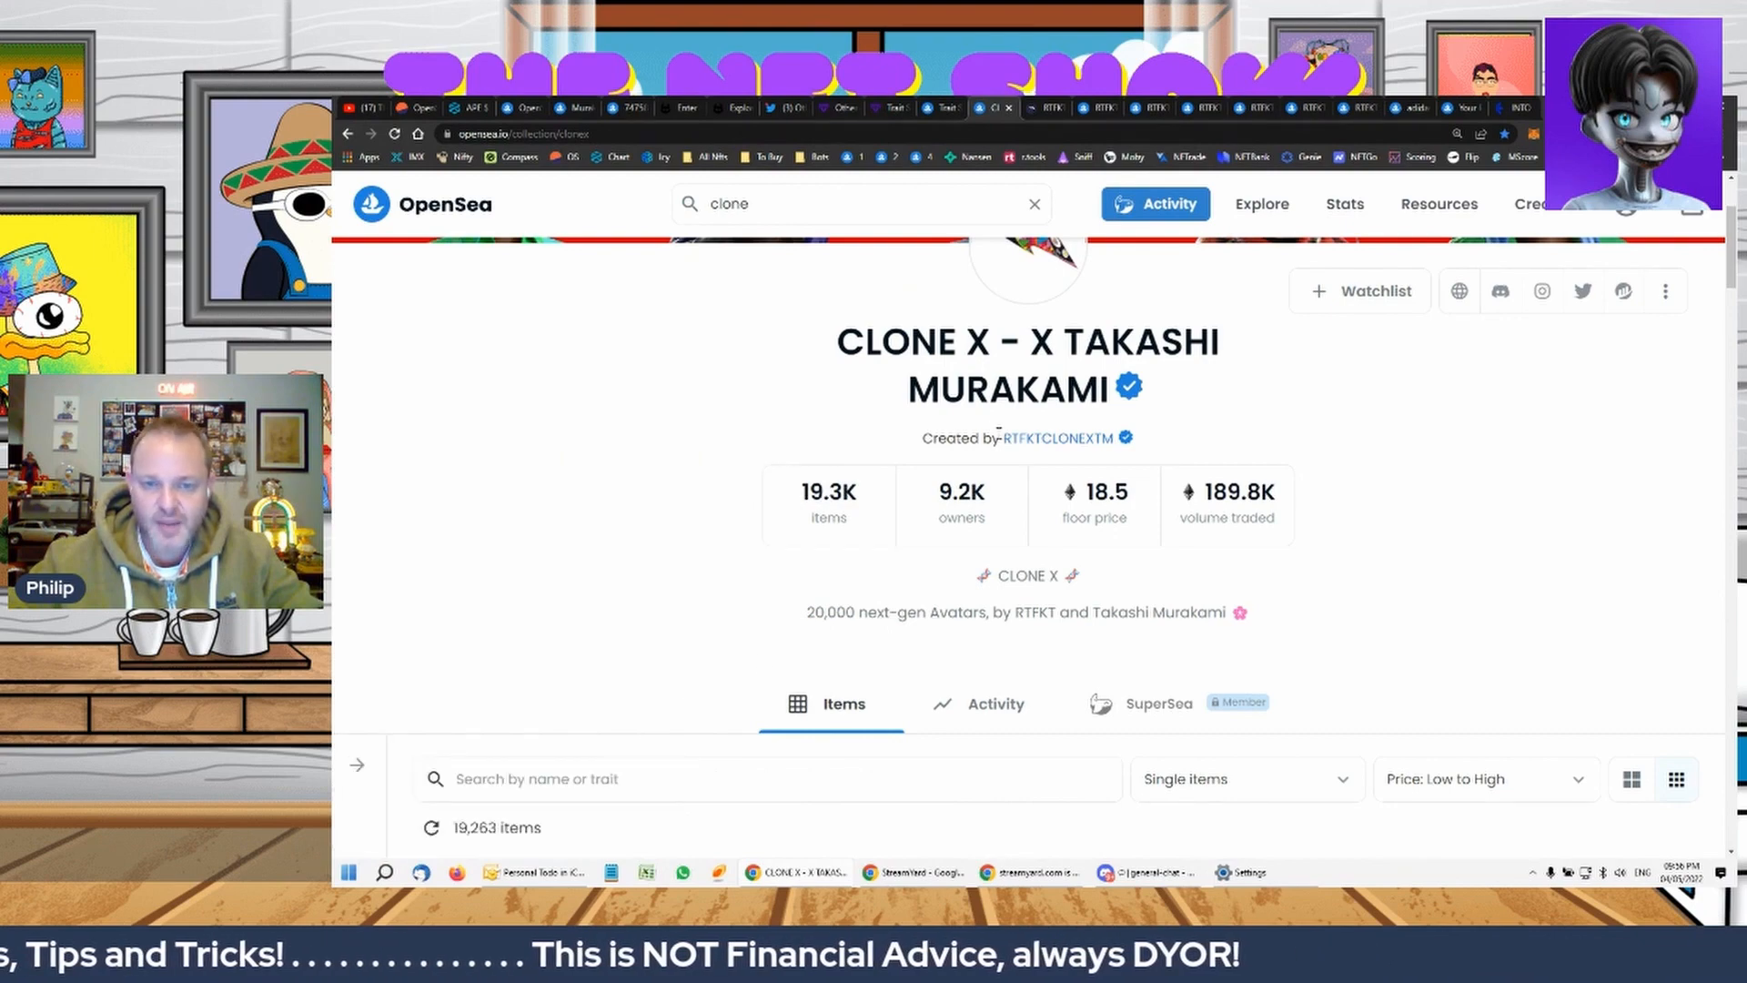
{"action": "scroll", "scroll_direction": "down", "scroll_amount": 3}
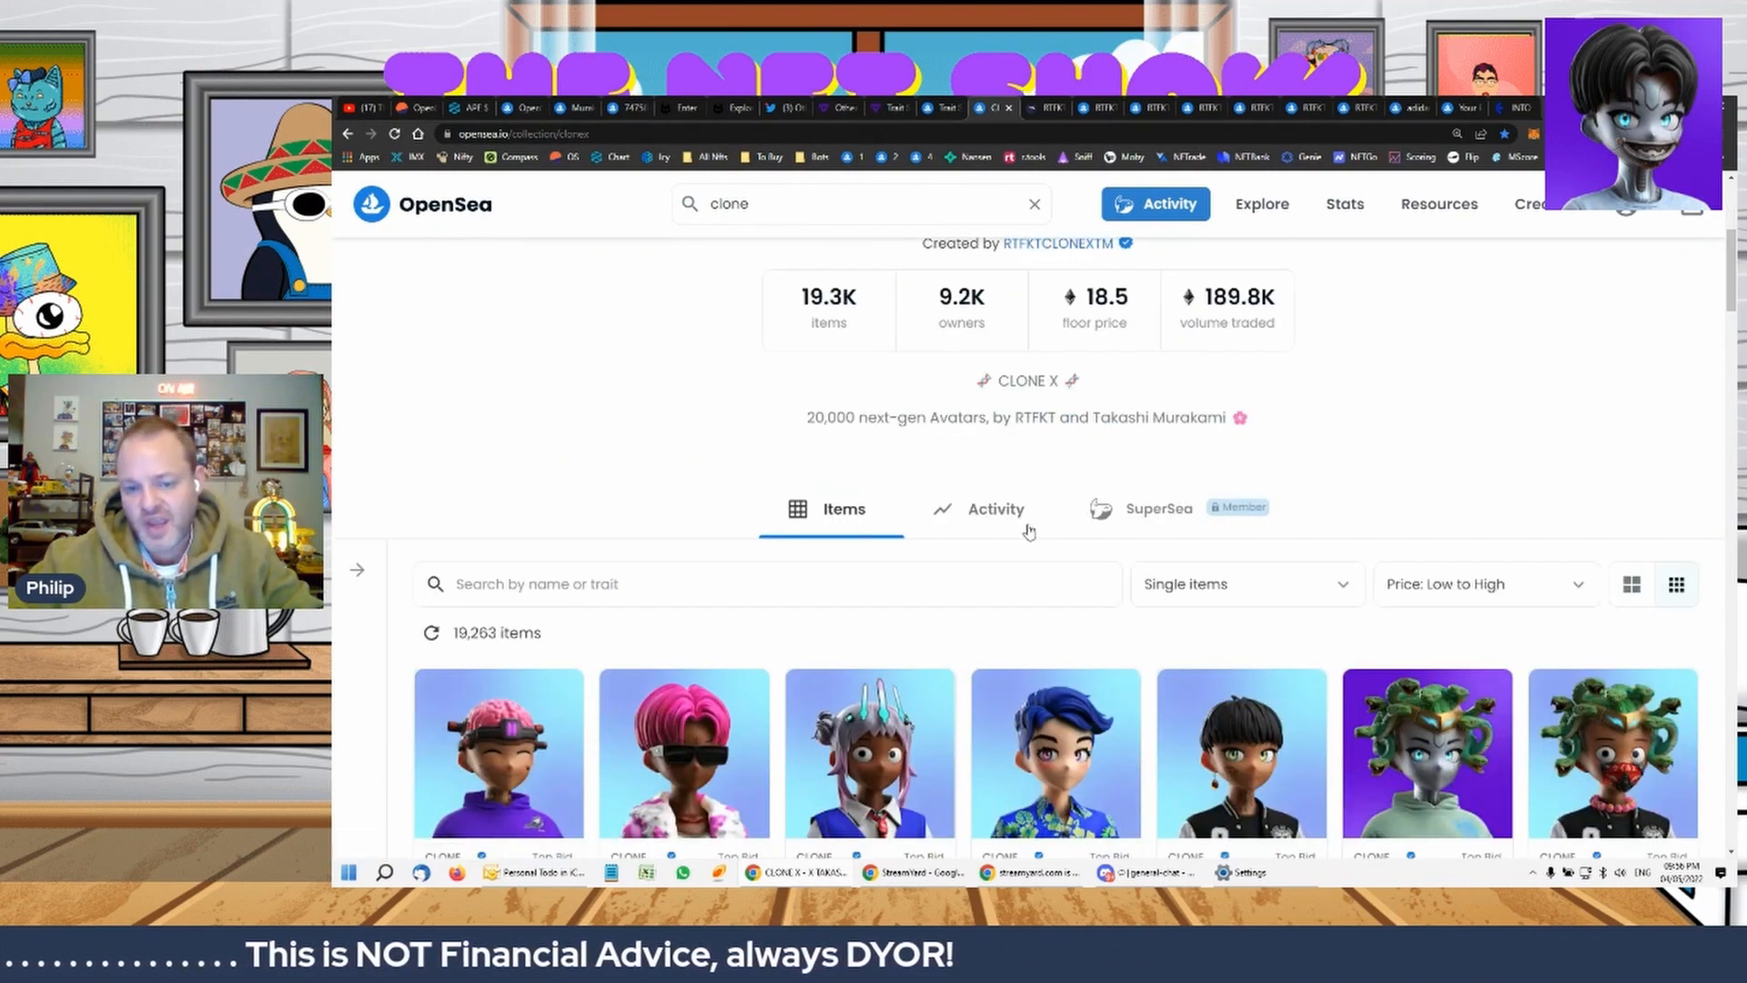
{"action": "scroll", "scroll_direction": "up", "scroll_amount": 3}
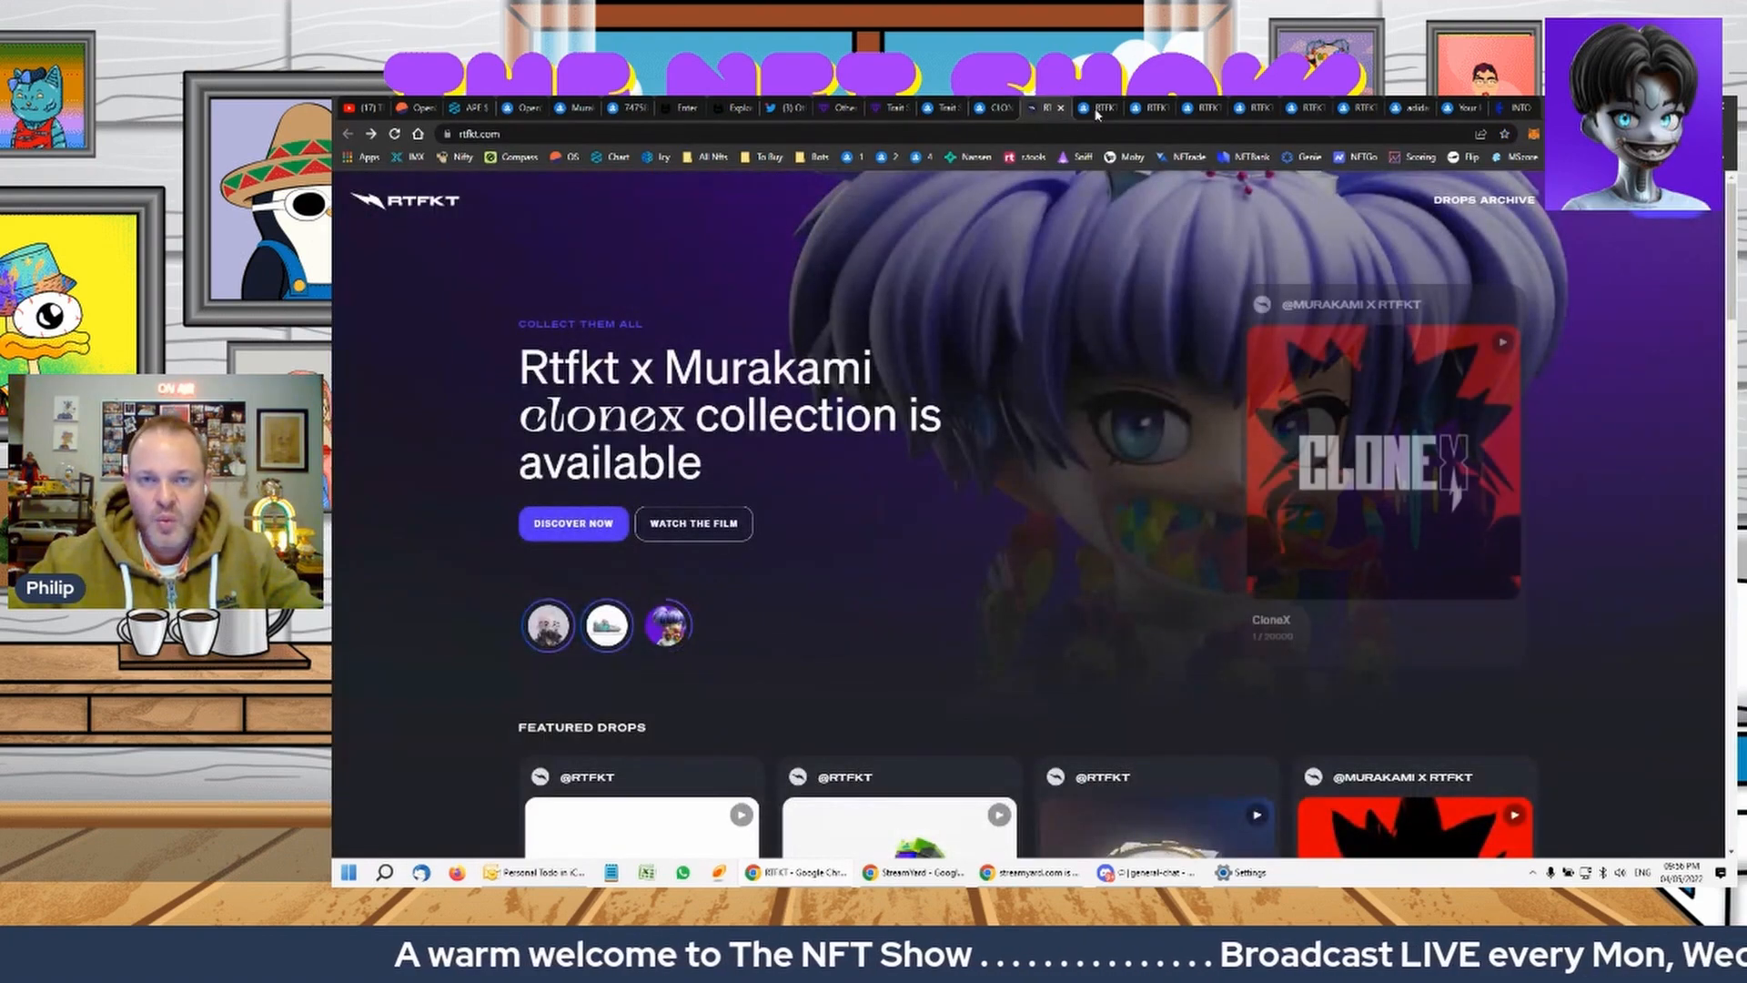
View the RTFKT LOOT Pod listing, reload the blank Space Pod page, then return
{"action": "left_click", "coordinate": [1148, 109]}
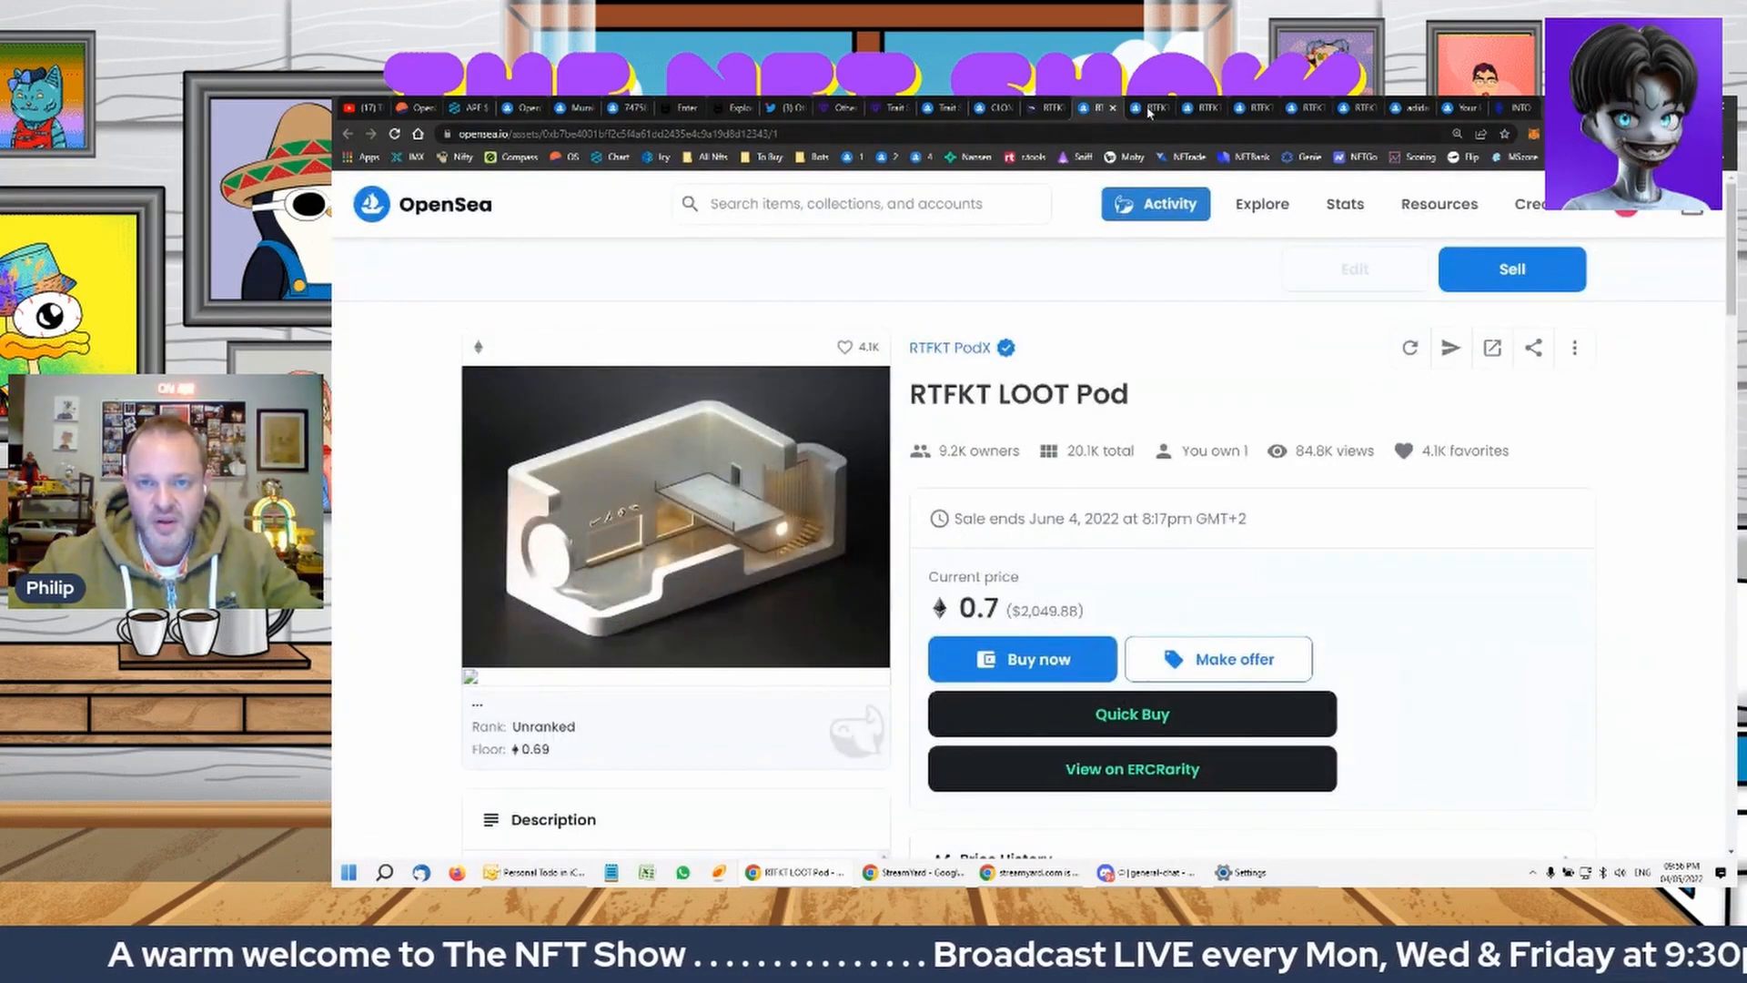
{"action": "left_click", "coordinate": [1148, 108]}
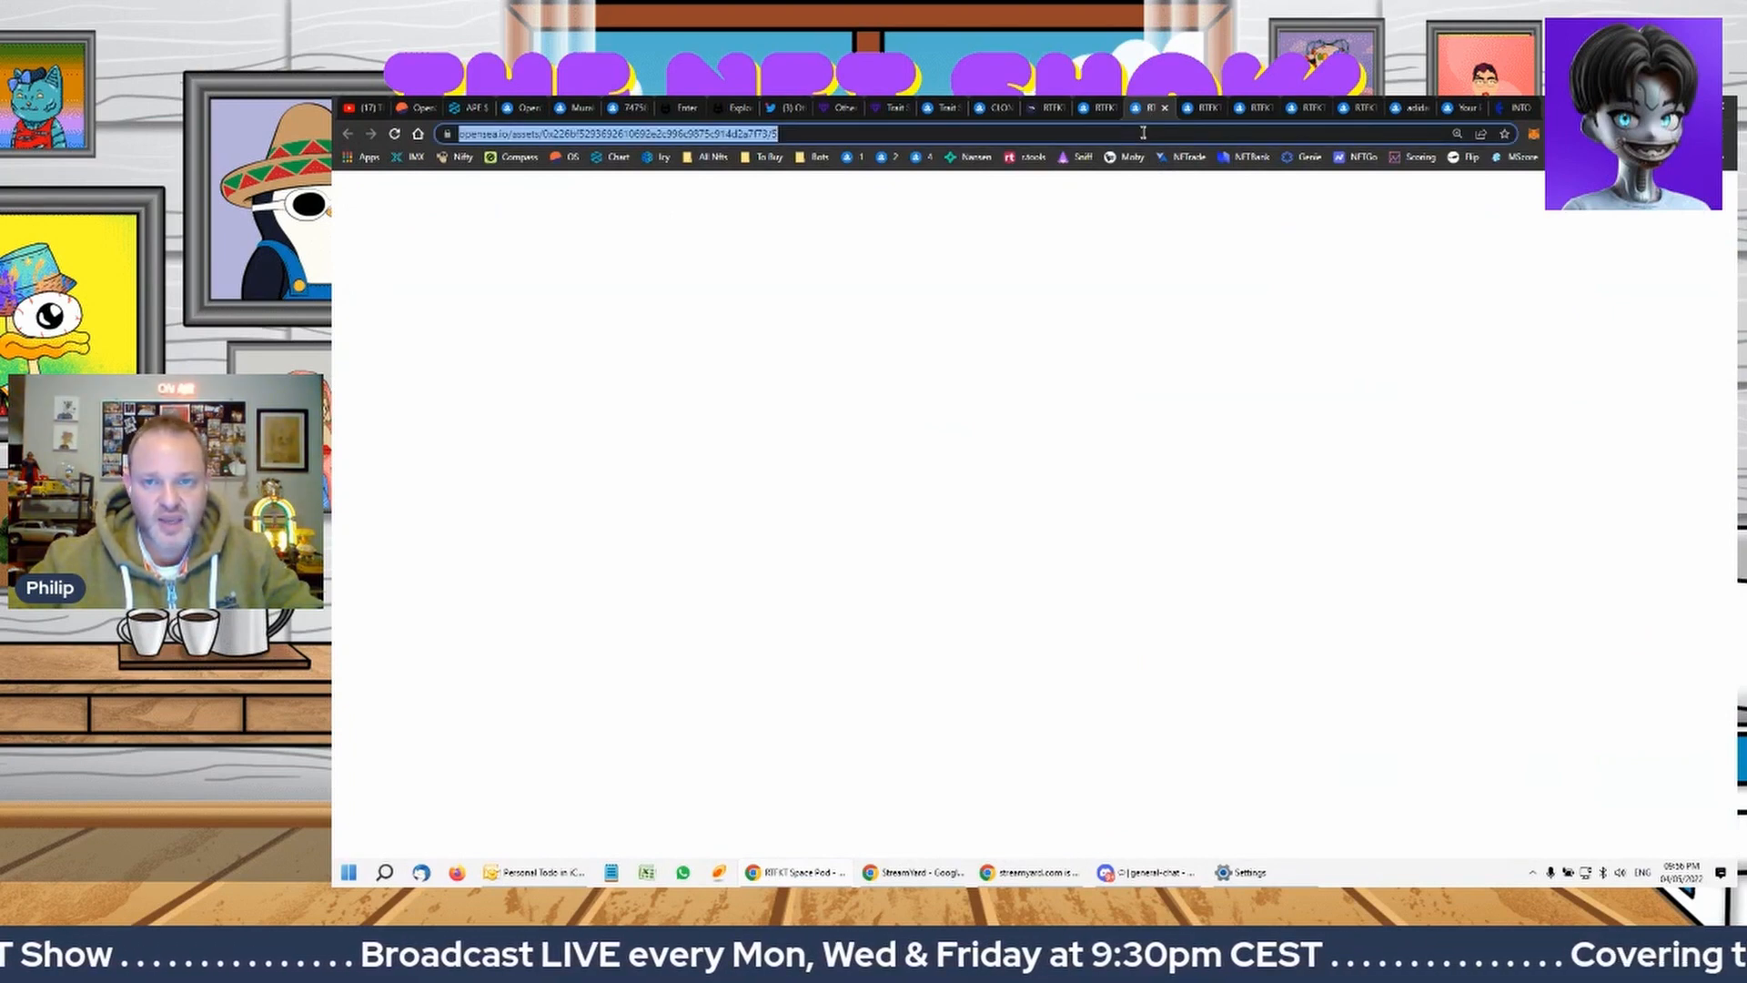
{"action": "left_click", "coordinate": [392, 133]}
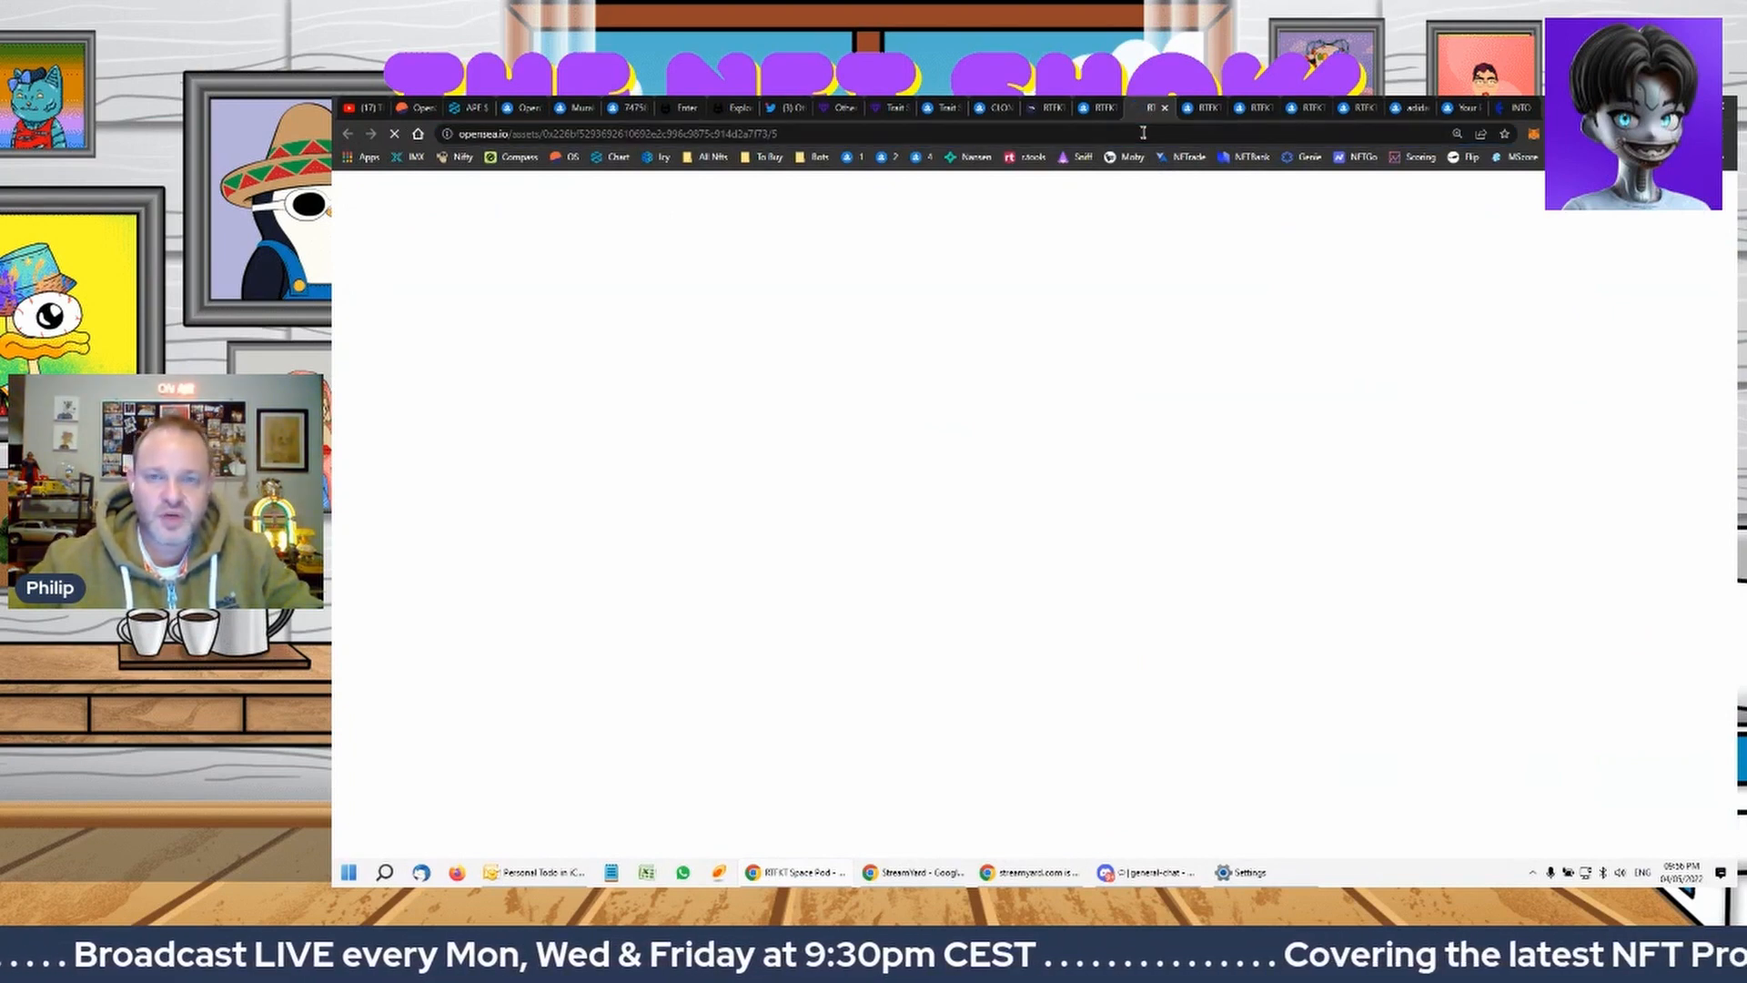
{"action": "left_click", "coordinate": [683, 109]}
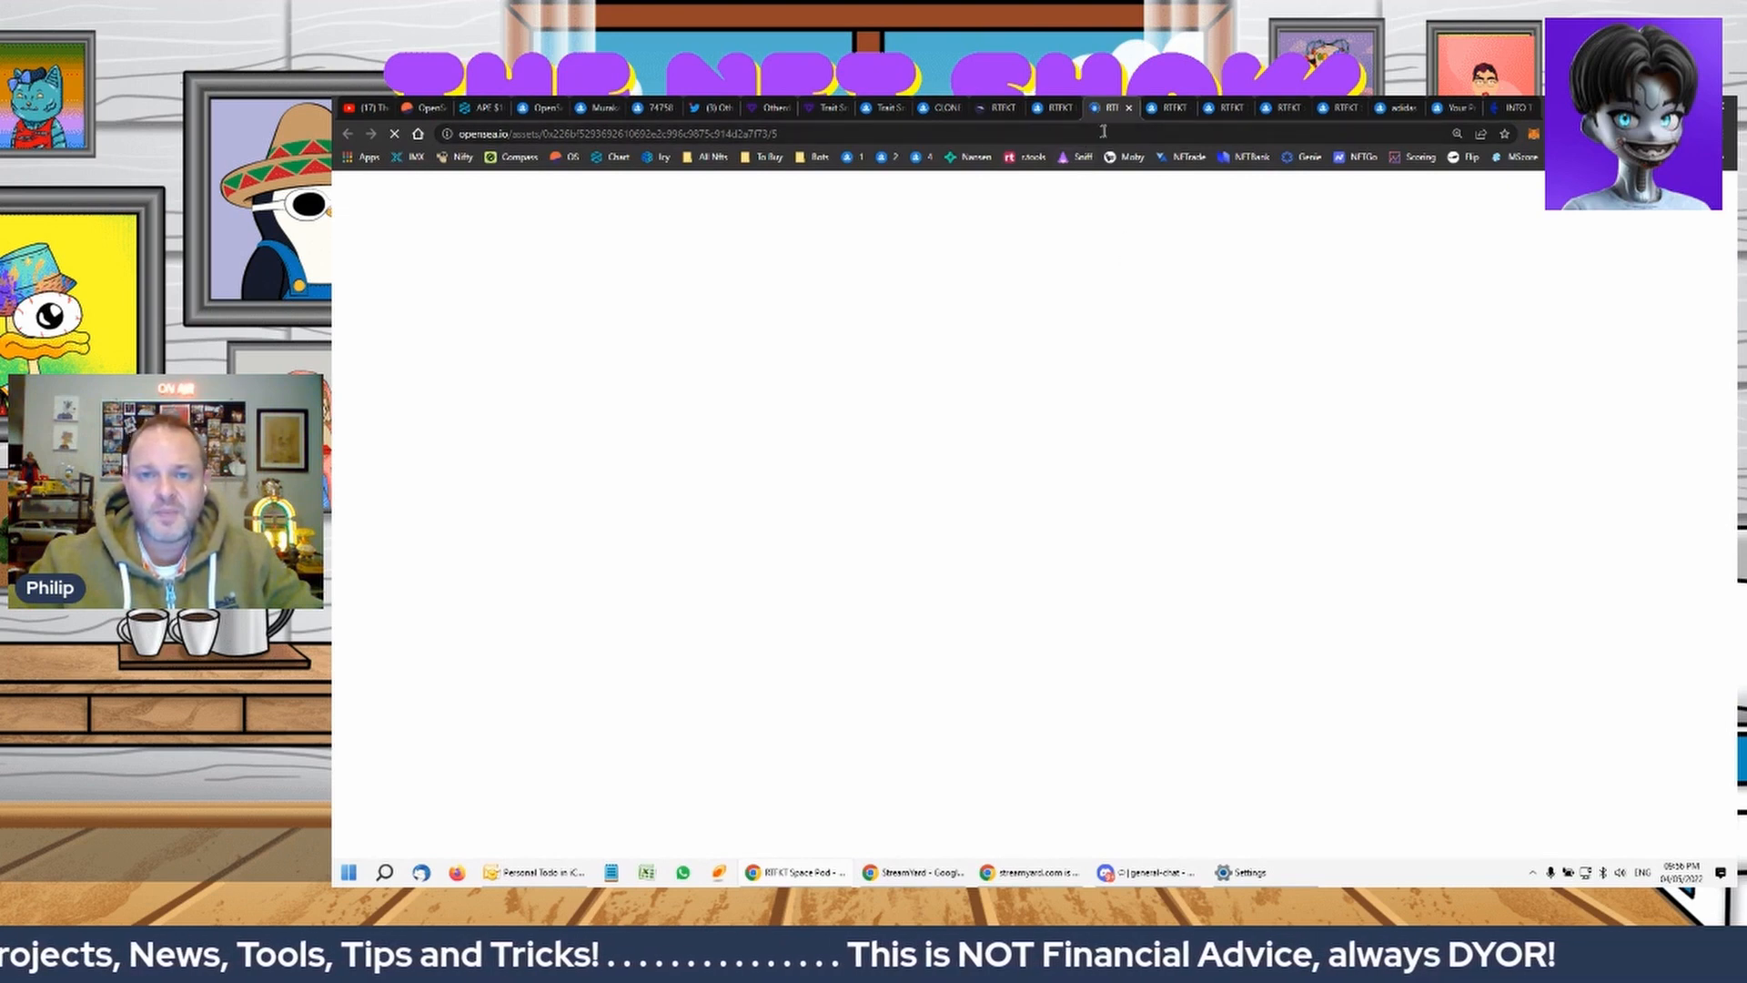
{"action": "mouse_move", "coordinate": [1108, 108]}
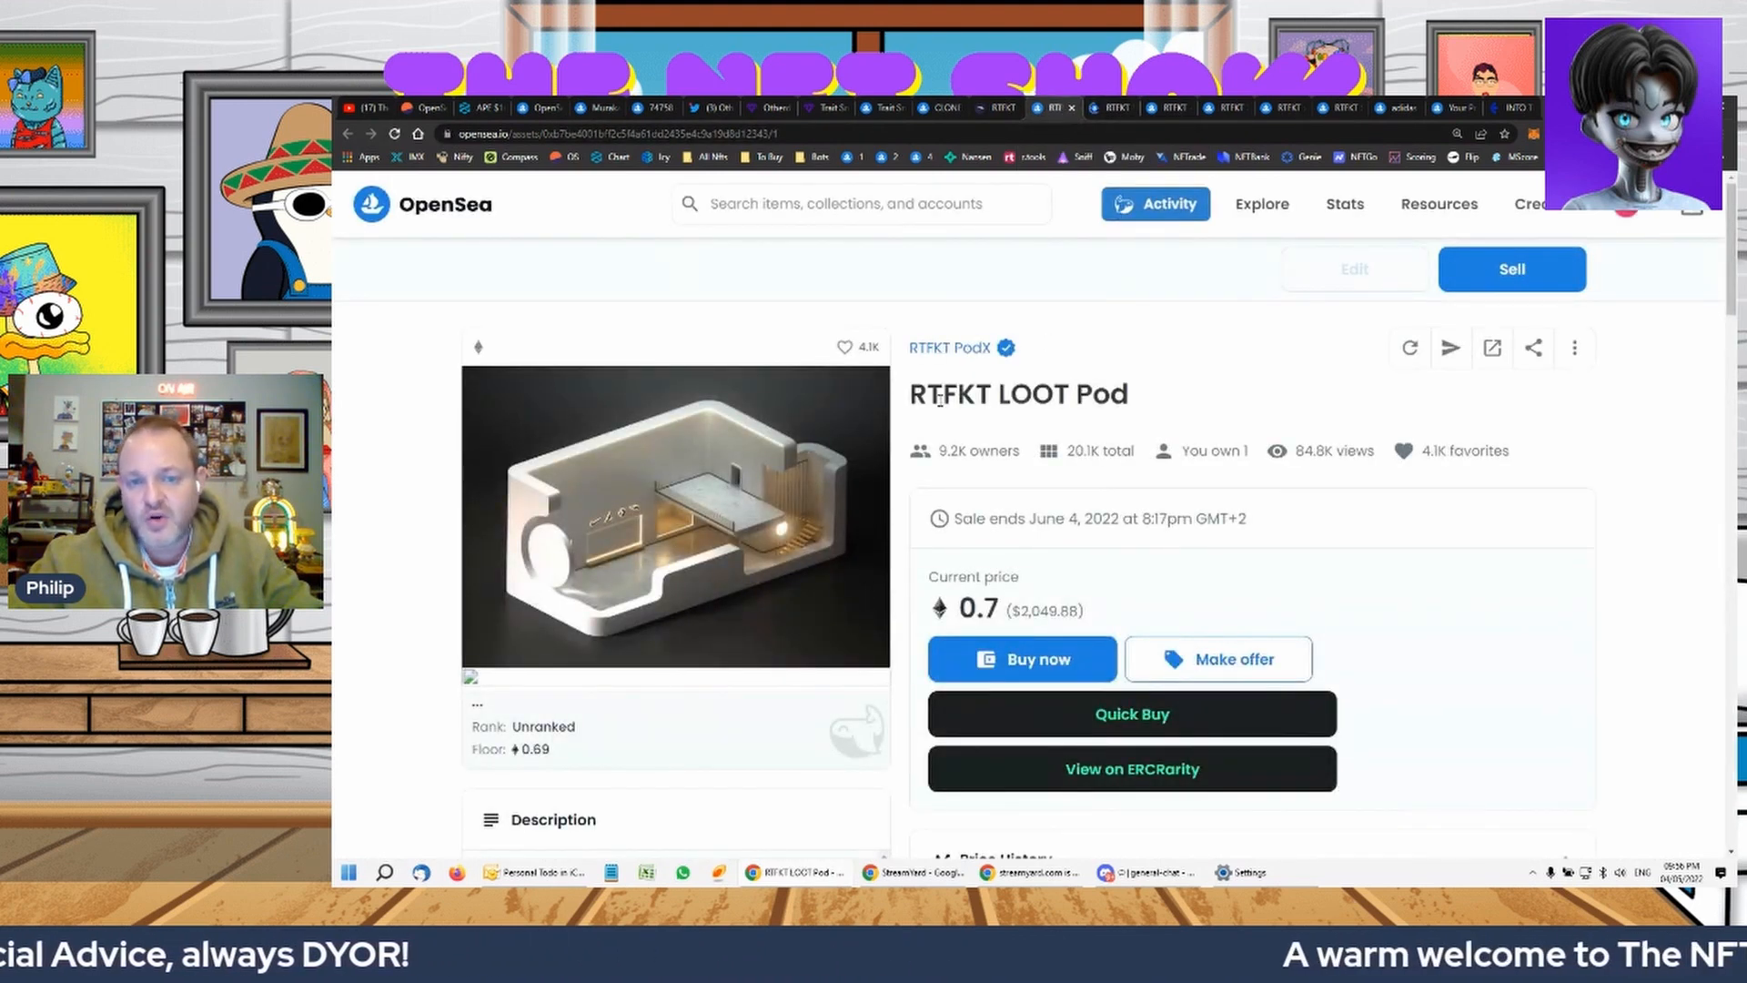
{"action": "double_click", "coordinate": [1016, 394]}
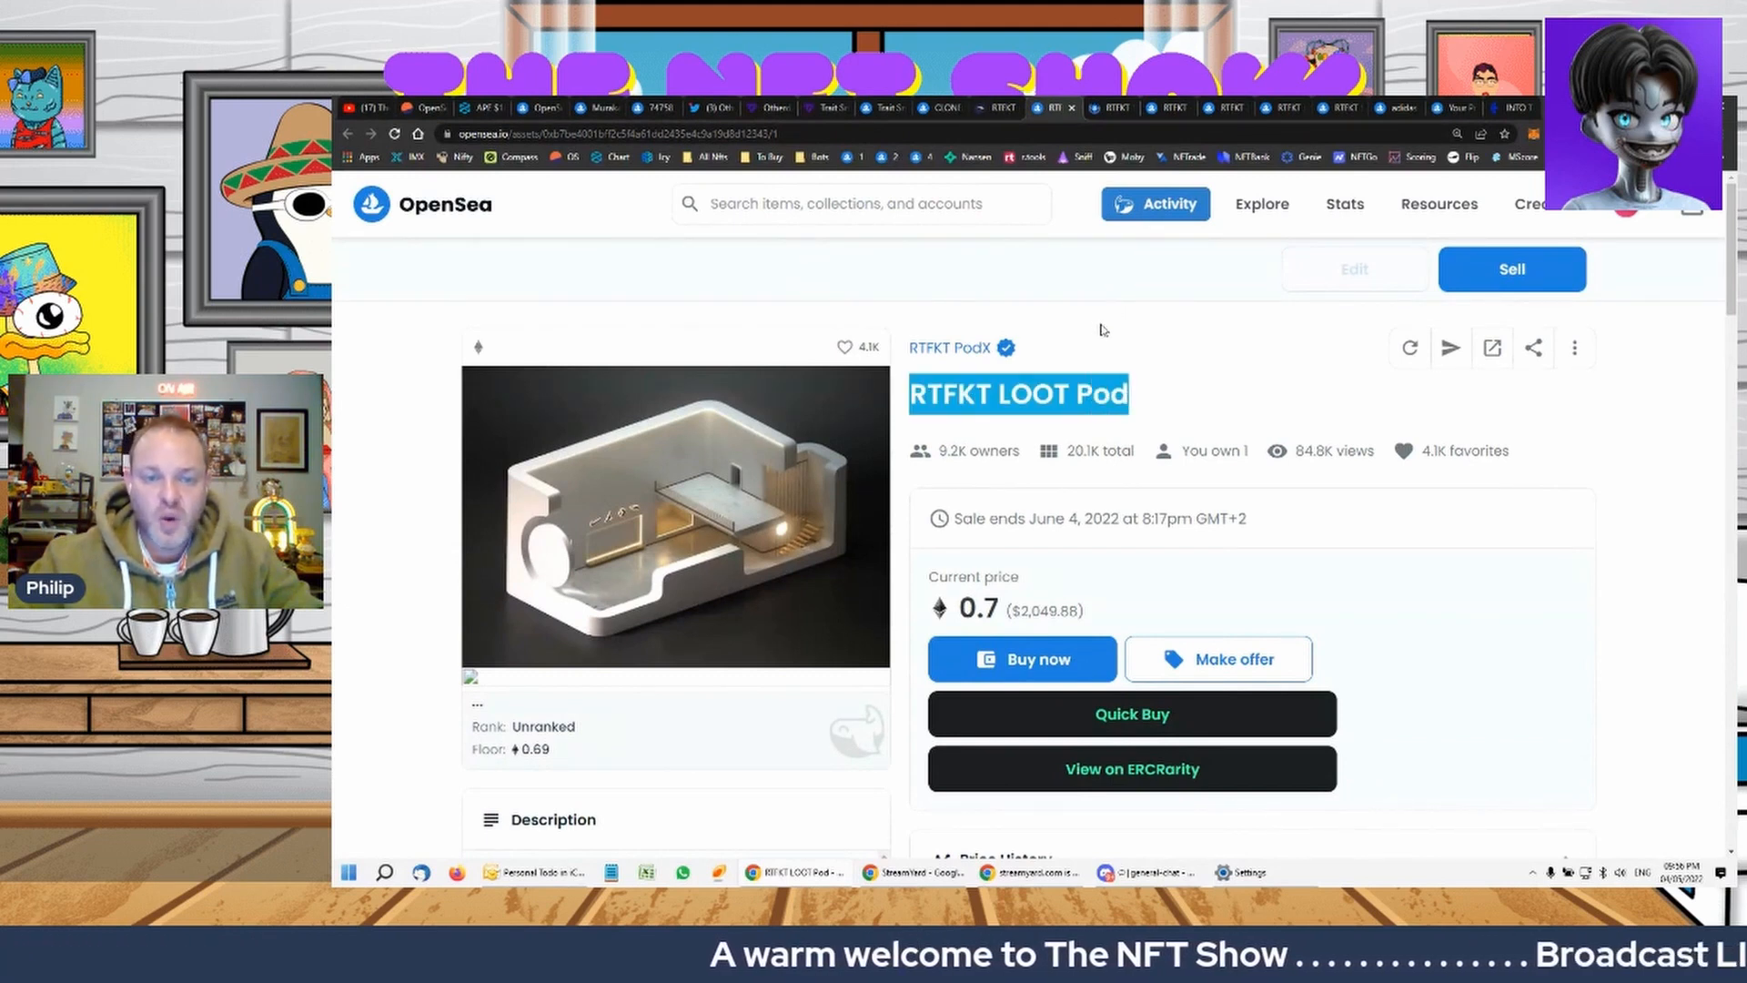
{"action": "mouse_move", "coordinate": [1062, 393]}
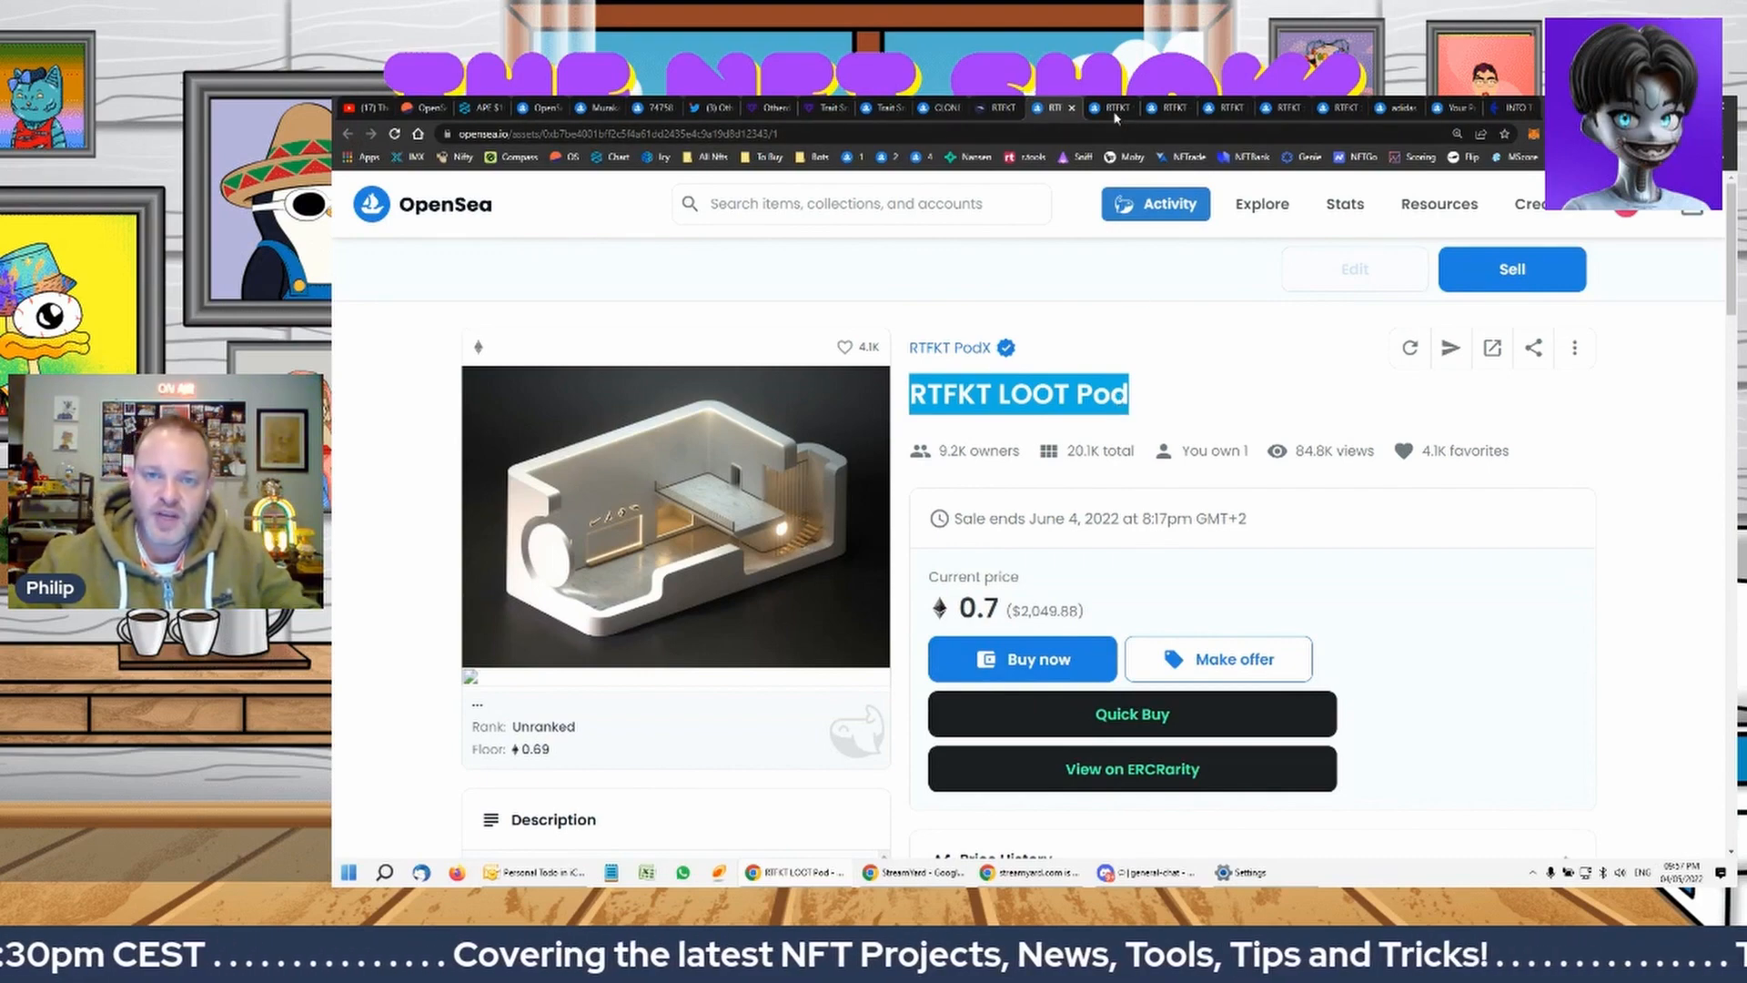
{"action": "left_click", "coordinate": [1114, 108]}
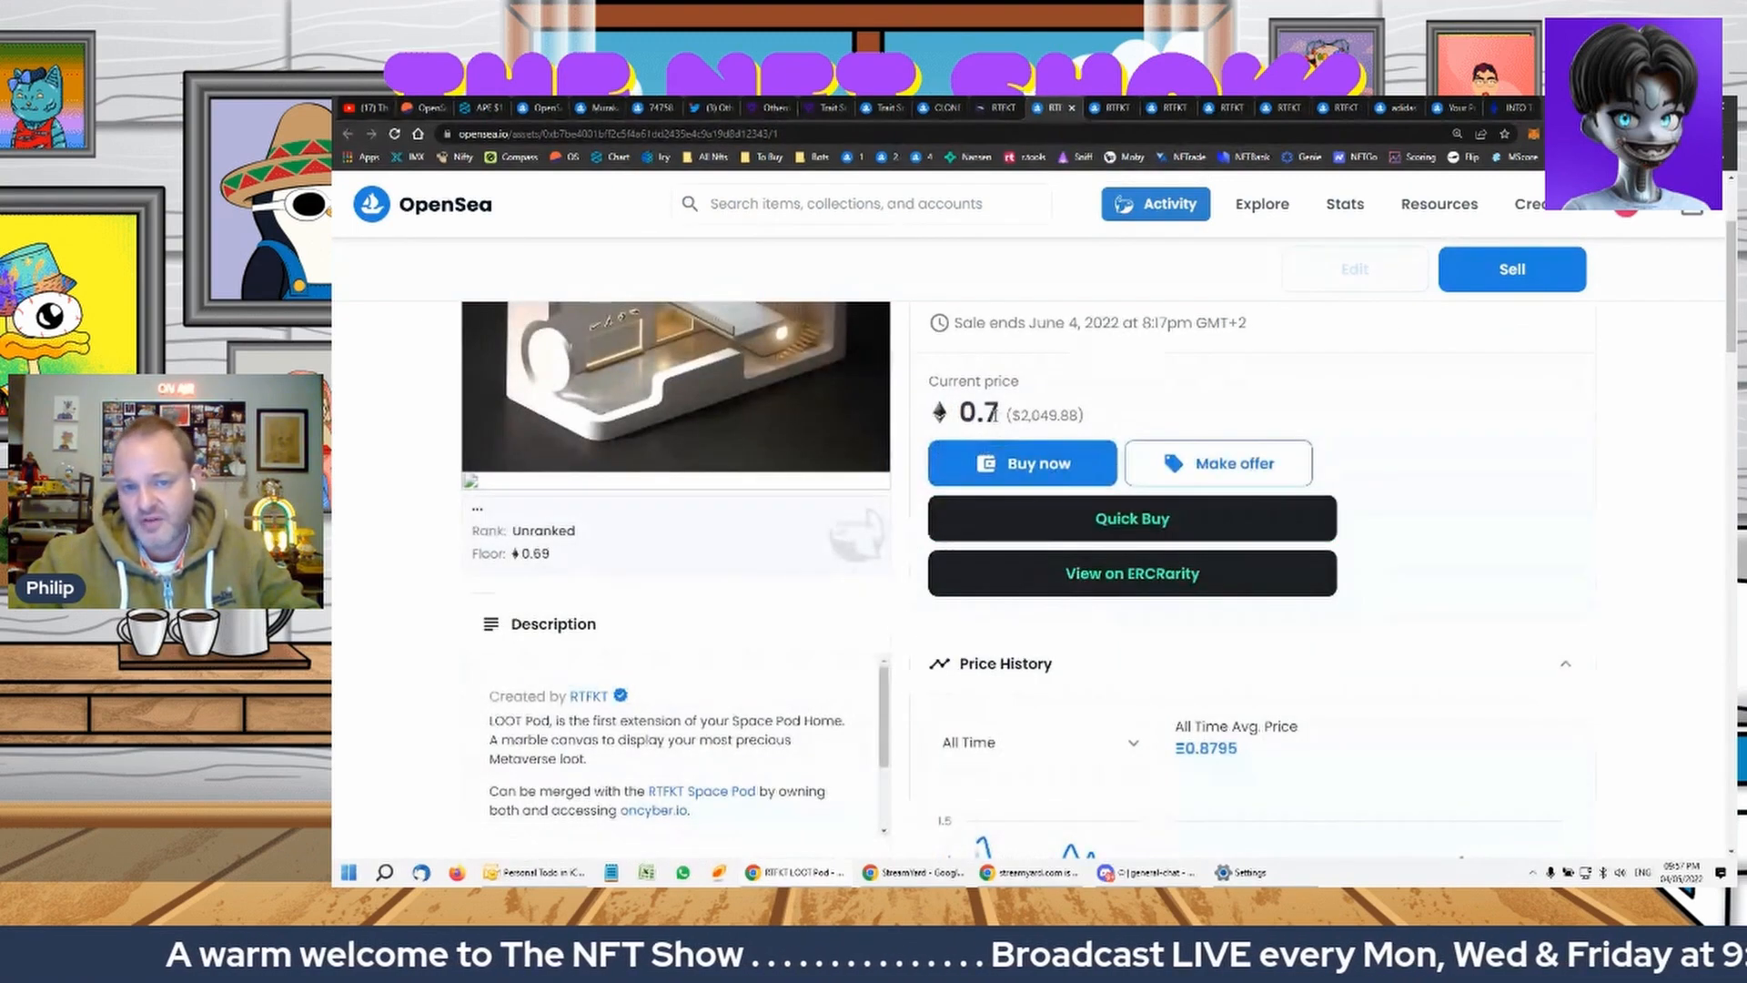
{"action": "scroll", "scroll_direction": "up", "scroll_amount": 3}
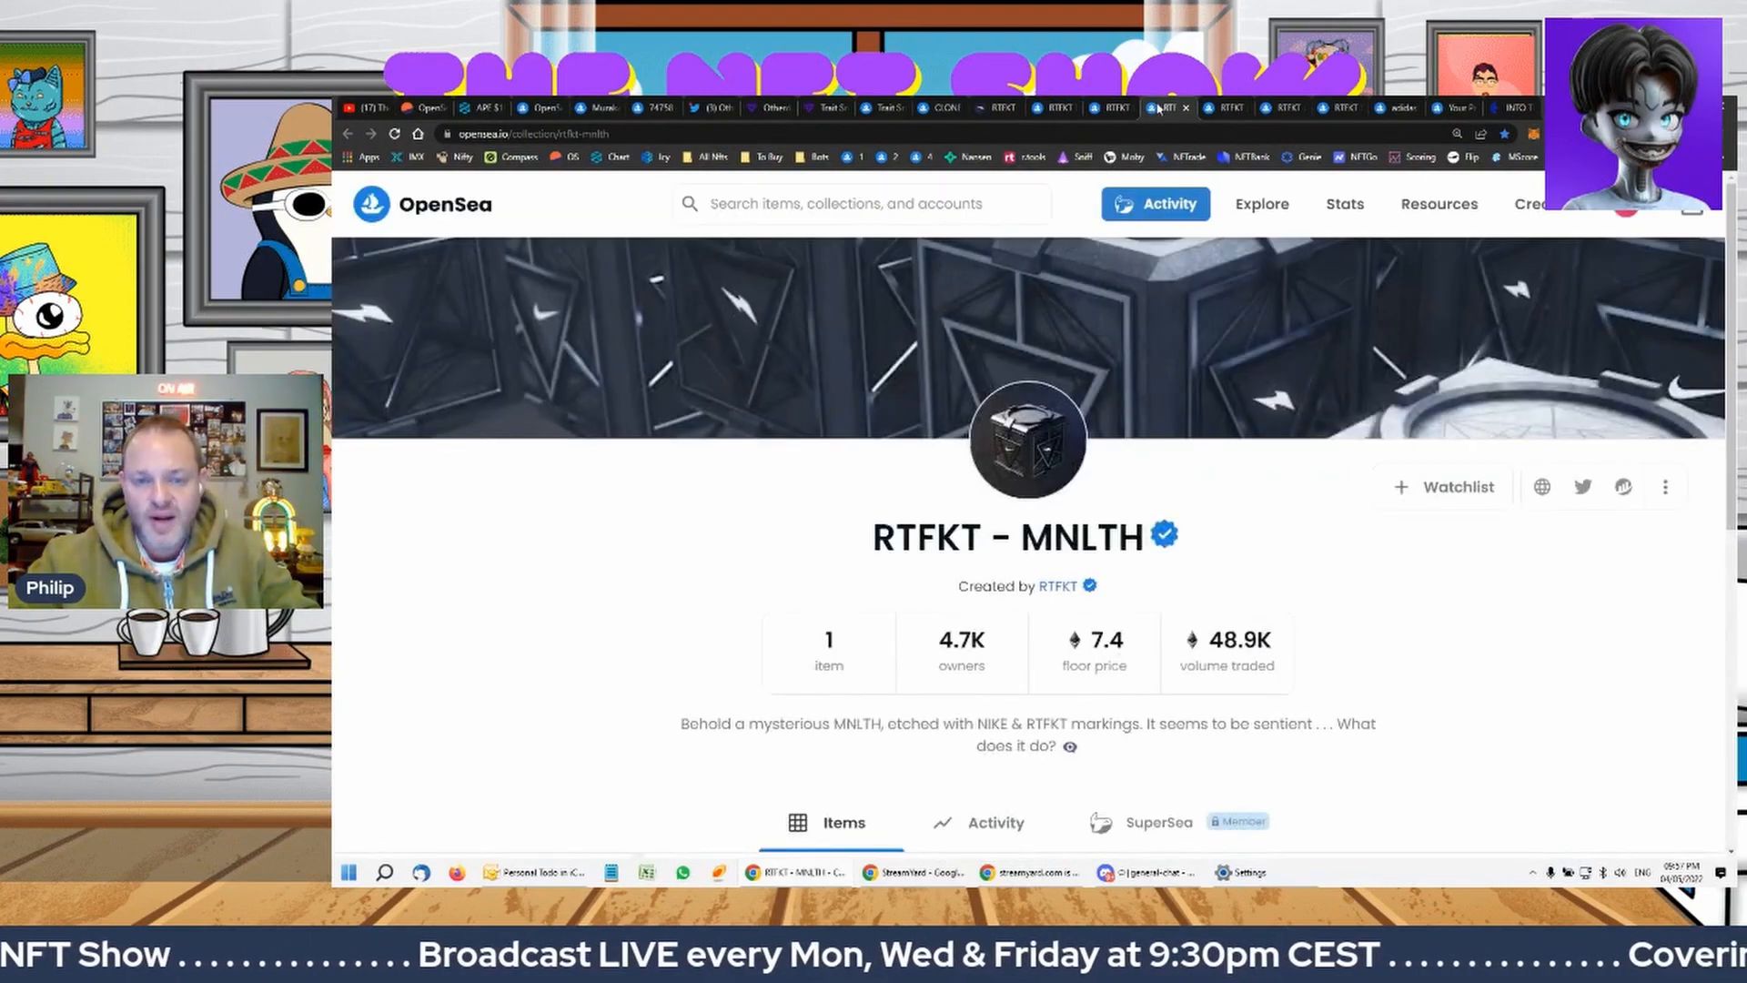
Zoom out with Ctrl+minus and scroll the one-item RTFKT - MNLTH collection
{"action": "scroll", "scroll_direction": "down", "scroll_amount": 3}
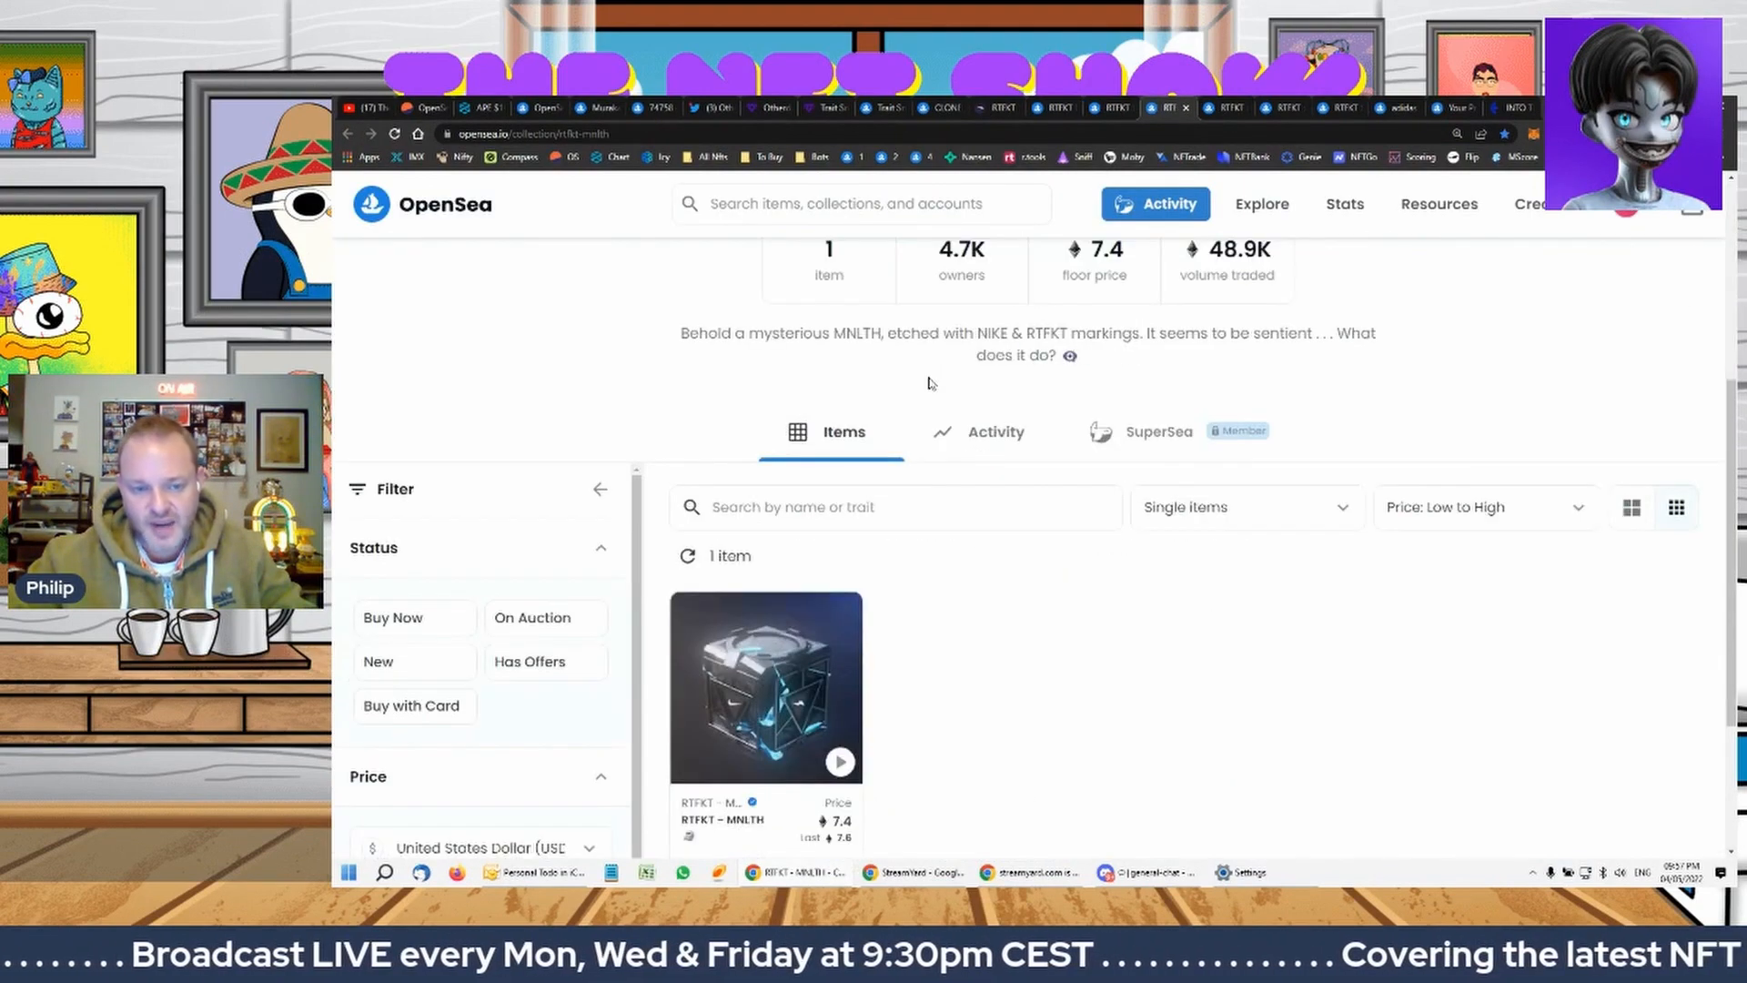
{"action": "key", "text": "ctrl+minus"}
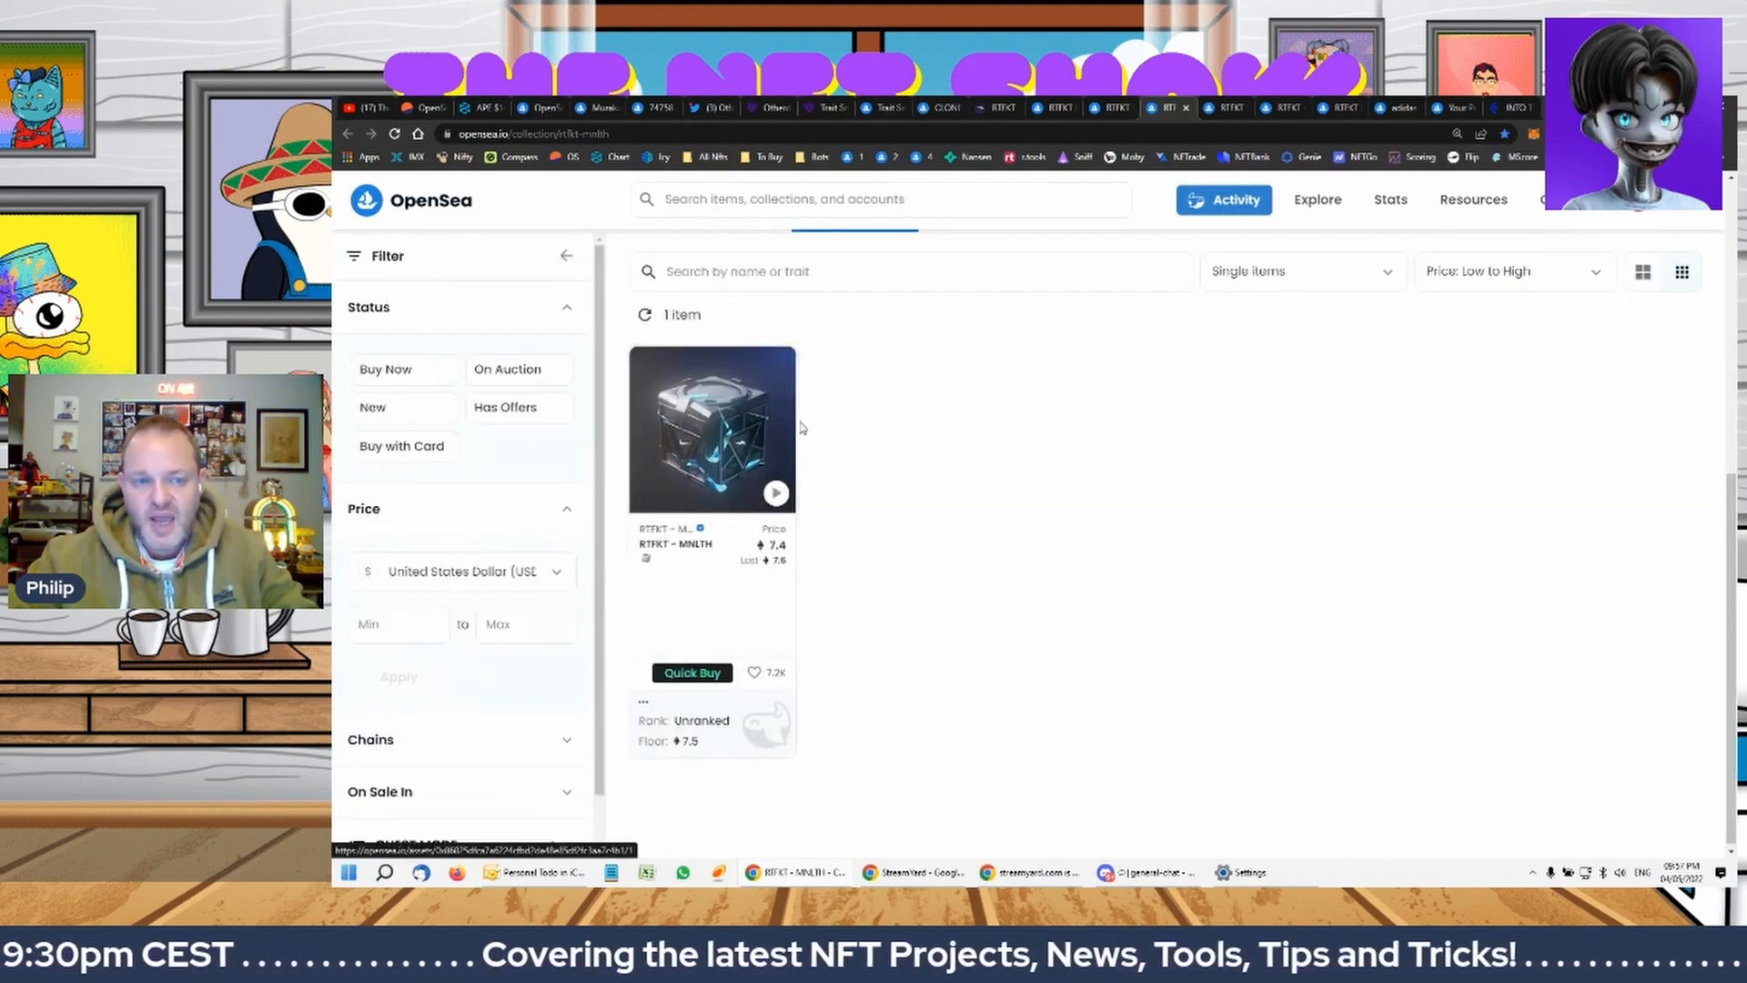
{"action": "scroll", "scroll_direction": "up", "scroll_amount": 3}
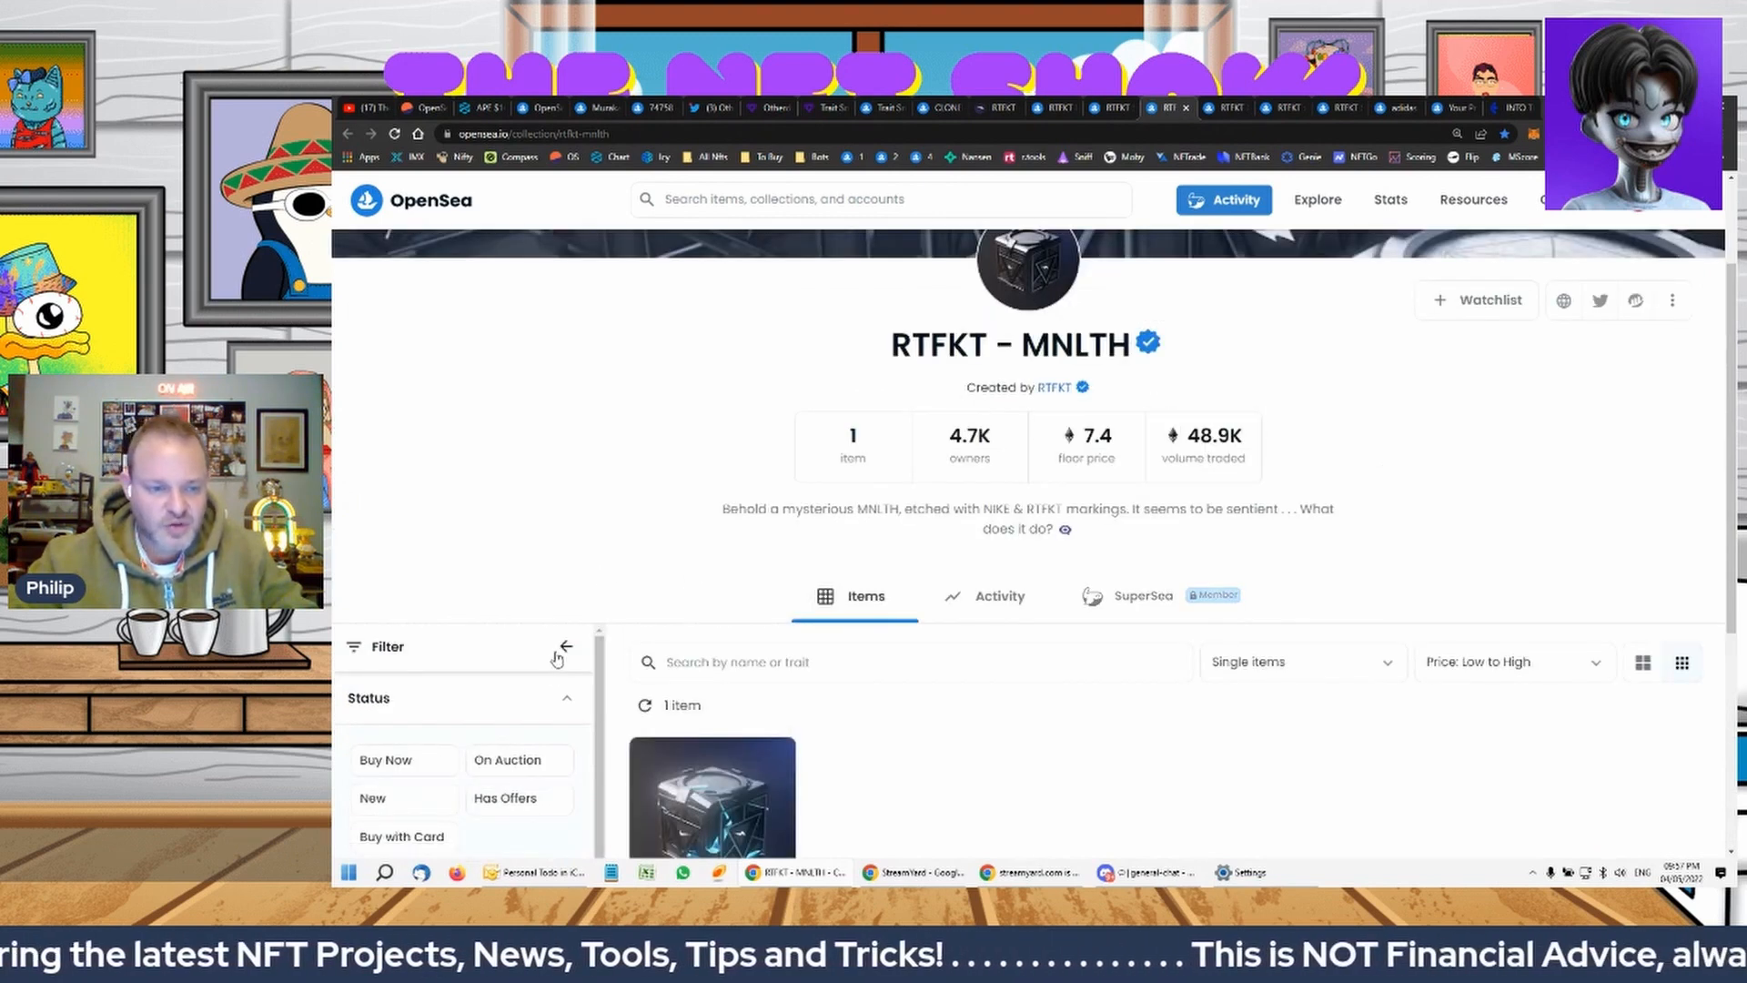
Switch to RTFKT X NIKE MONOLITH and scroll down to its MNLTH 2 box
{"action": "left_click", "coordinate": [566, 647]}
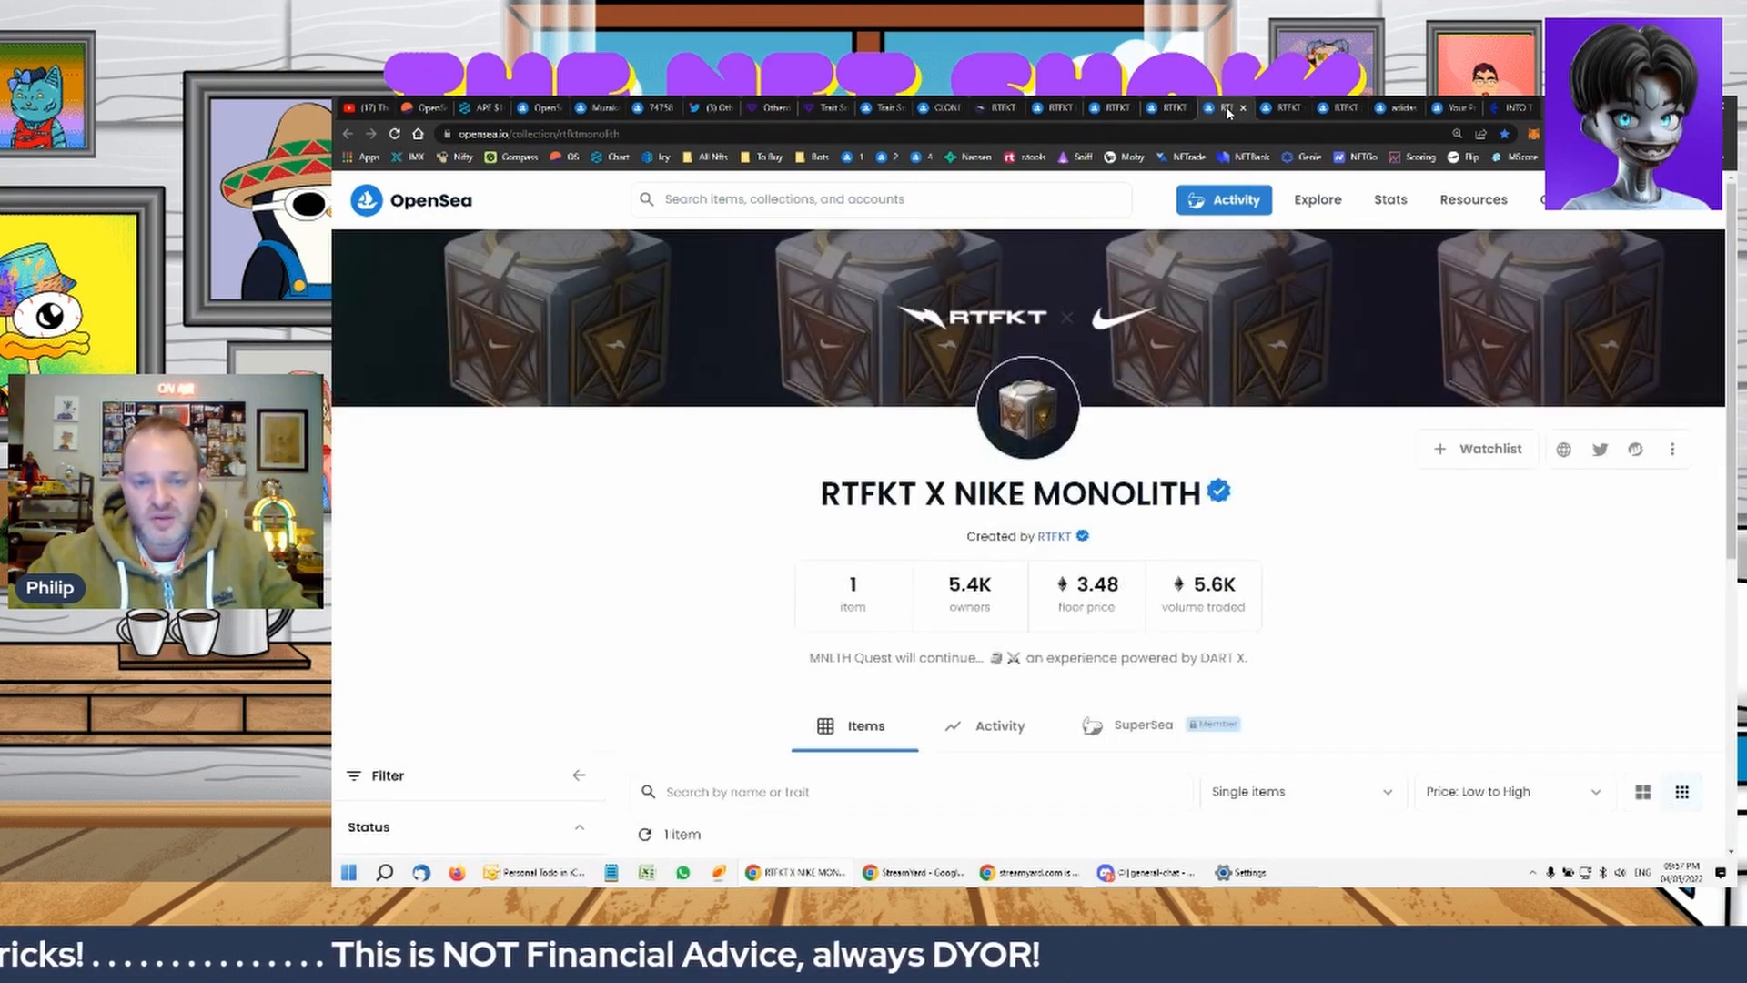
{"action": "scroll", "scroll_direction": "down", "scroll_amount": 3}
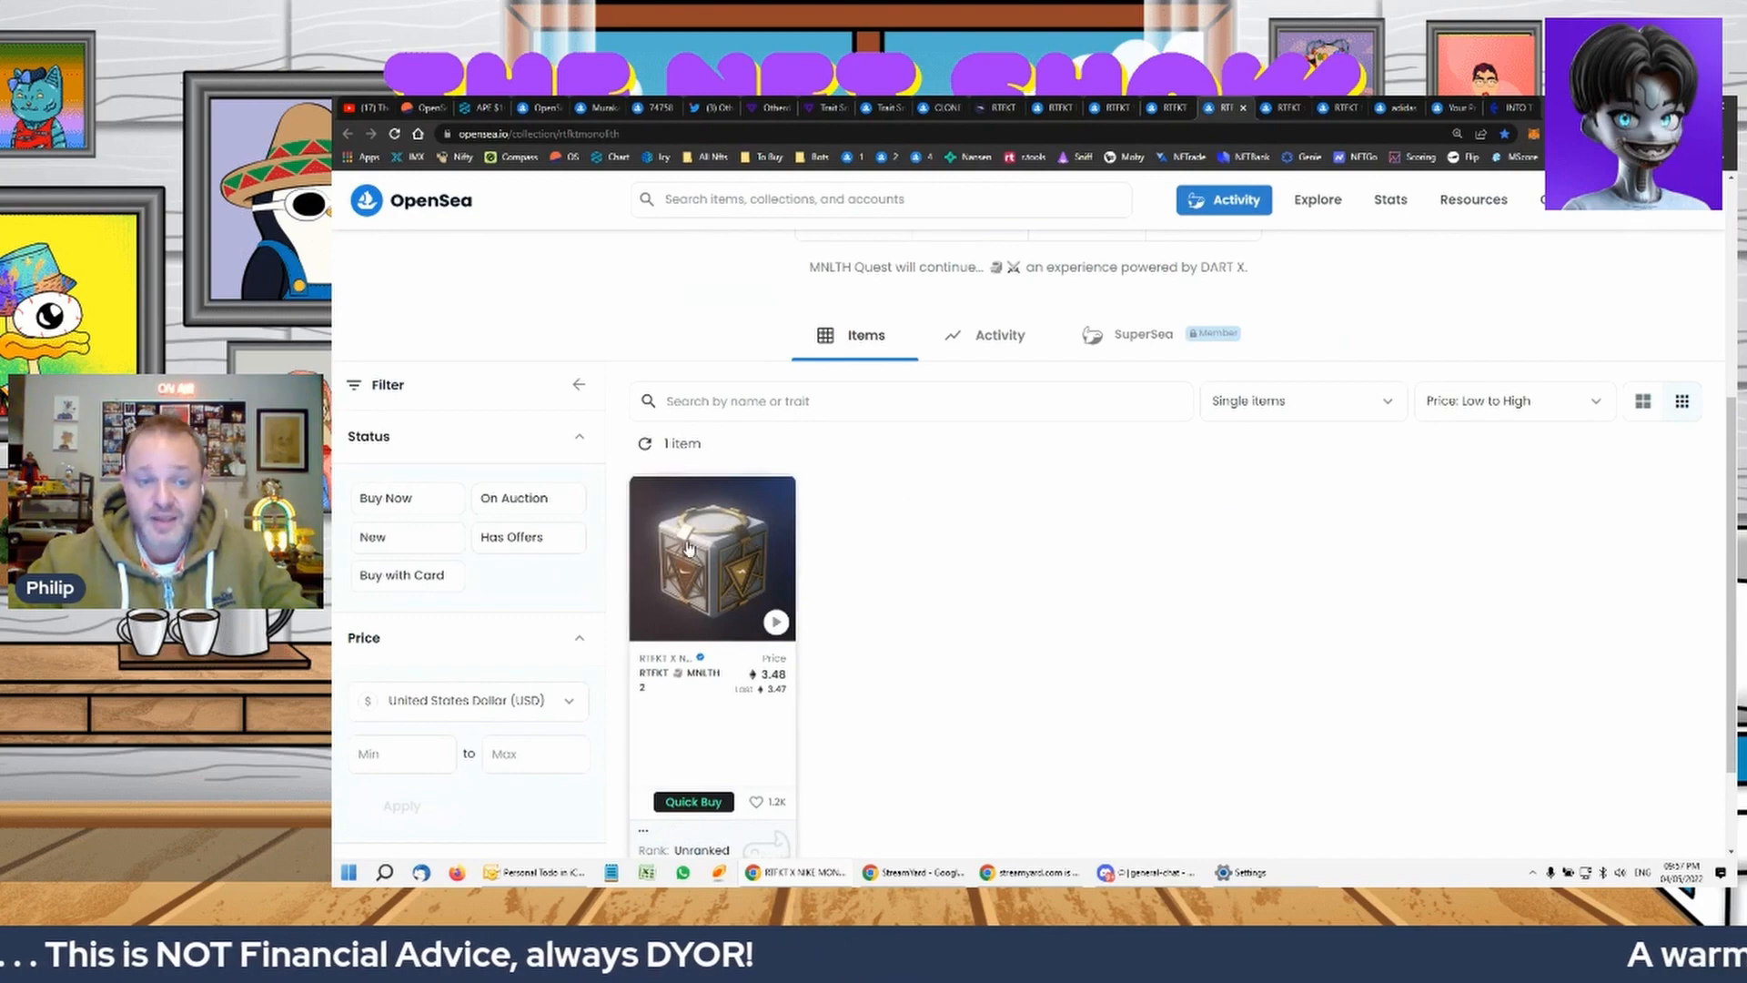
{"action": "scroll", "scroll_direction": "down", "scroll_amount": 3}
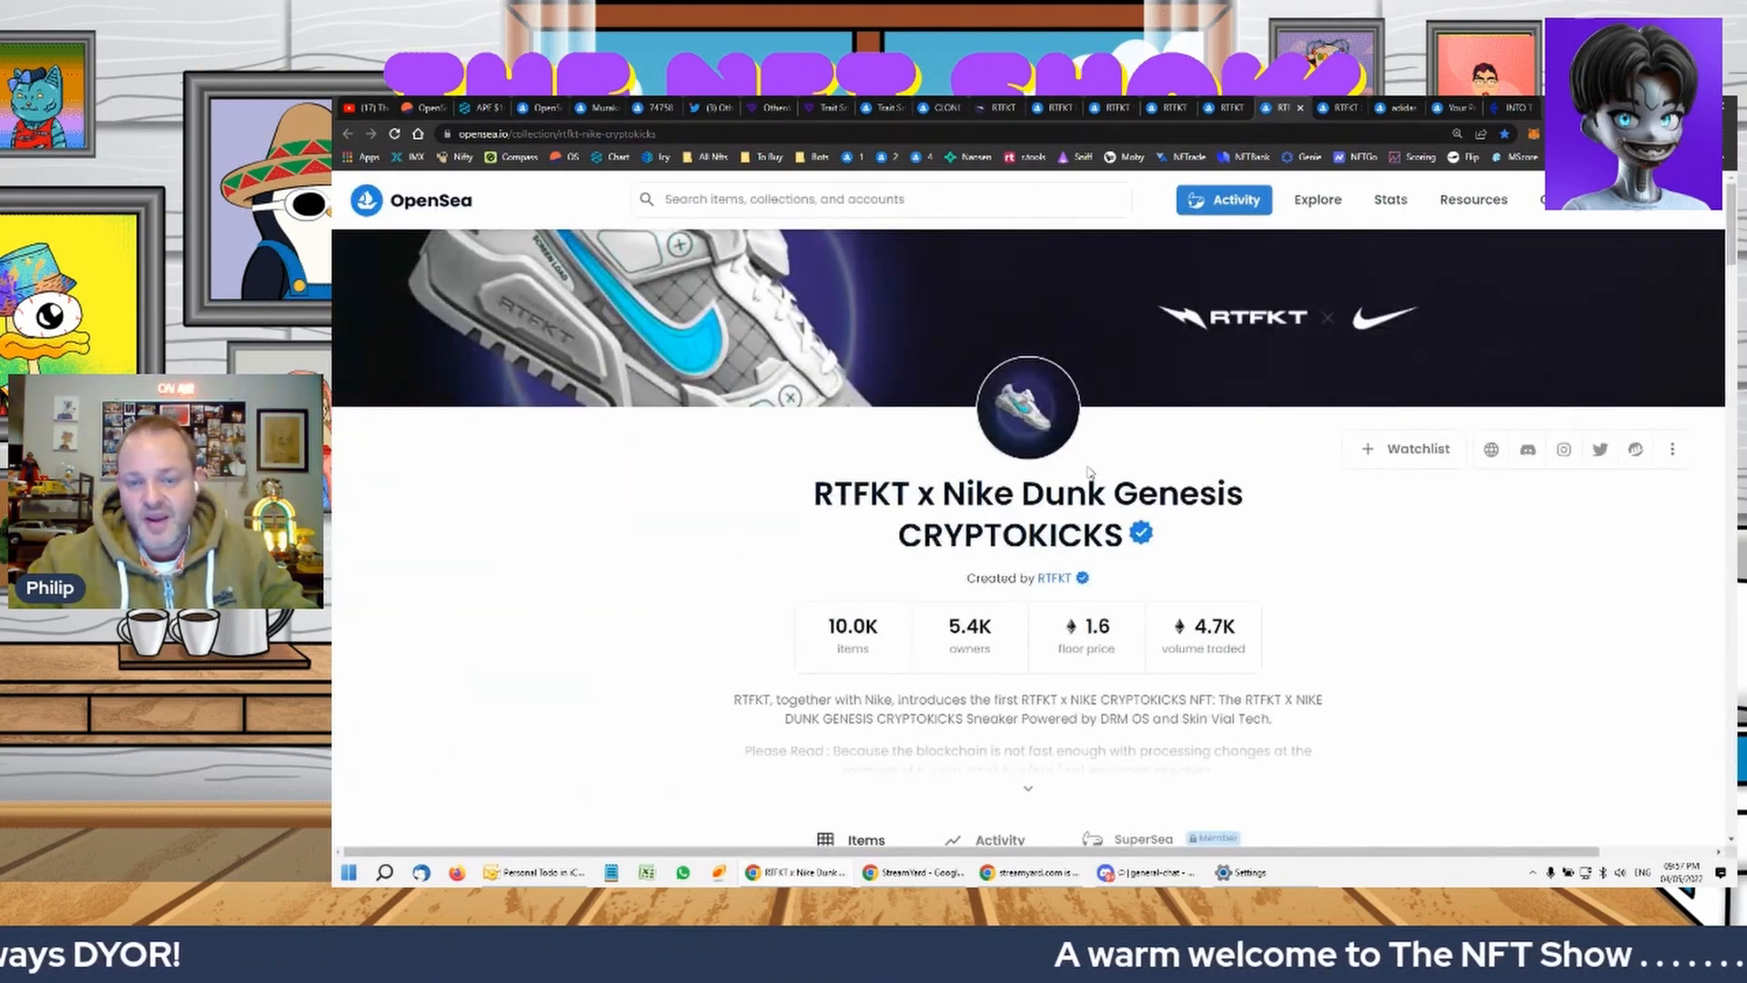
Scroll through the Dunk Genesis CryptoKicks shoe grid
{"action": "scroll", "scroll_direction": "down", "scroll_amount": 3}
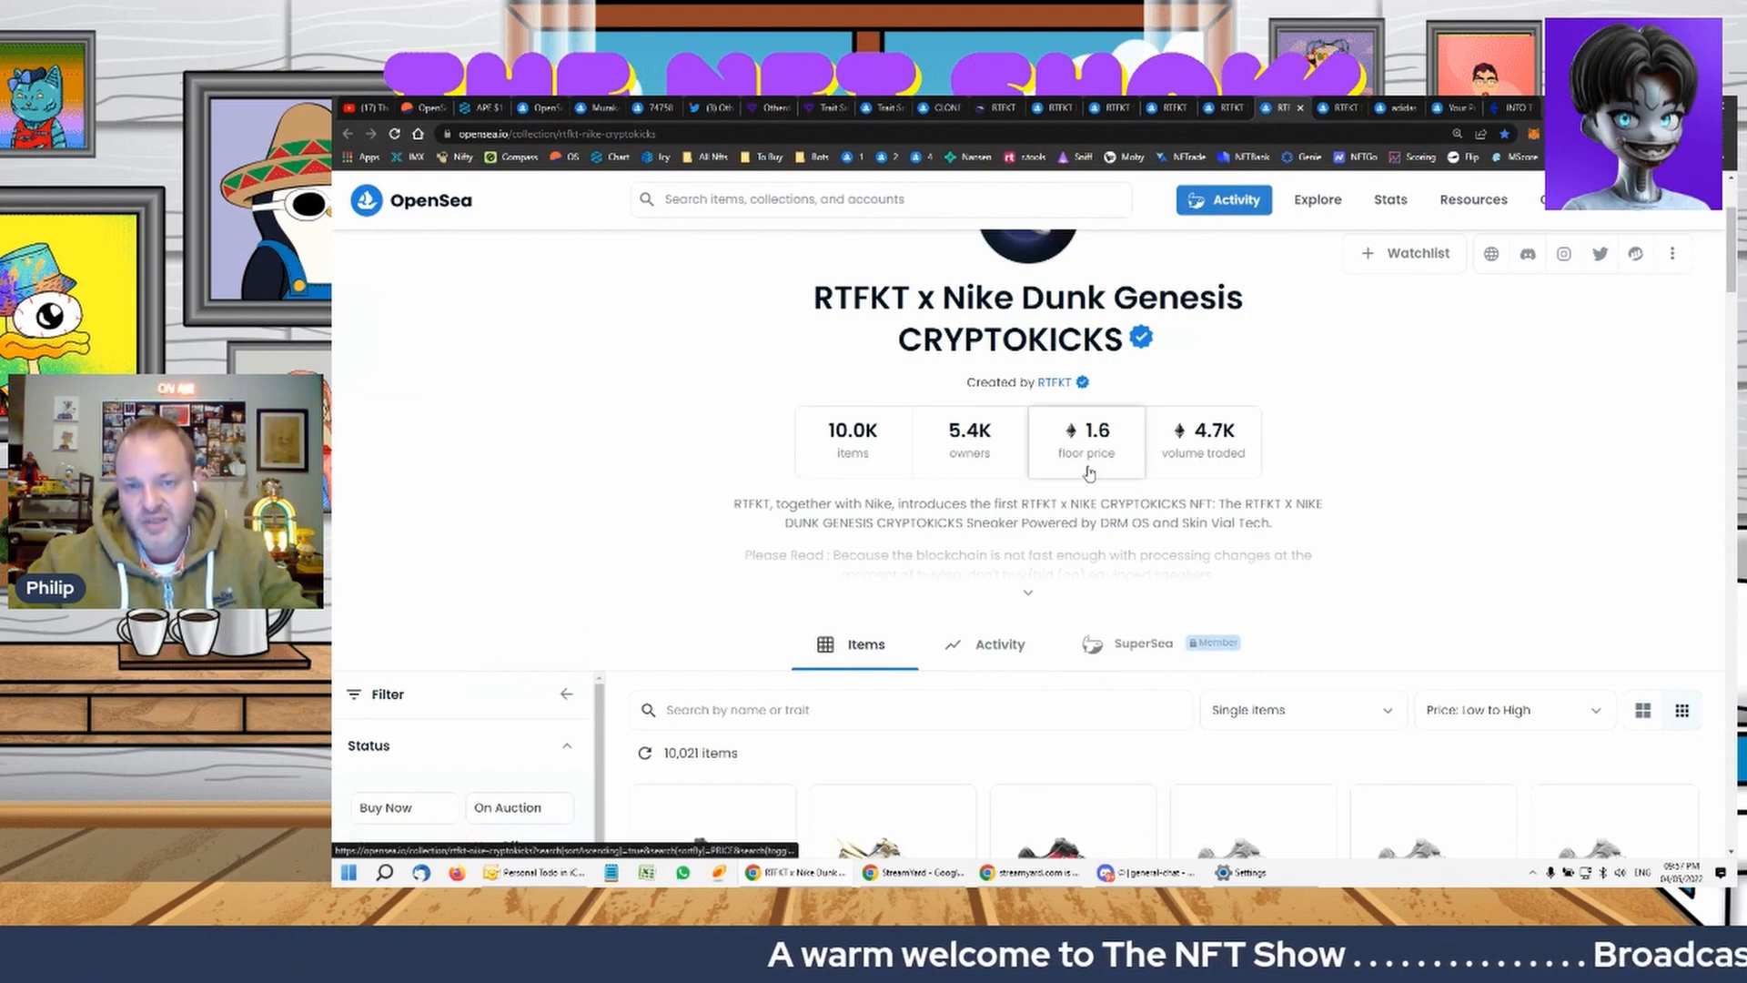
{"action": "scroll", "scroll_direction": "down", "scroll_amount": 3}
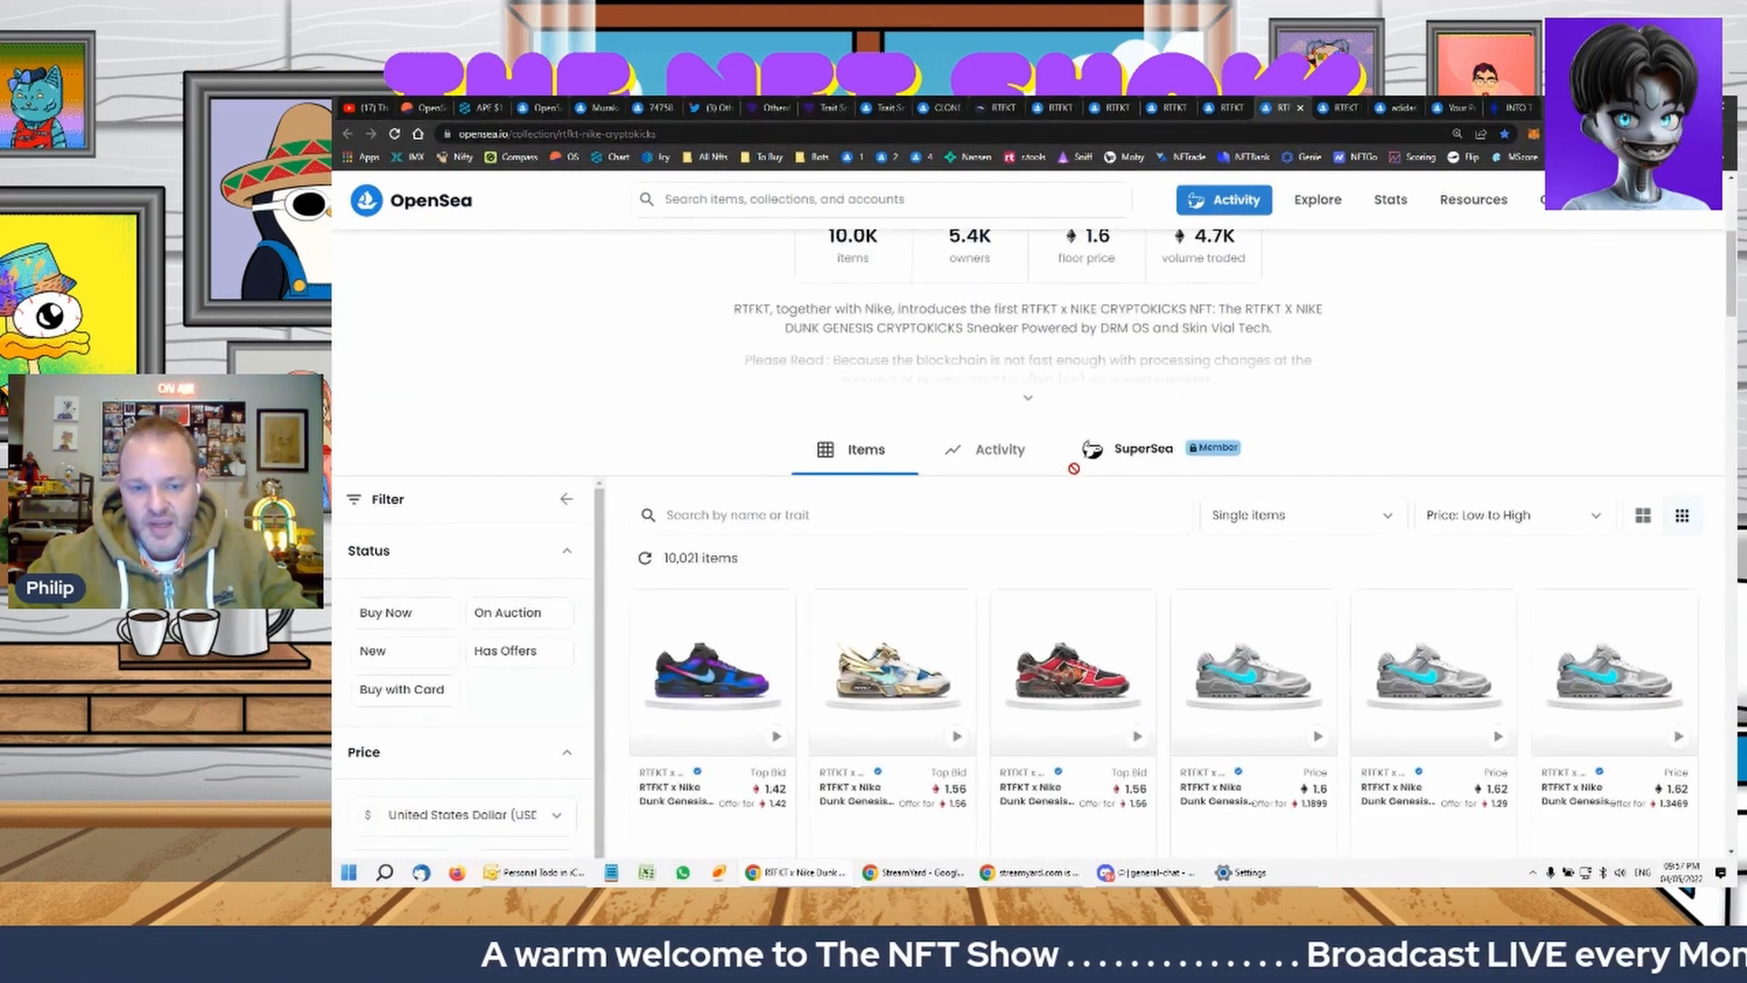
{"action": "scroll", "scroll_direction": "down", "scroll_amount": 3}
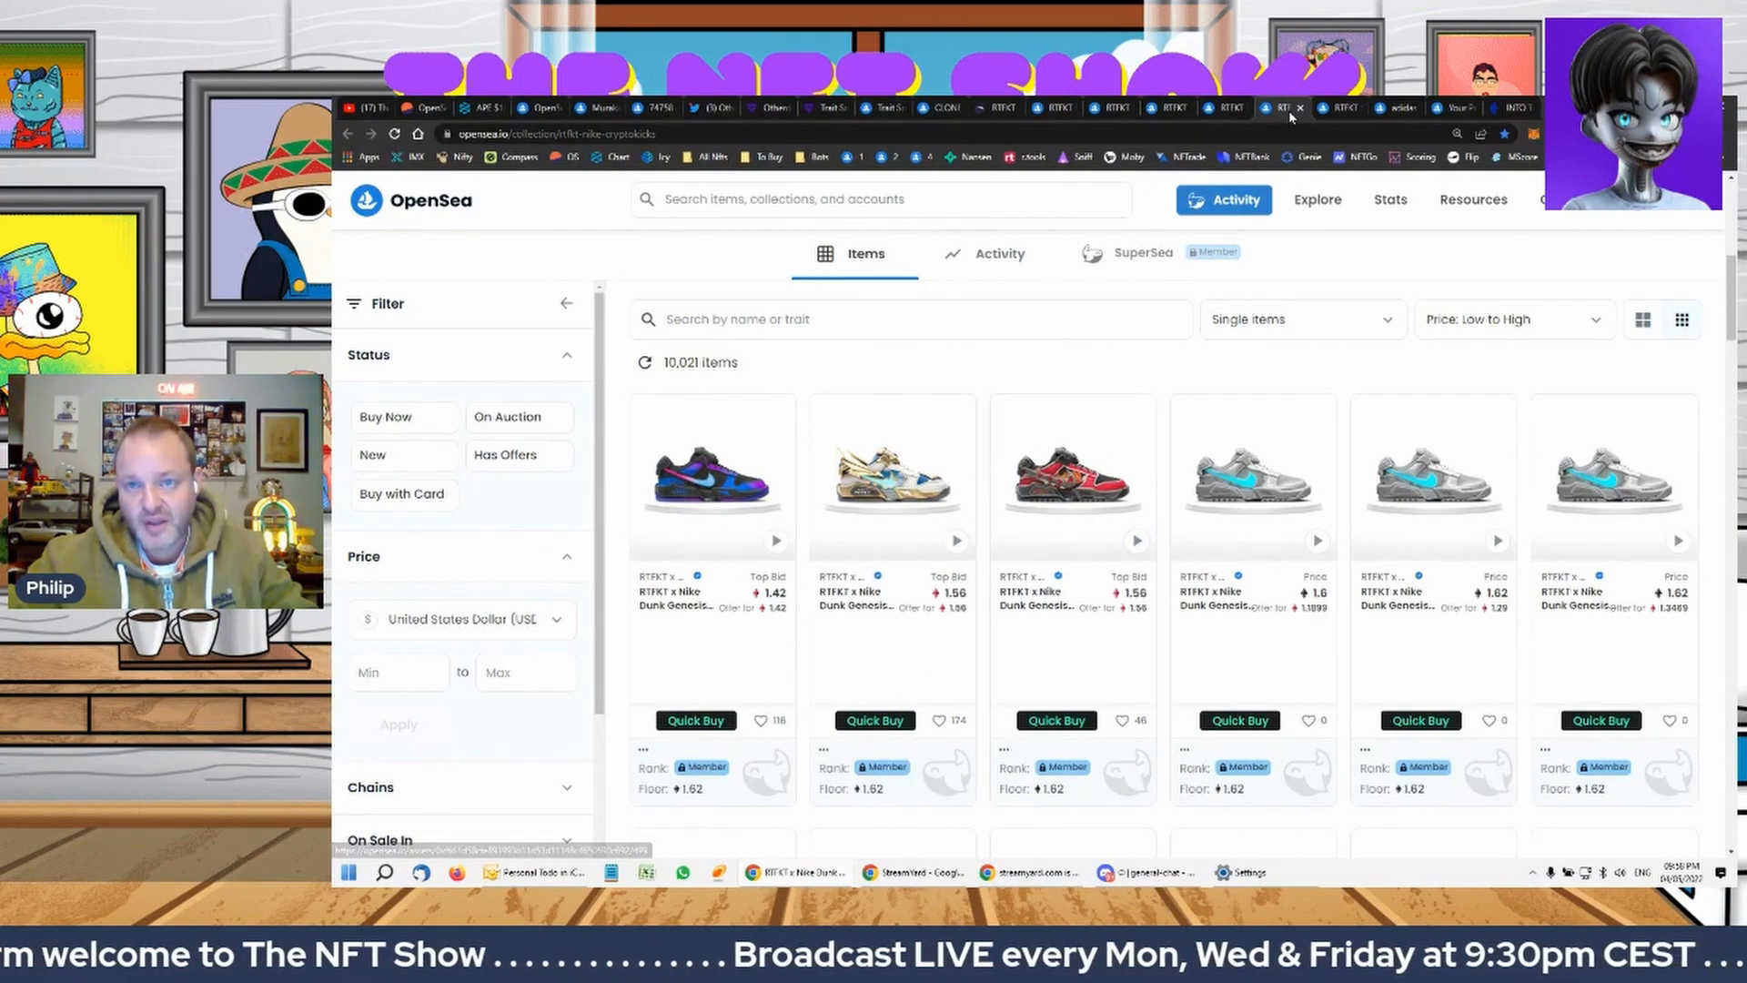
Browse the Skin Vial EVO-X grid and scroll through its DNA filter options
{"action": "left_click", "coordinate": [1300, 108]}
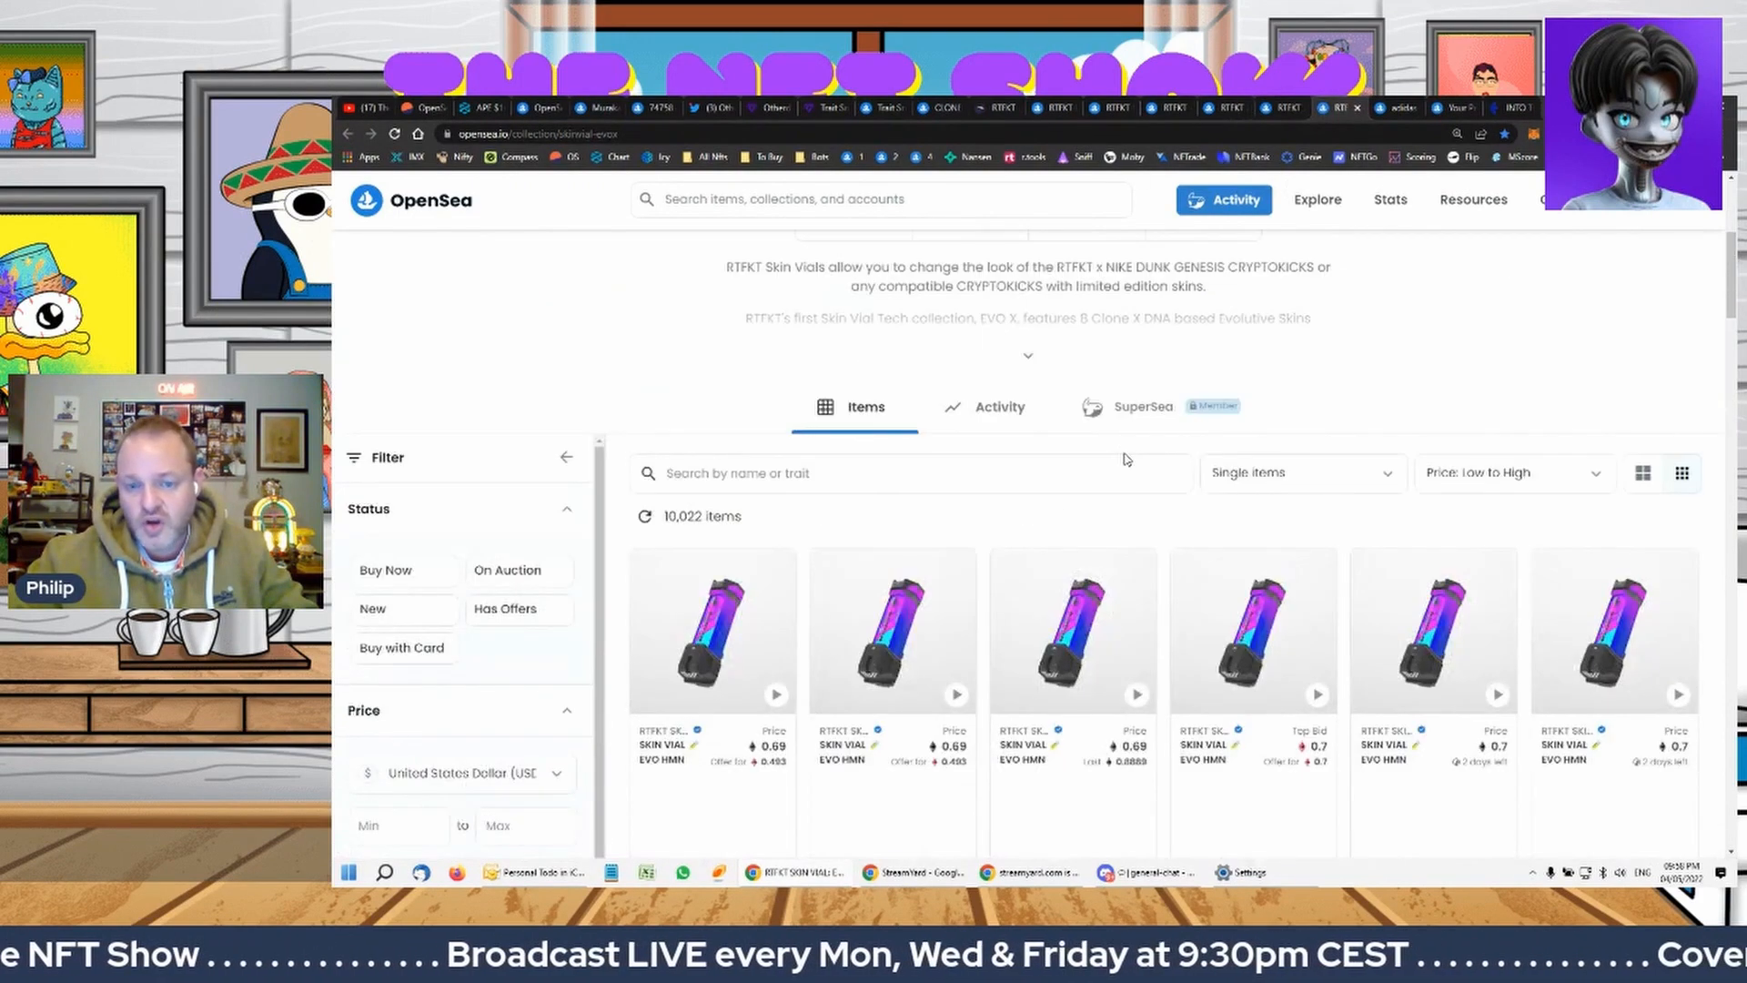
{"action": "scroll", "scroll_direction": "down", "scroll_amount": 3}
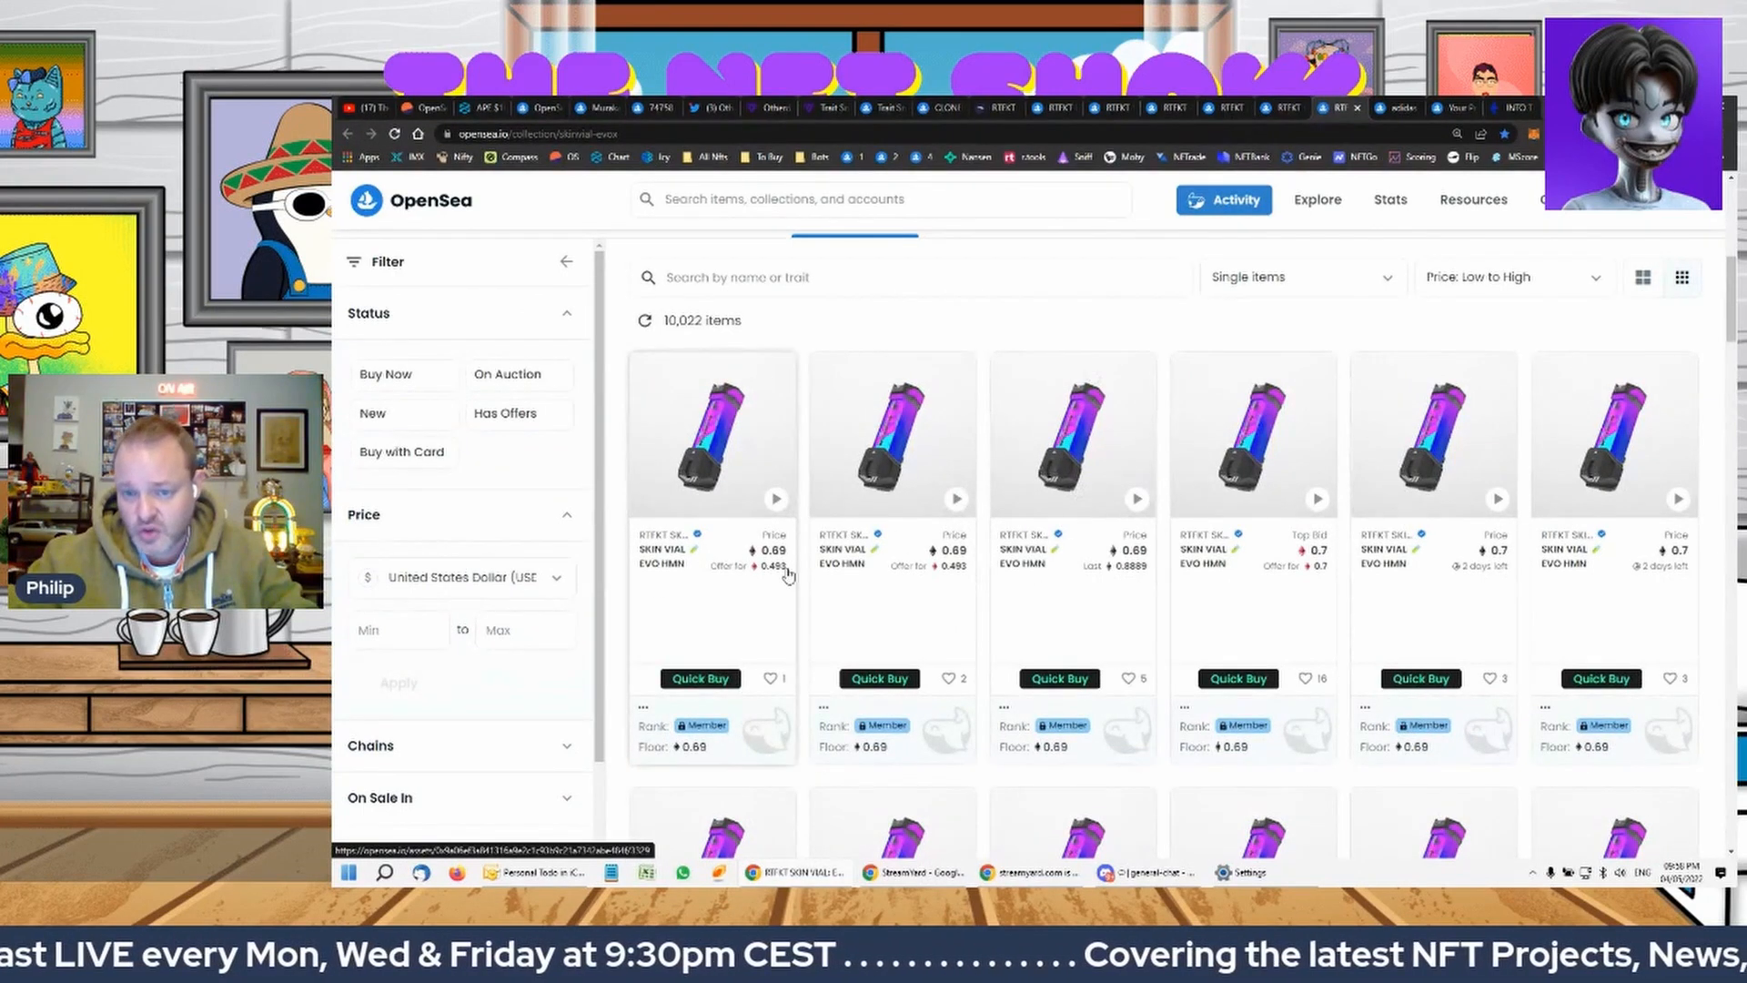
{"action": "mouse_move", "coordinate": [1212, 453]}
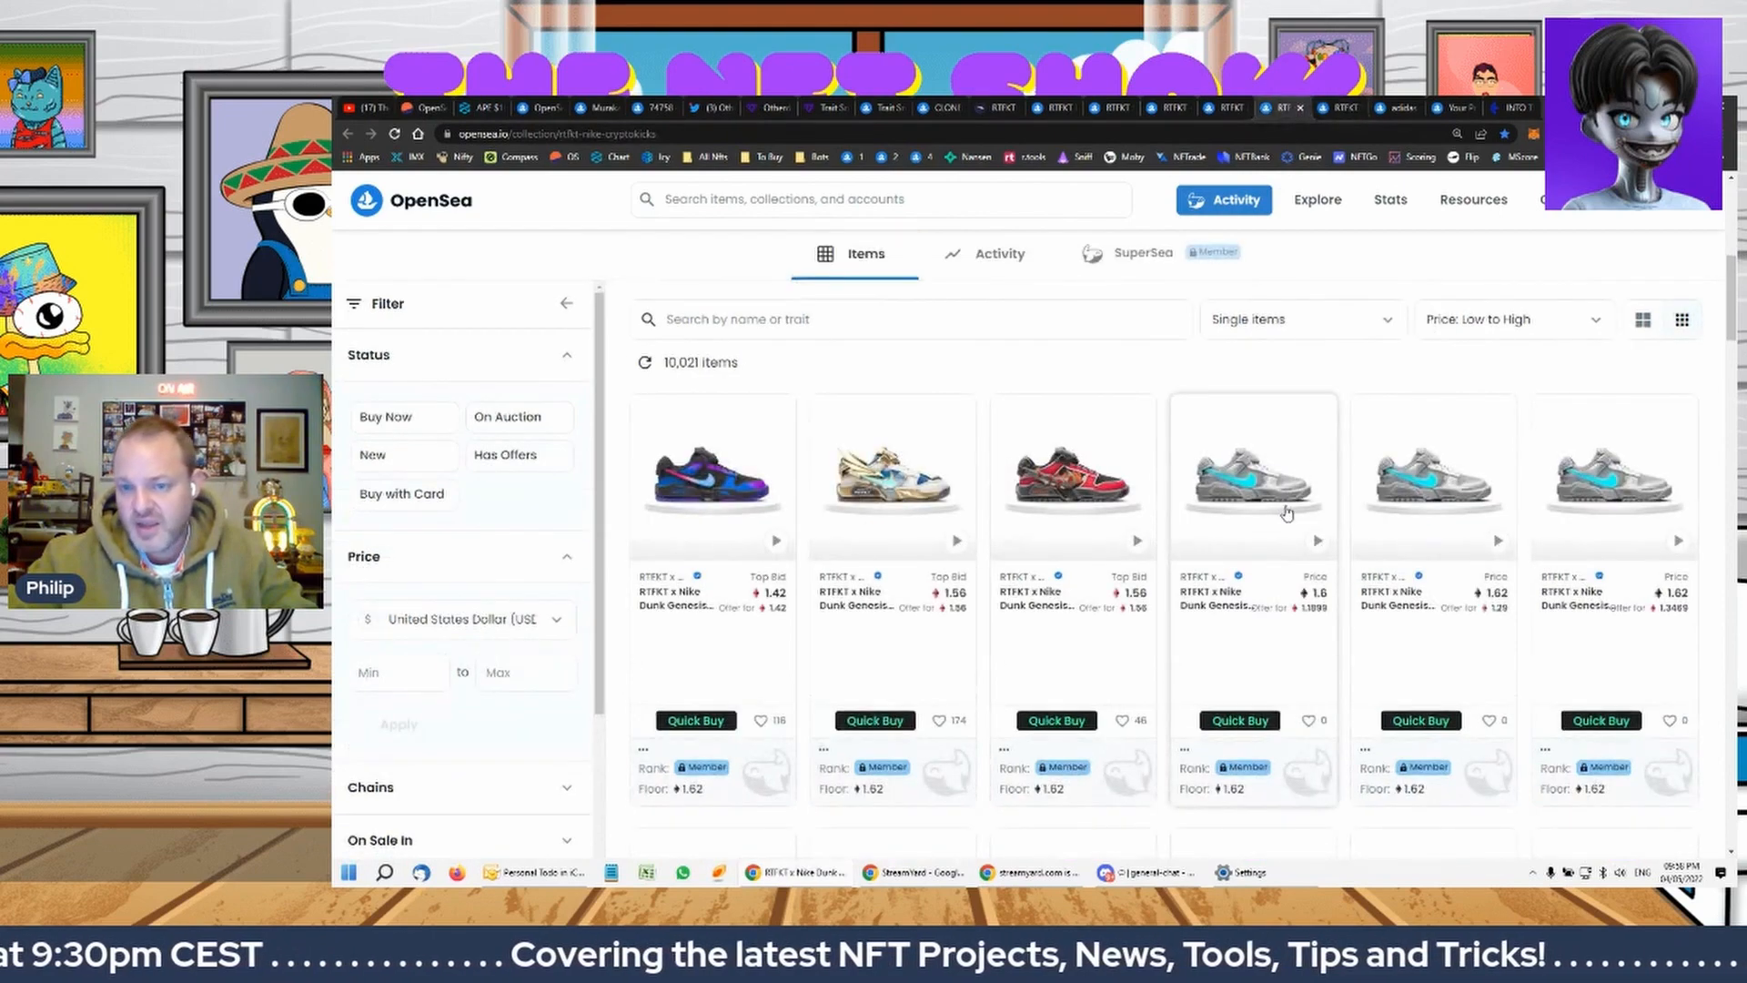
{"action": "mouse_move", "coordinate": [1181, 479]}
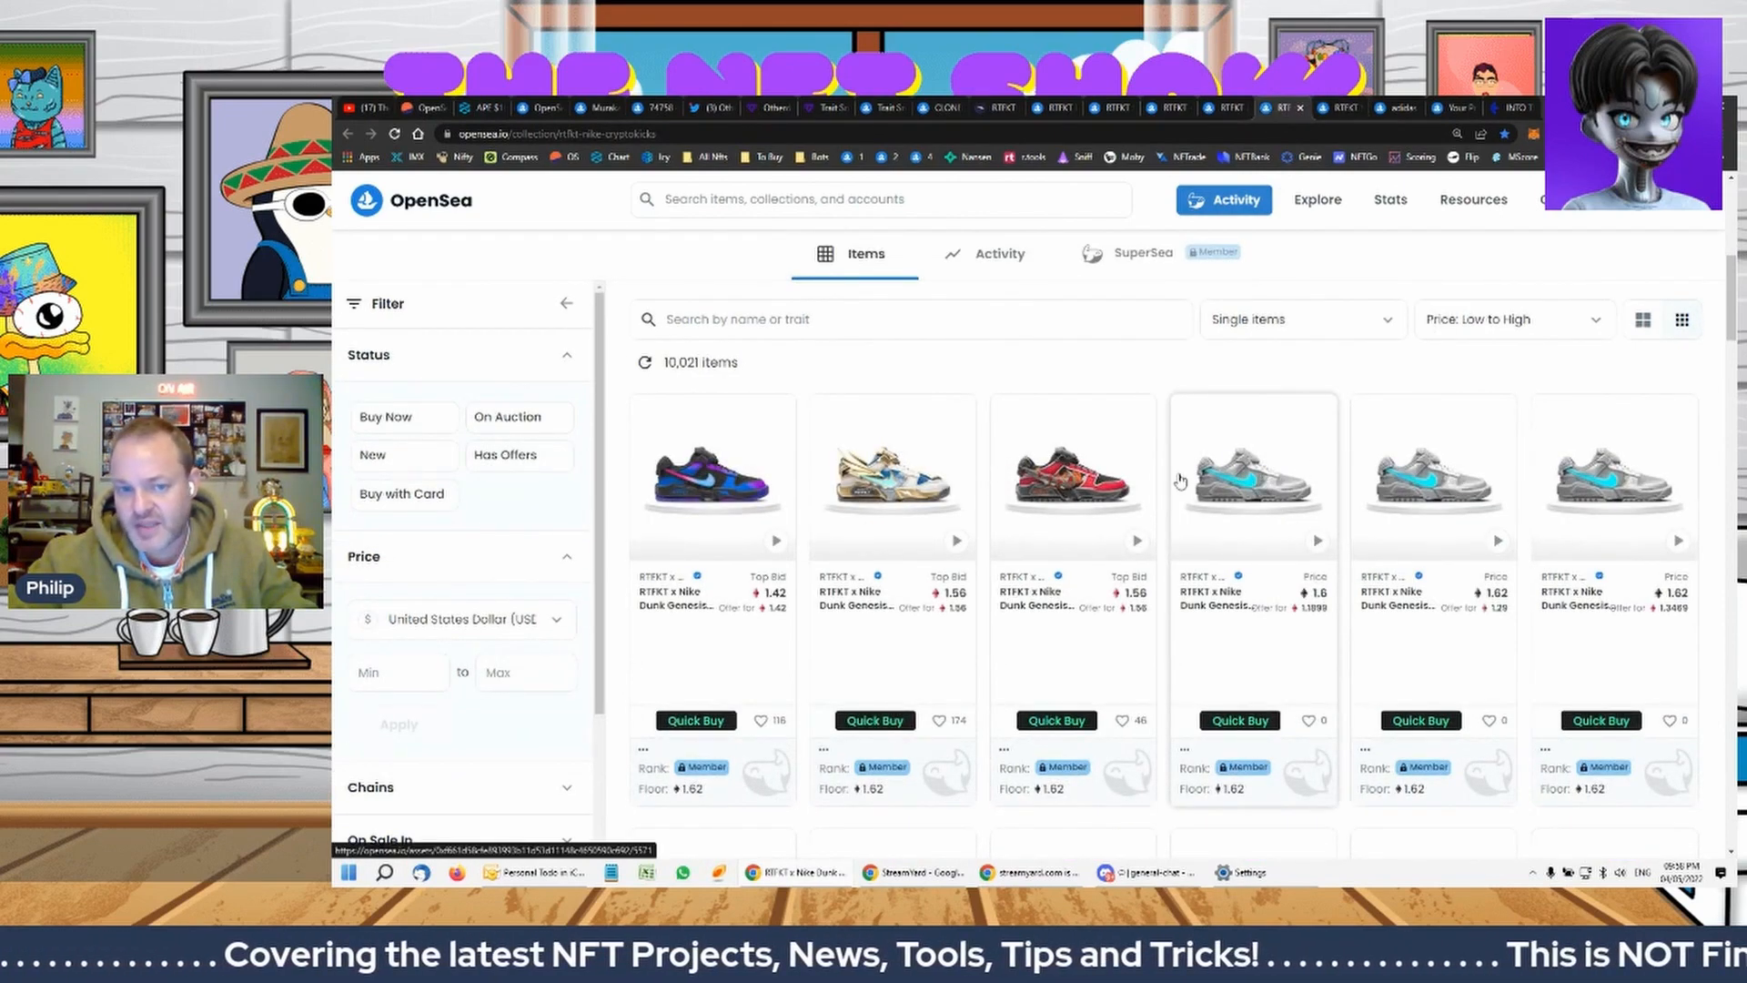
{"action": "mouse_move", "coordinate": [716, 491]}
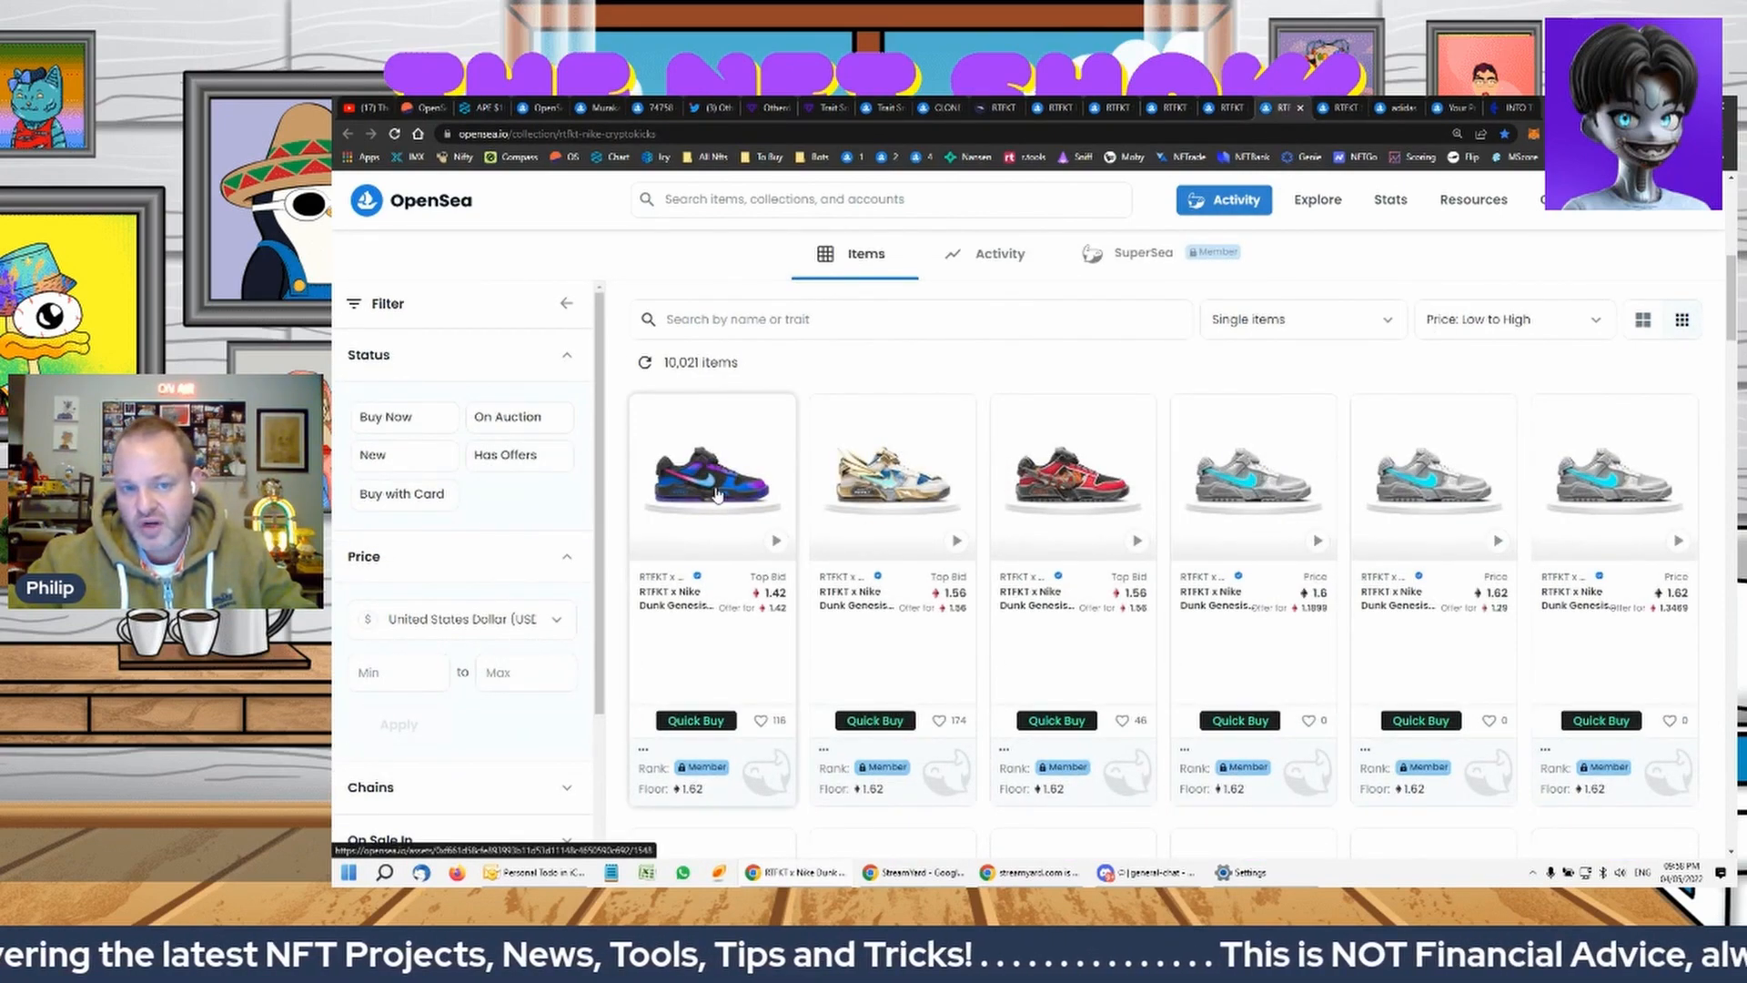
{"action": "mouse_move", "coordinate": [1161, 490]}
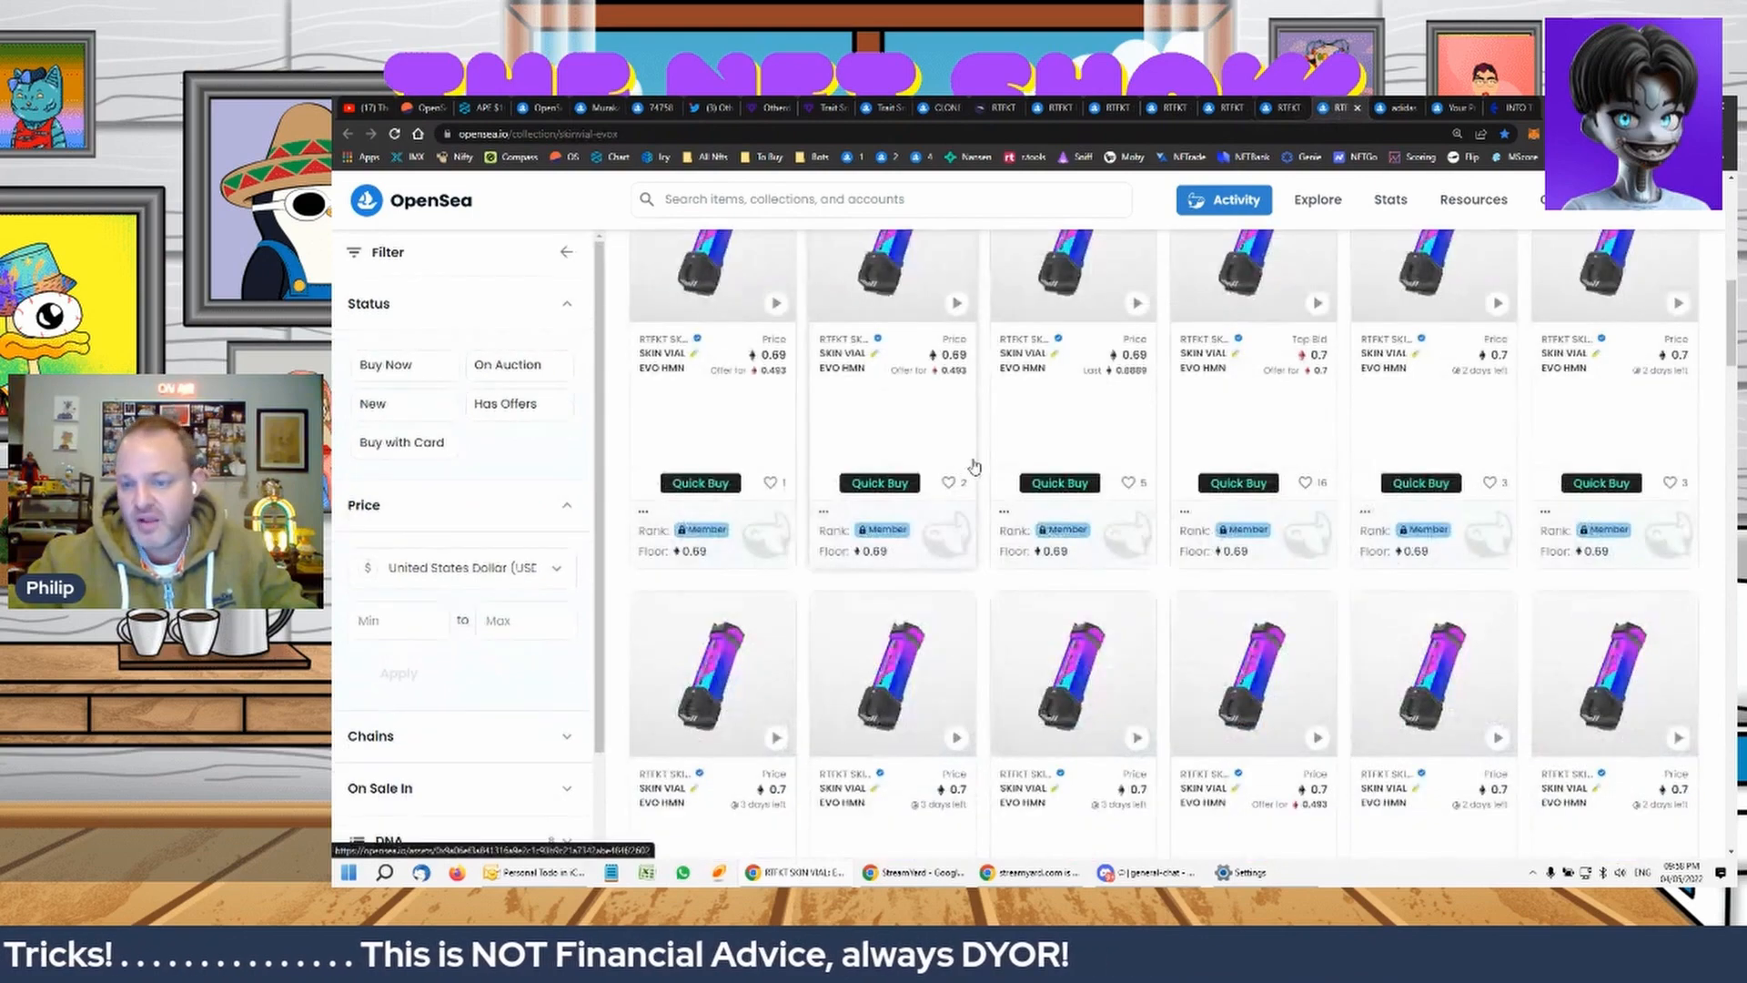
{"action": "scroll", "scroll_direction": "down", "scroll_amount": 3}
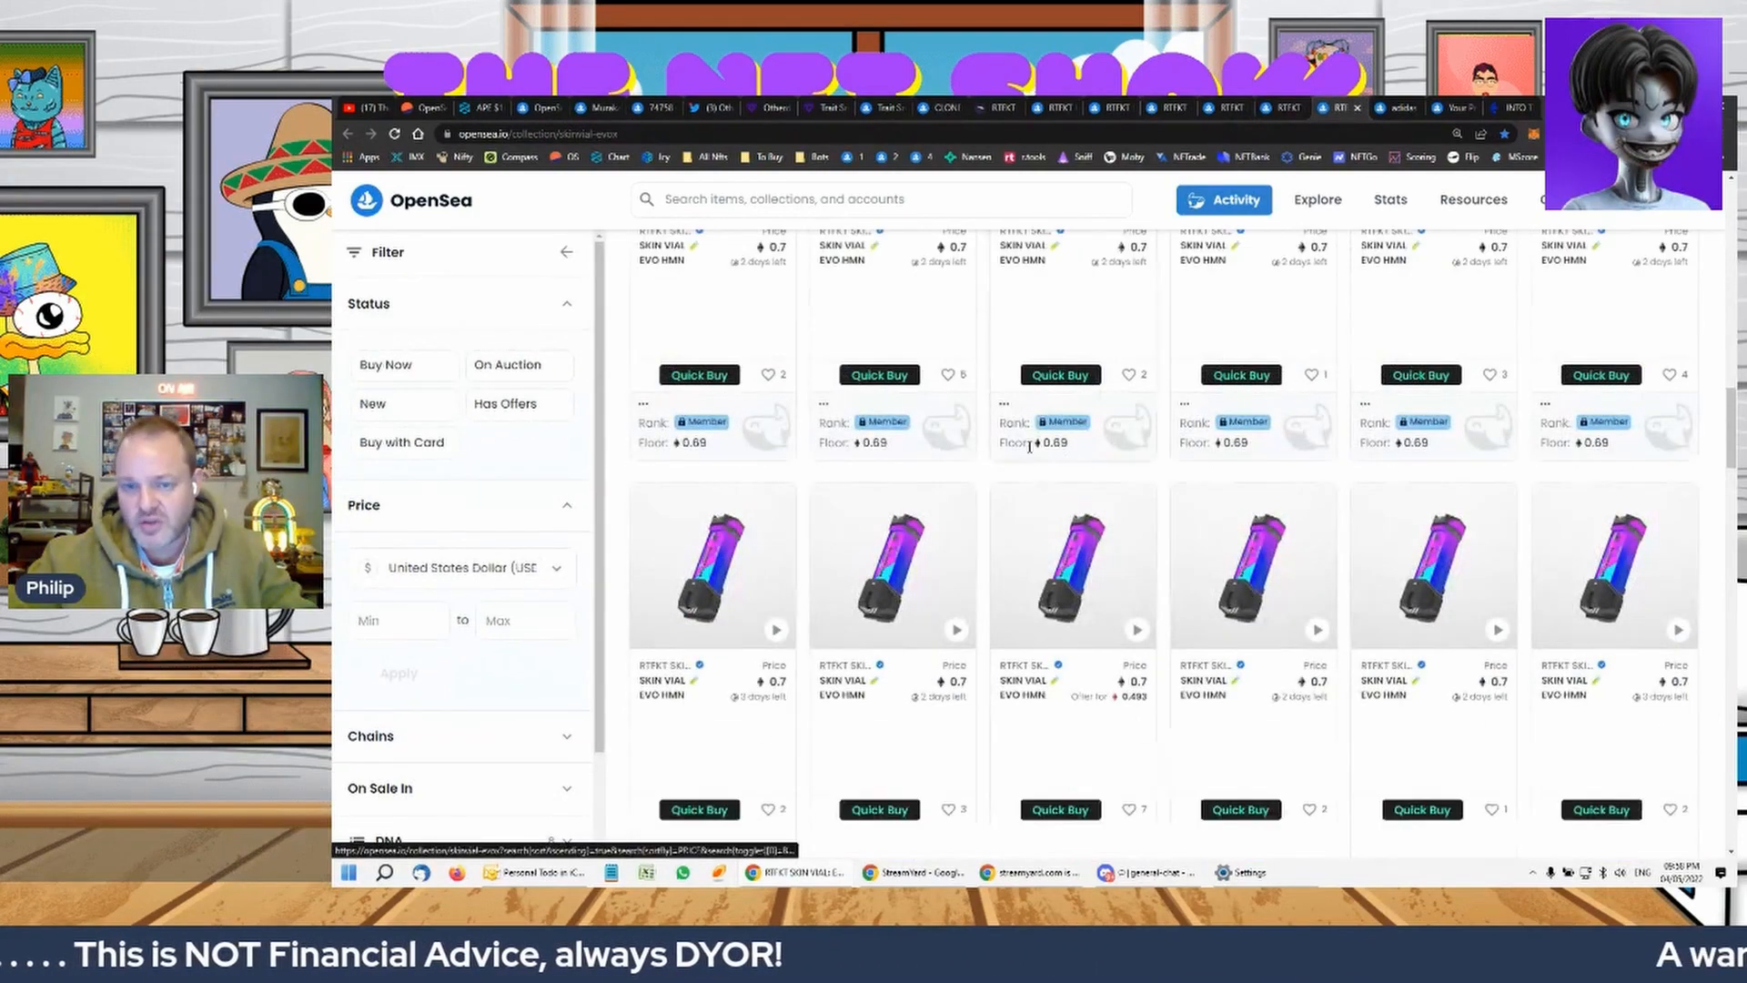
{"action": "scroll", "scroll_direction": "down", "scroll_amount": 3}
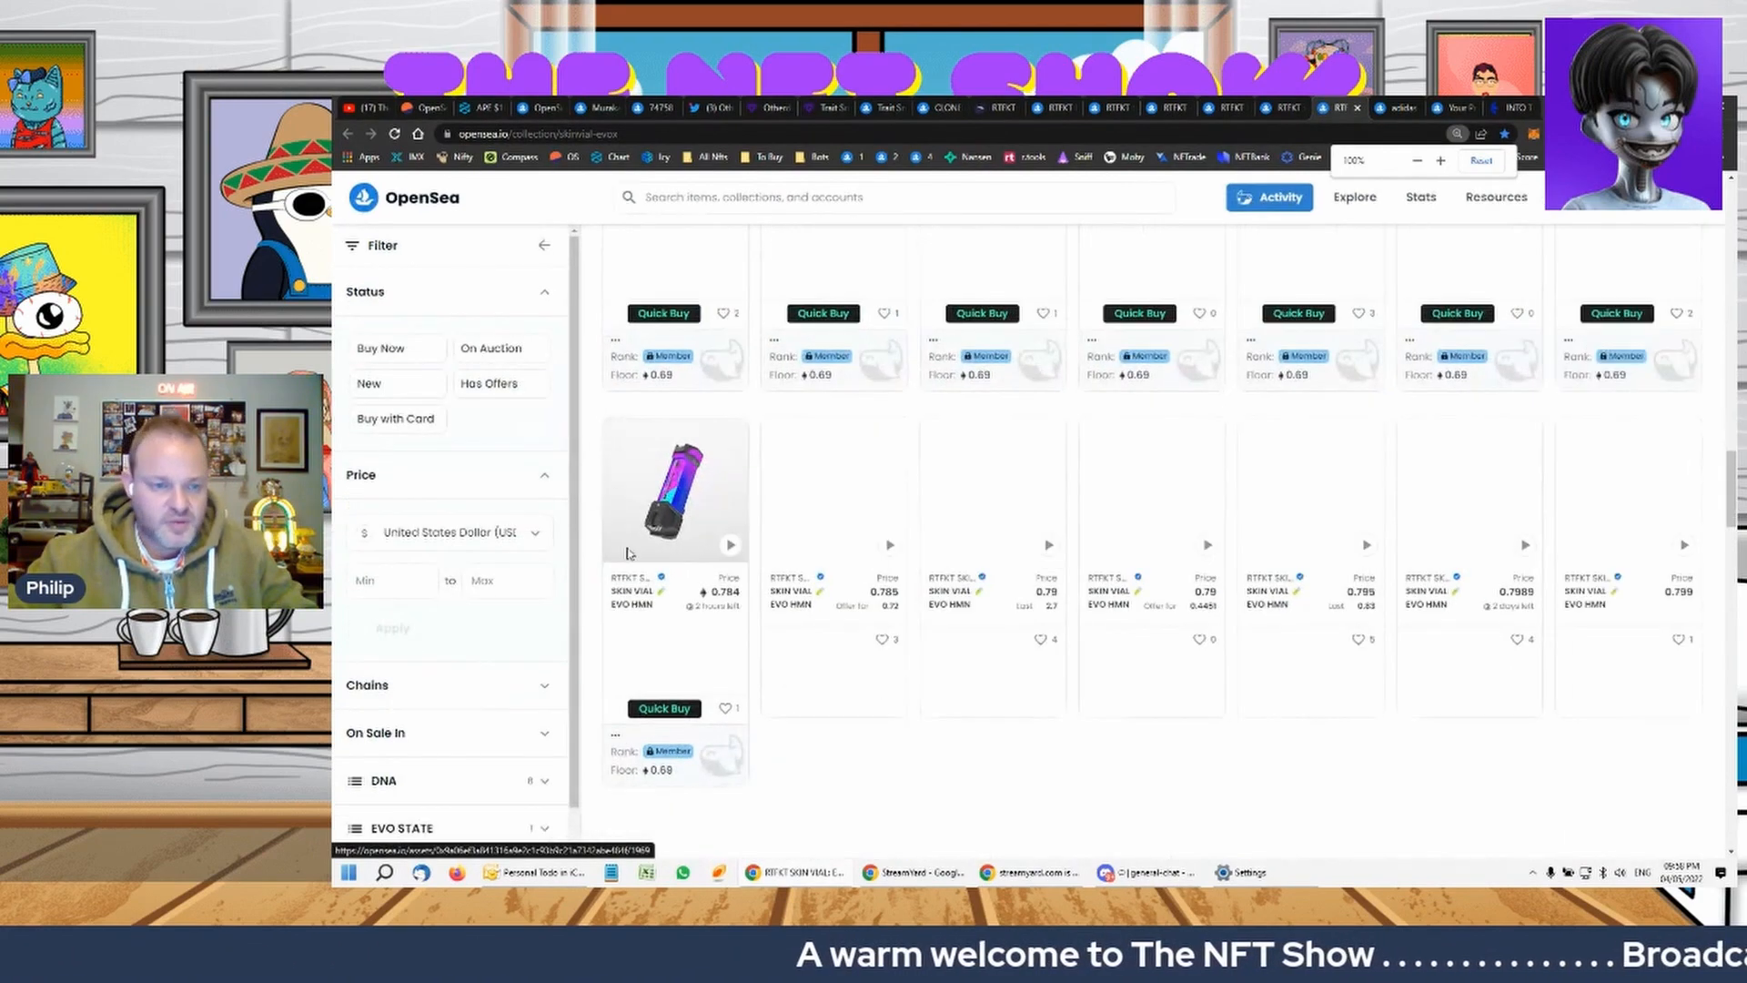
{"action": "scroll", "scroll_direction": "down", "scroll_amount": 3}
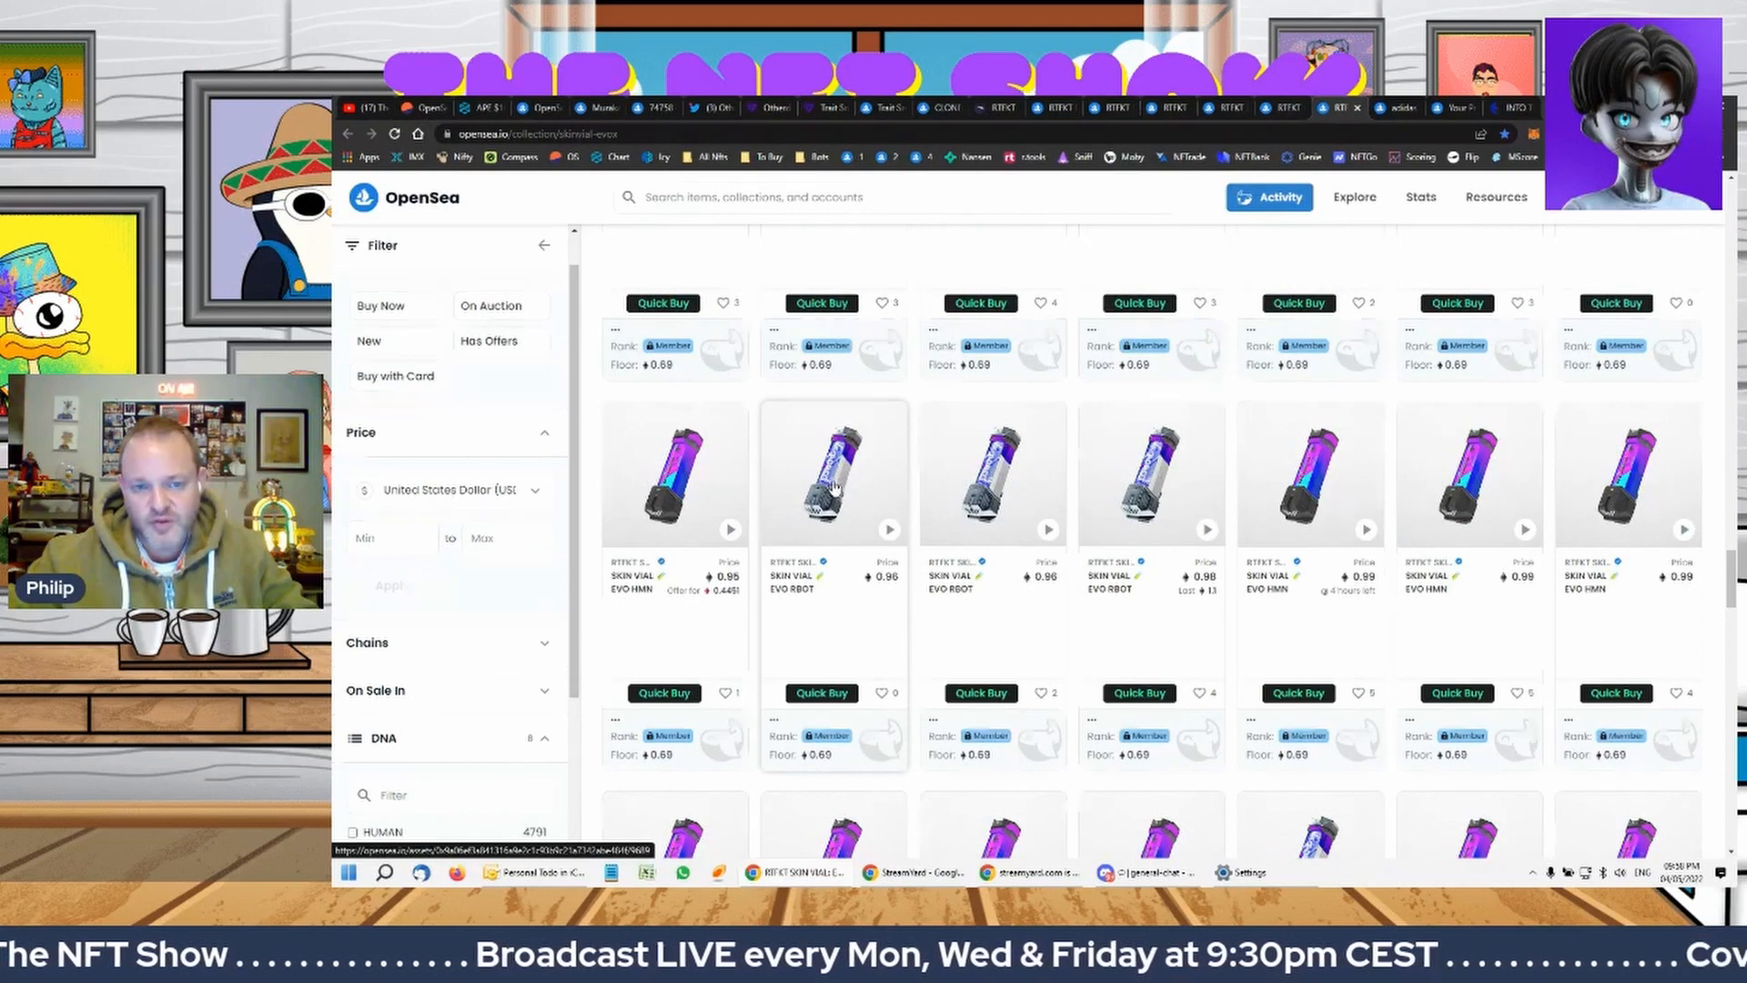
{"action": "scroll", "scroll_direction": "down", "scroll_amount": 3}
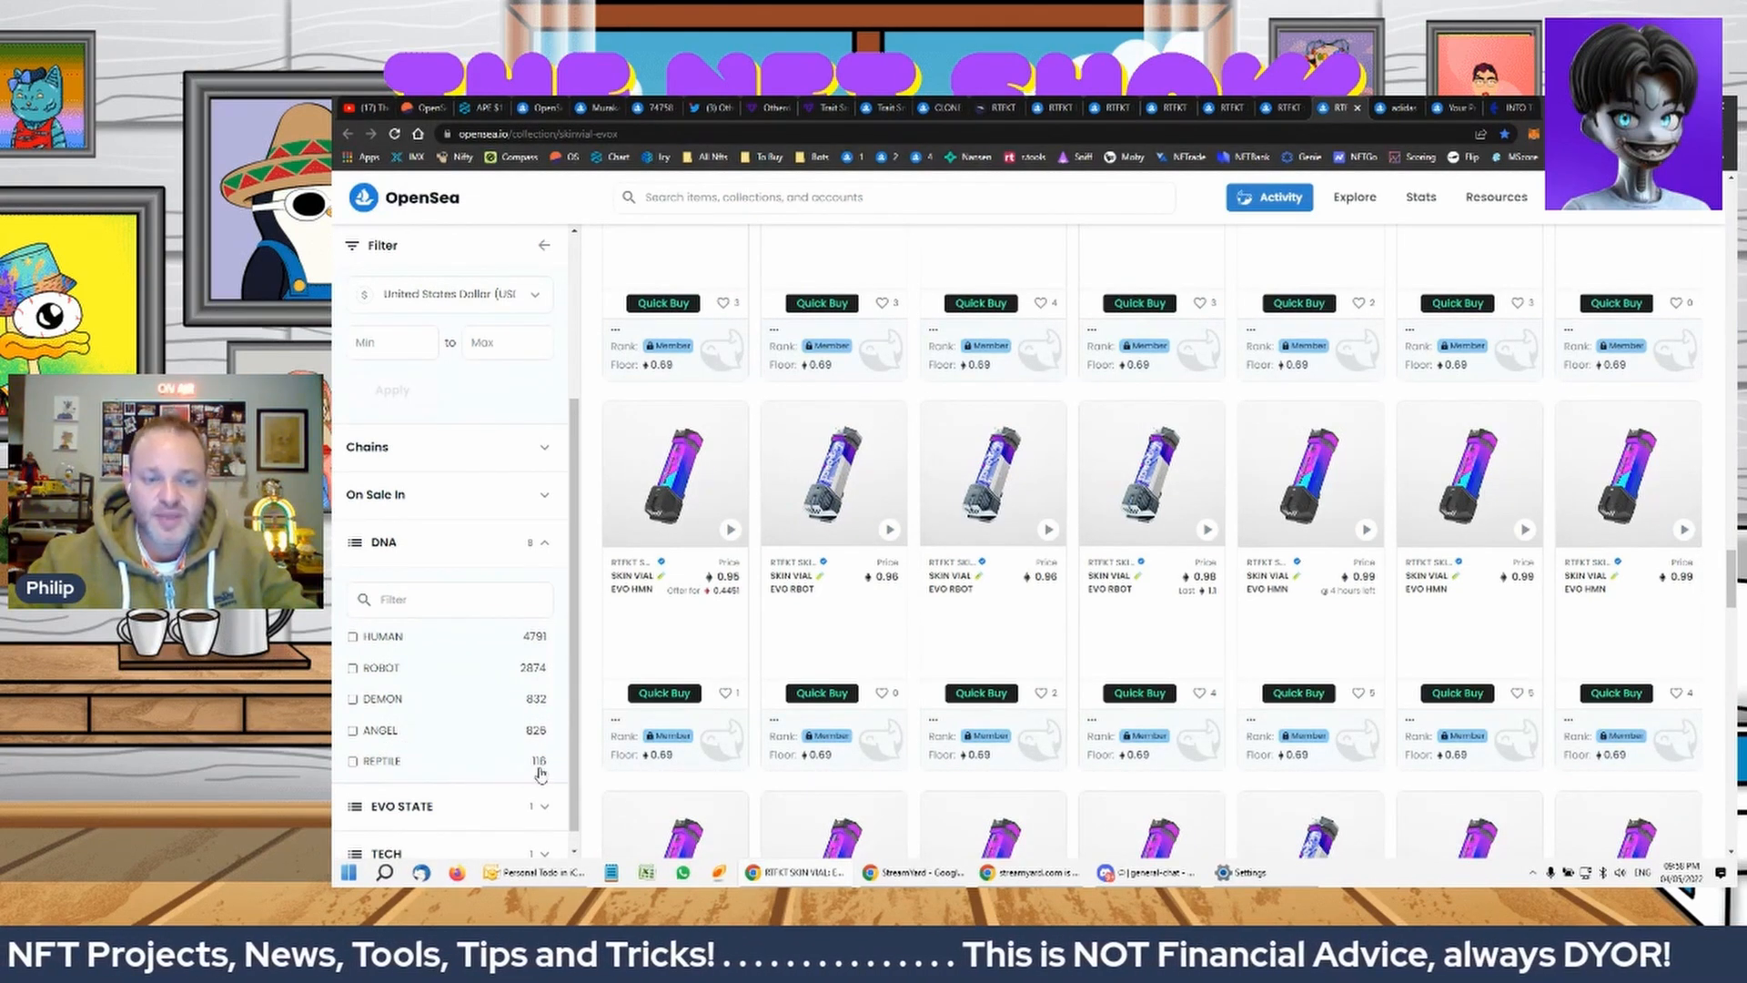
{"action": "scroll", "scroll_direction": "down", "scroll_amount": 3}
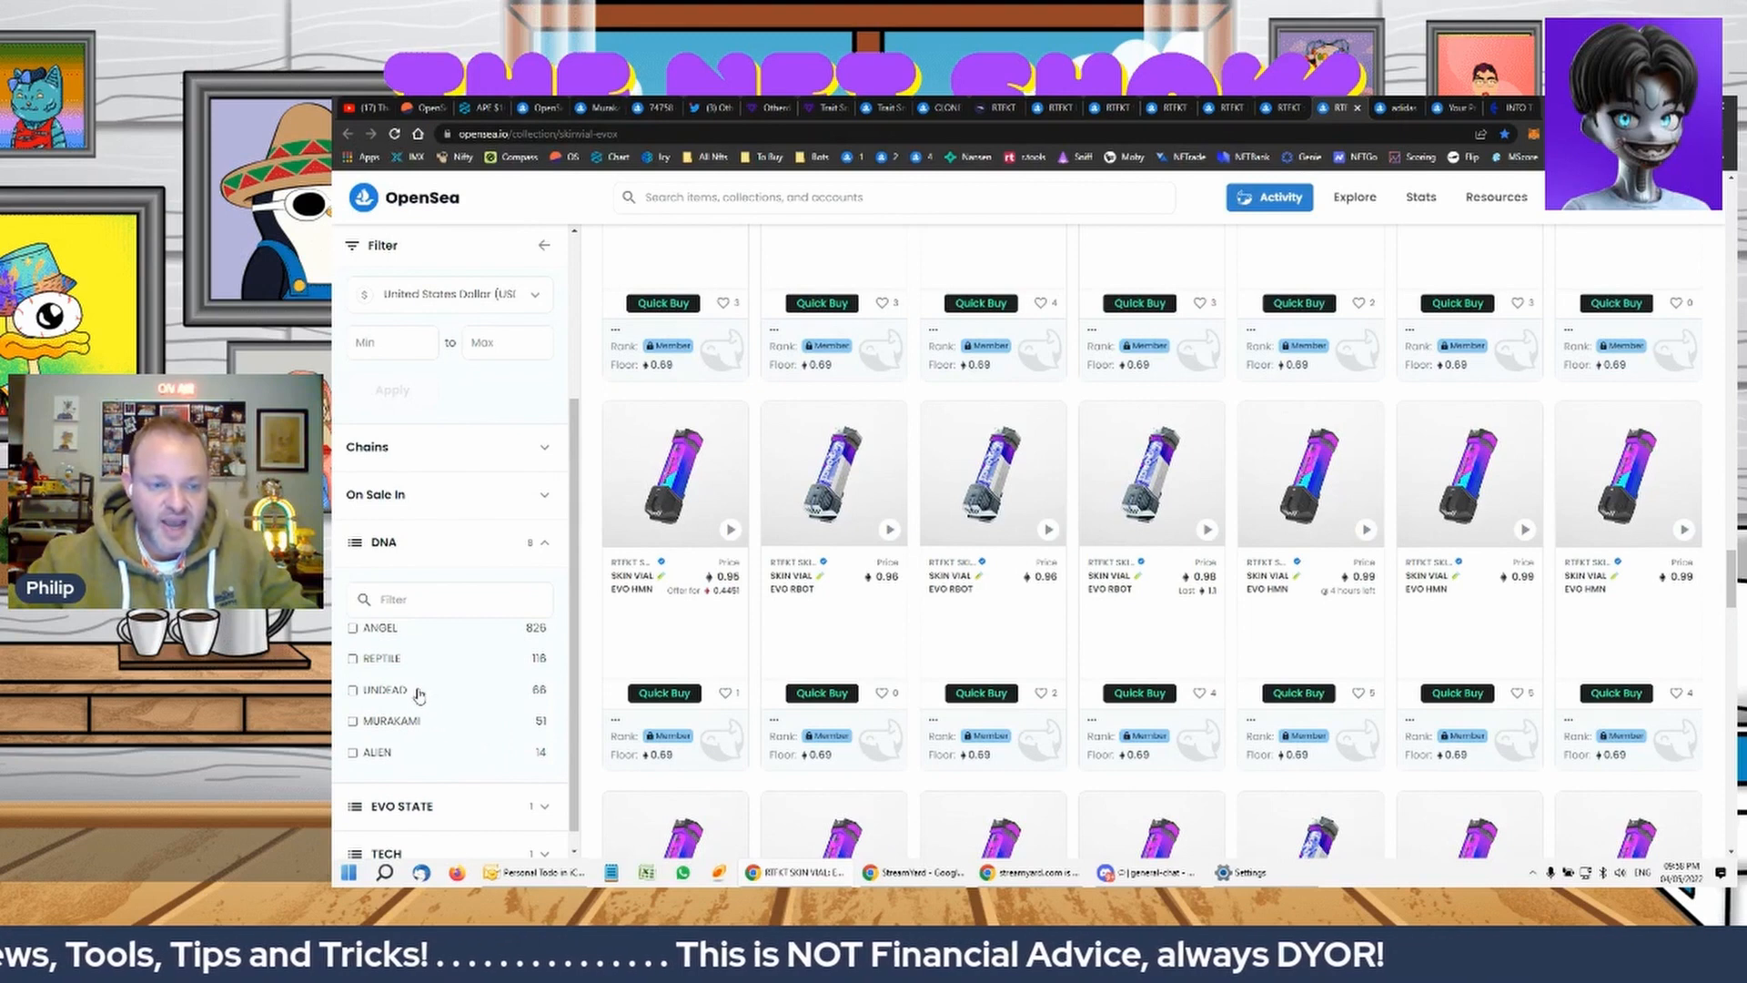
{"action": "mouse_move", "coordinate": [535, 708]}
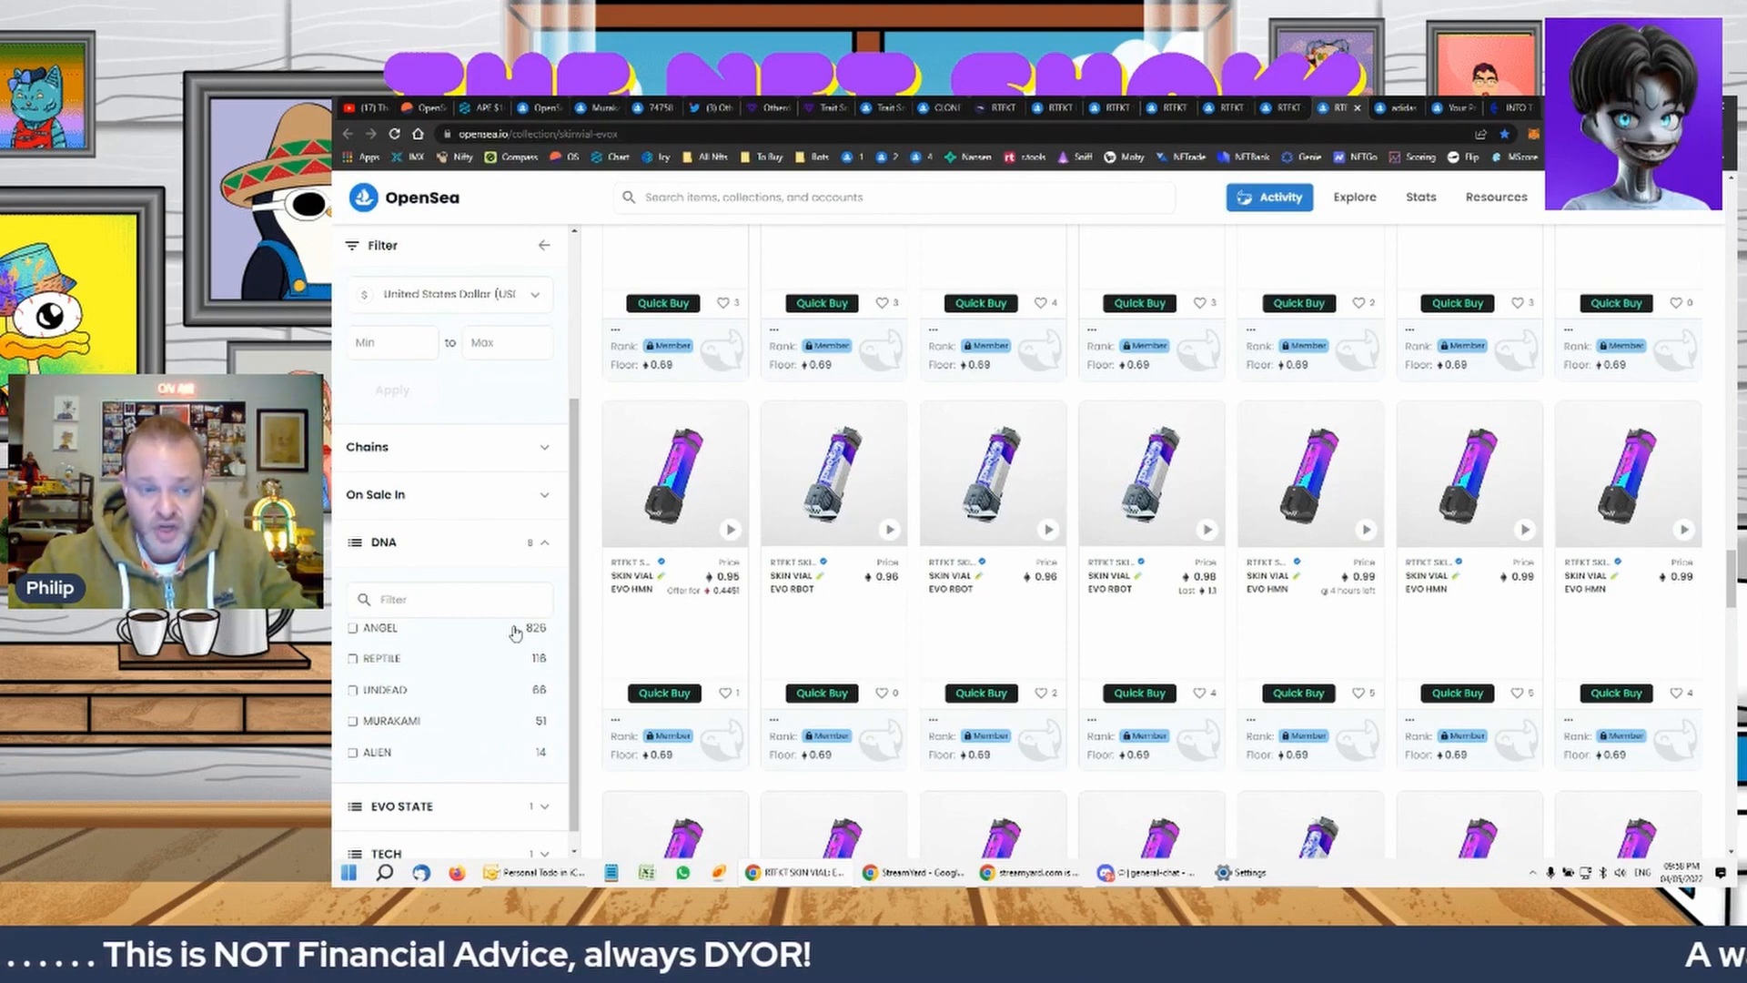
{"action": "mouse_move", "coordinate": [436, 731]}
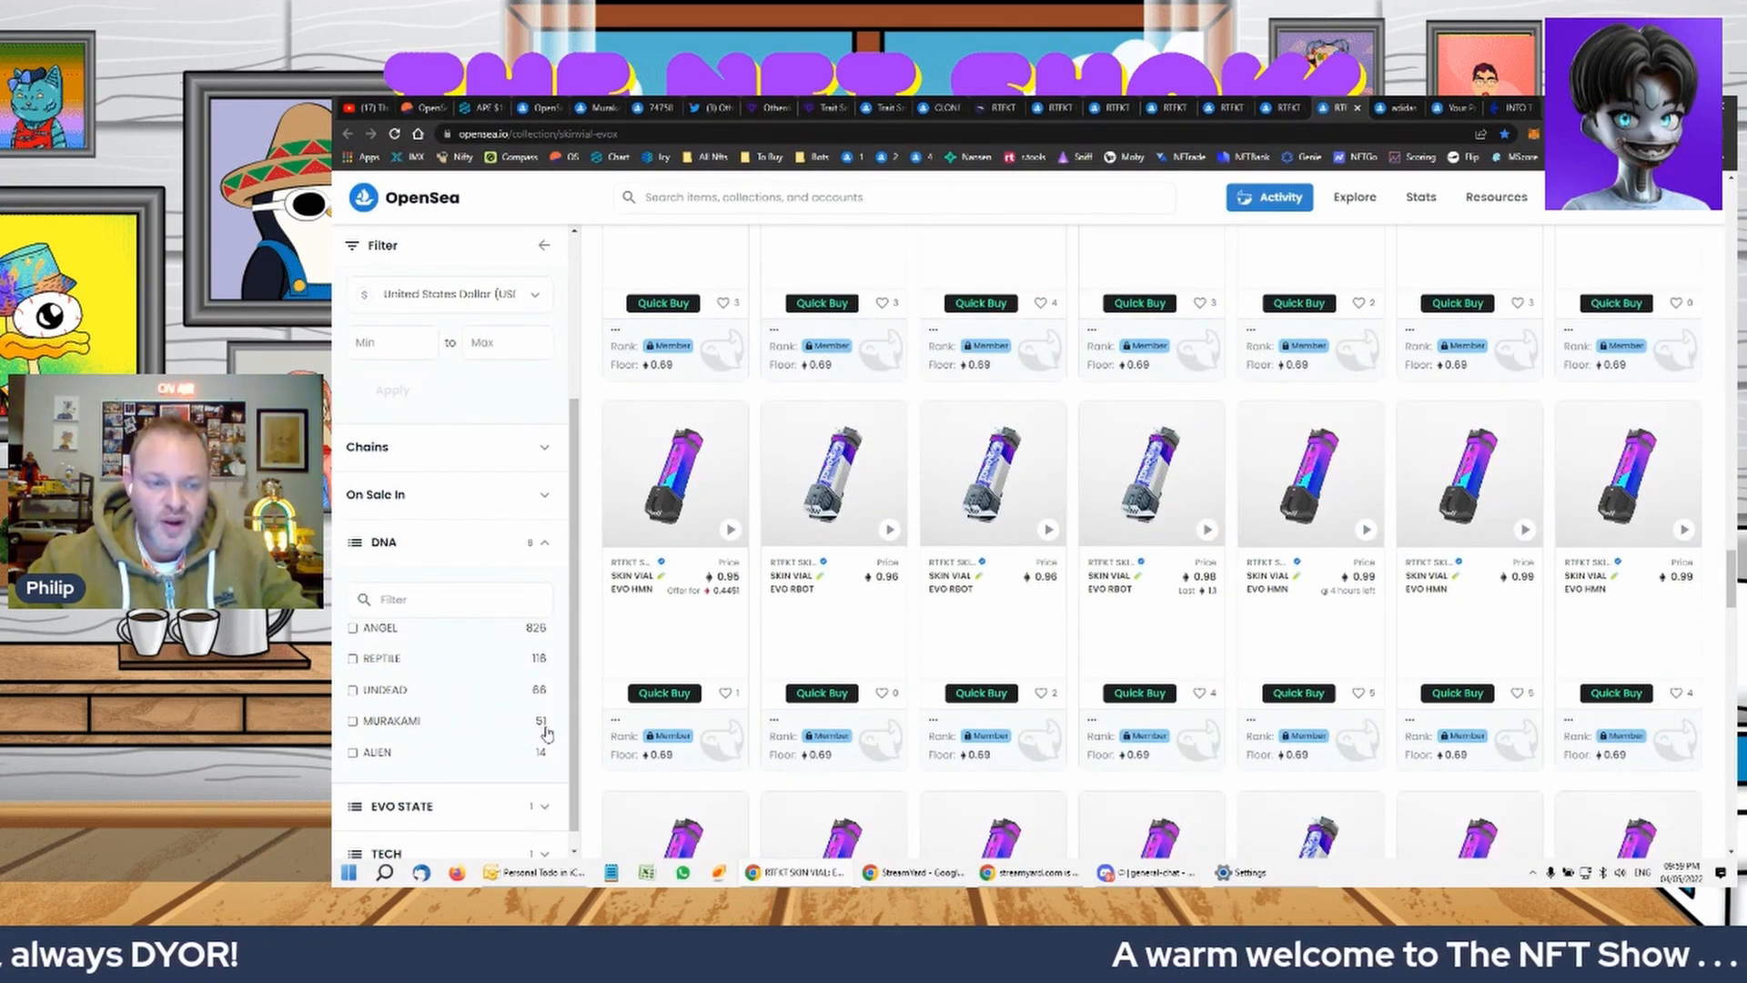
{"action": "mouse_move", "coordinate": [389, 730]}
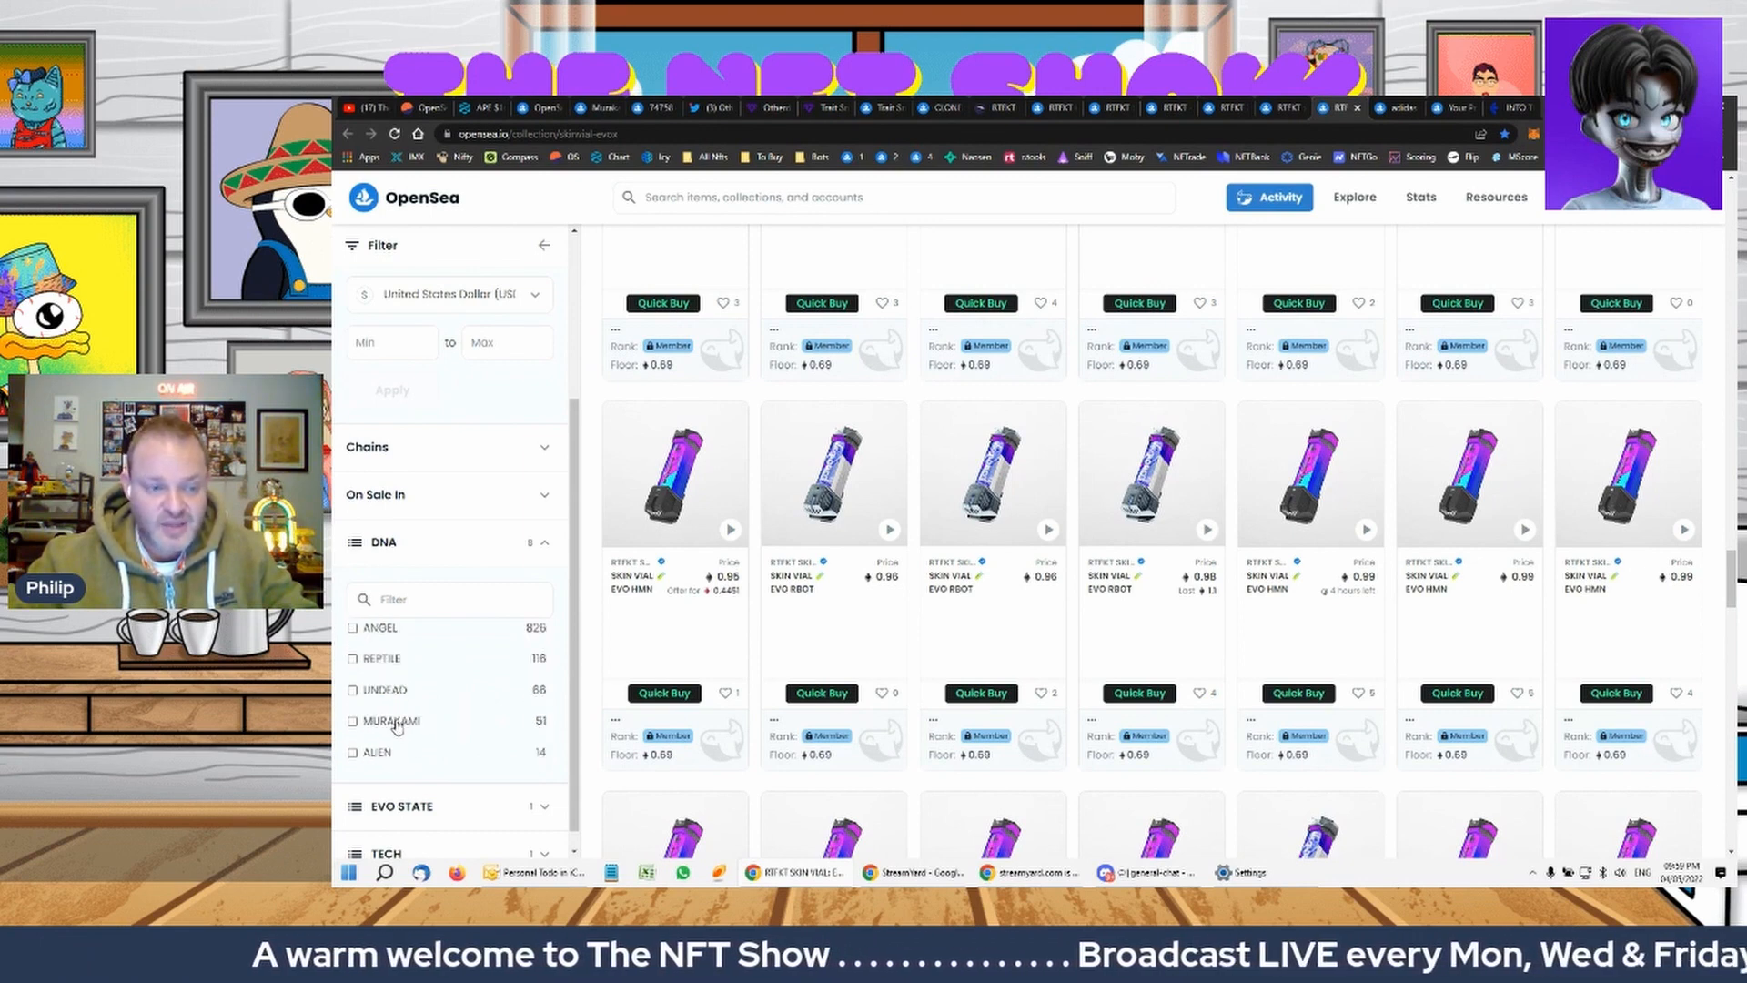
Filter the skin vials to ALIEN DNA, leaving 15 items
{"action": "left_click", "coordinate": [352, 752]}
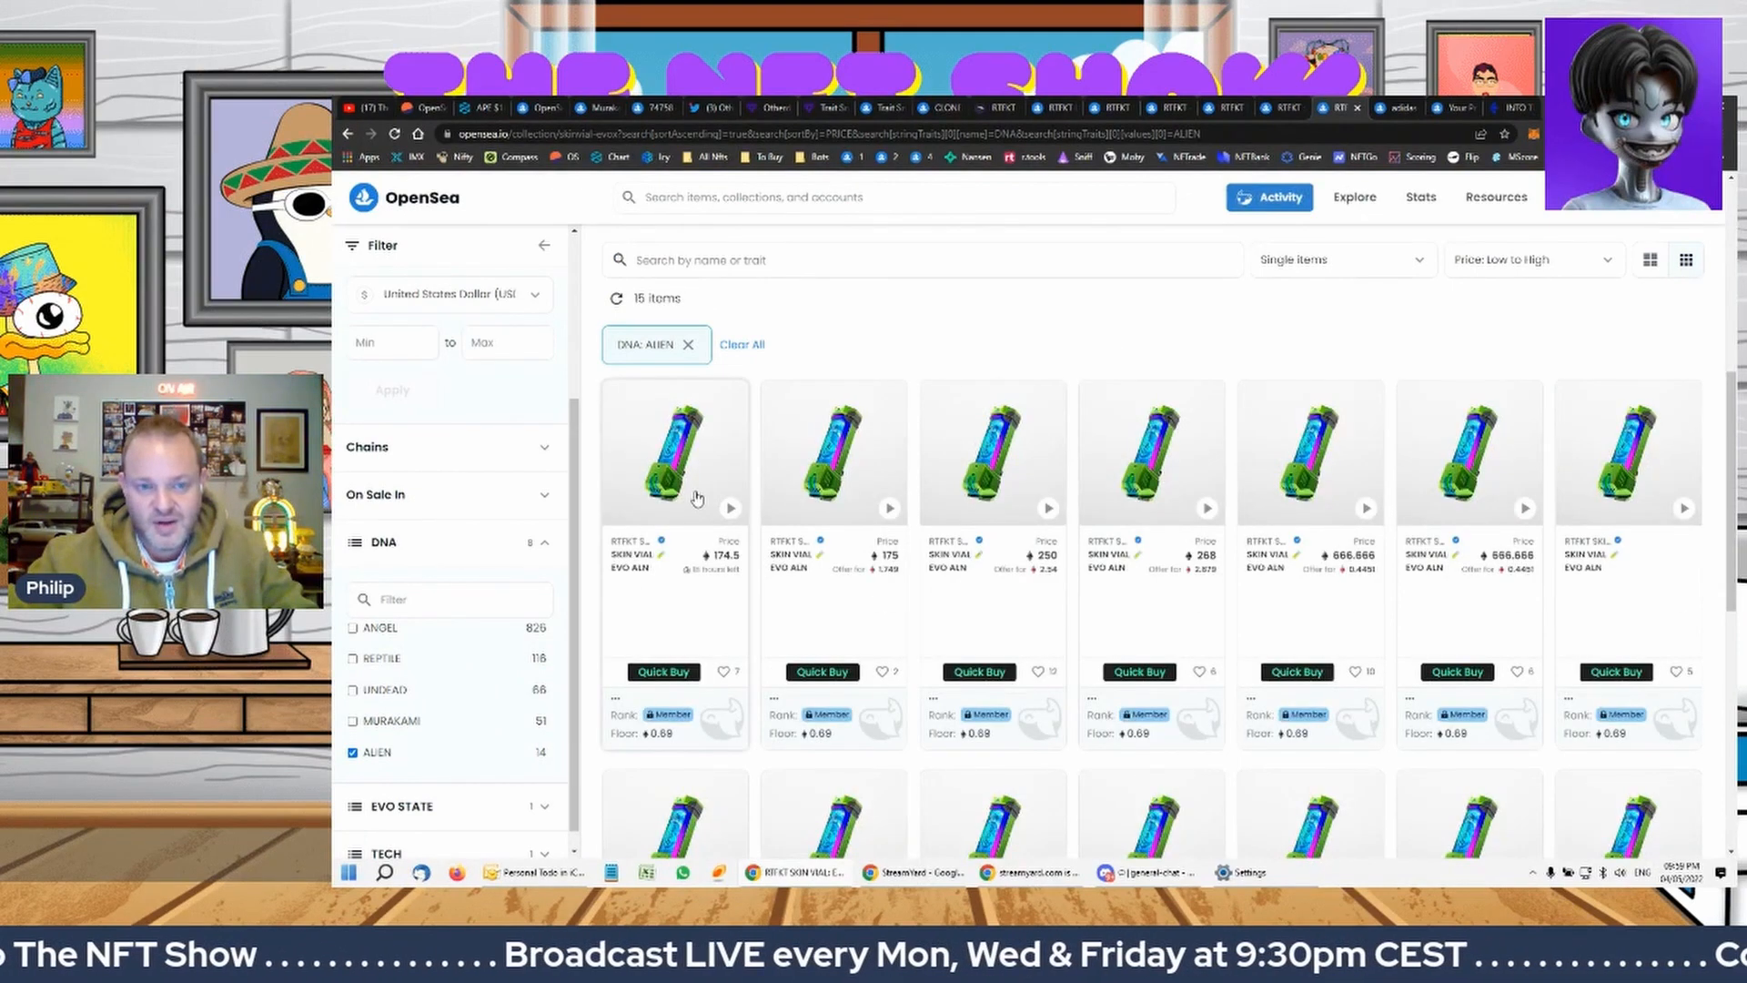
{"action": "mouse_move", "coordinate": [1137, 372]}
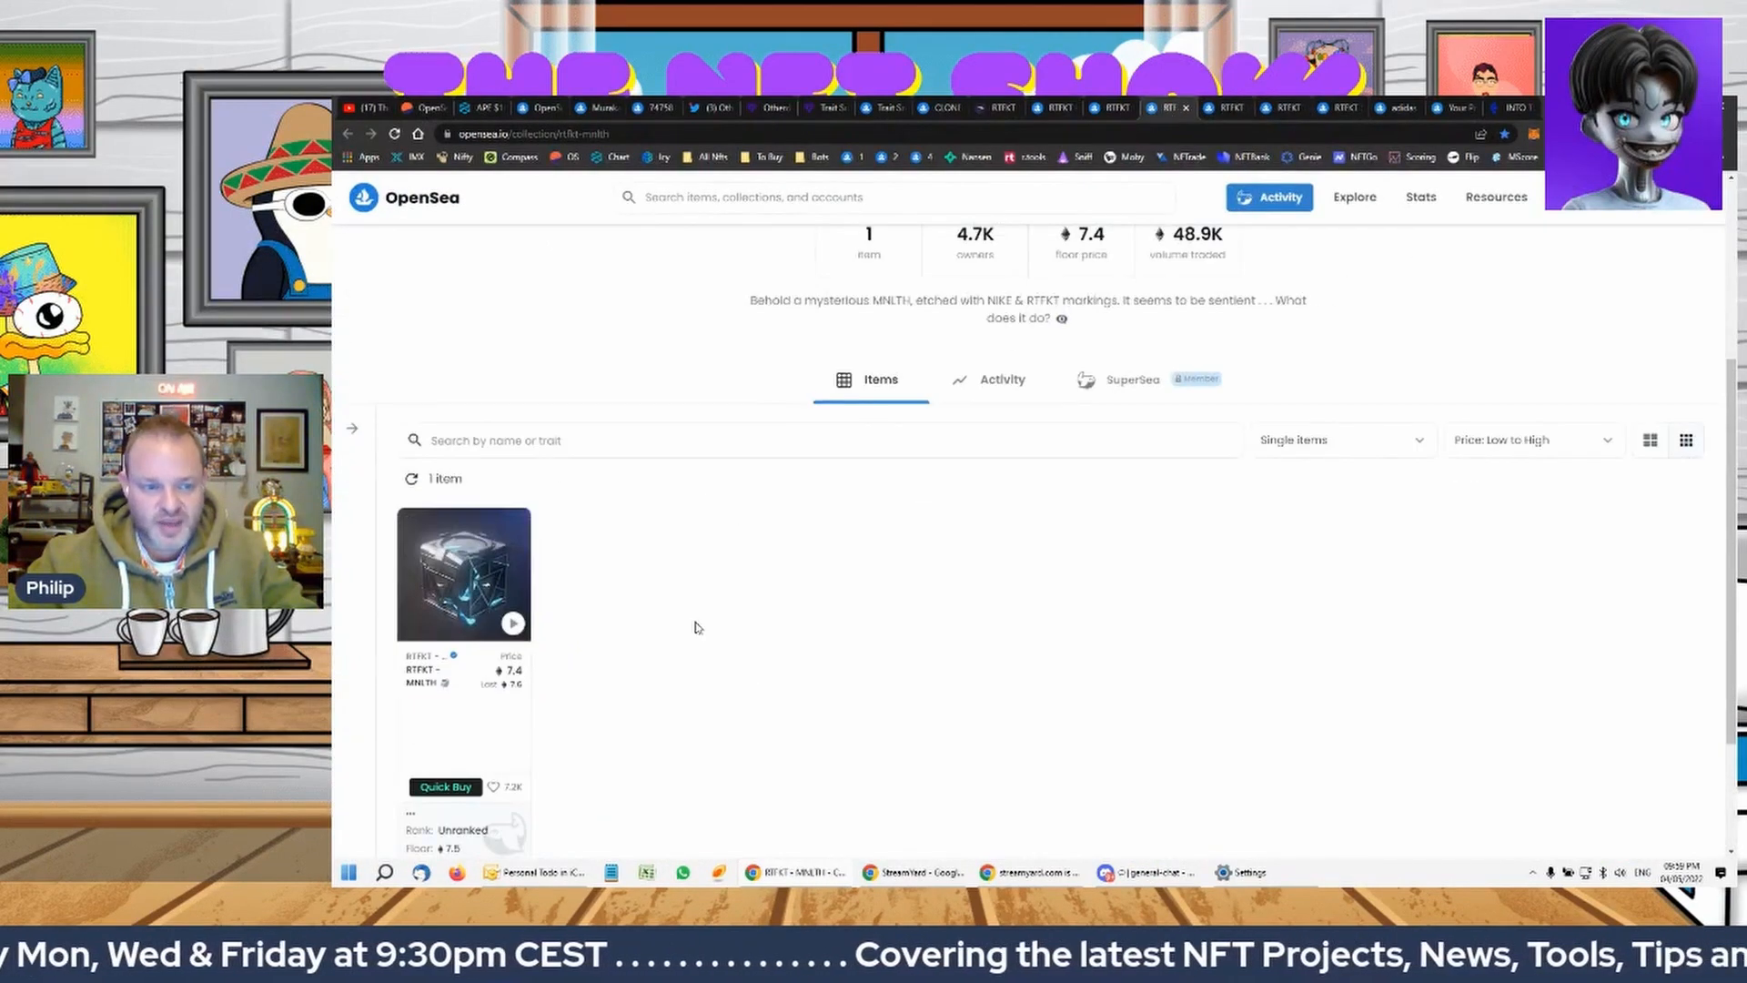
Open the single RTFKT MNLTH item page listed at 7.5 ETH
{"action": "left_click", "coordinate": [462, 571]}
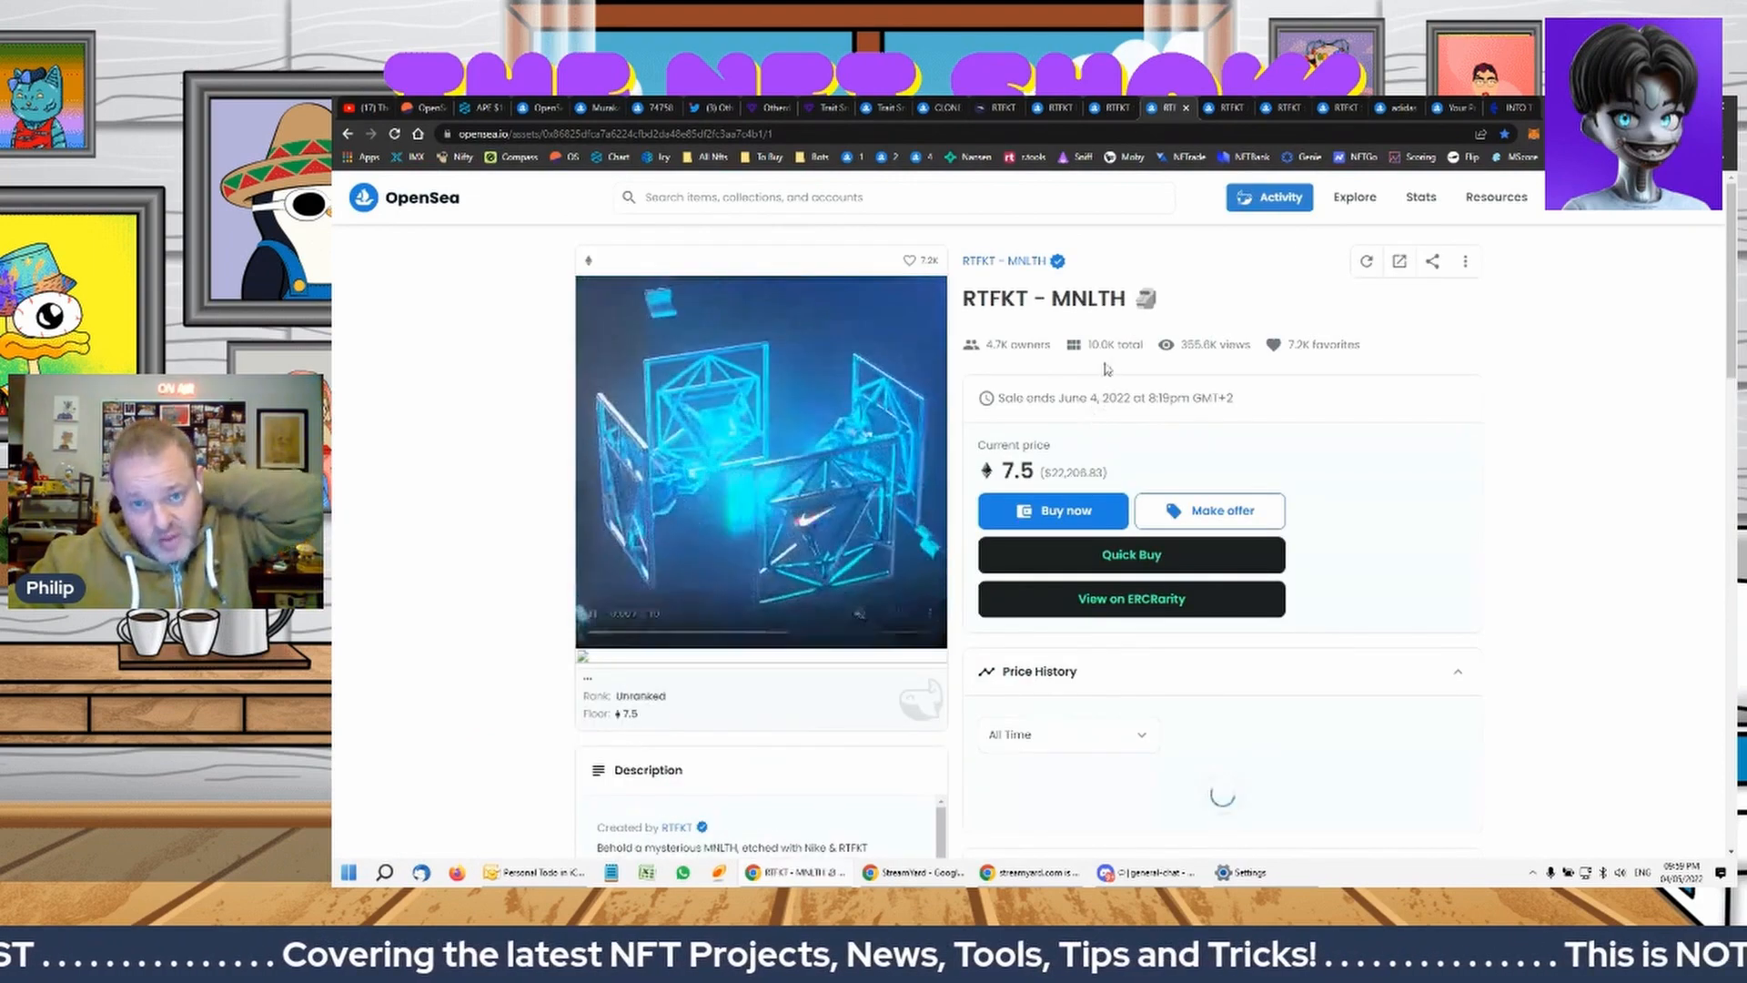
{"action": "mouse_move", "coordinate": [1108, 344]}
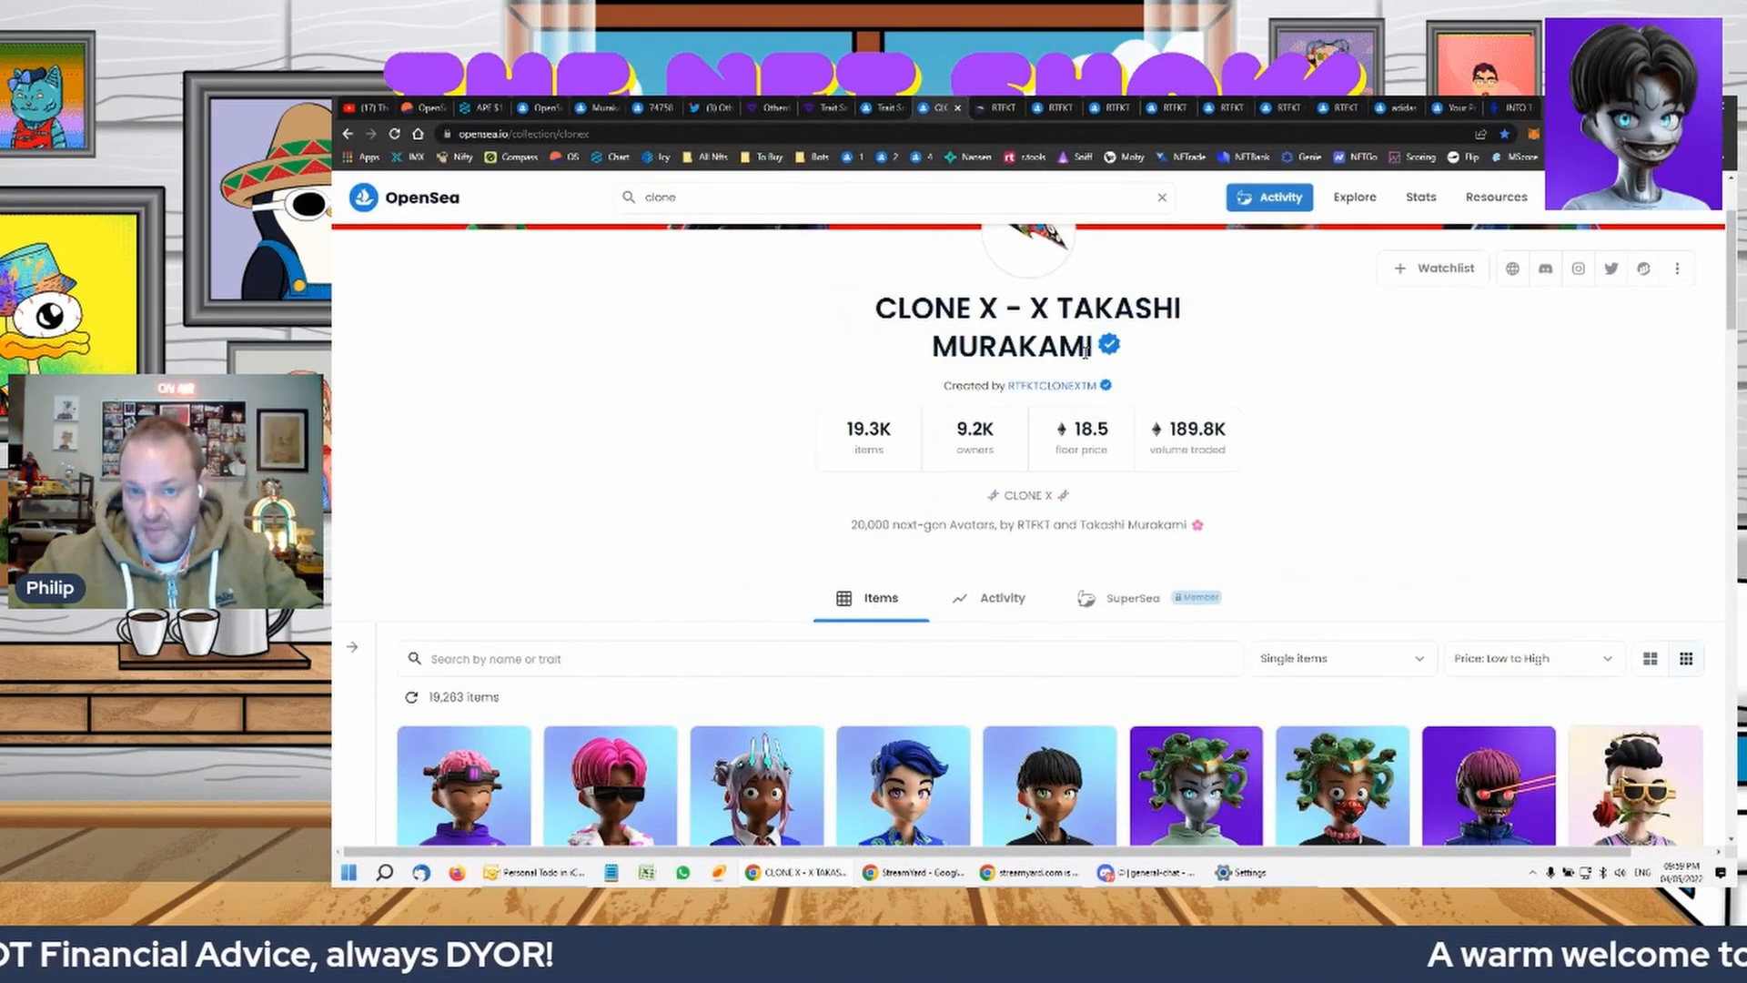
{"action": "mouse_move", "coordinate": [1079, 438]}
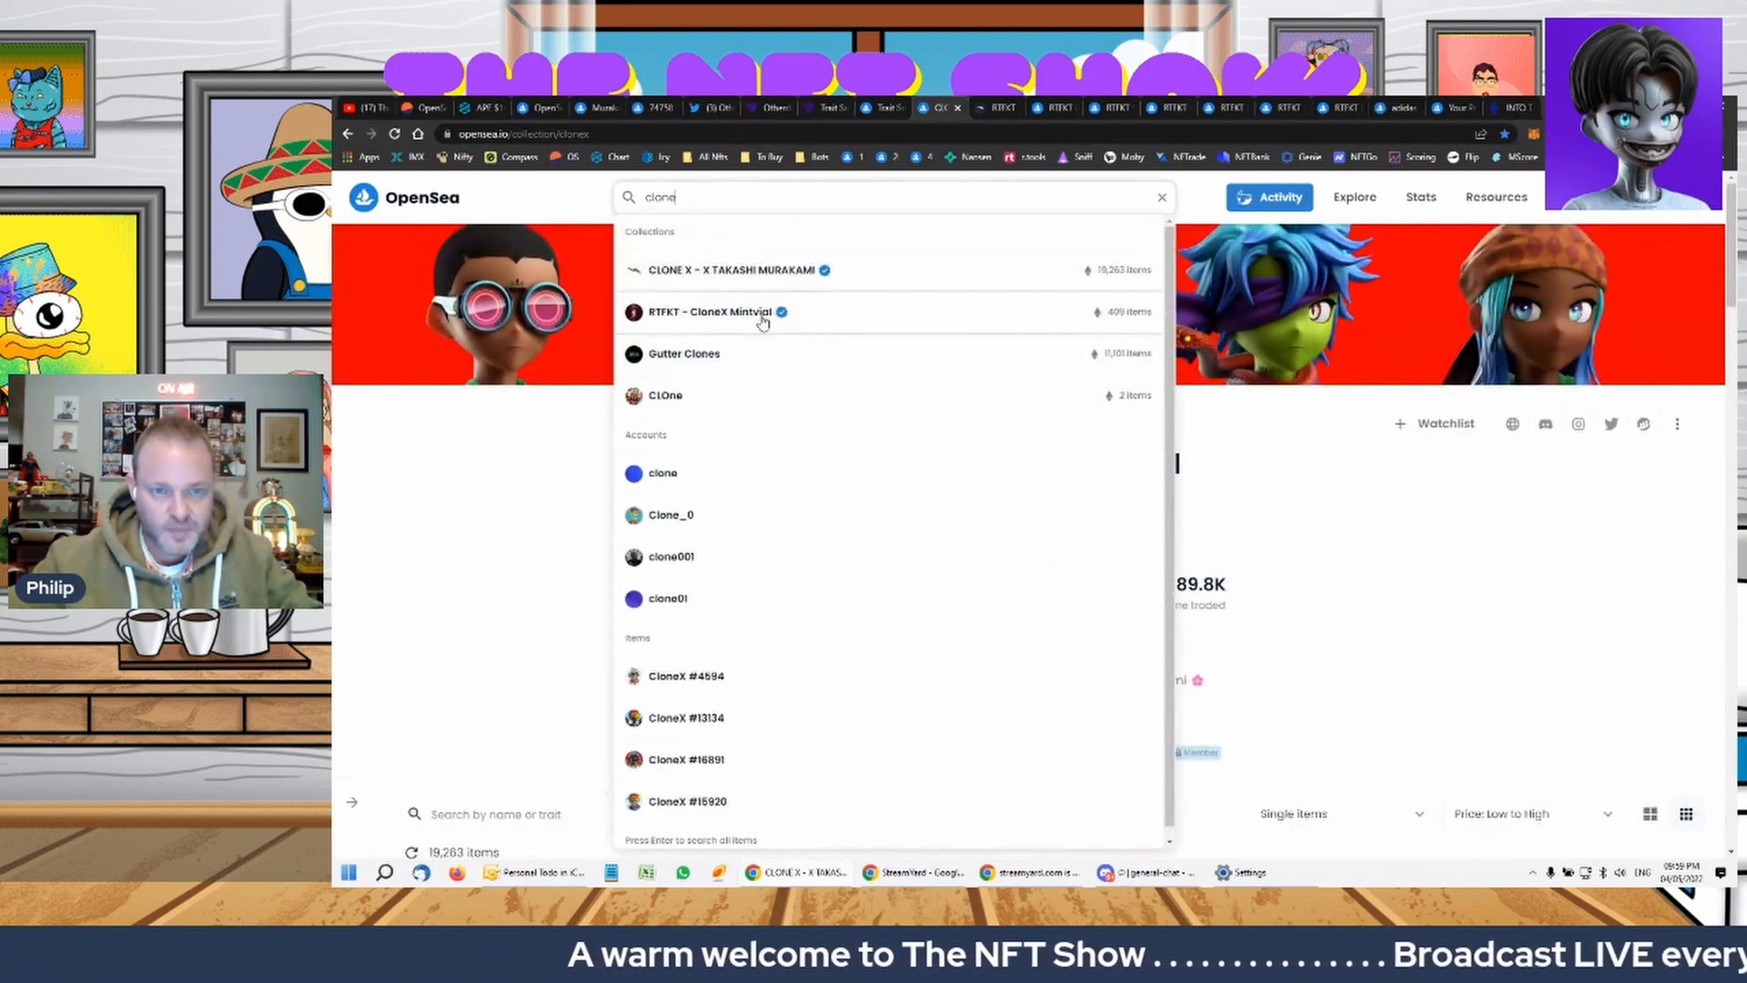
Open the RTFKT - CloneX Mintvial collection, then scroll the RTFKT website
{"action": "left_click", "coordinate": [710, 312]}
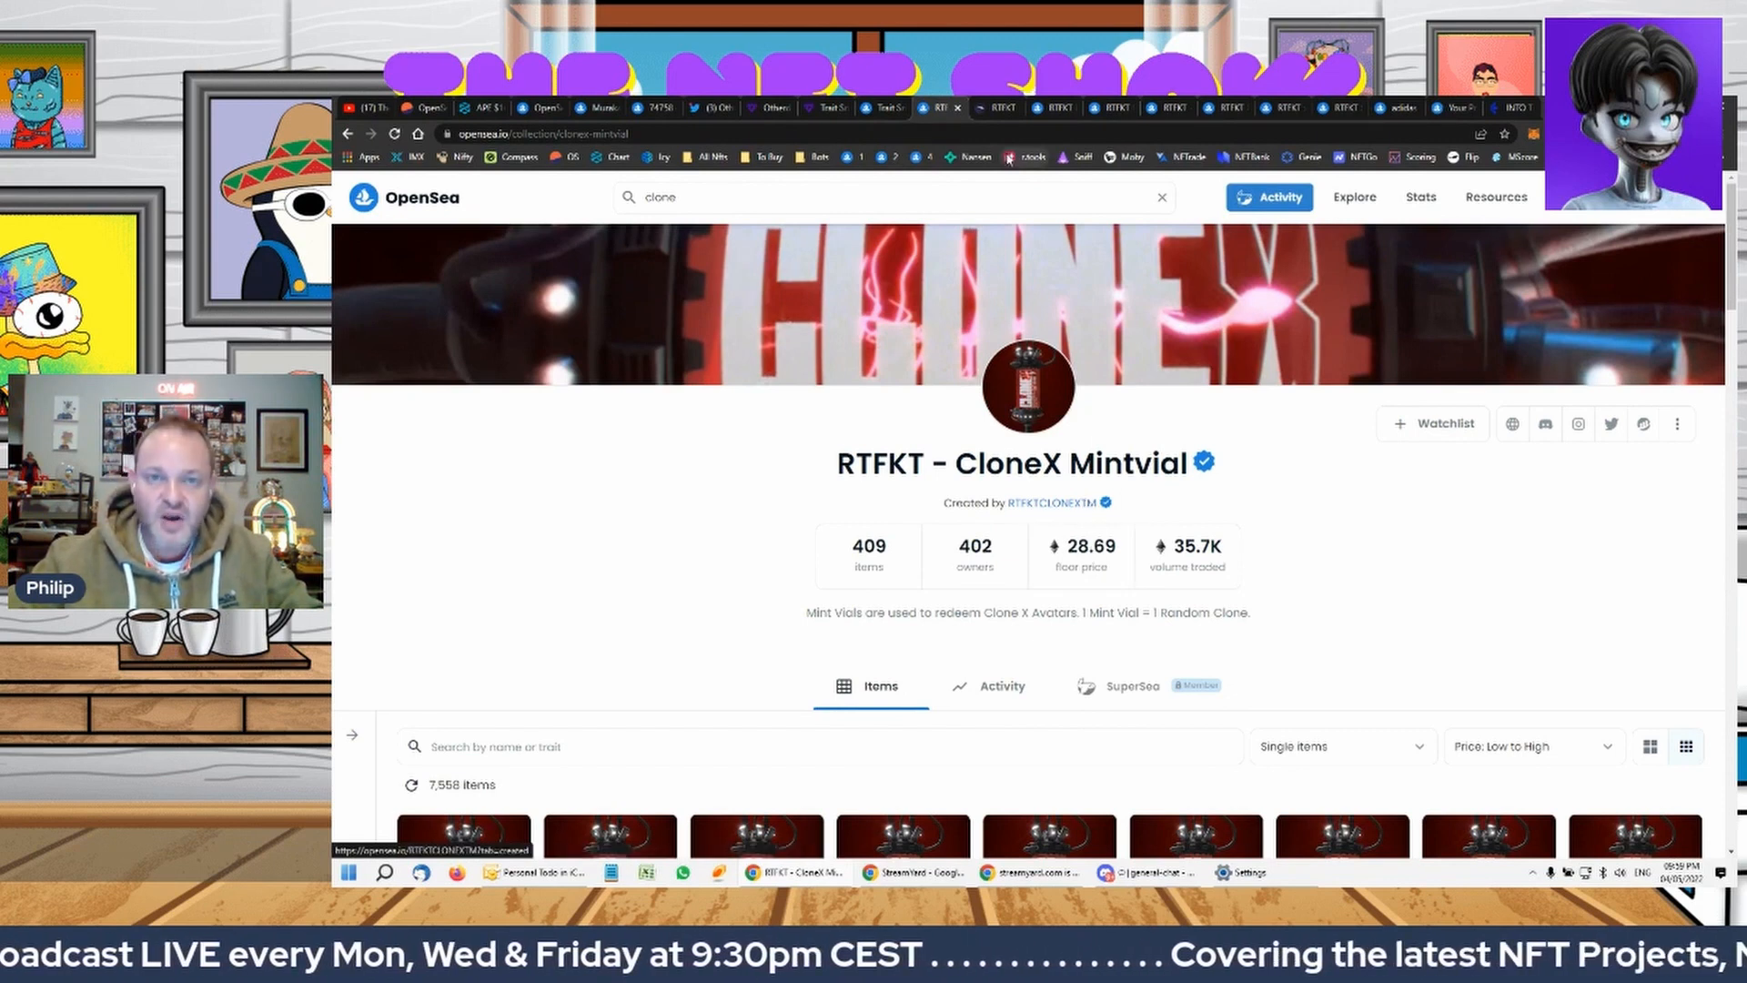
{"action": "left_click", "coordinate": [989, 108]}
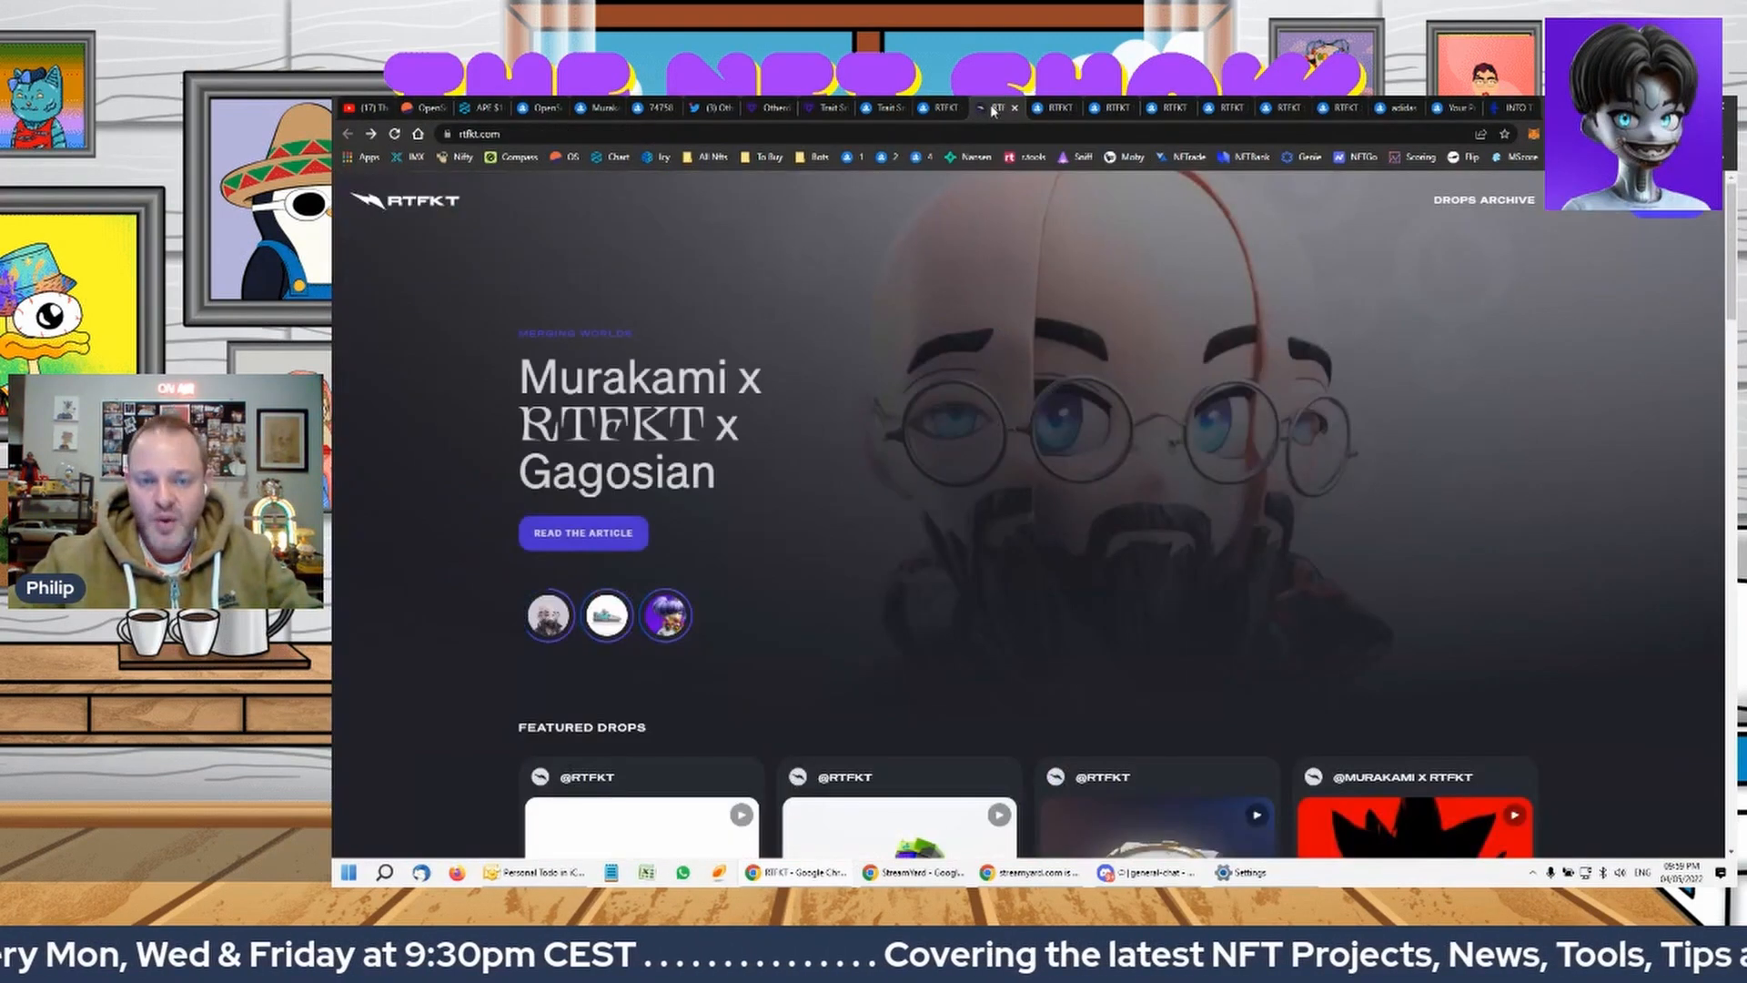
{"action": "scroll", "scroll_direction": "down", "scroll_amount": 3}
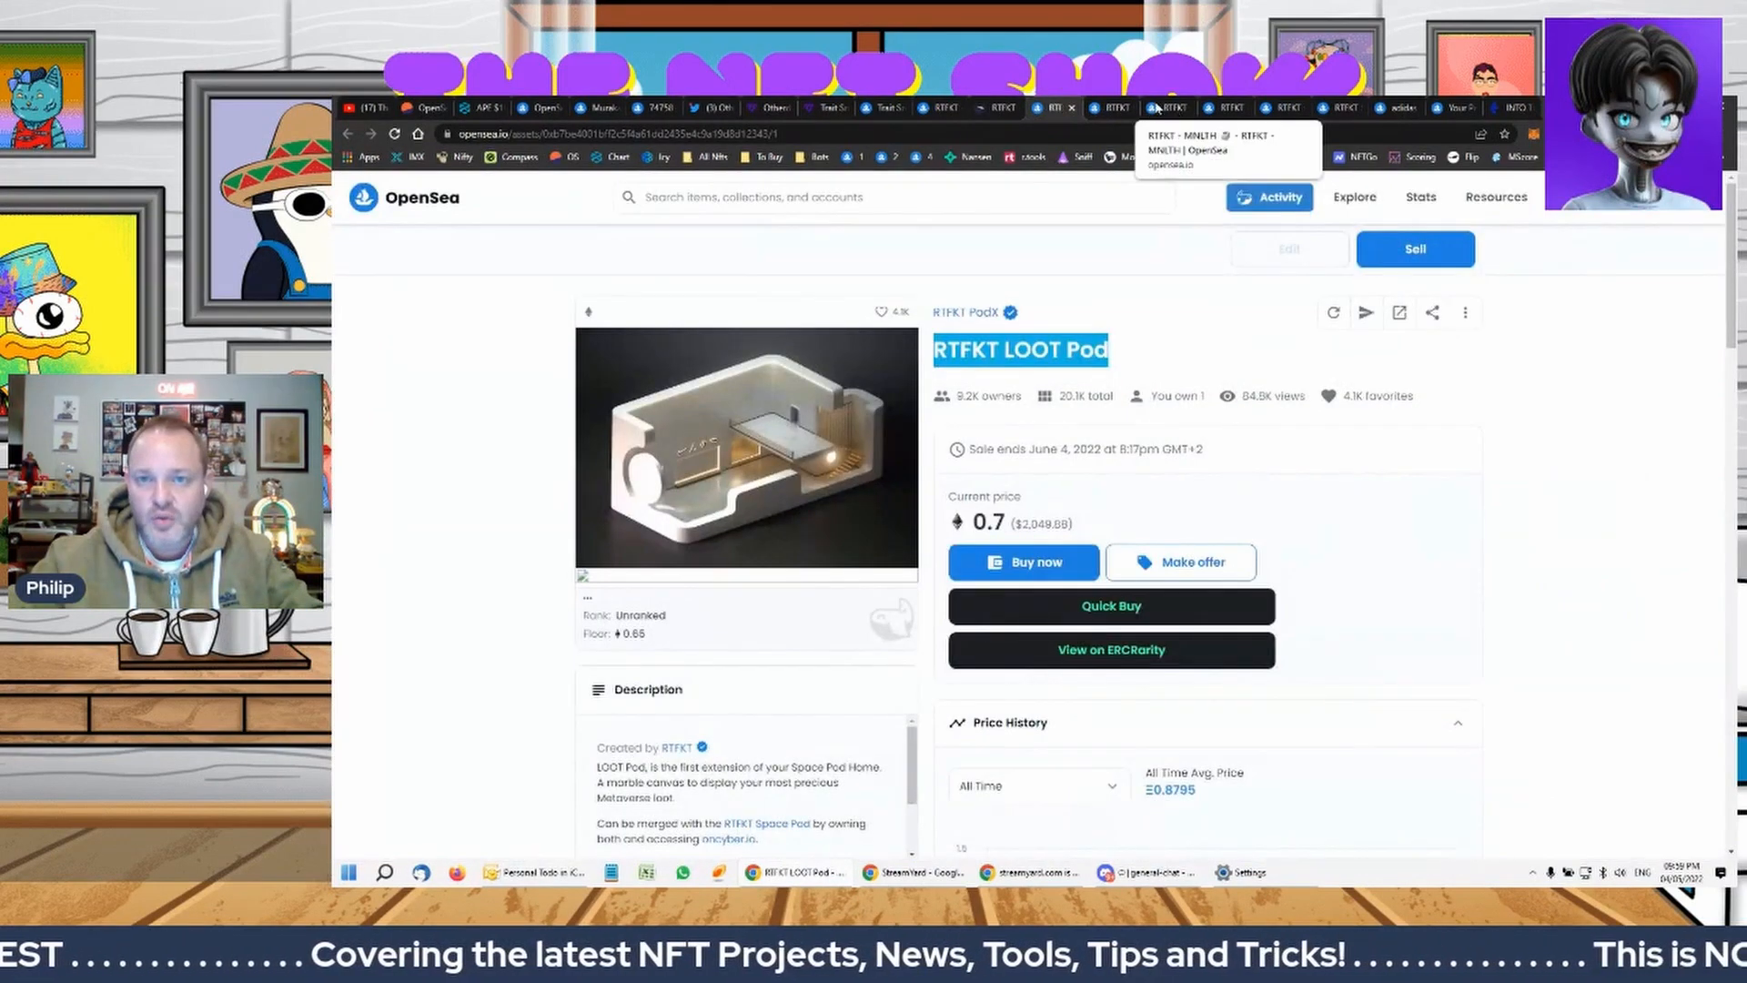
Open the MNLTH 2 card from the Nike Monolith collection in a new tab
{"action": "left_click", "coordinate": [1166, 108]}
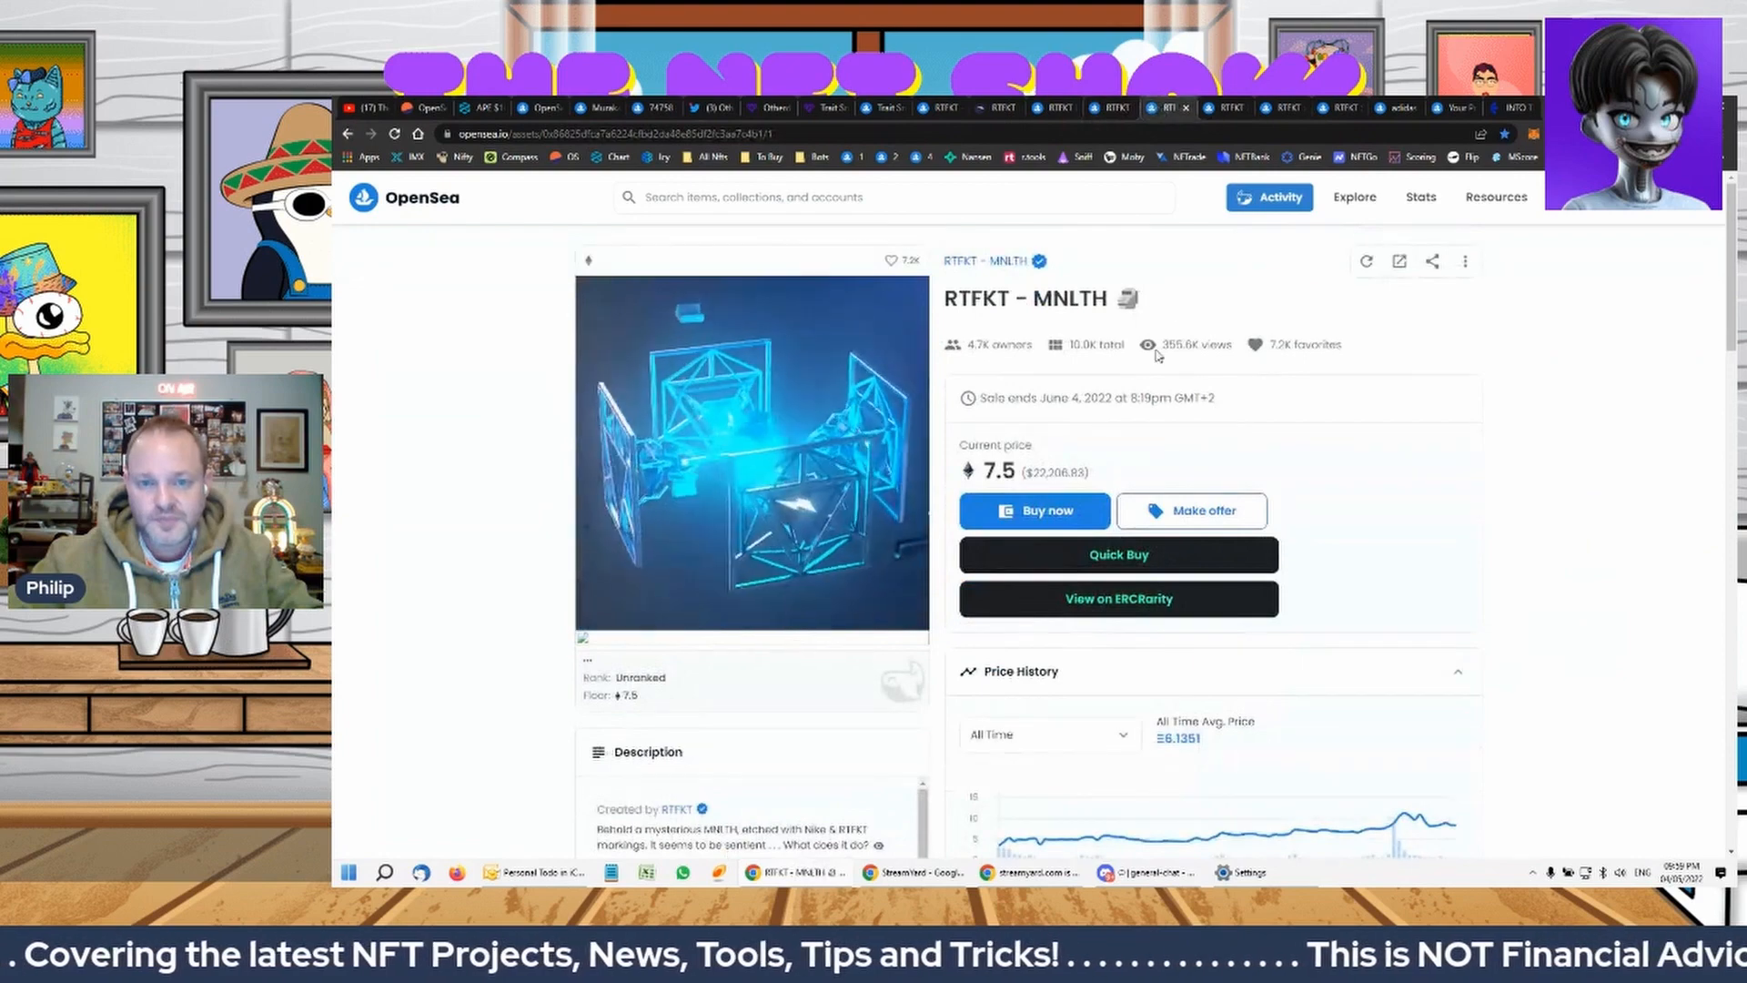
{"action": "left_click", "coordinate": [749, 450]}
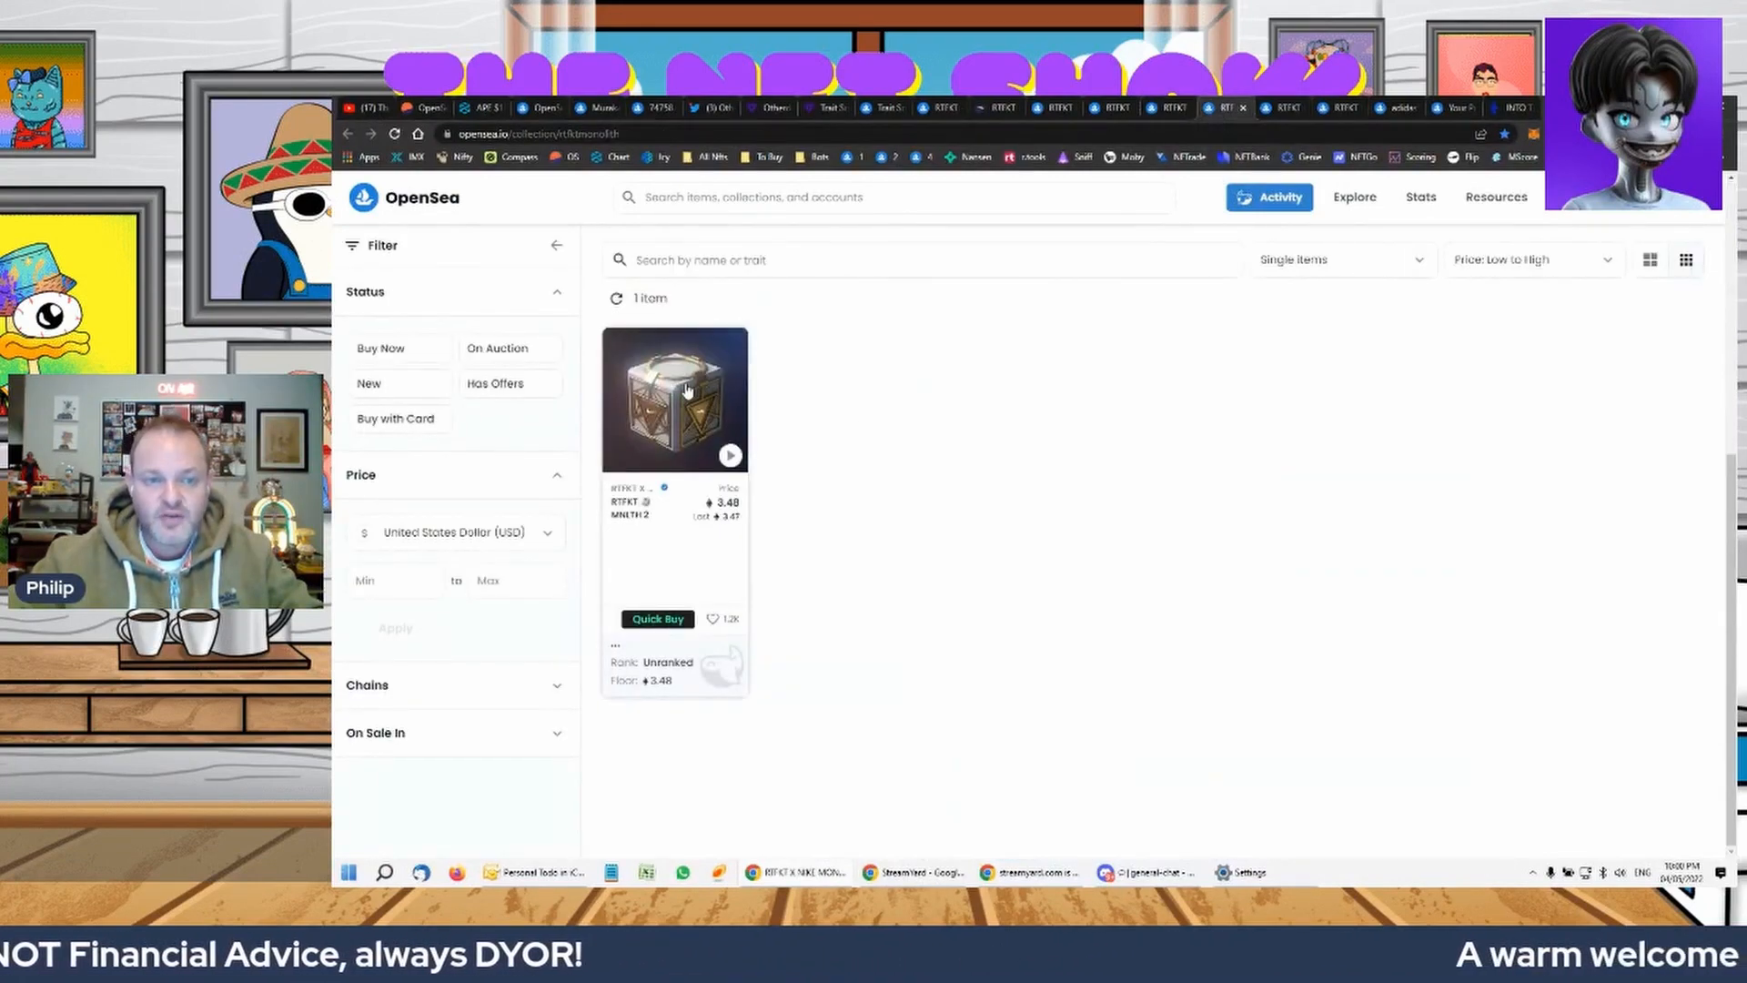
{"action": "mouse_move", "coordinate": [629, 435]}
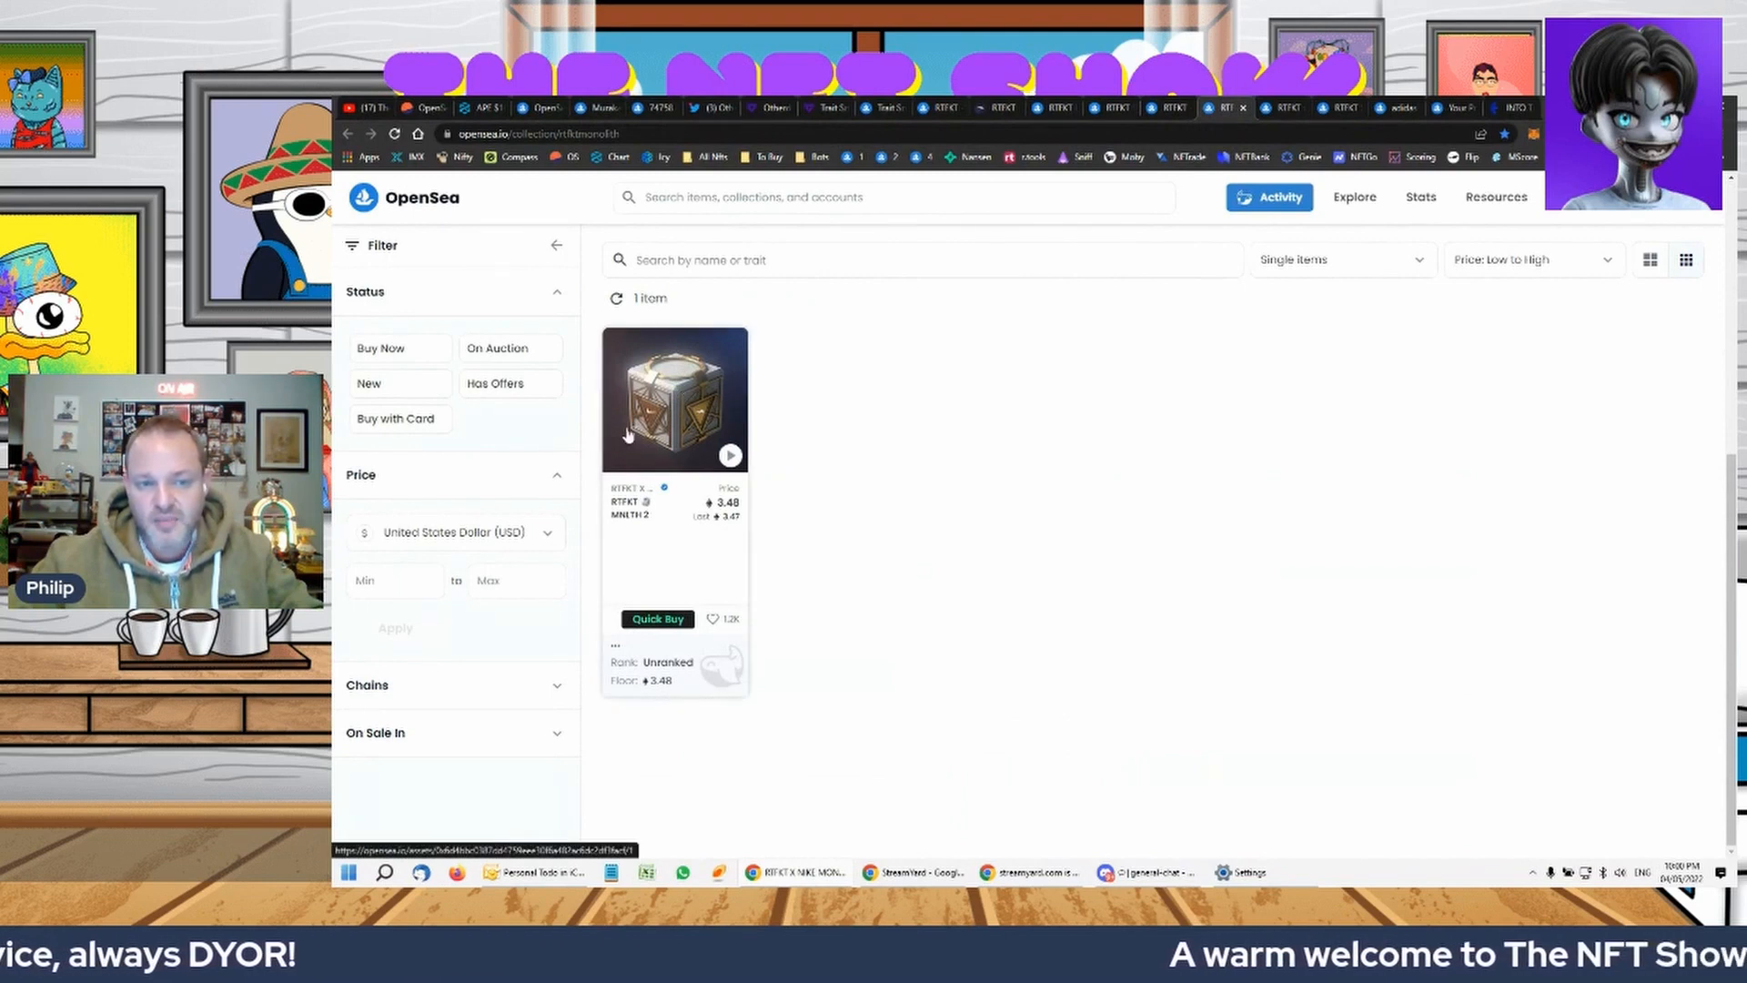
{"action": "right_click", "coordinate": [657, 525]}
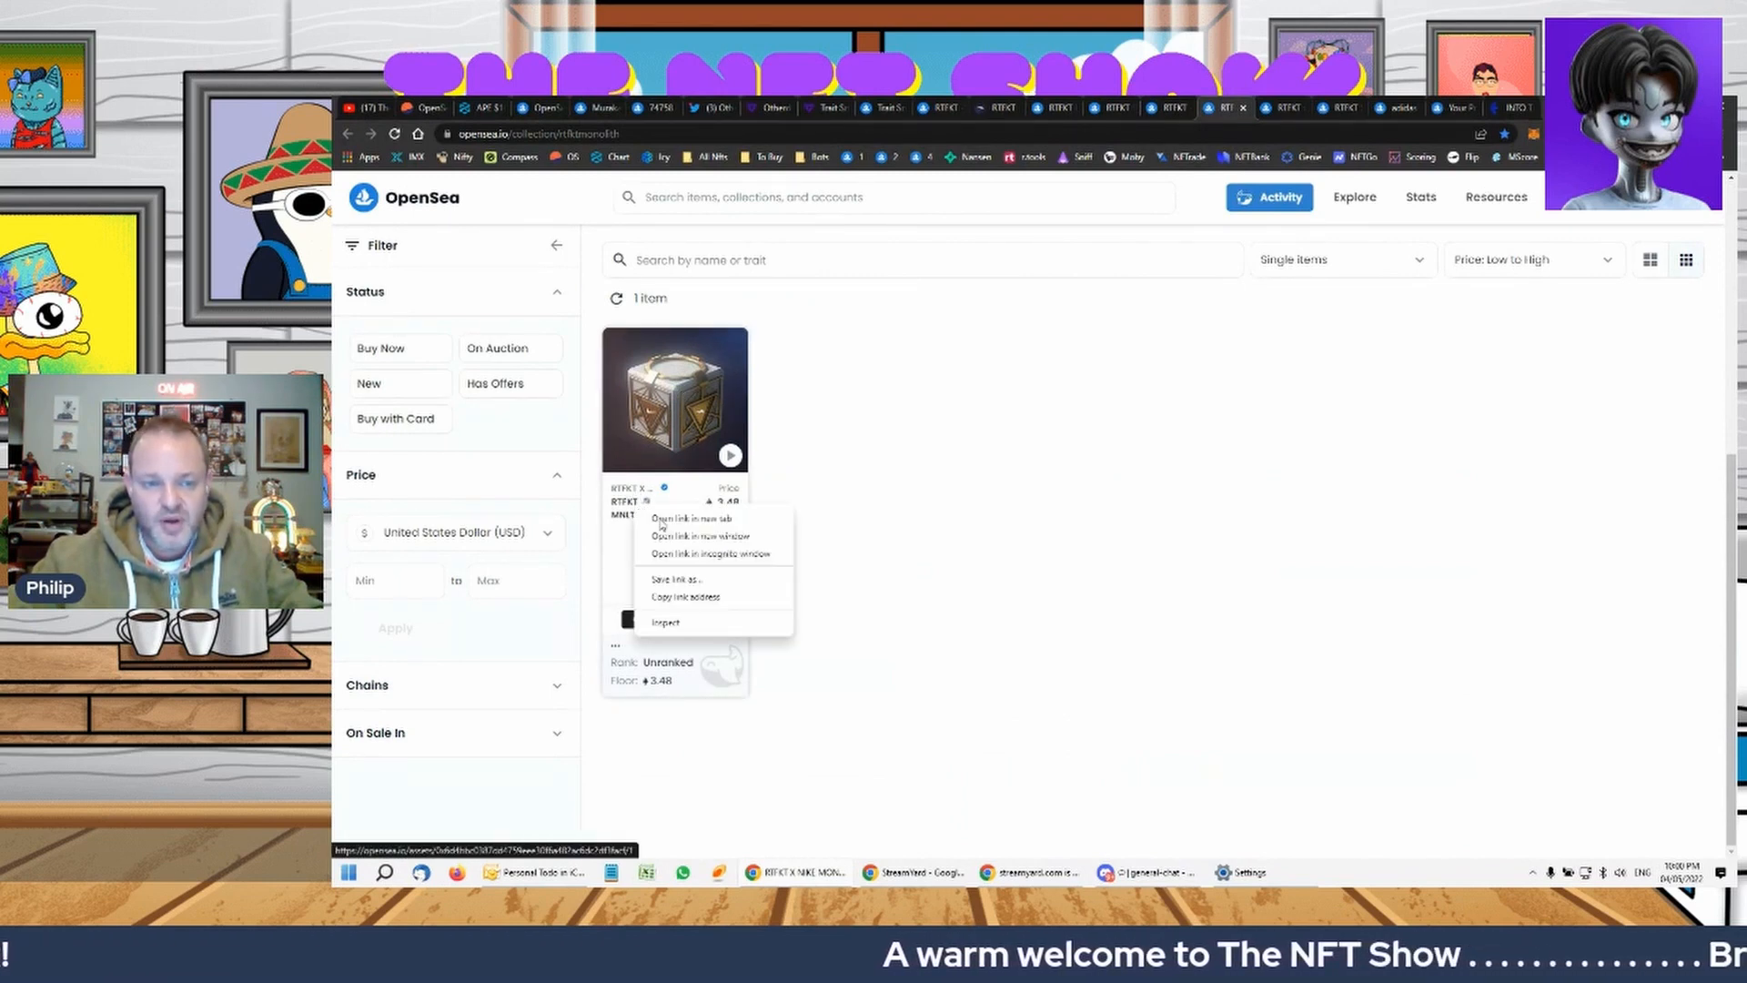
{"action": "left_click", "coordinate": [688, 518]}
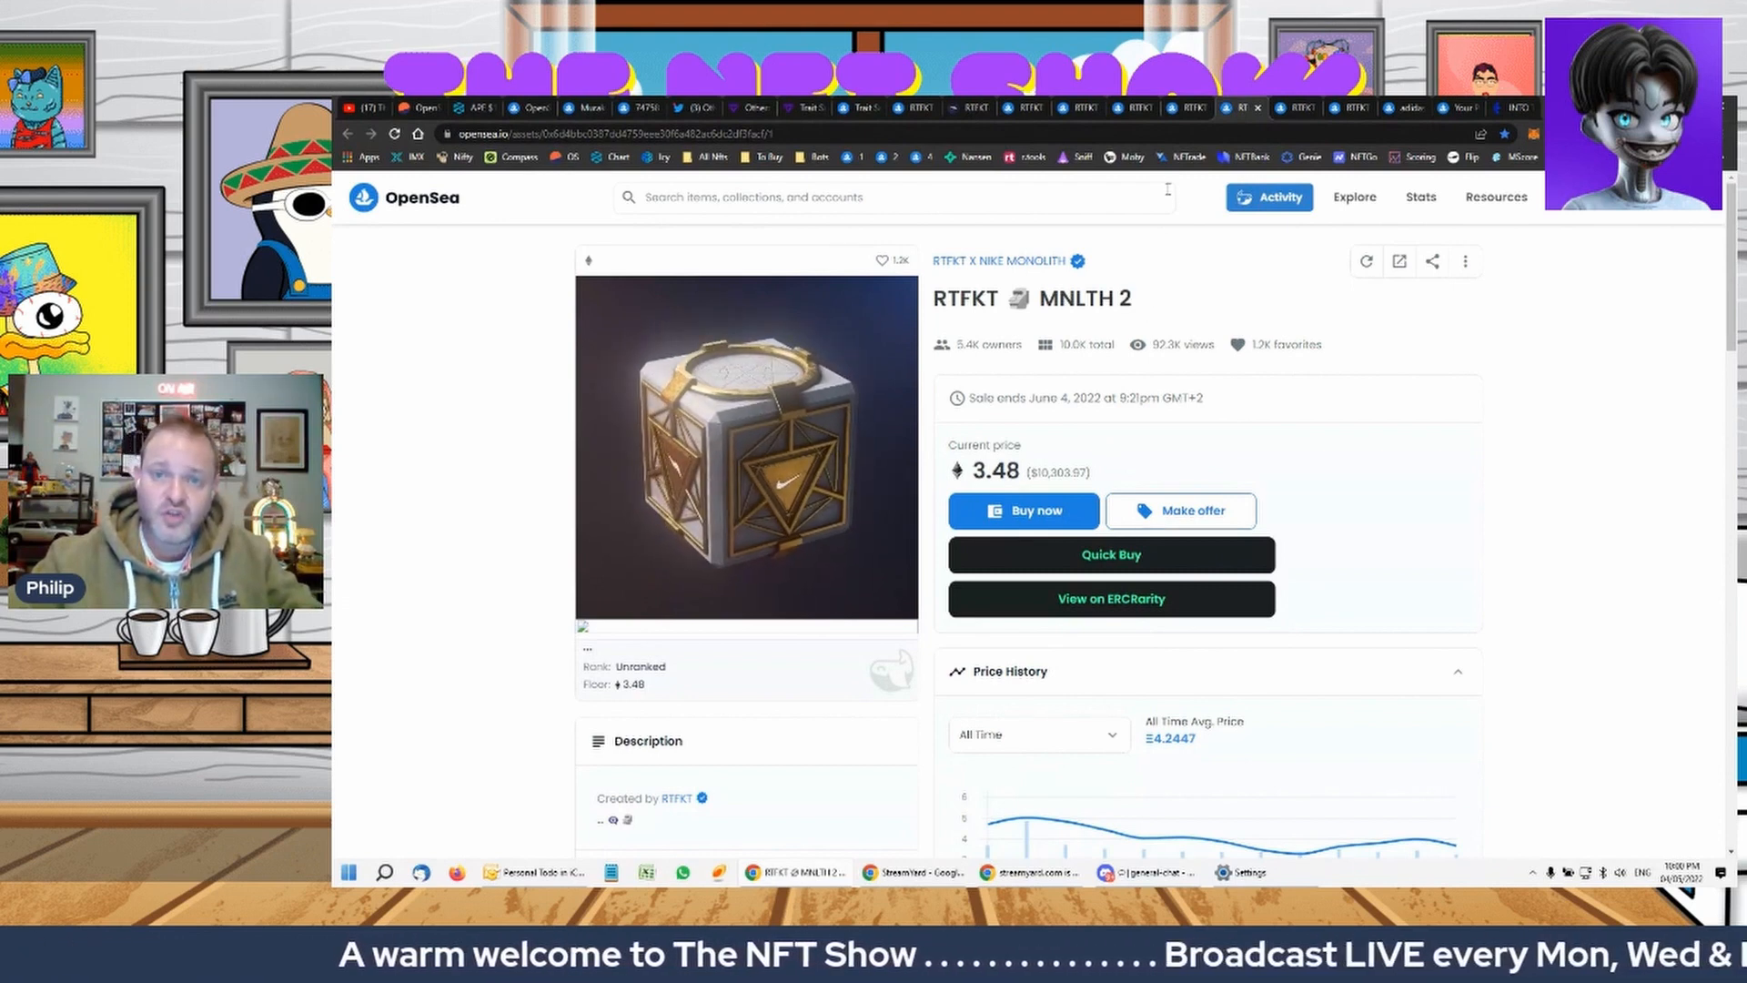
{"action": "mouse_move", "coordinate": [1189, 108]}
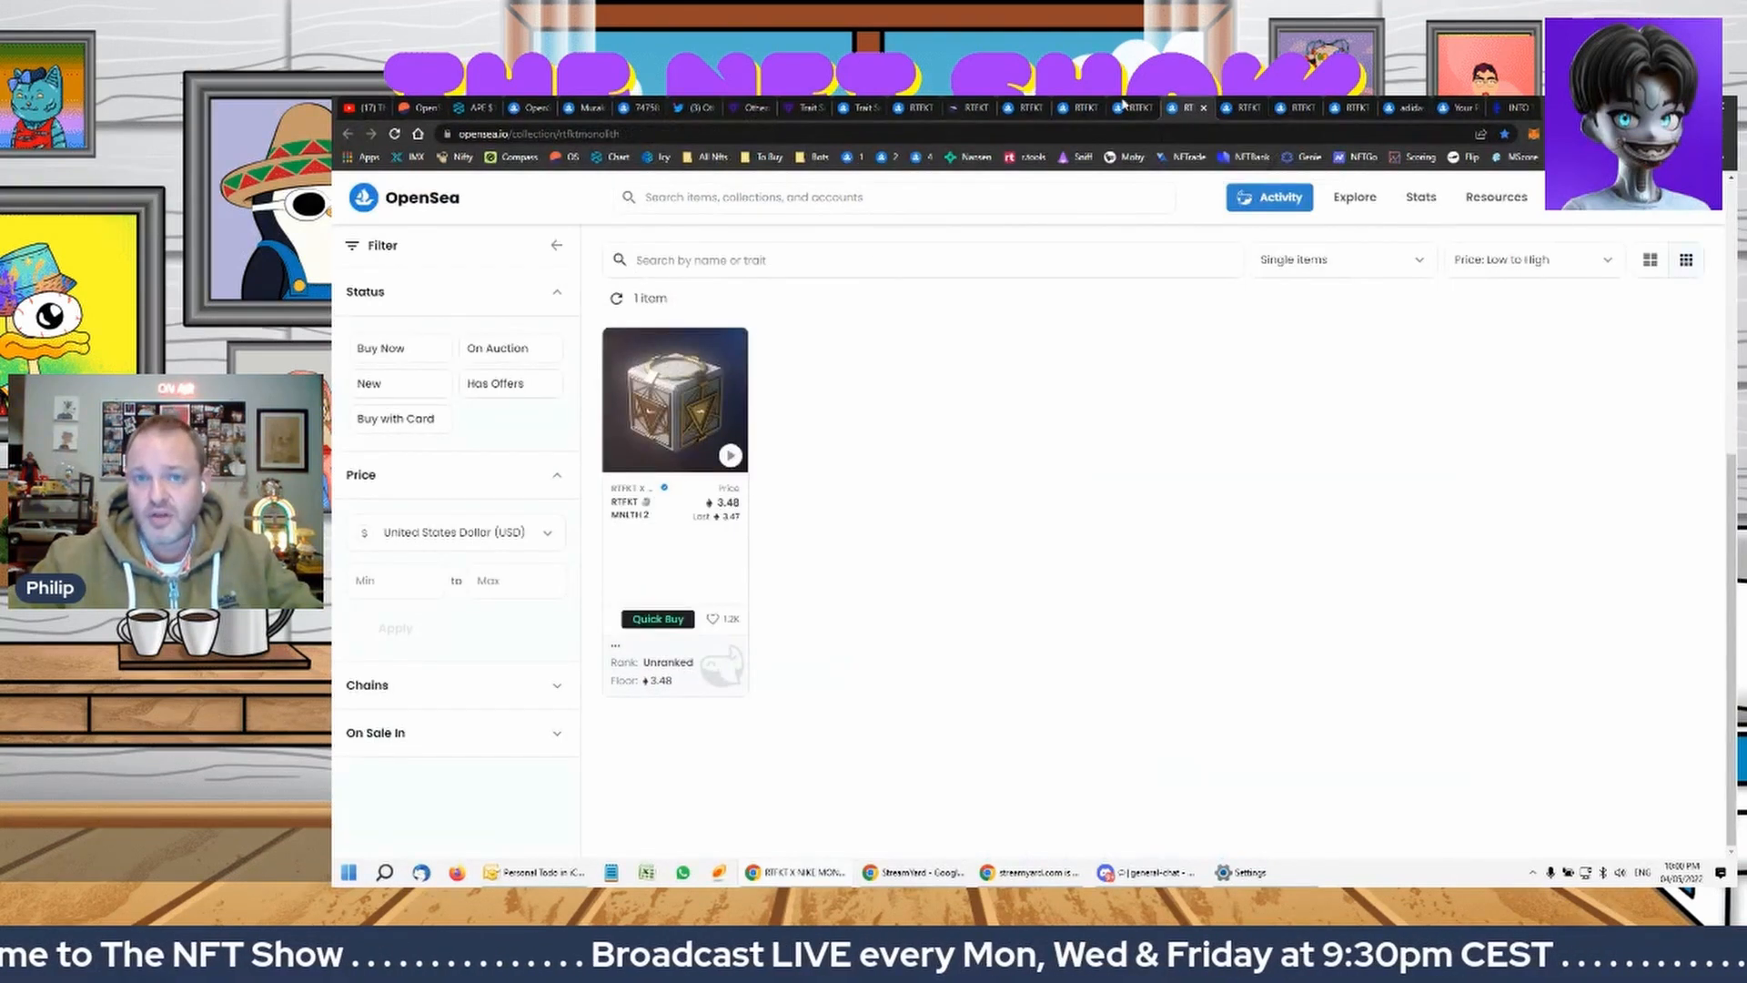
{"action": "left_click", "coordinate": [674, 399]}
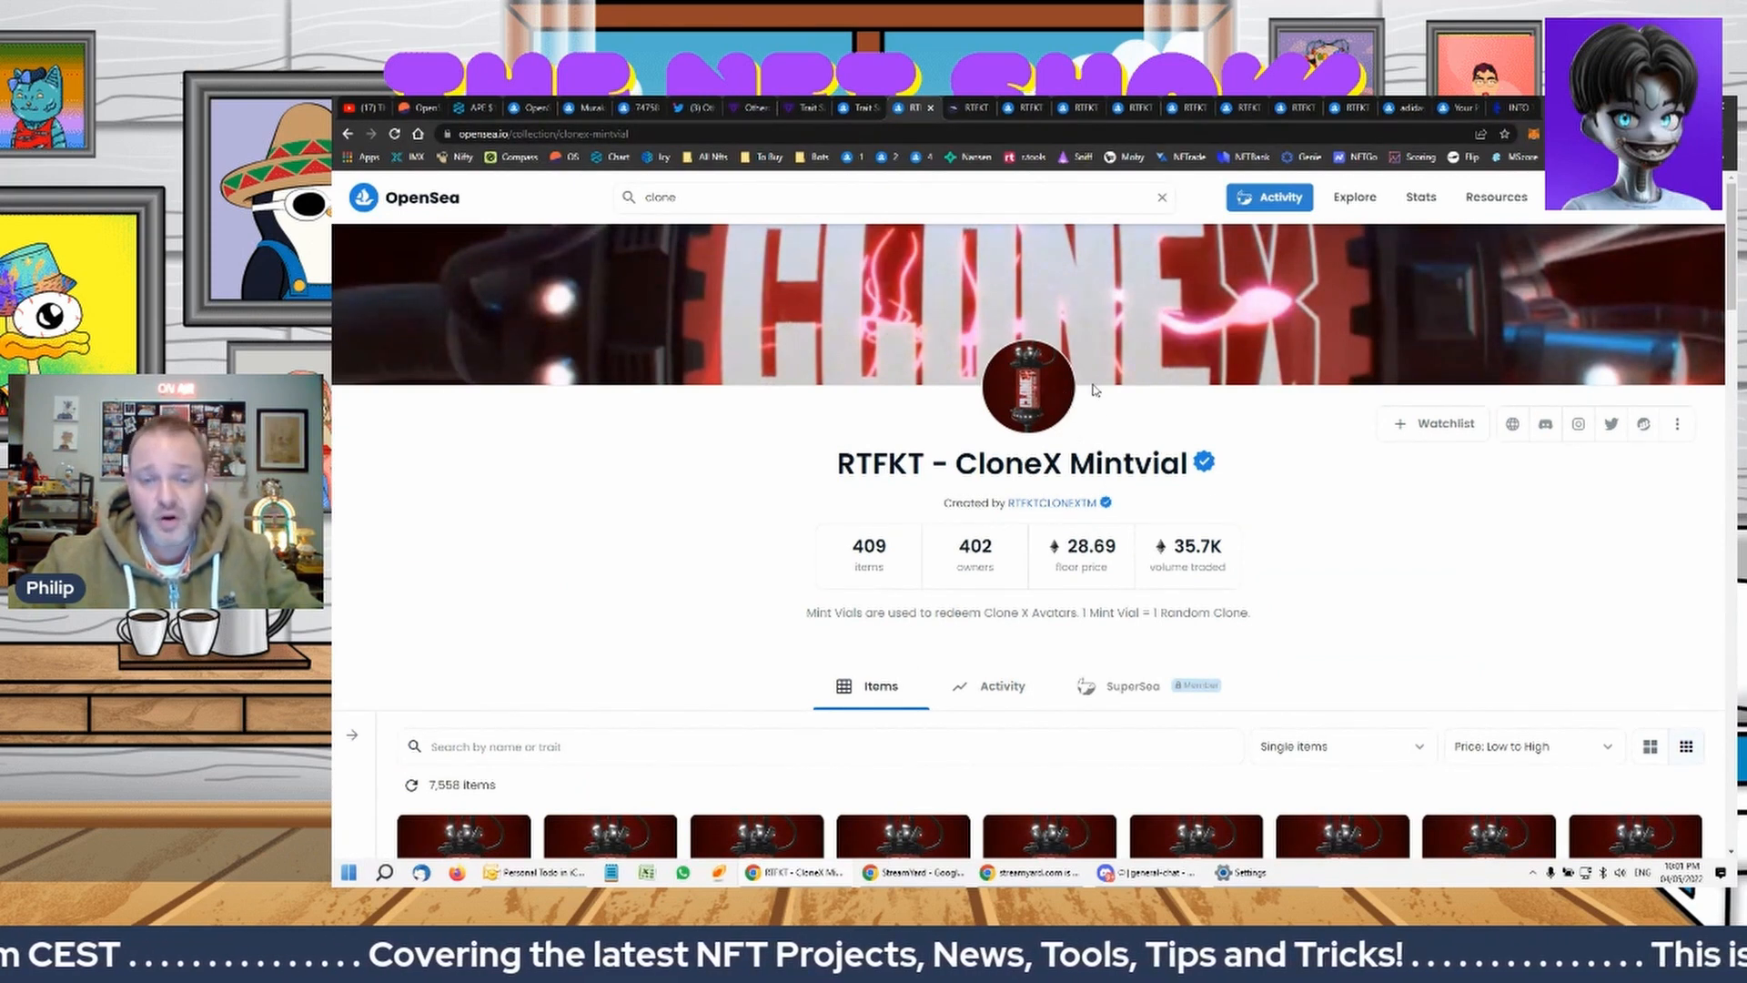
{"action": "mouse_move", "coordinate": [1151, 417]}
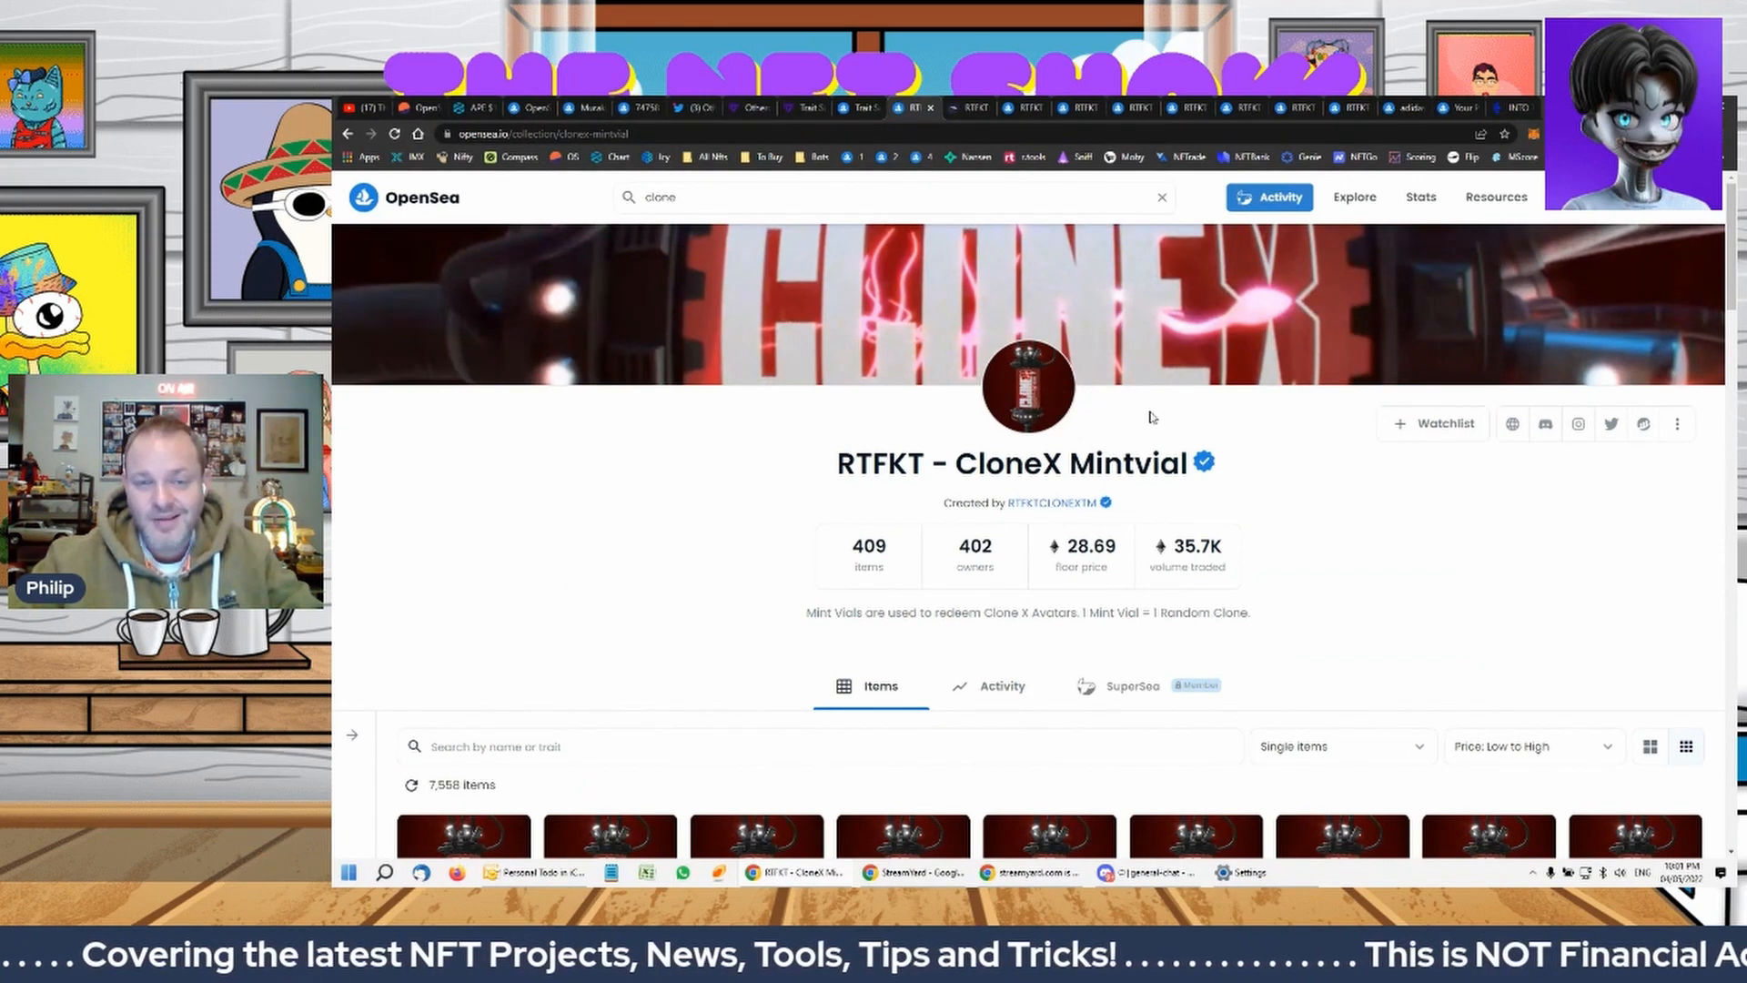
{"action": "scroll", "scroll_direction": "down", "scroll_amount": 3}
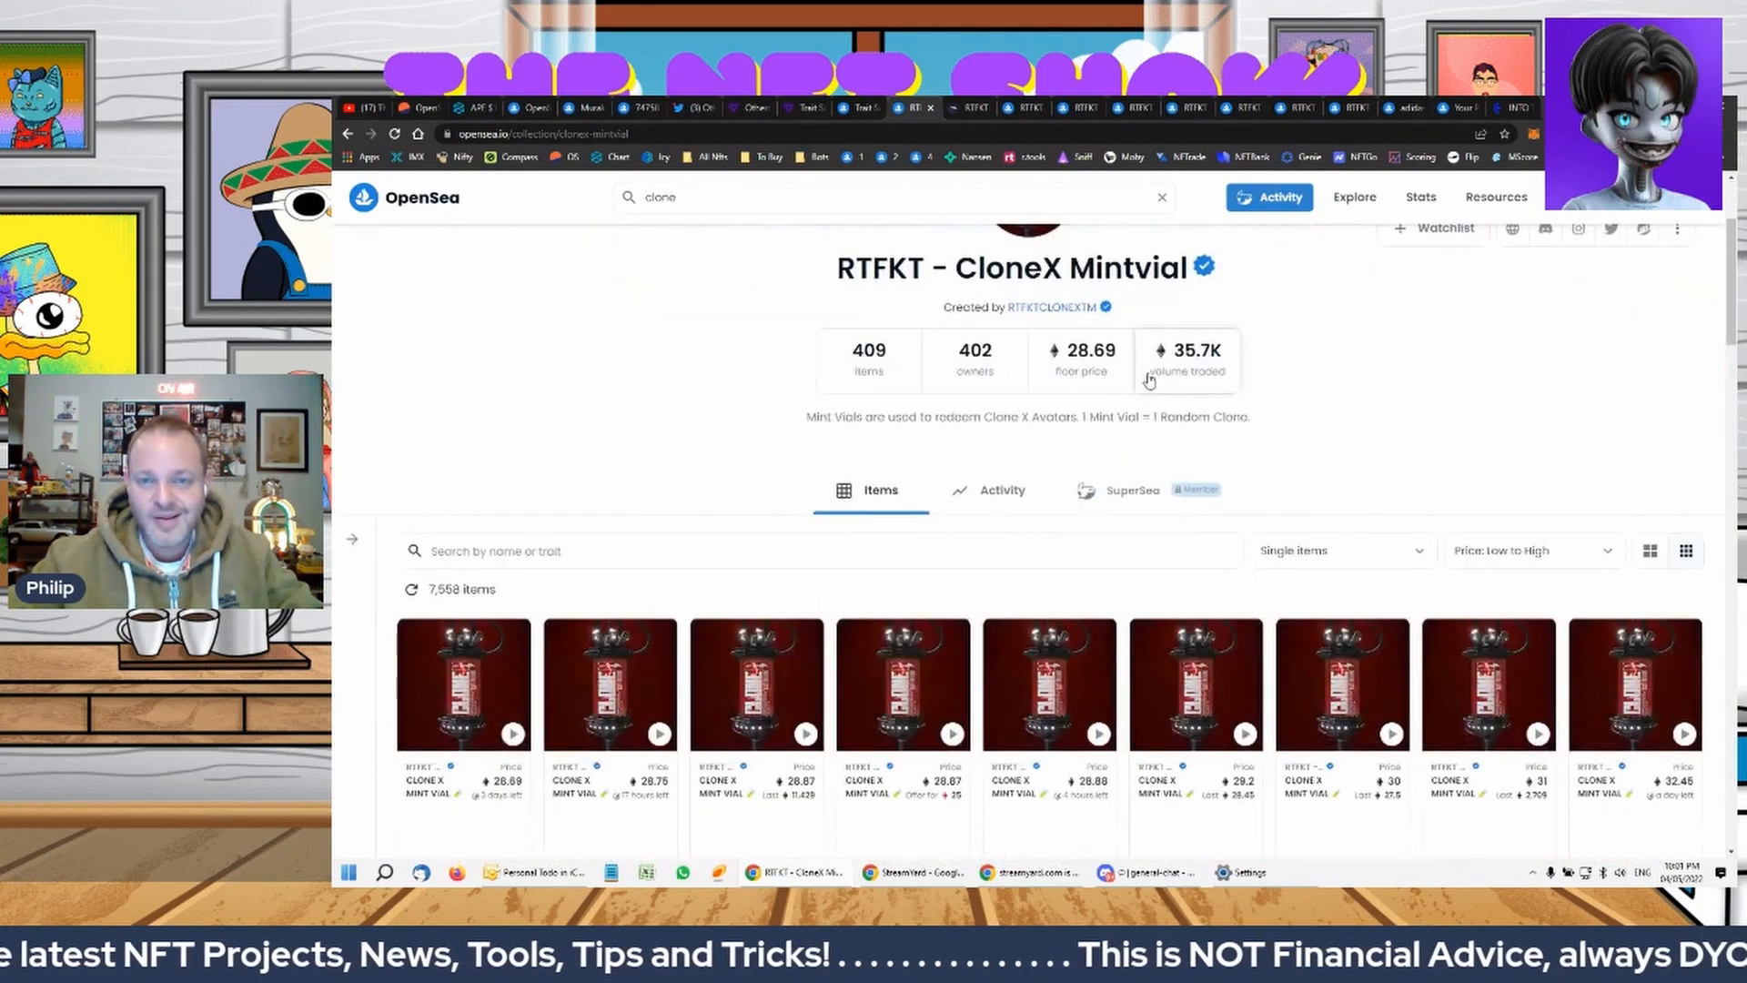
{"action": "left_click", "coordinate": [944, 108]}
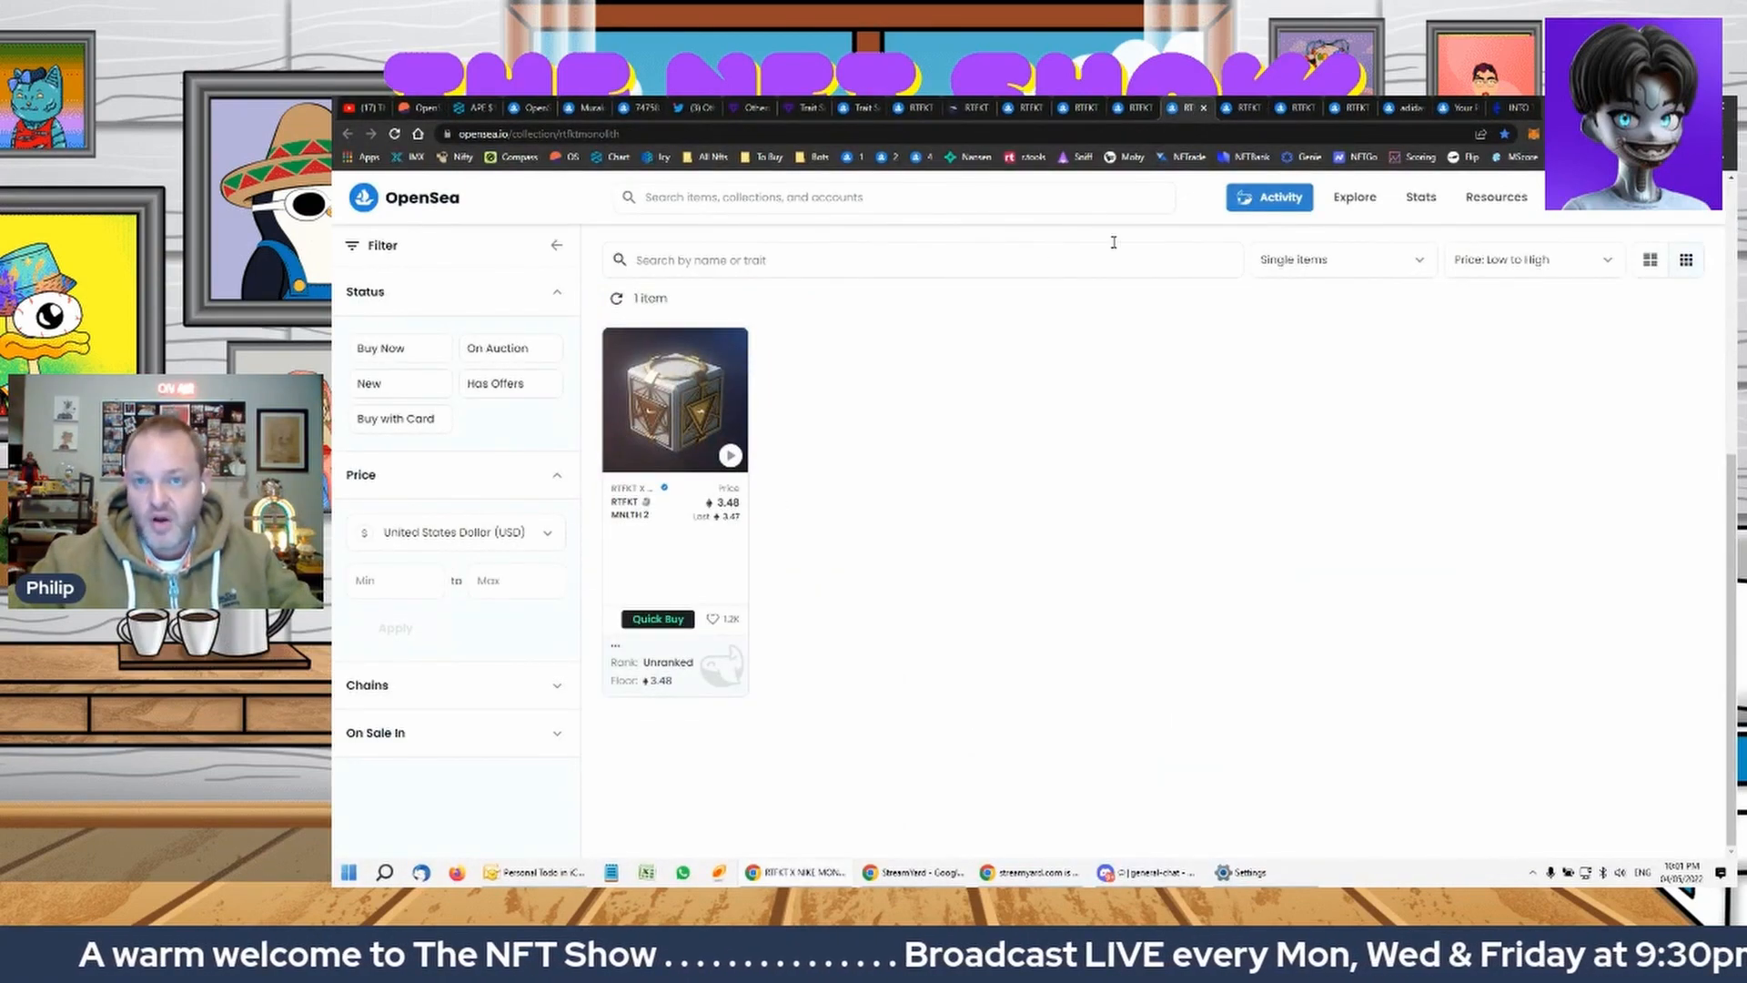
Revisit the Dunk Genesis collection, then return to the MNLTH 2 item page at 3.48 ETH
{"action": "left_click", "coordinate": [1292, 108]}
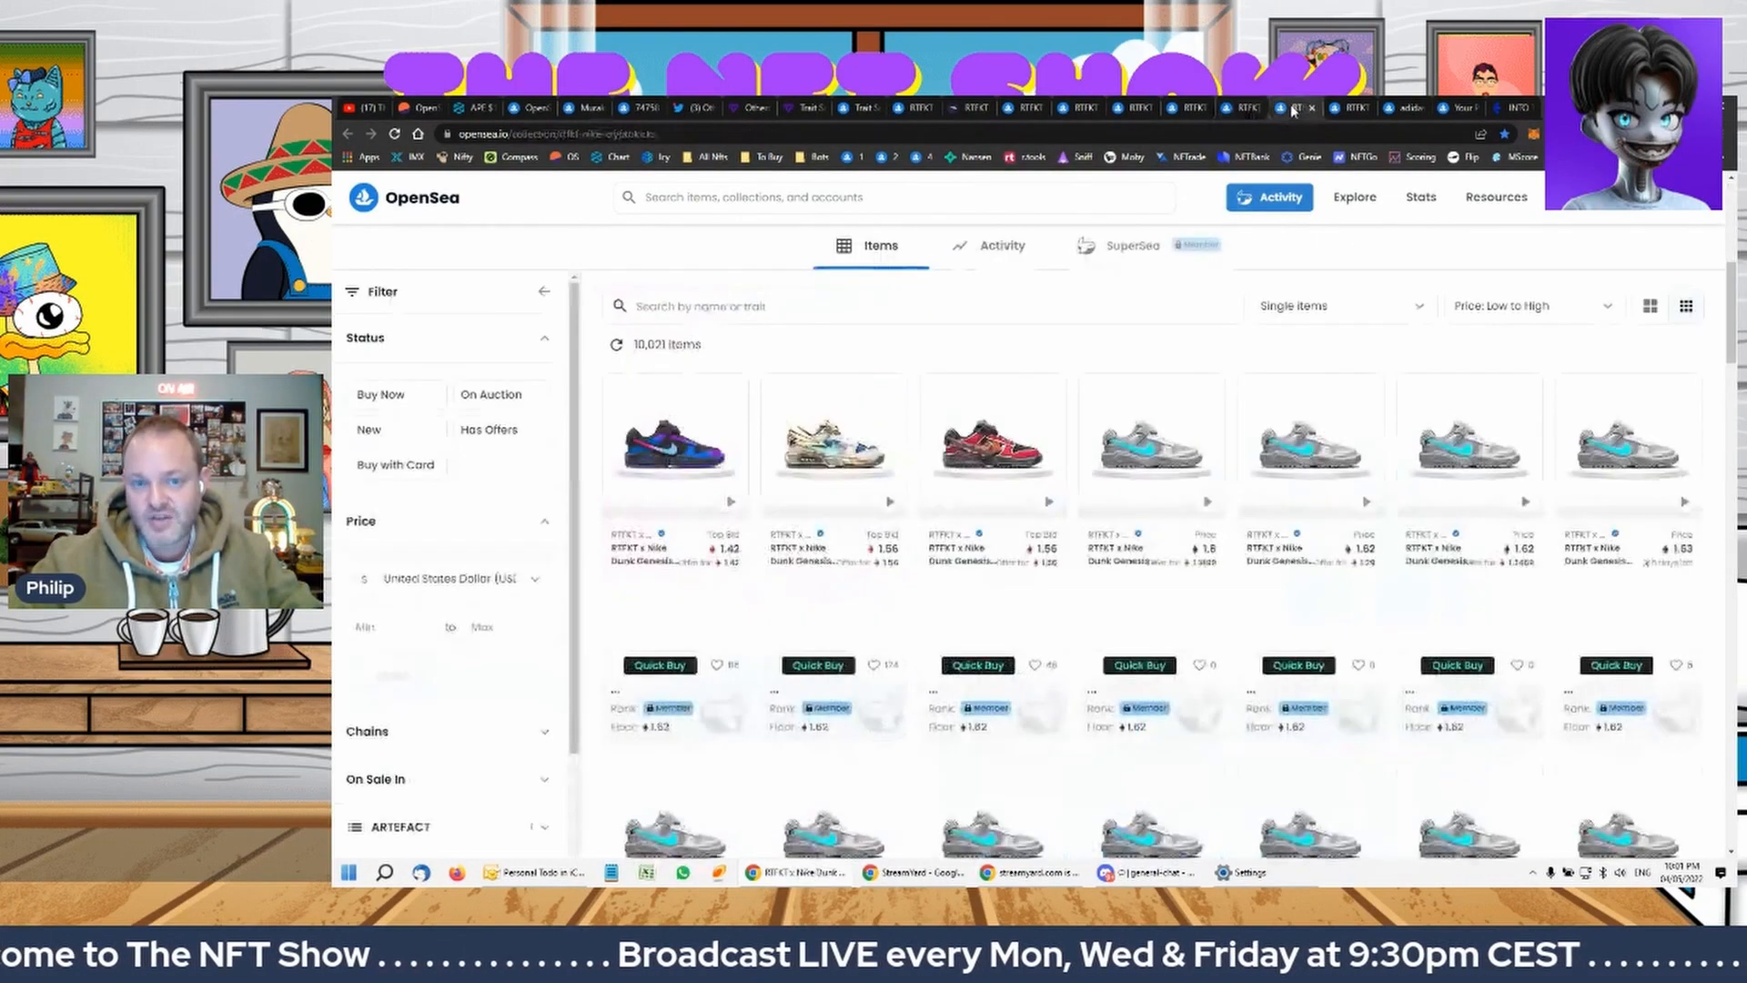
{"action": "scroll", "scroll_direction": "up", "scroll_amount": 3}
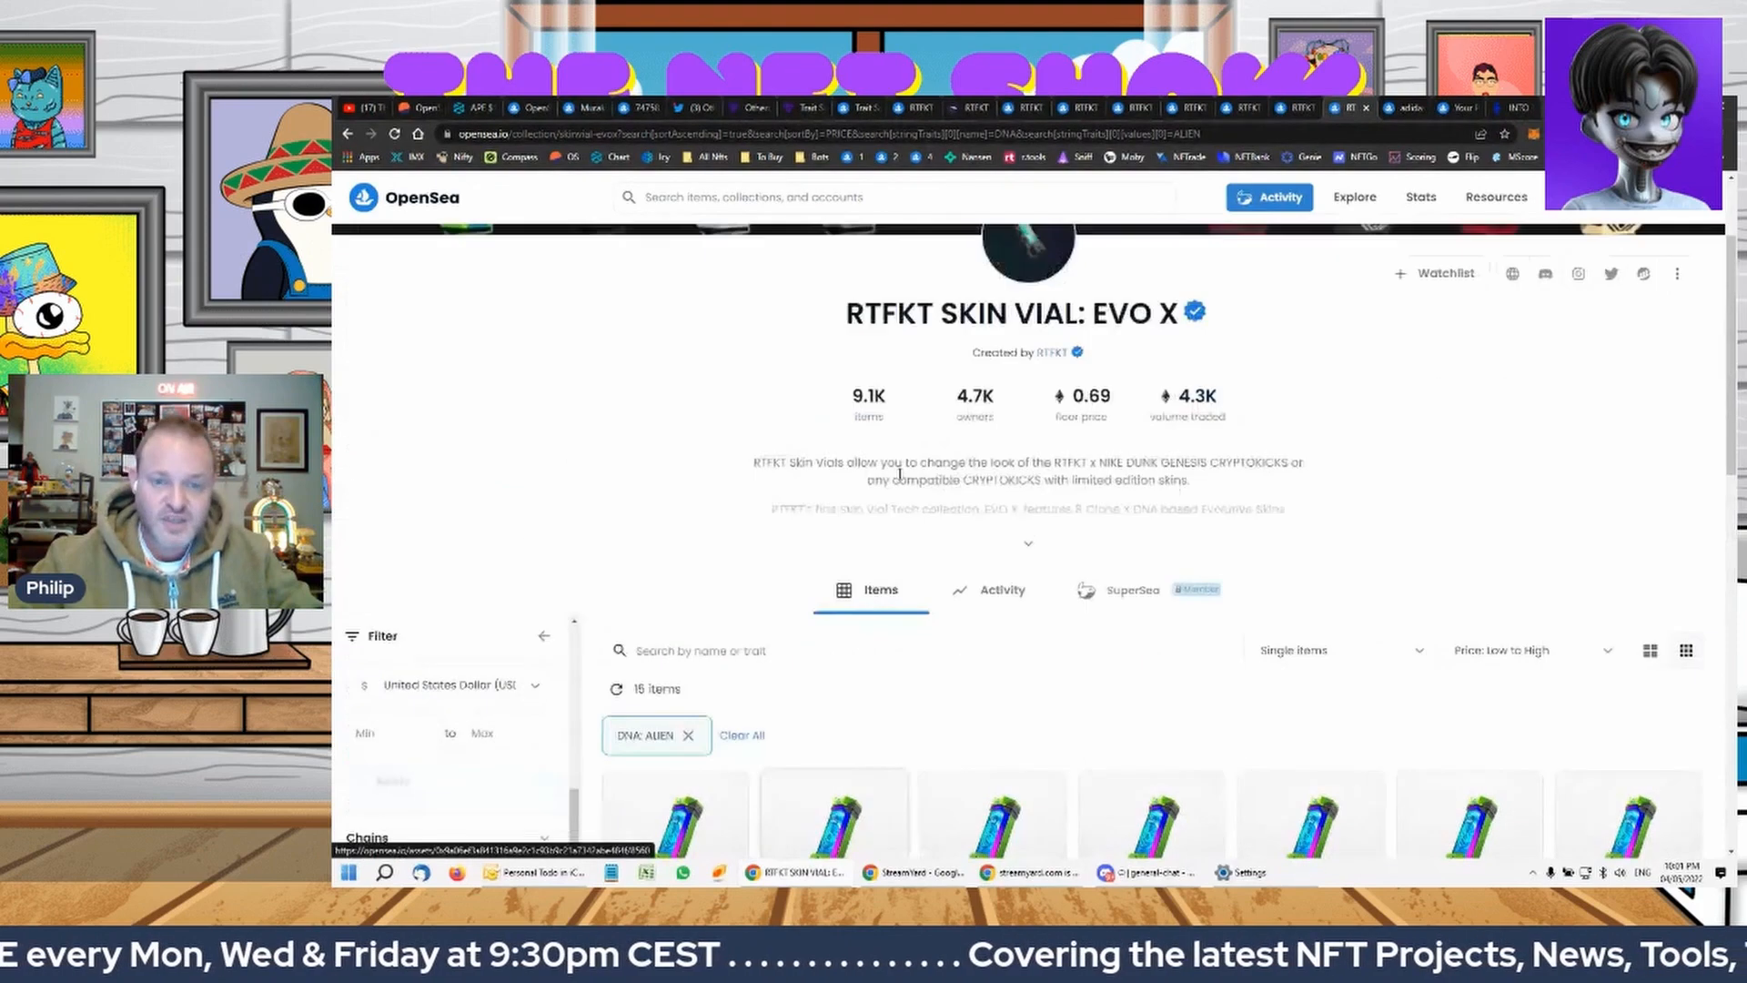
{"action": "scroll", "scroll_direction": "up", "scroll_amount": 3}
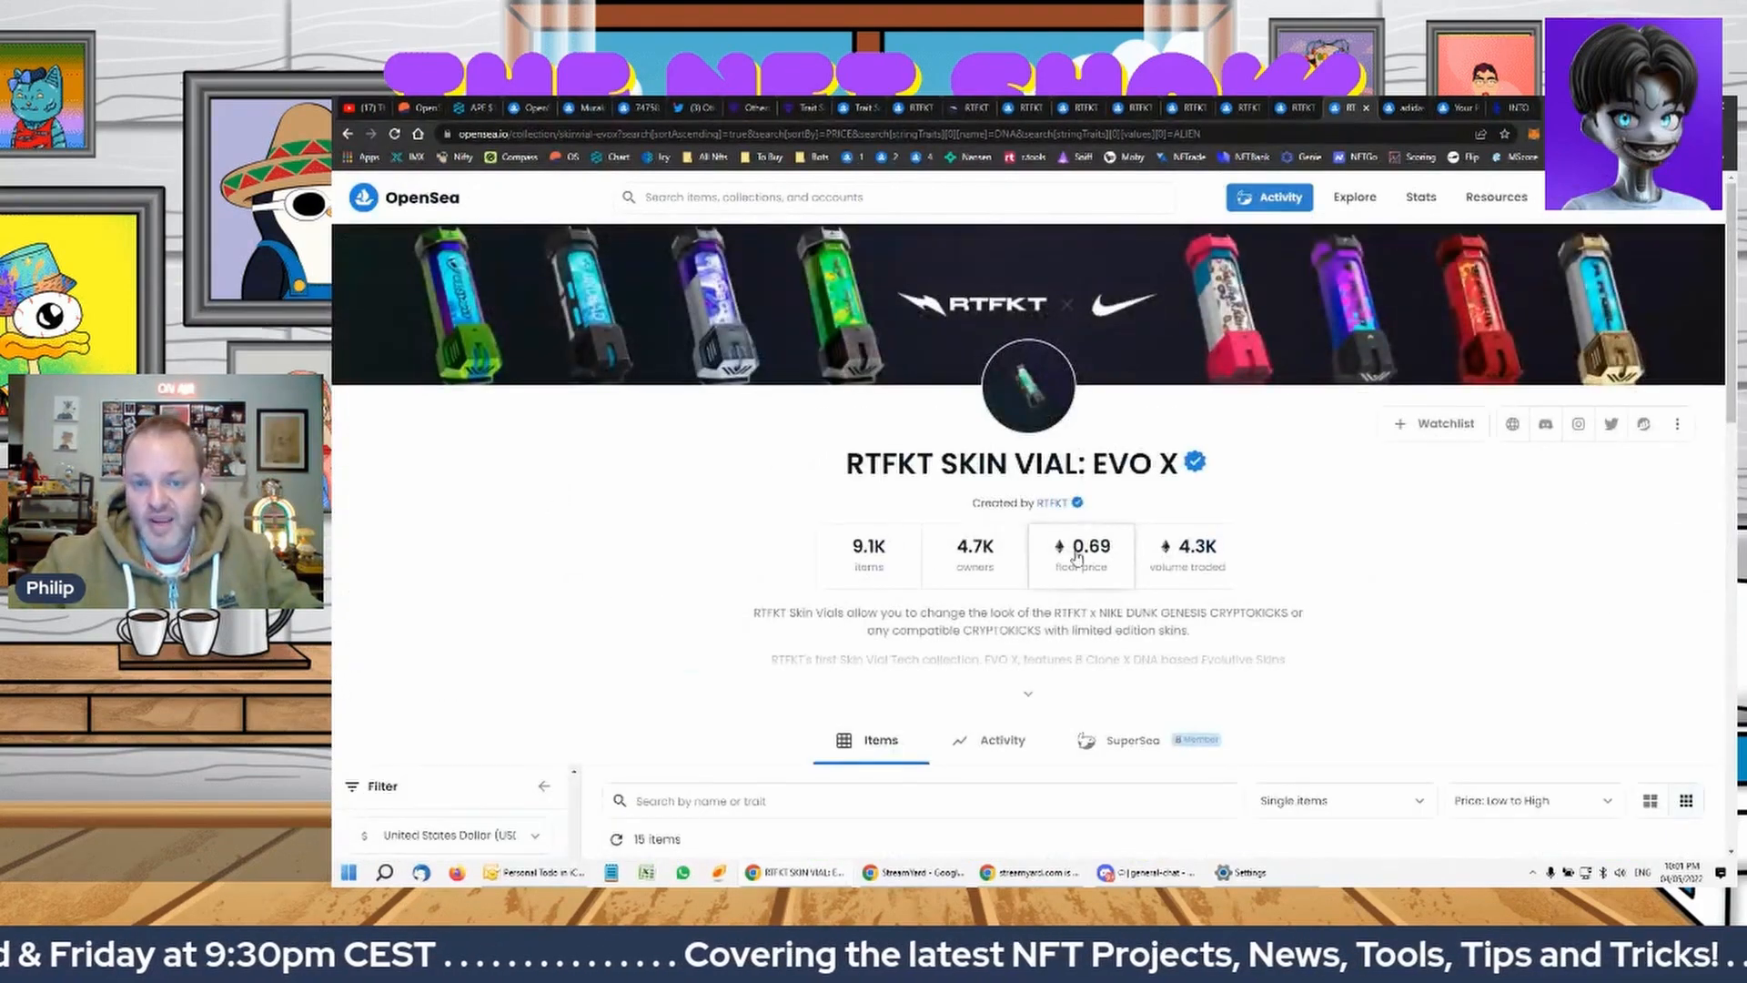
{"action": "left_click", "coordinate": [1242, 109]}
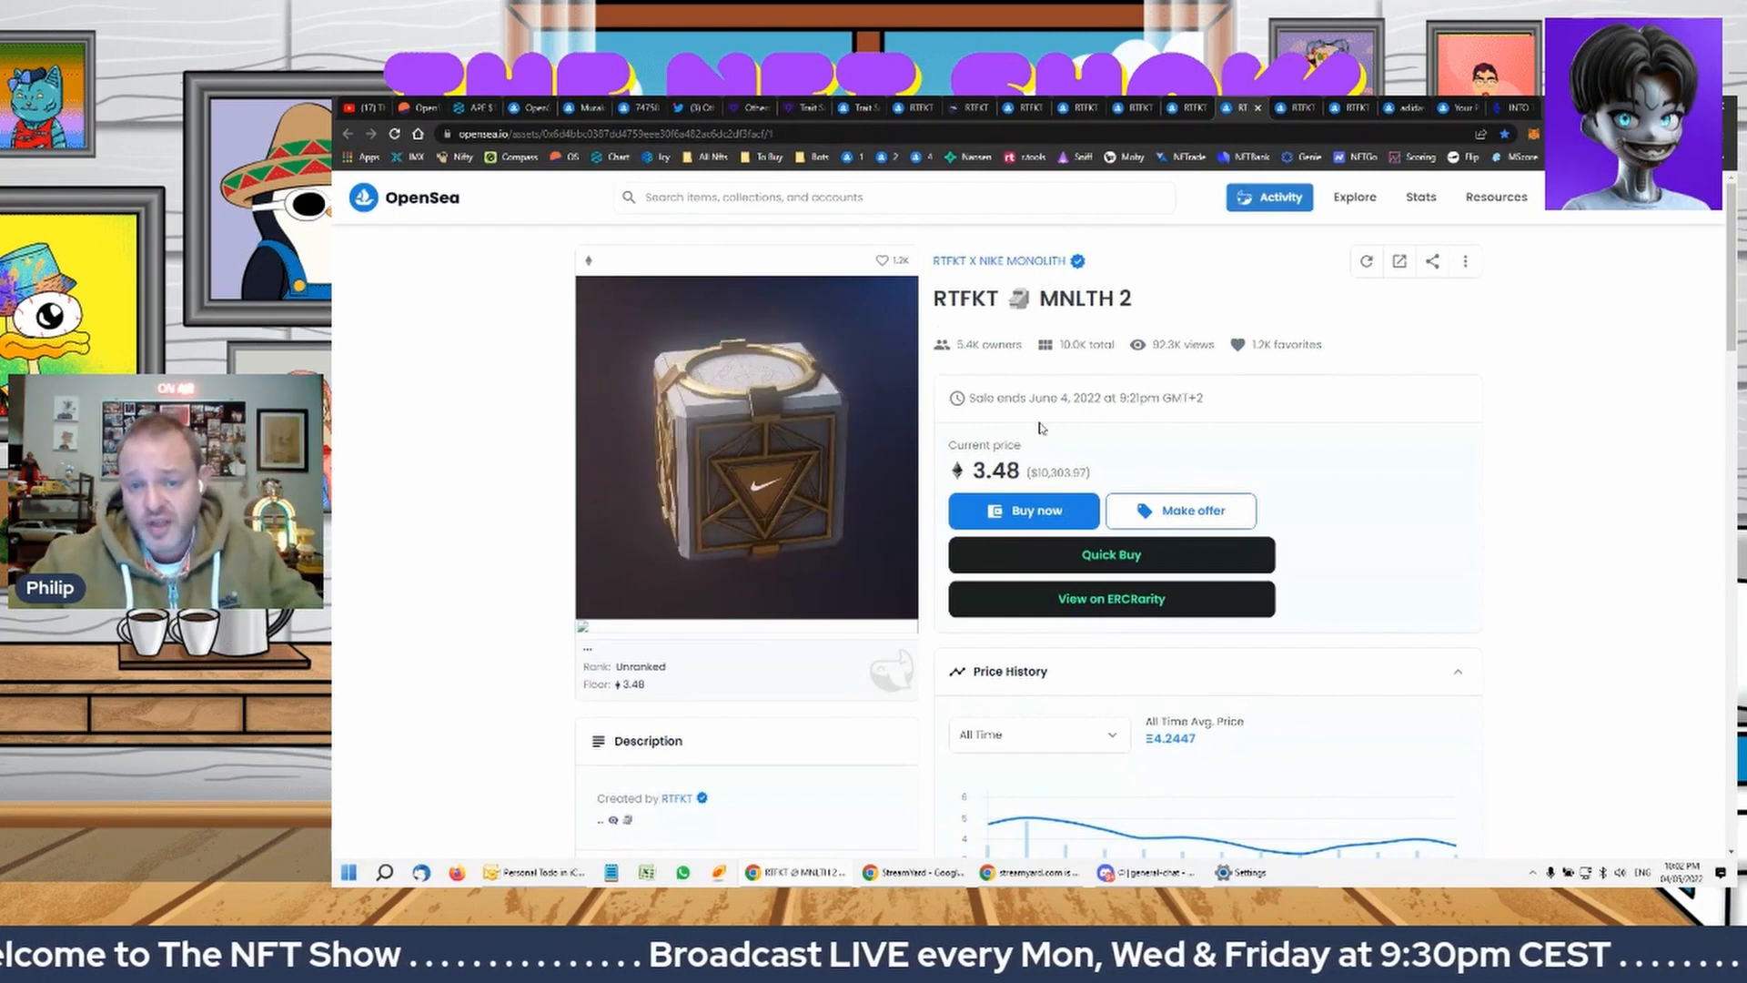
Scroll down to the MNLTH 2 price history chart and back to the top
{"action": "scroll", "scroll_direction": "down", "scroll_amount": 3}
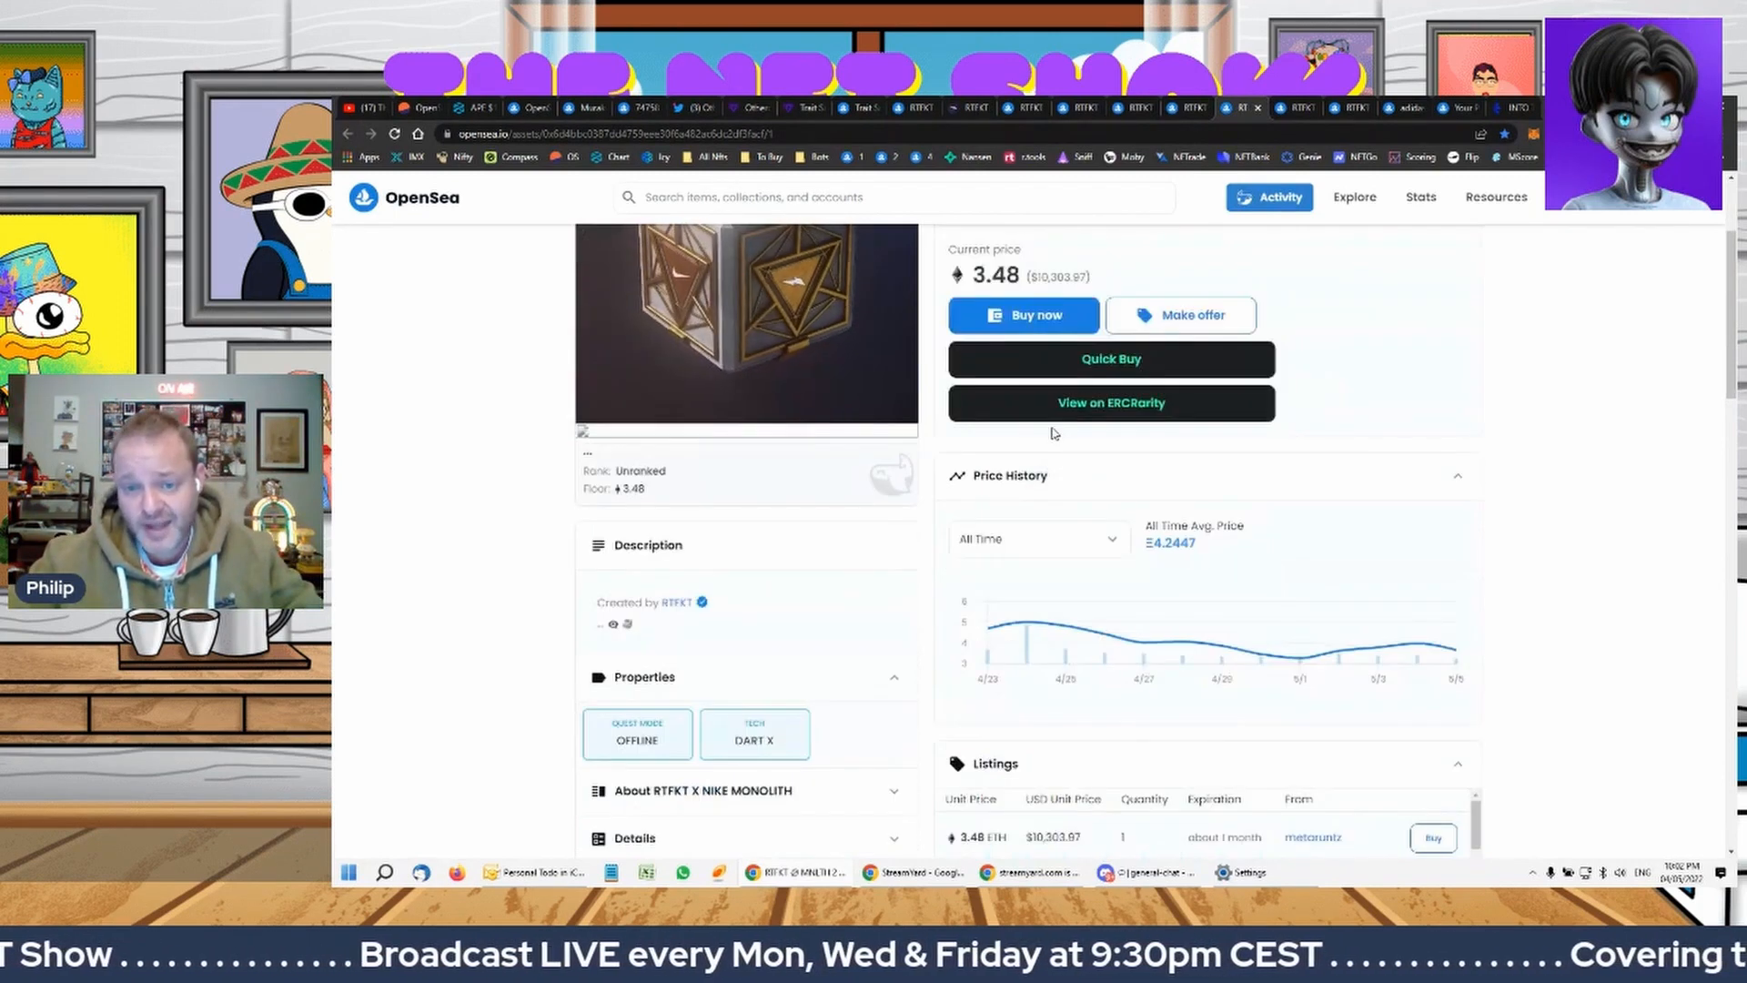
{"action": "scroll", "scroll_direction": "down", "scroll_amount": 3}
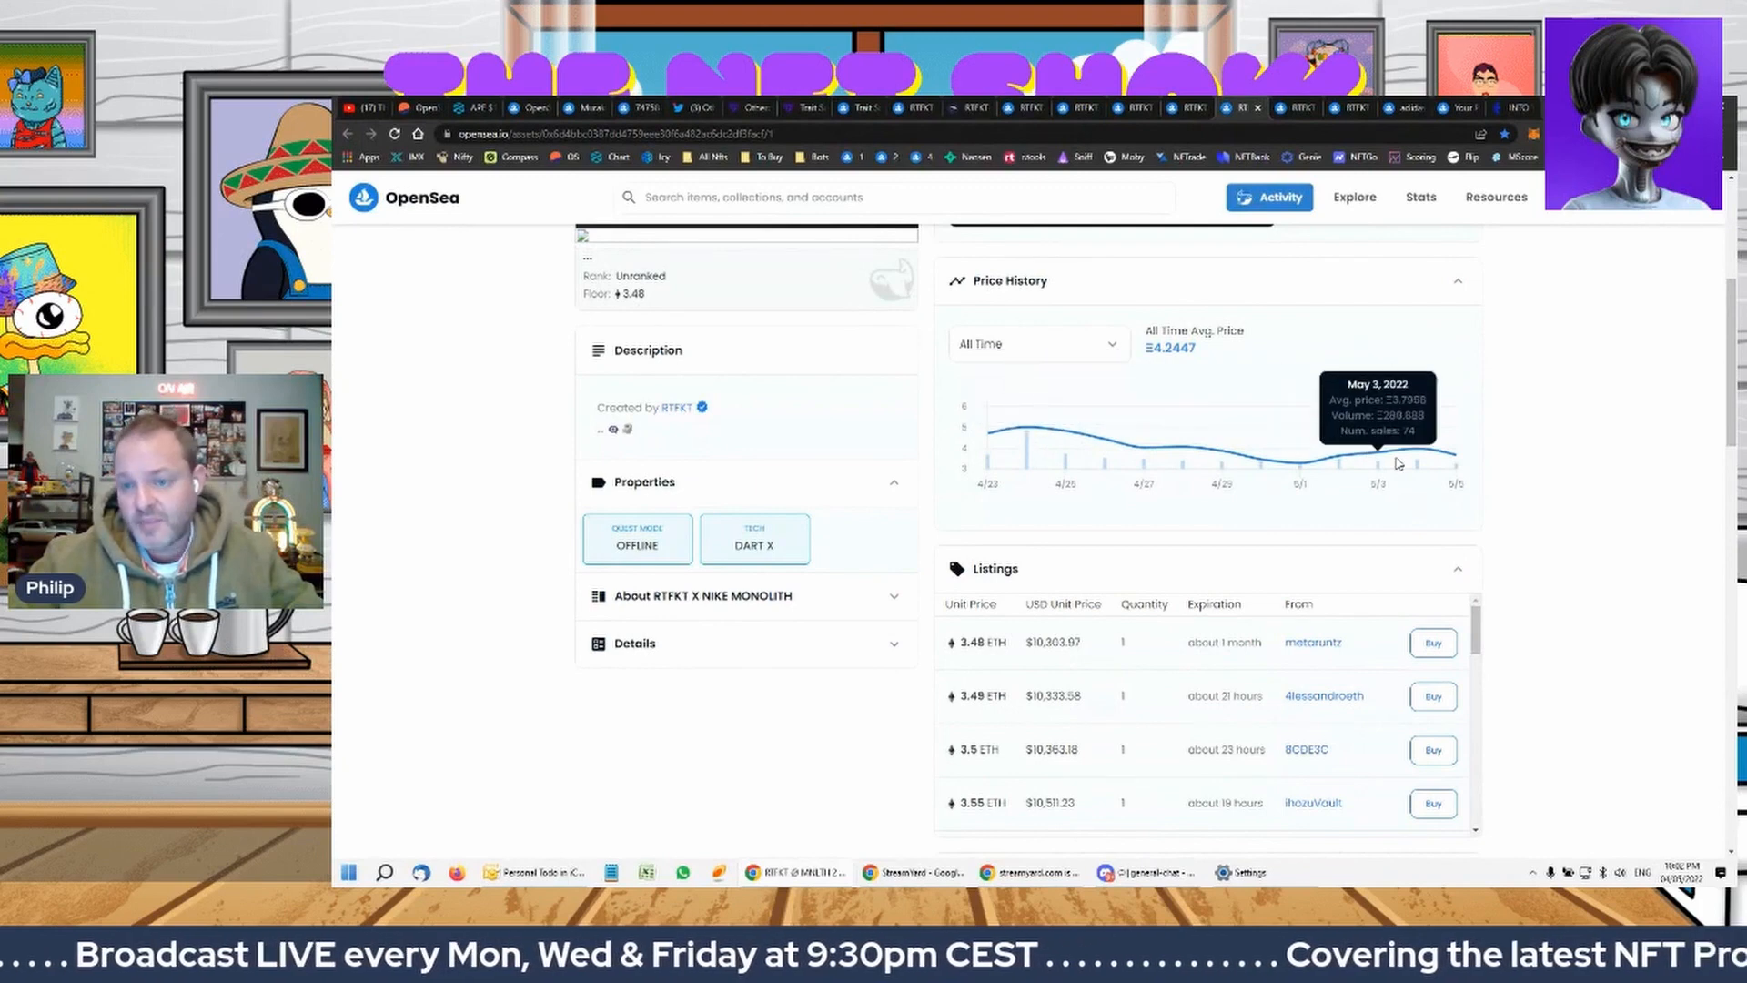
{"action": "mouse_move", "coordinate": [1295, 477]}
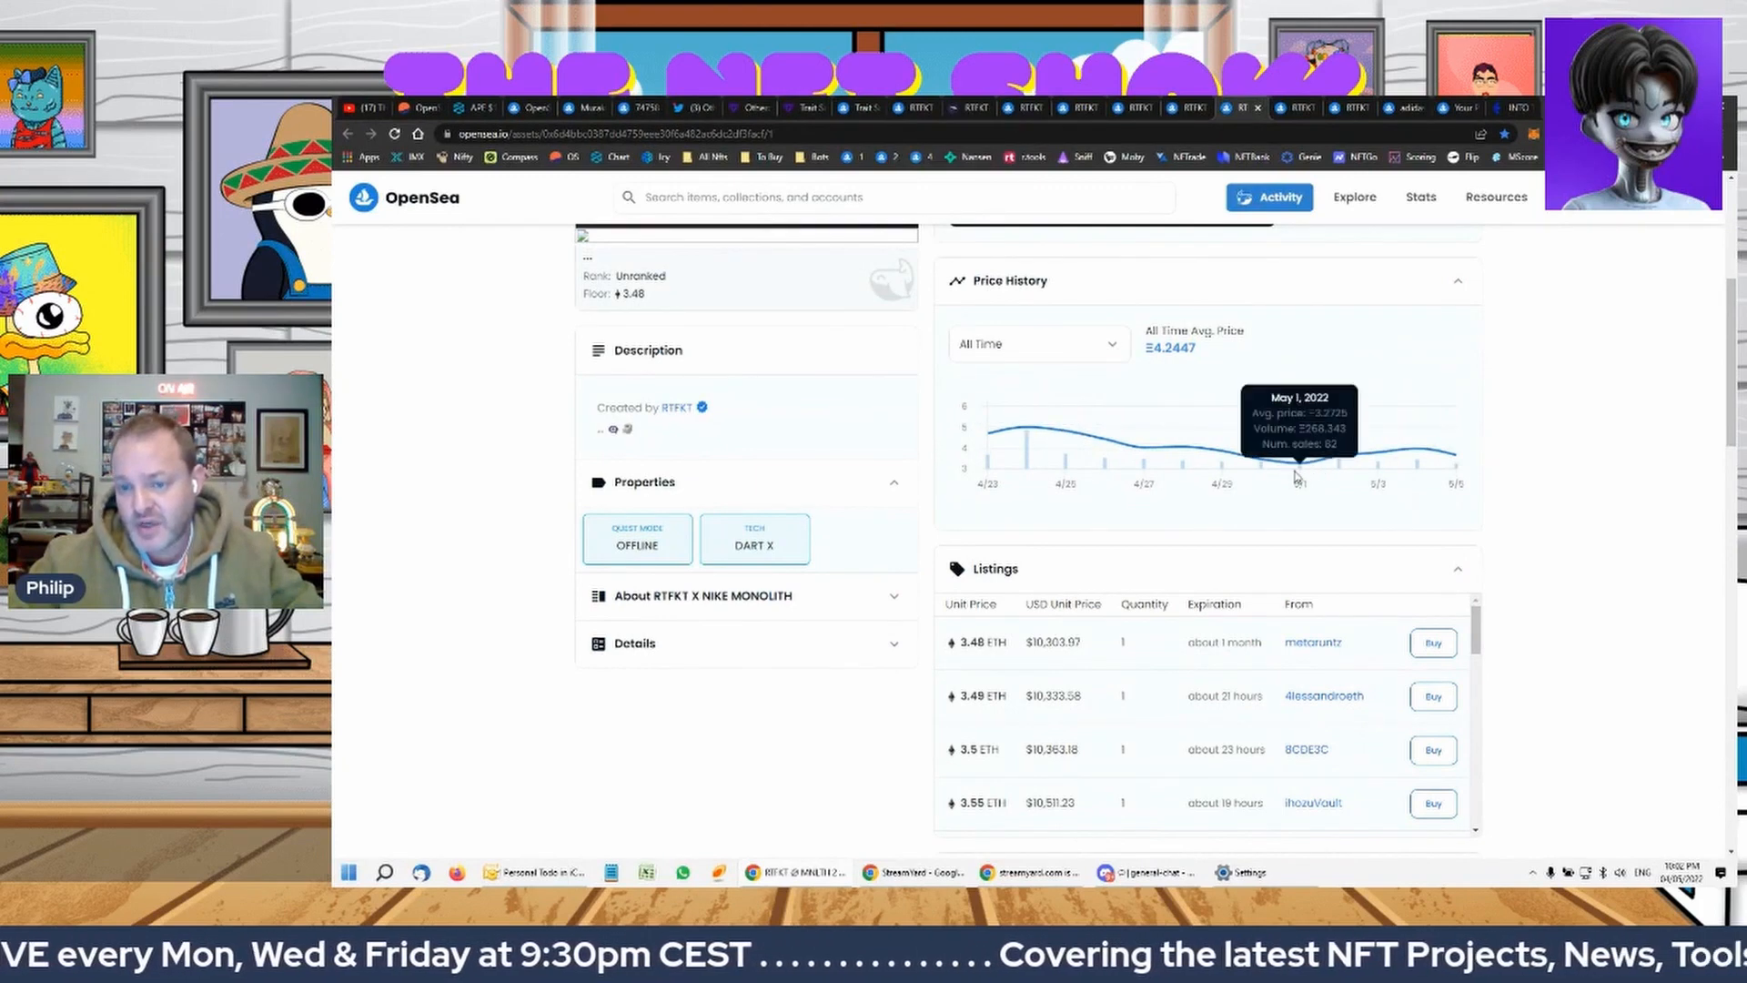
{"action": "mouse_move", "coordinate": [1298, 467]}
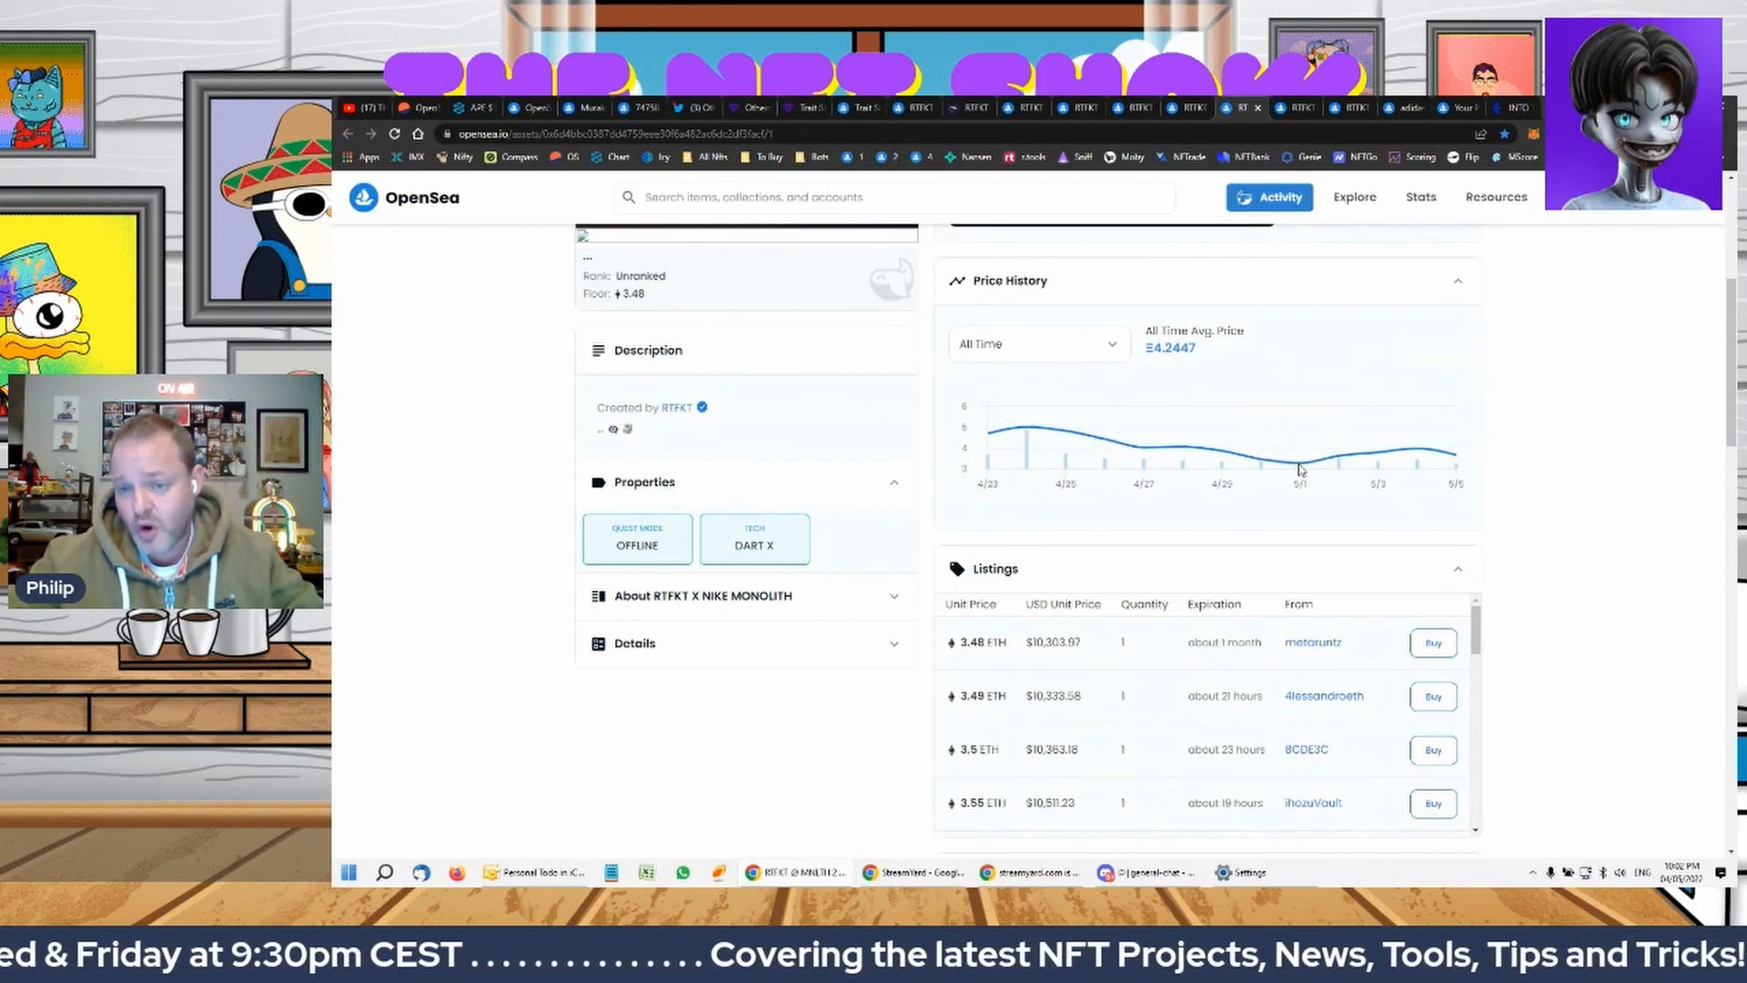
{"action": "mouse_move", "coordinate": [1299, 457]}
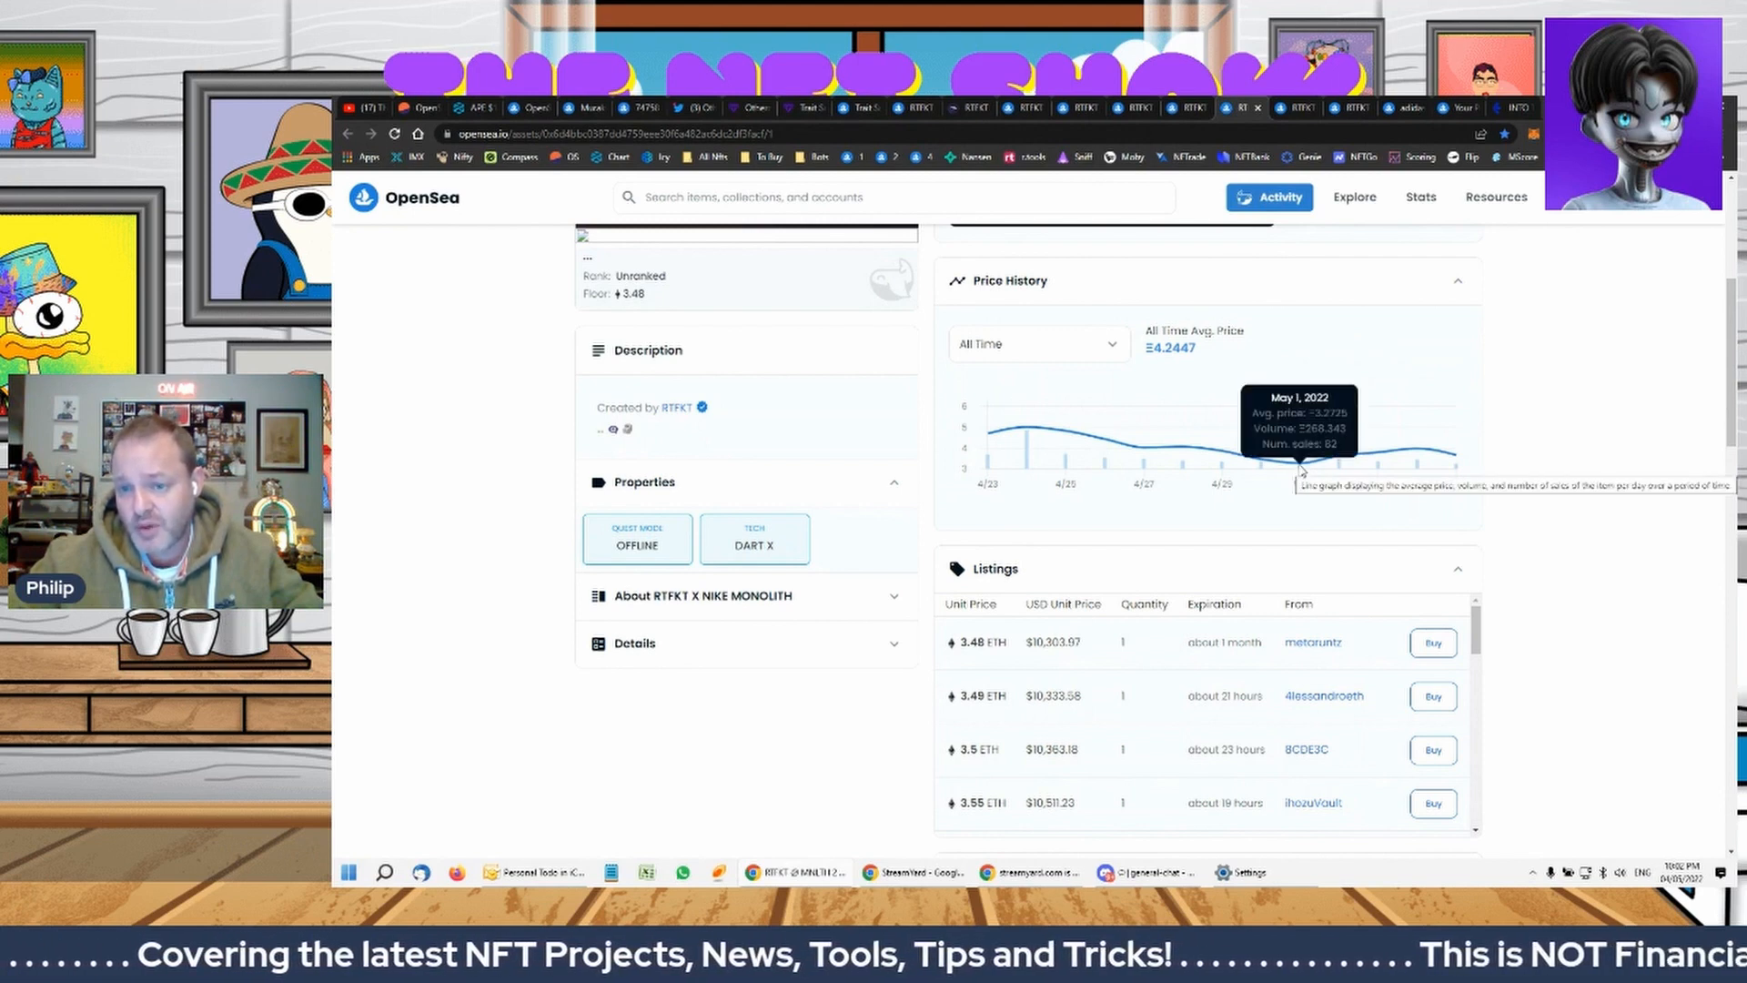
{"action": "mouse_move", "coordinate": [1314, 468]}
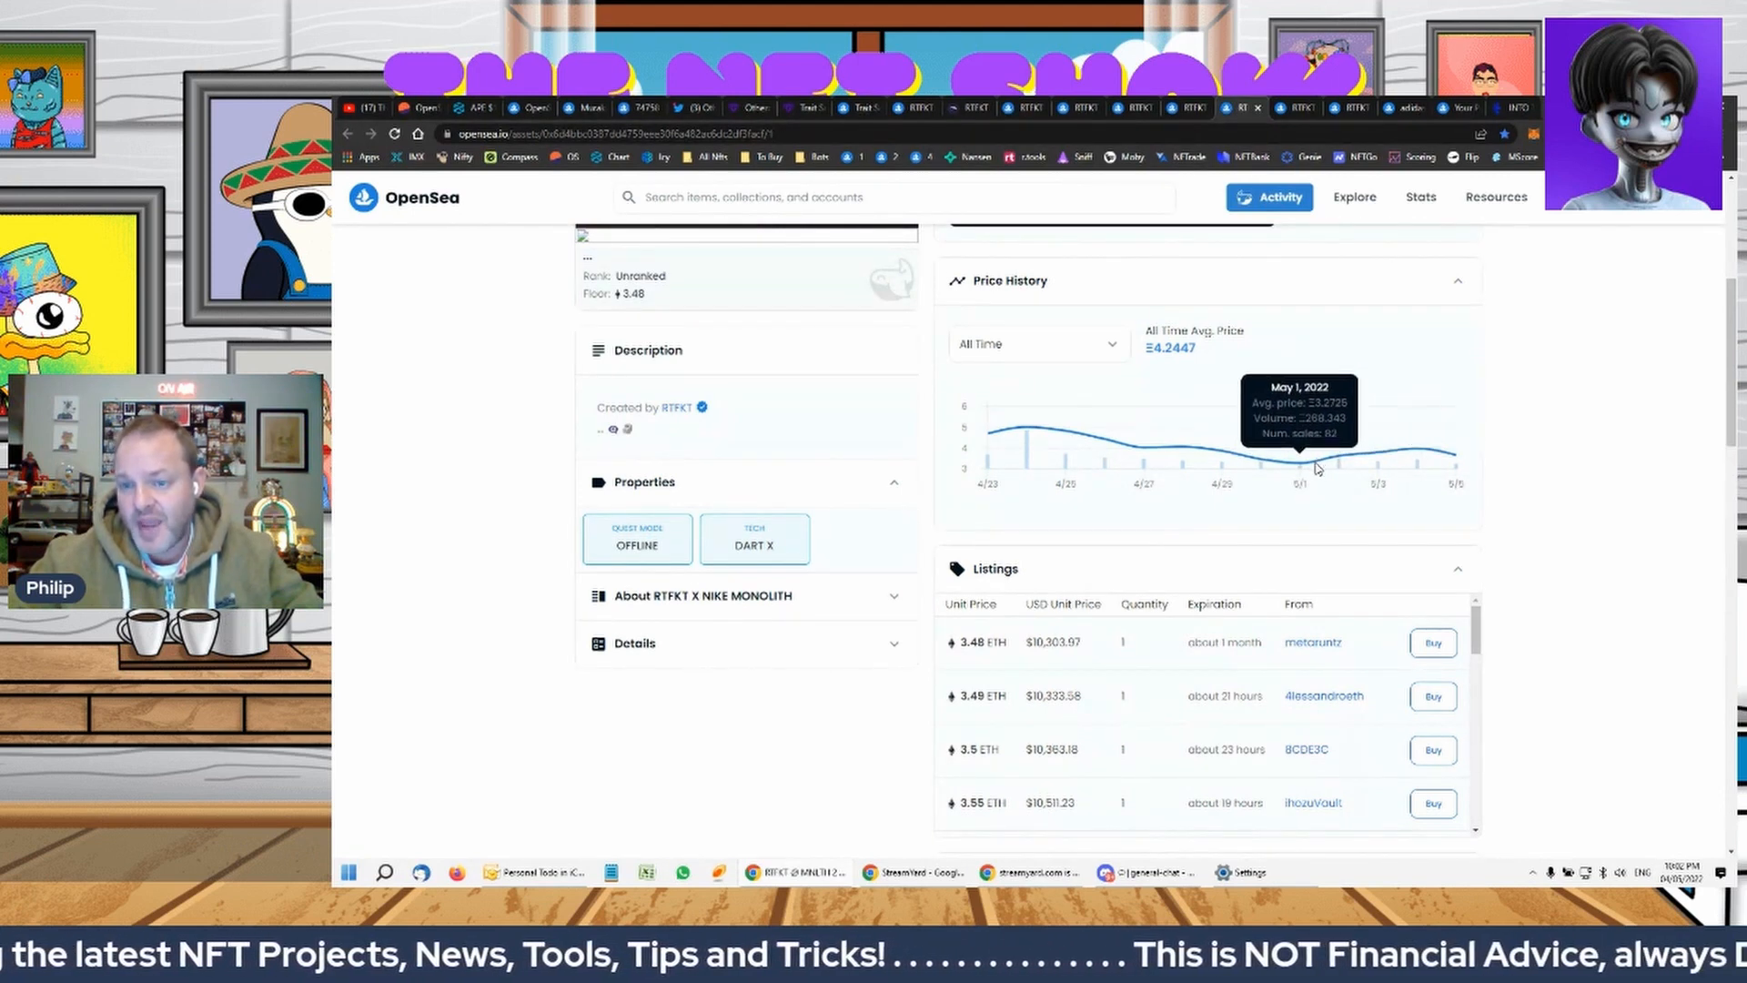
{"action": "mouse_move", "coordinate": [1399, 455]}
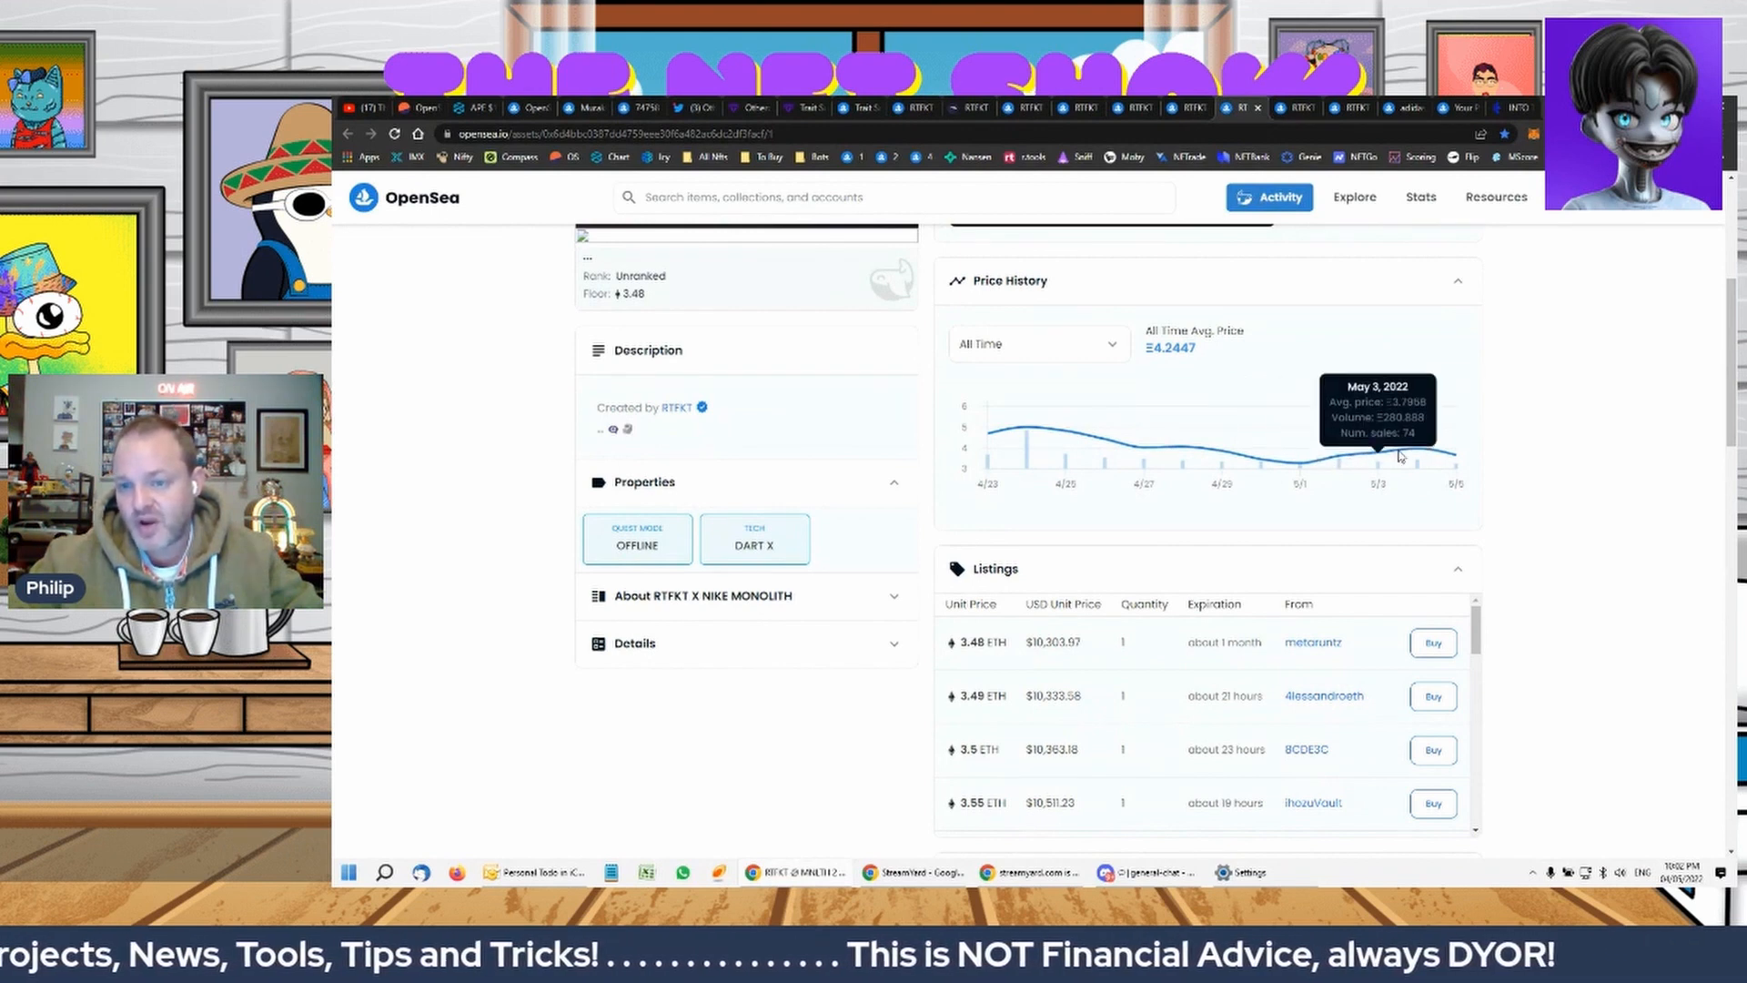
{"action": "mouse_move", "coordinate": [1457, 468]}
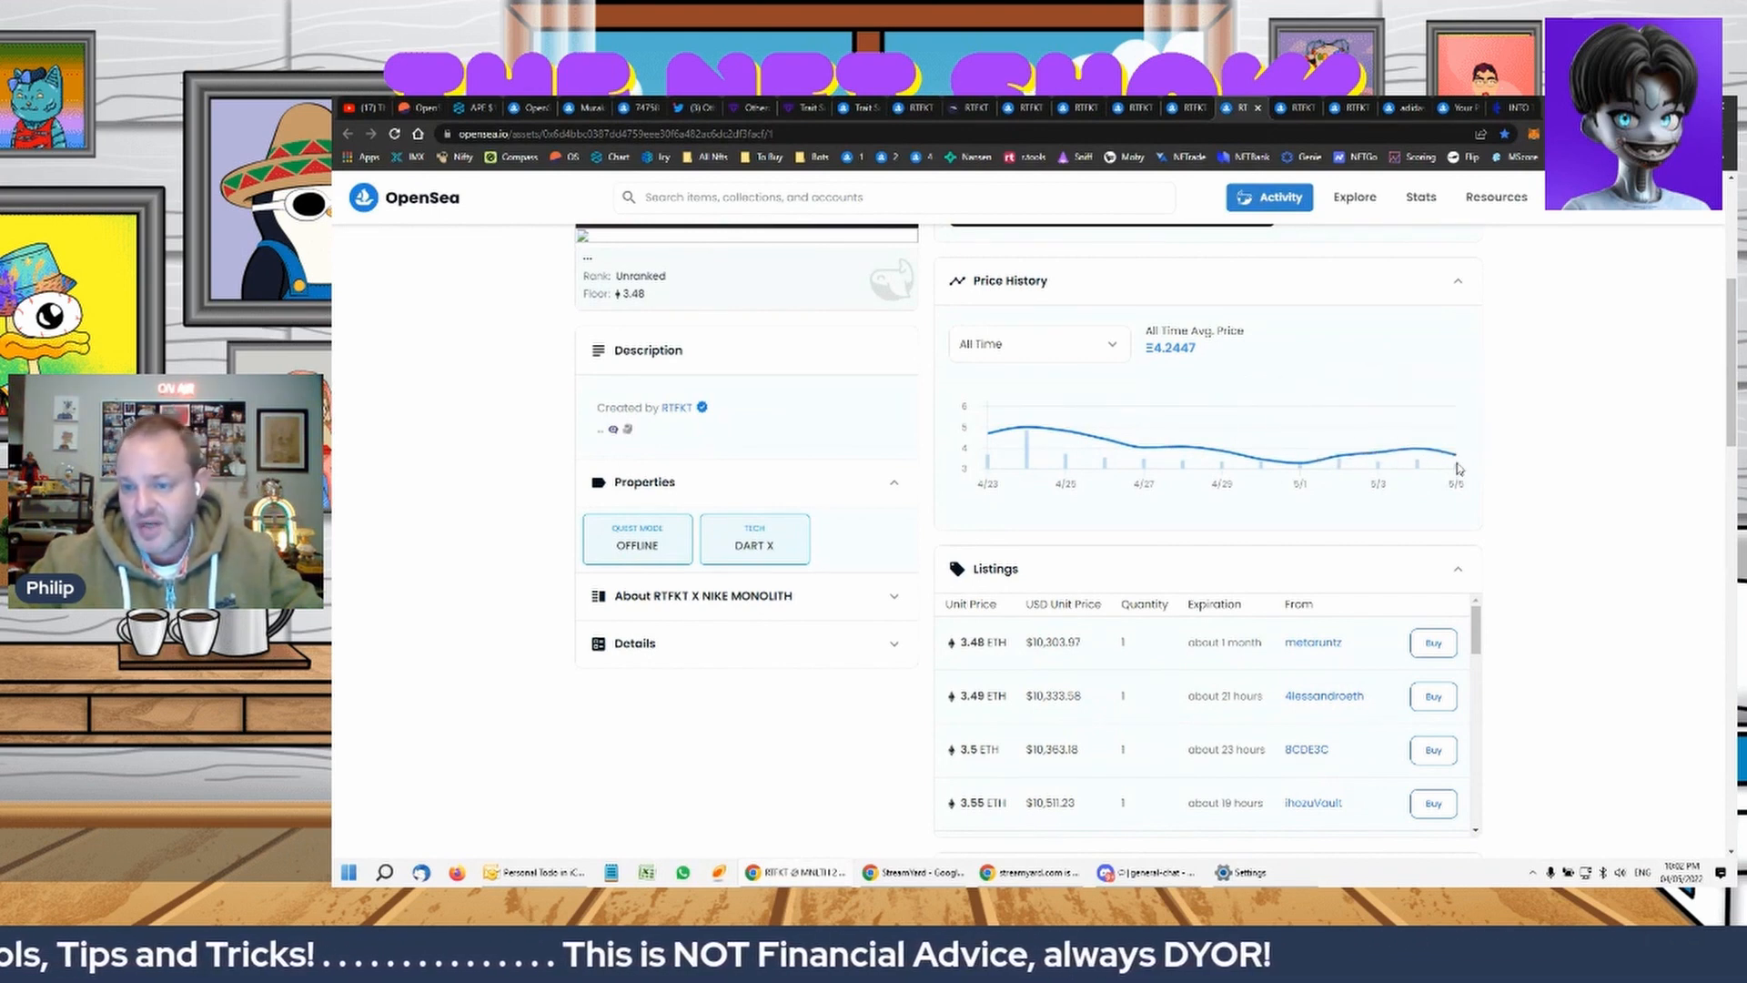
{"action": "mouse_move", "coordinate": [1421, 457]}
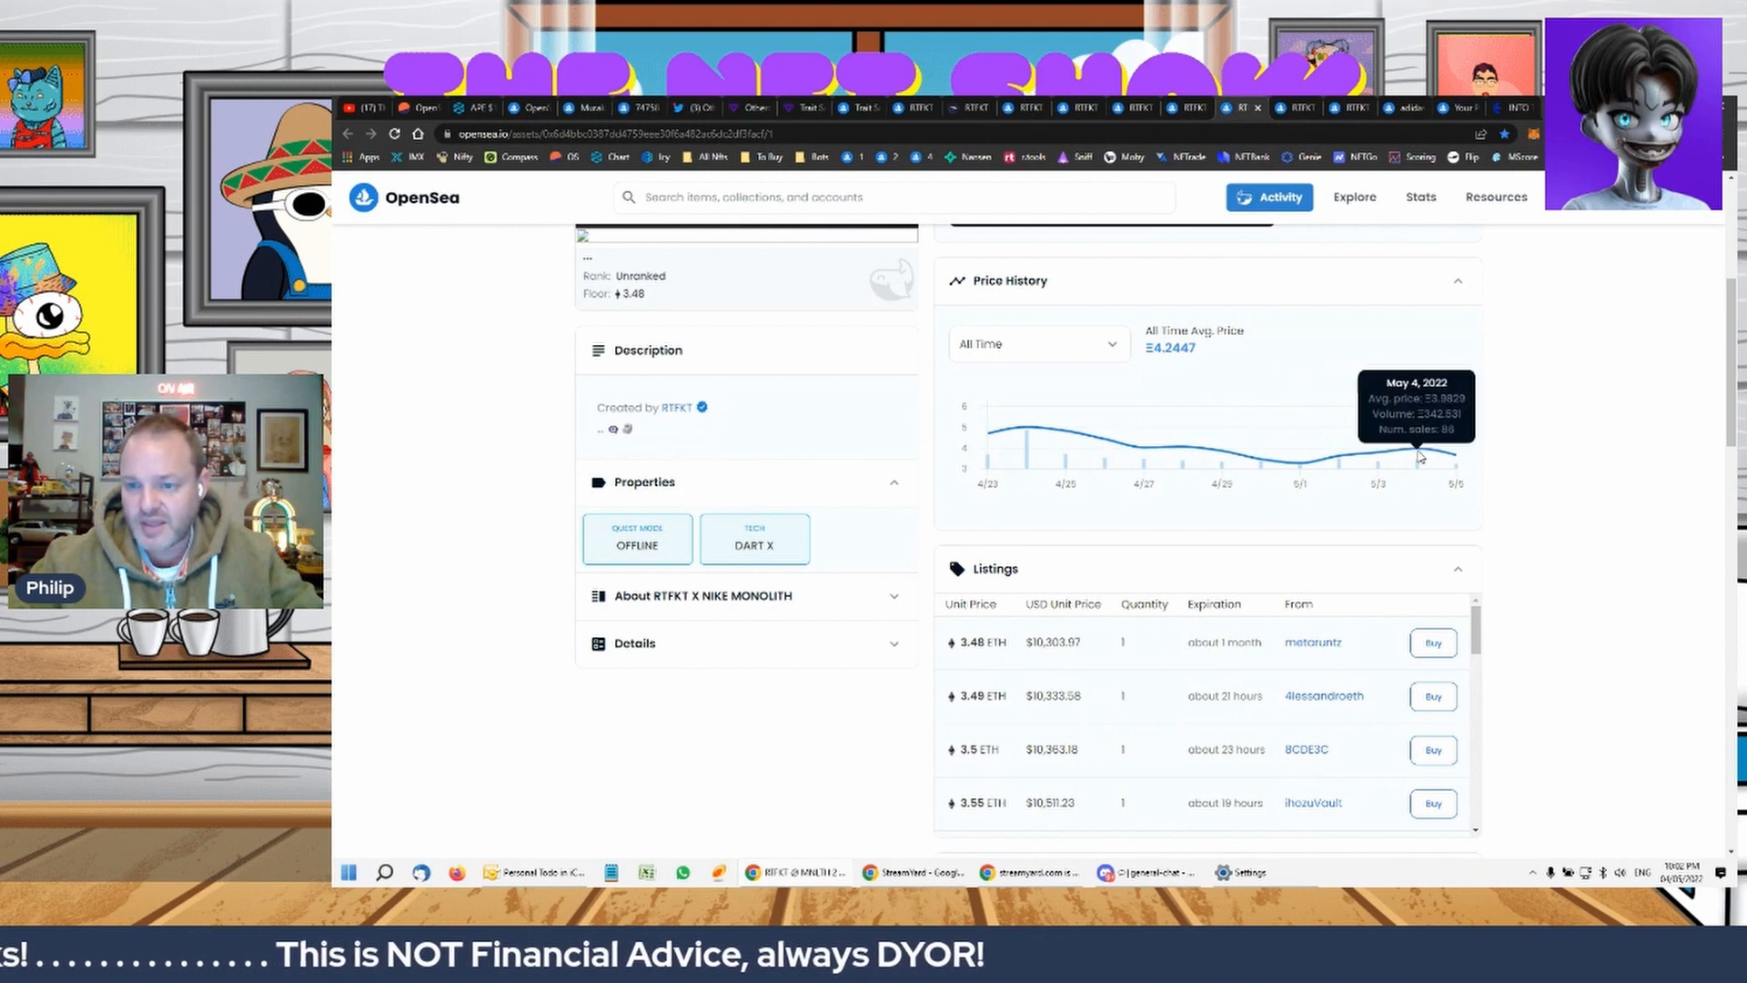
{"action": "mouse_move", "coordinate": [1182, 452]}
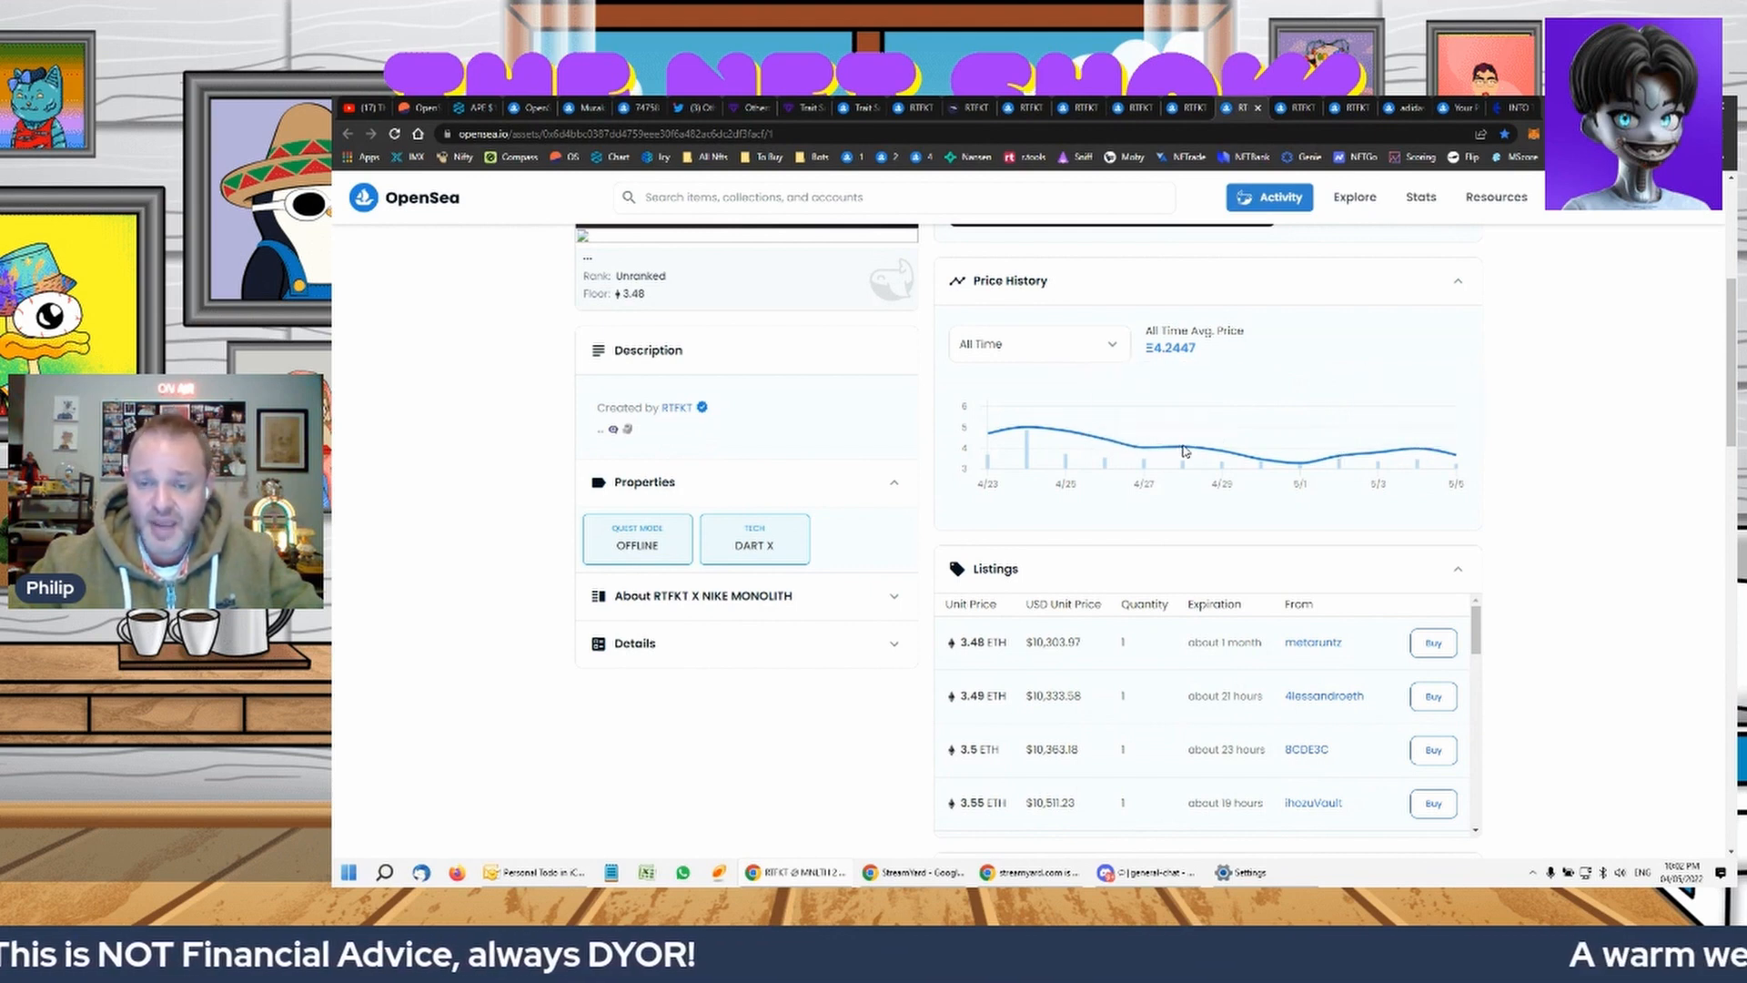
{"action": "mouse_move", "coordinate": [1017, 437]}
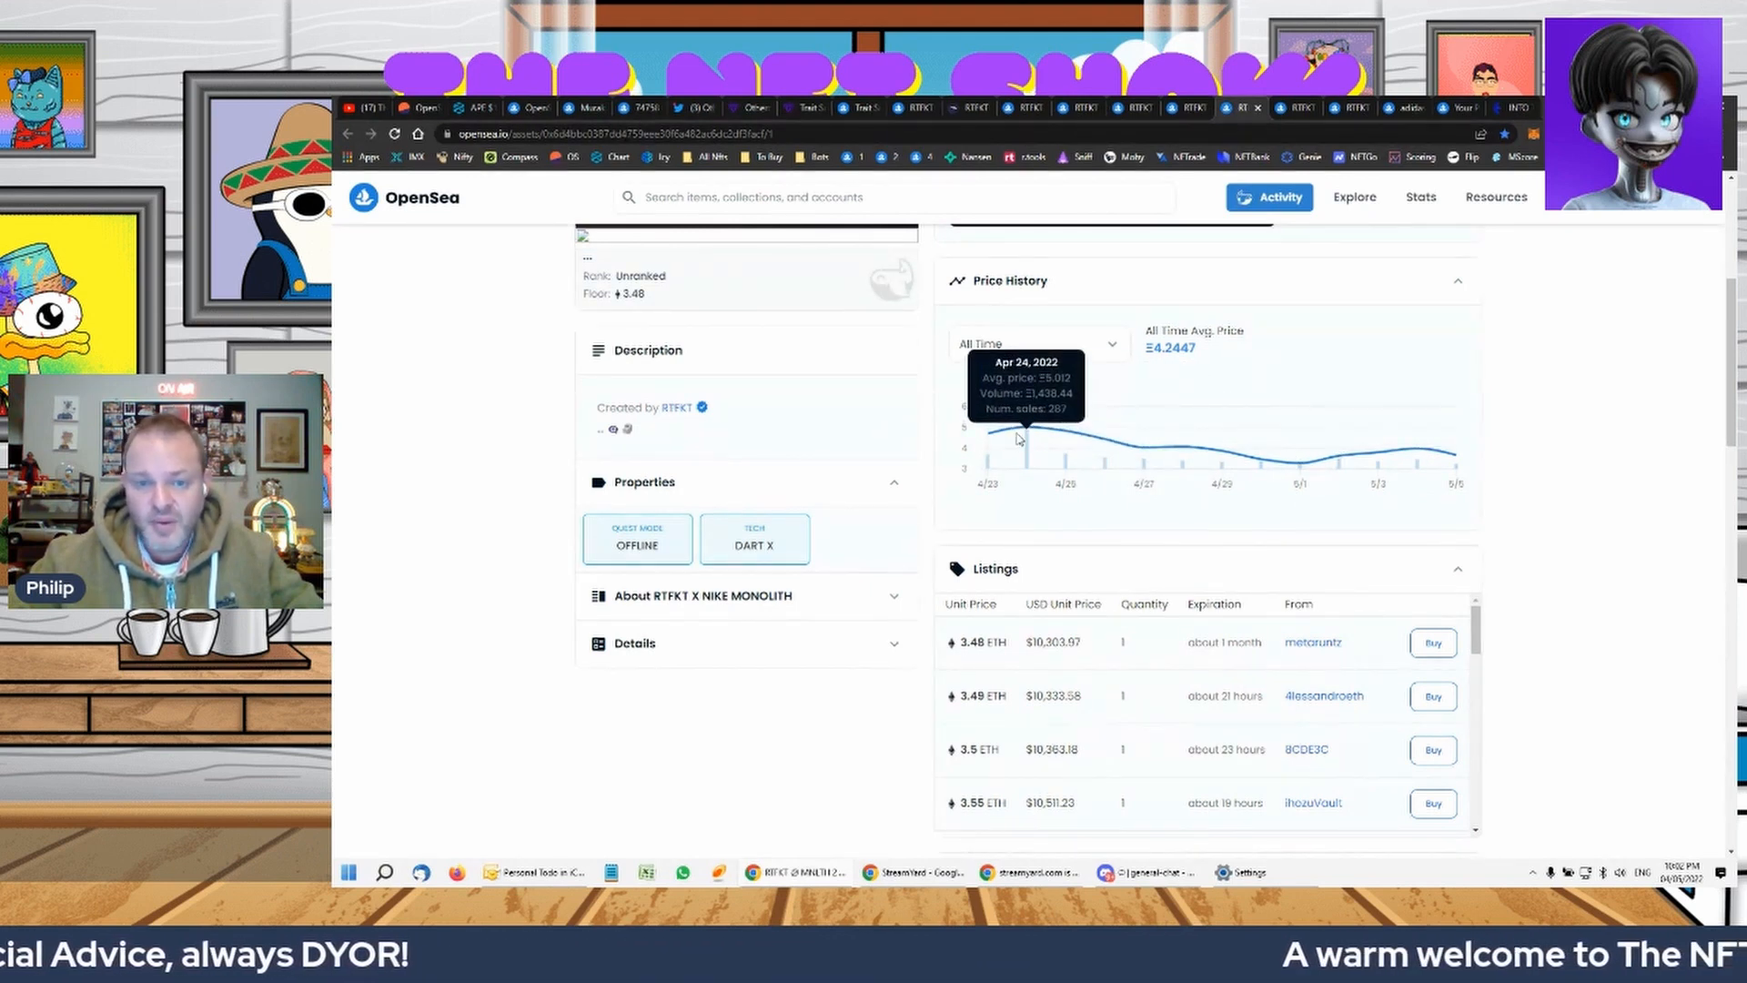
{"action": "scroll", "scroll_direction": "up", "scroll_amount": 3}
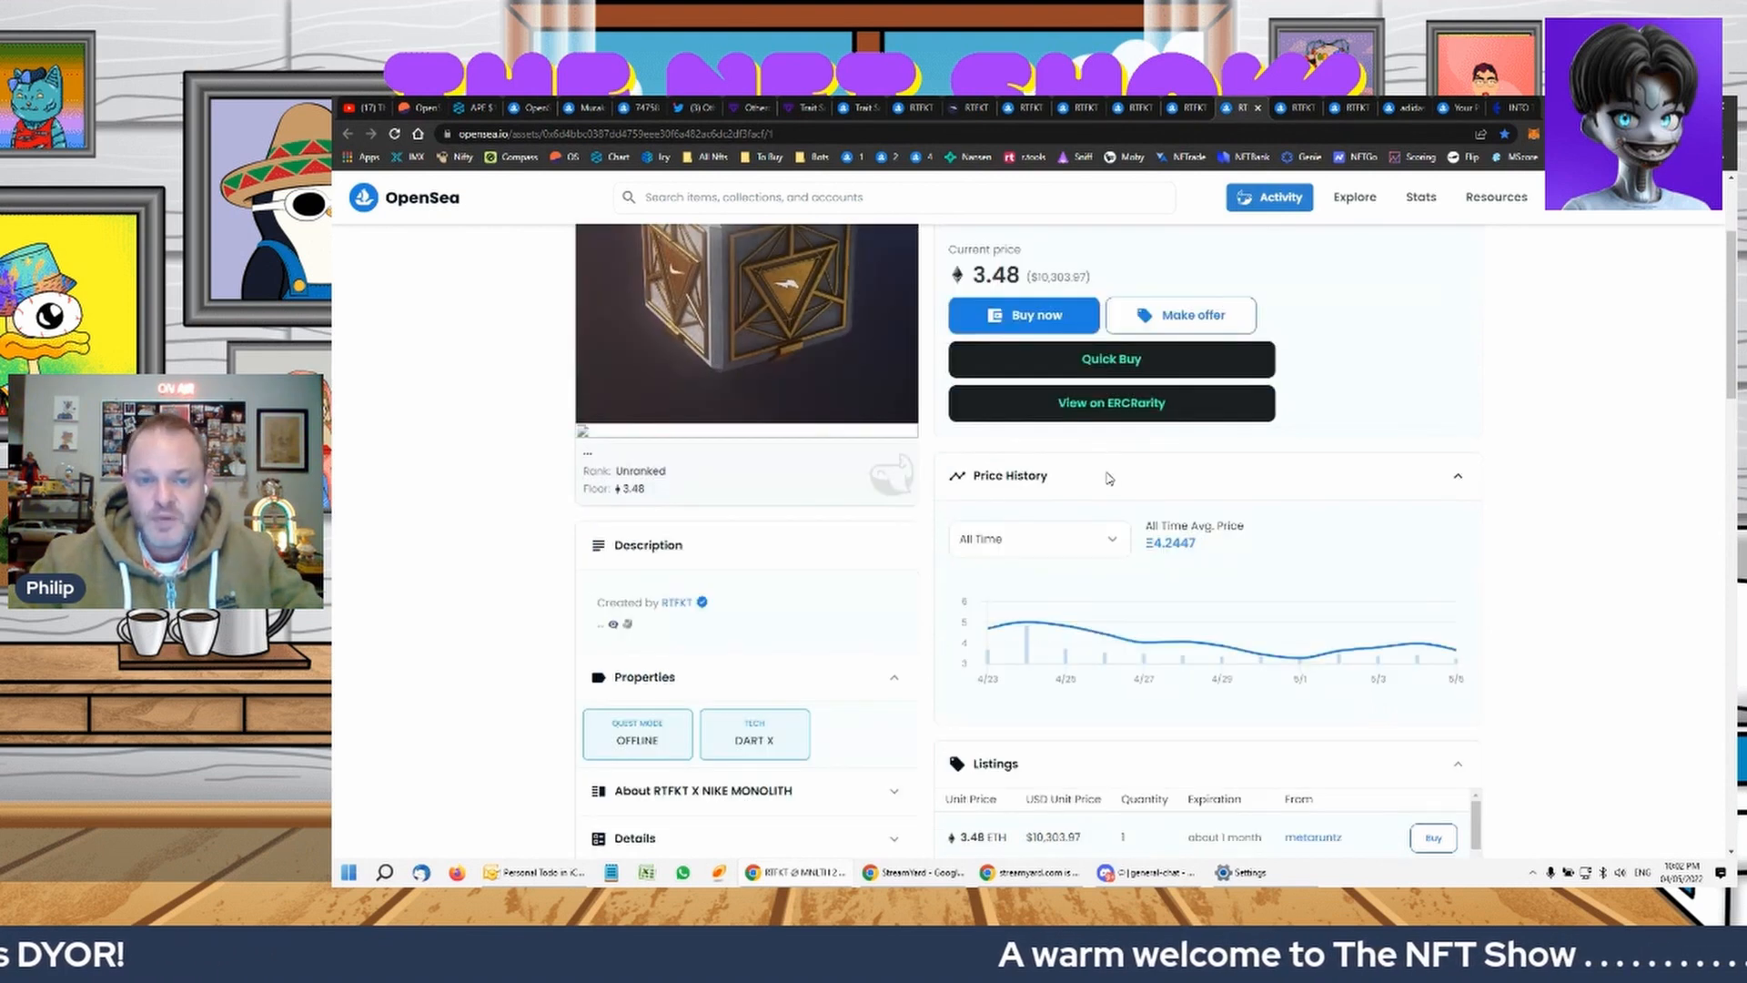
{"action": "scroll", "scroll_direction": "up", "scroll_amount": 3}
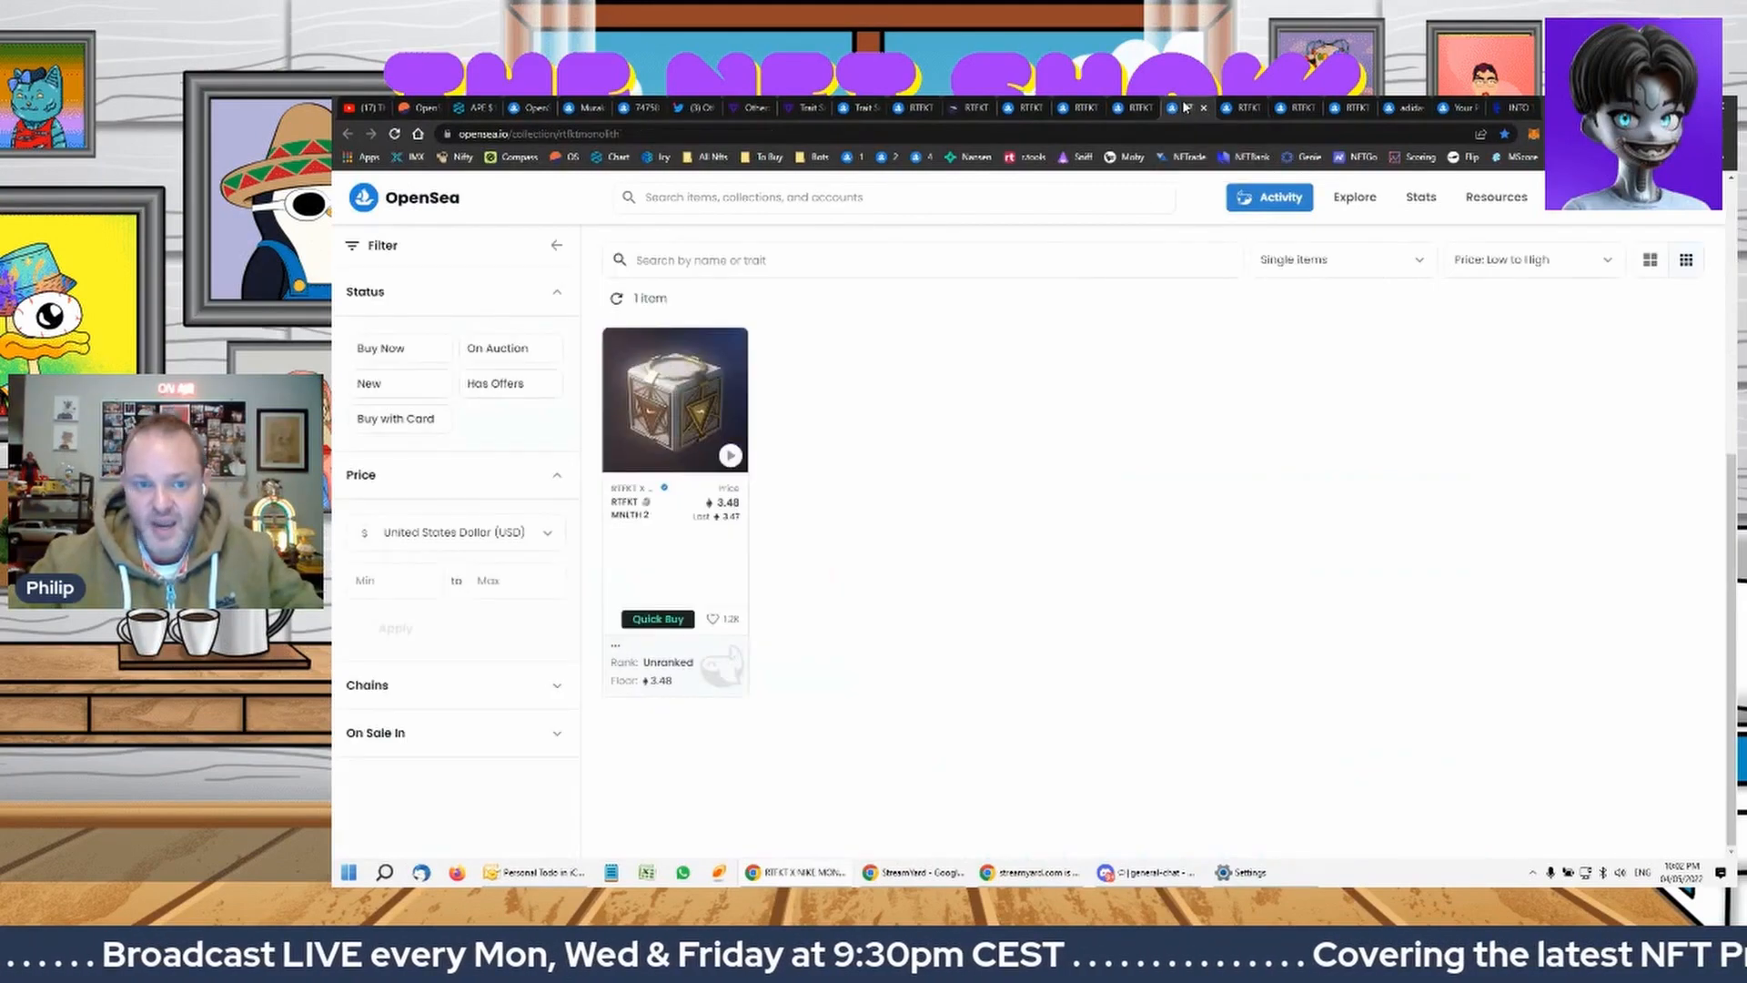
{"action": "left_click", "coordinate": [674, 399]}
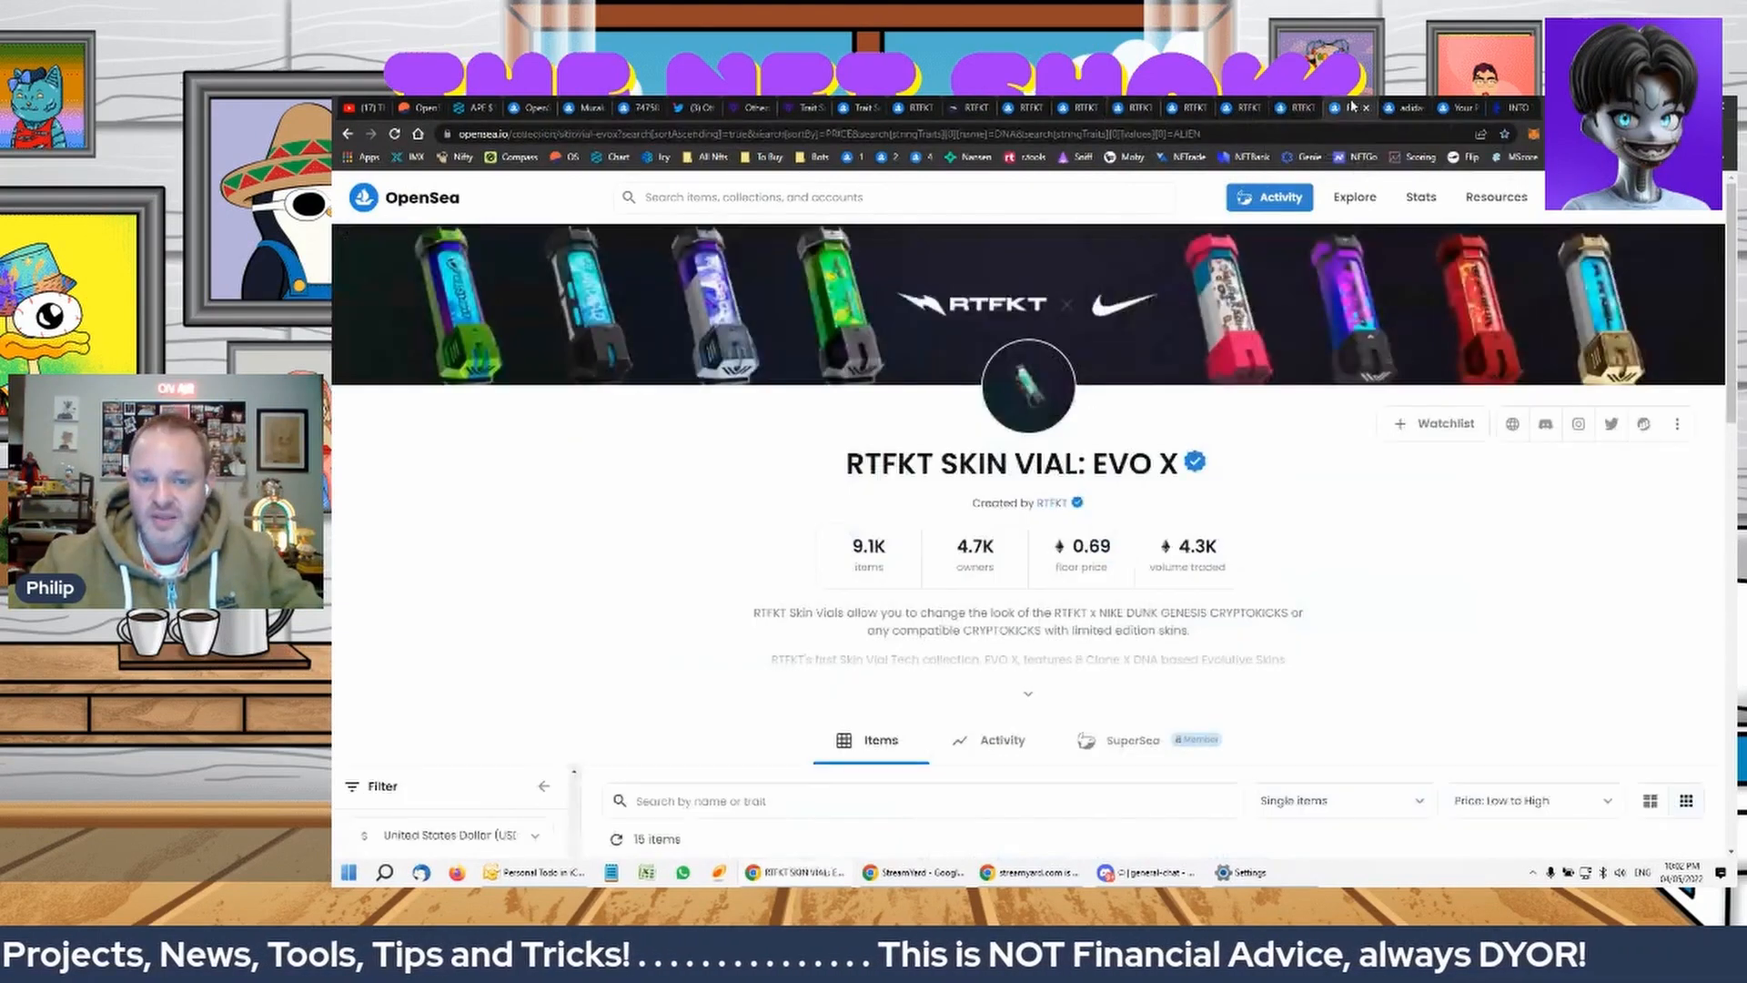
{"action": "scroll", "scroll_direction": "down", "scroll_amount": 3}
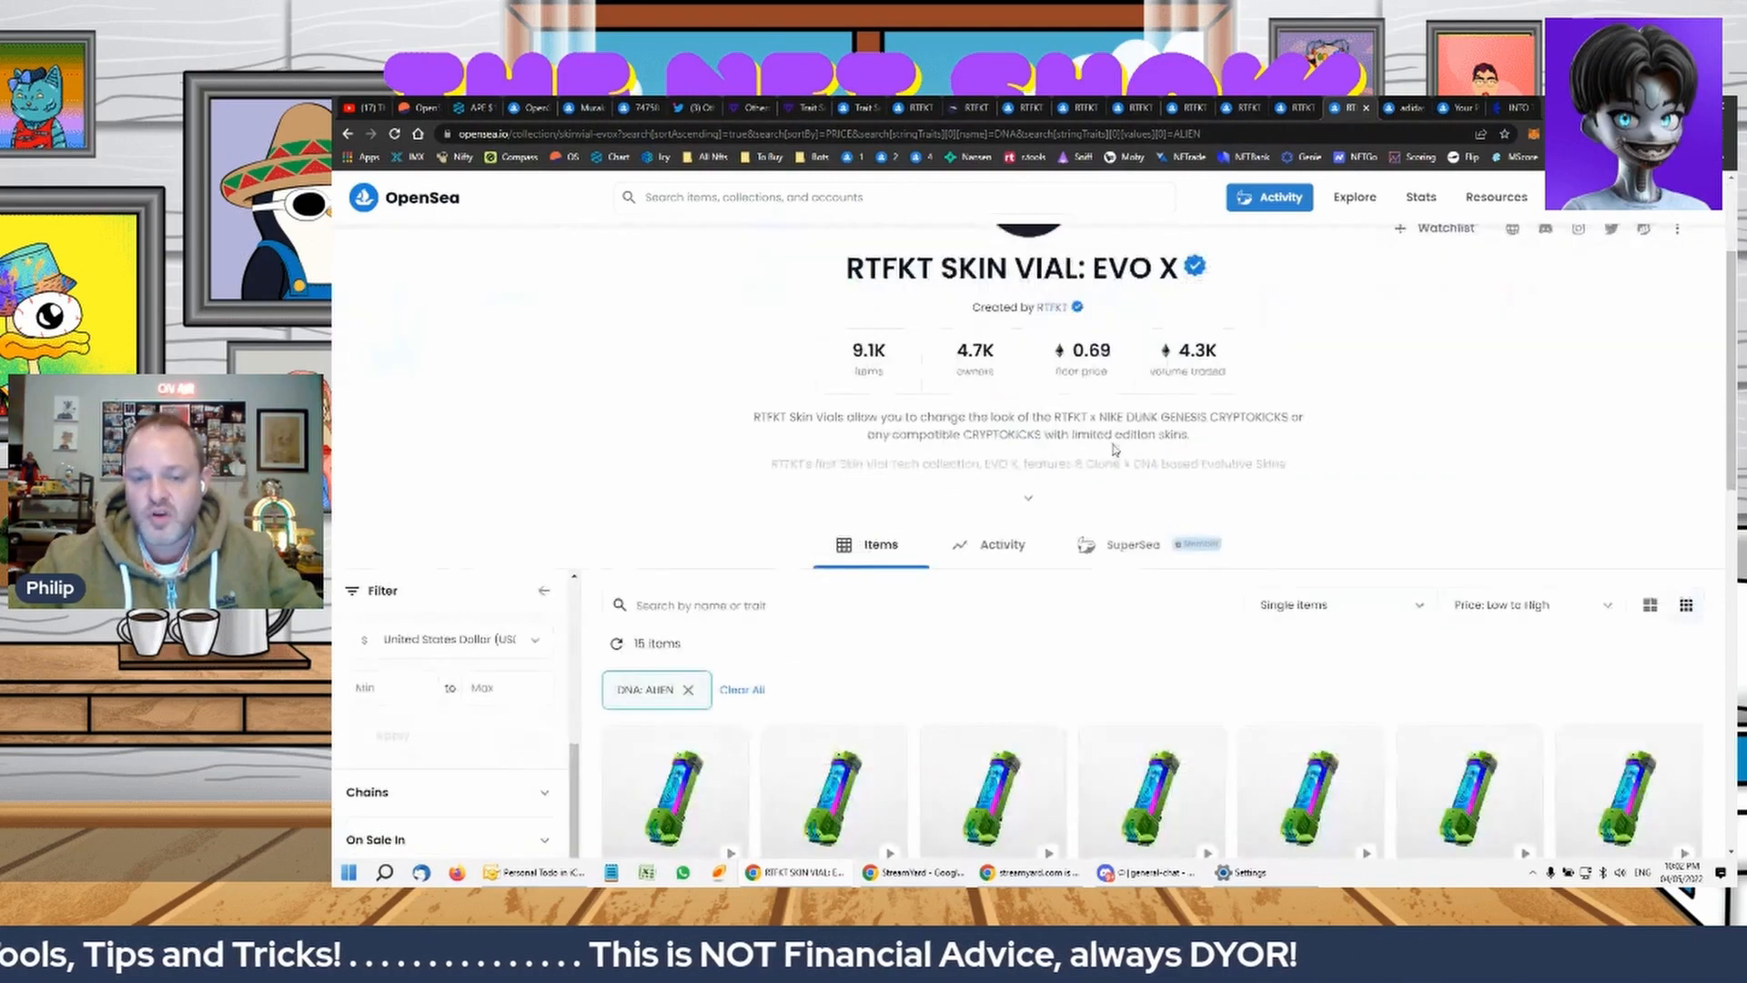
{"action": "scroll", "scroll_direction": "down", "scroll_amount": 3}
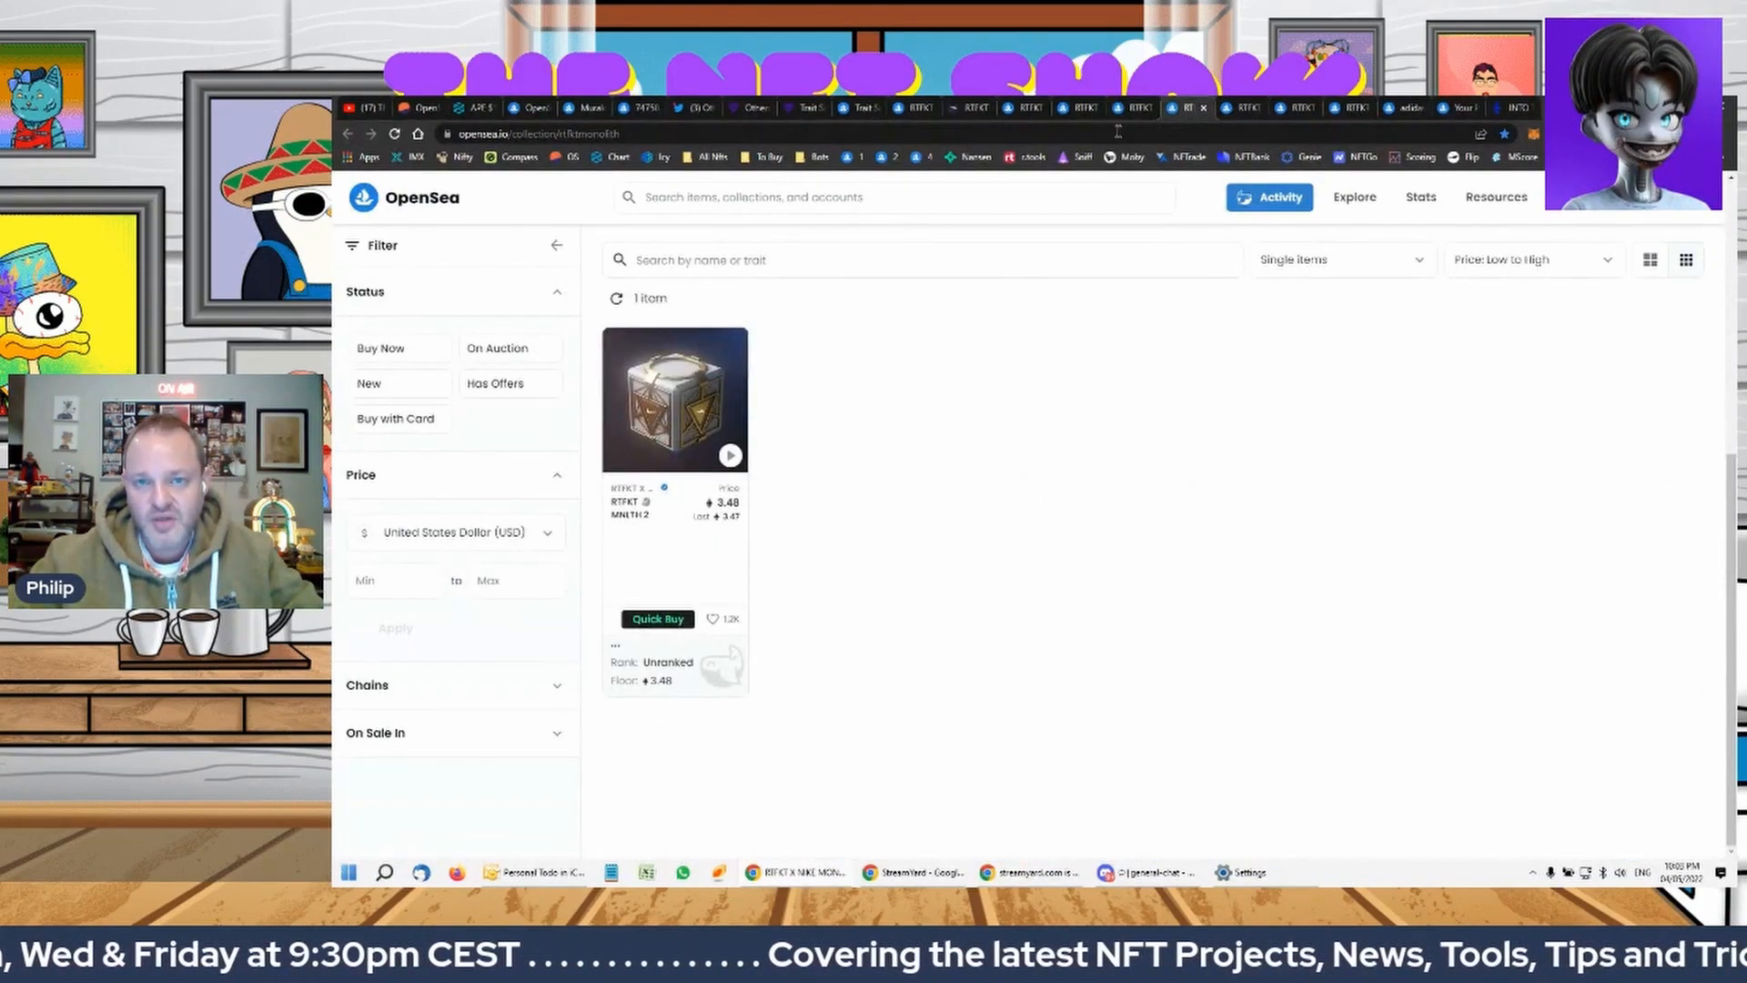
{"action": "left_click", "coordinate": [675, 398]}
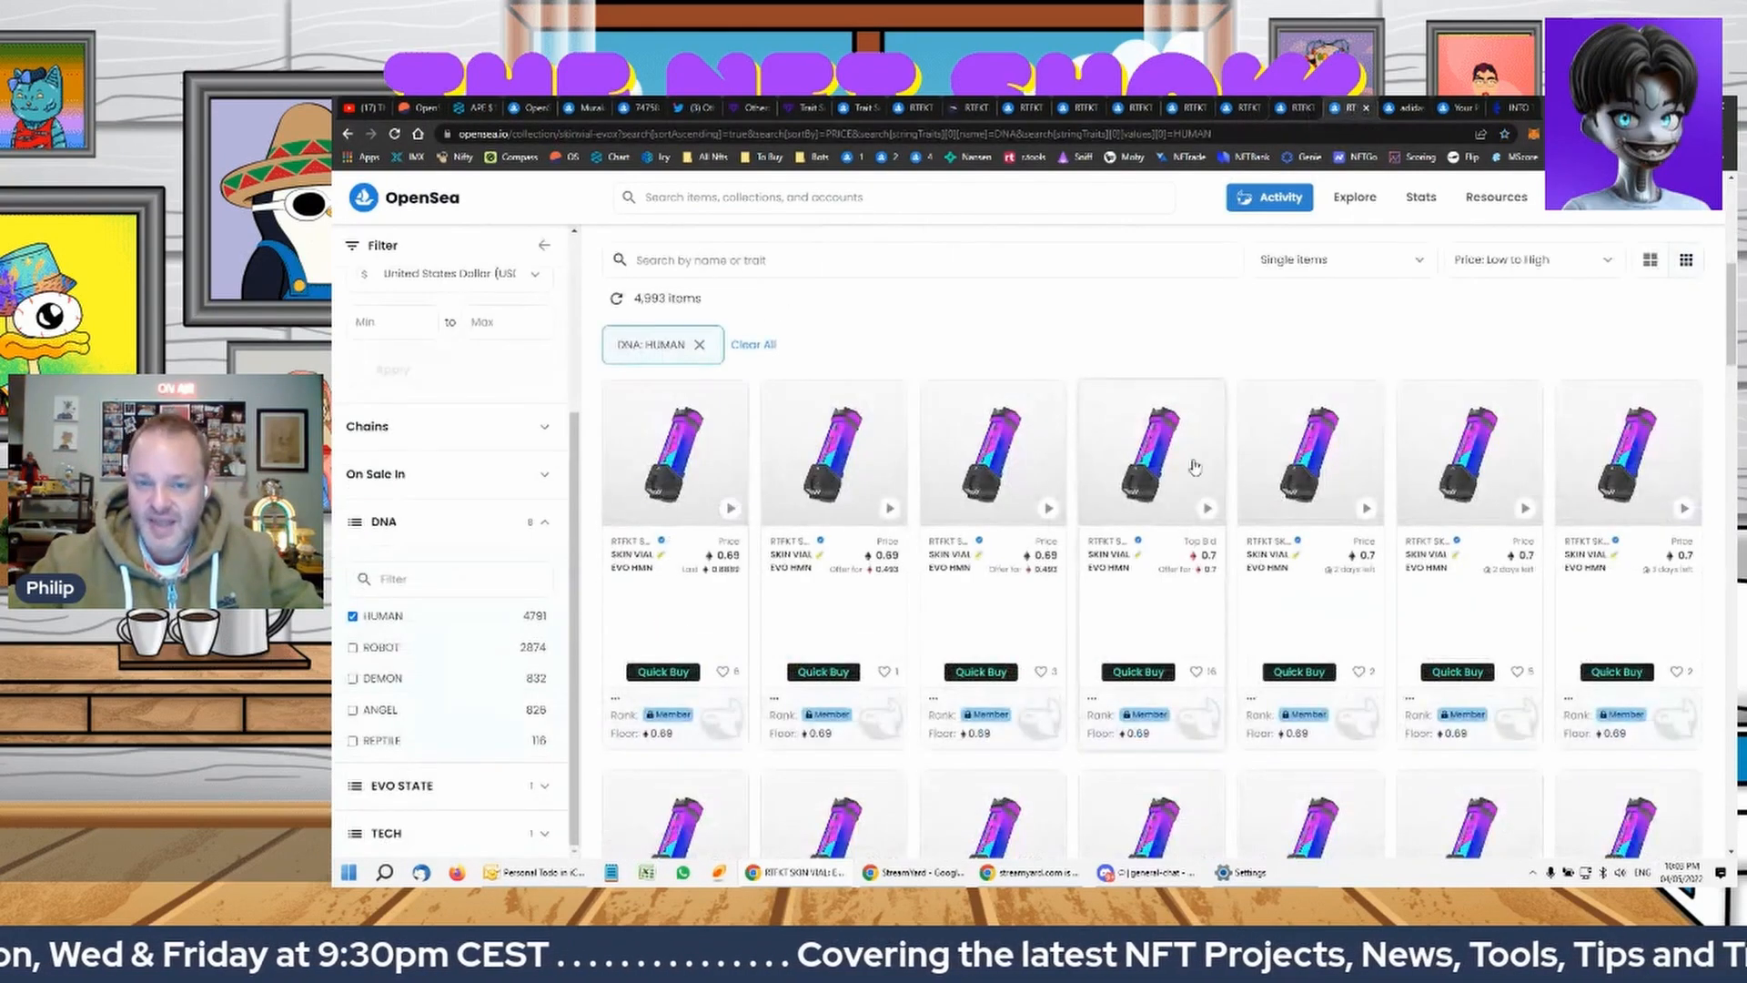
{"action": "mouse_move", "coordinate": [1190, 108]}
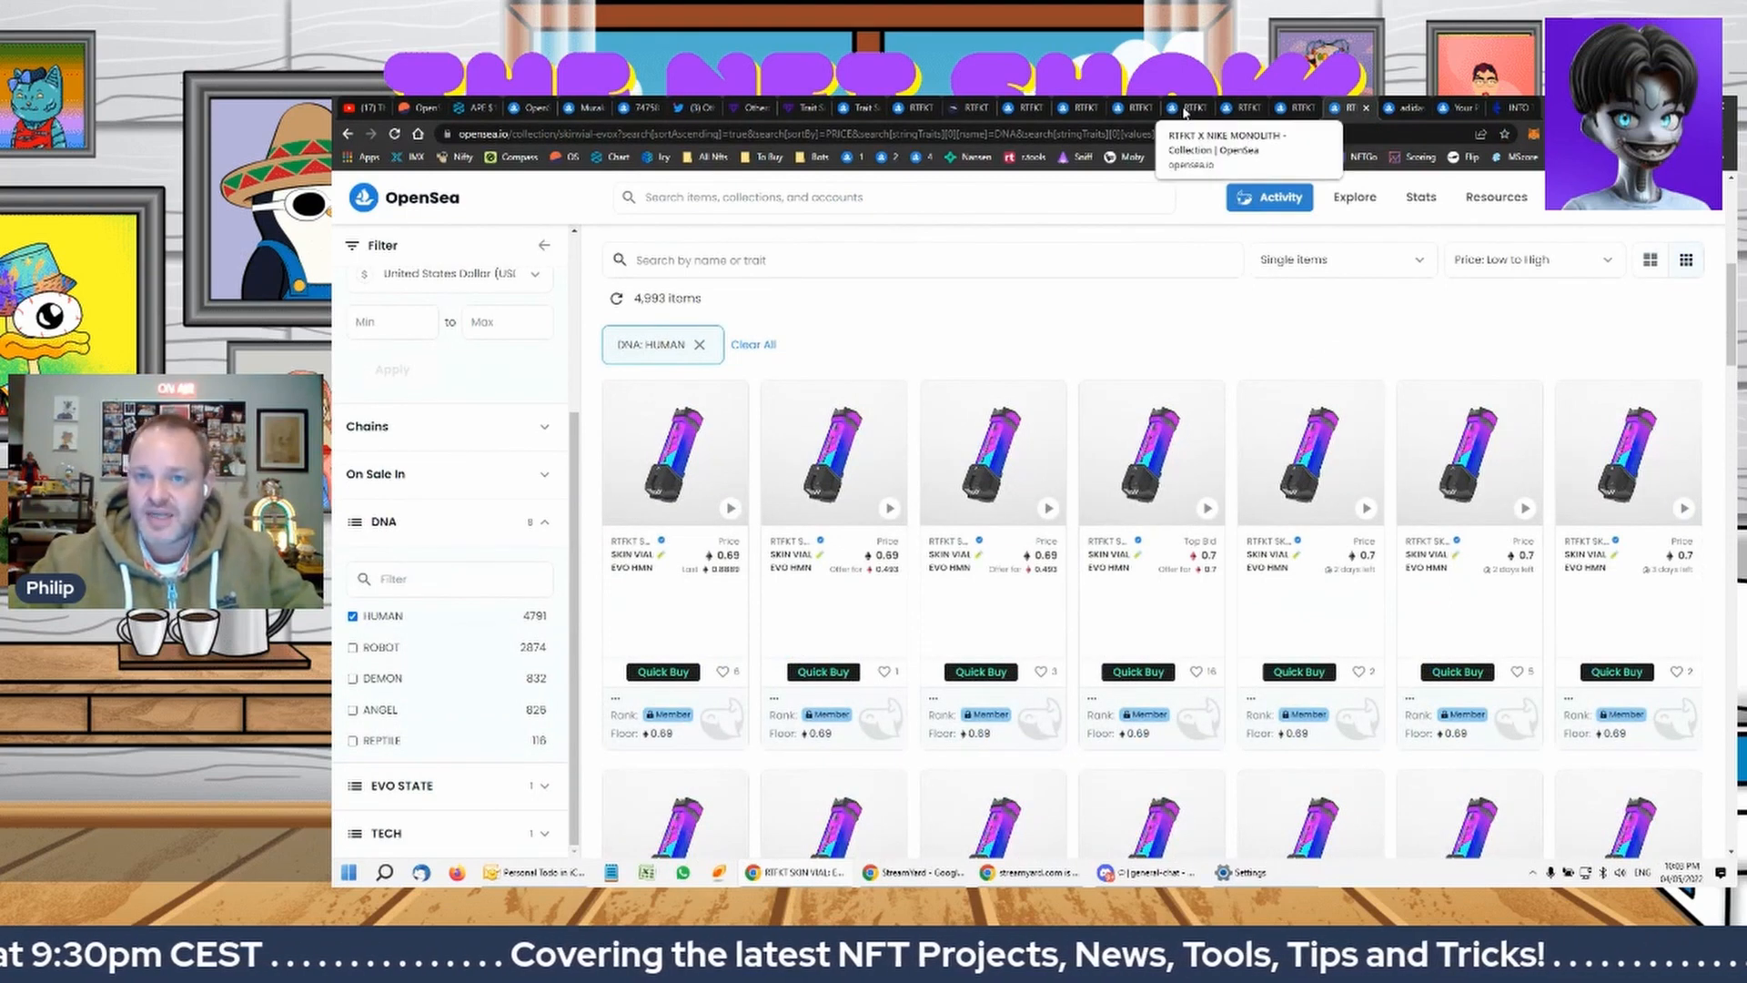
{"action": "left_click", "coordinate": [1182, 108]}
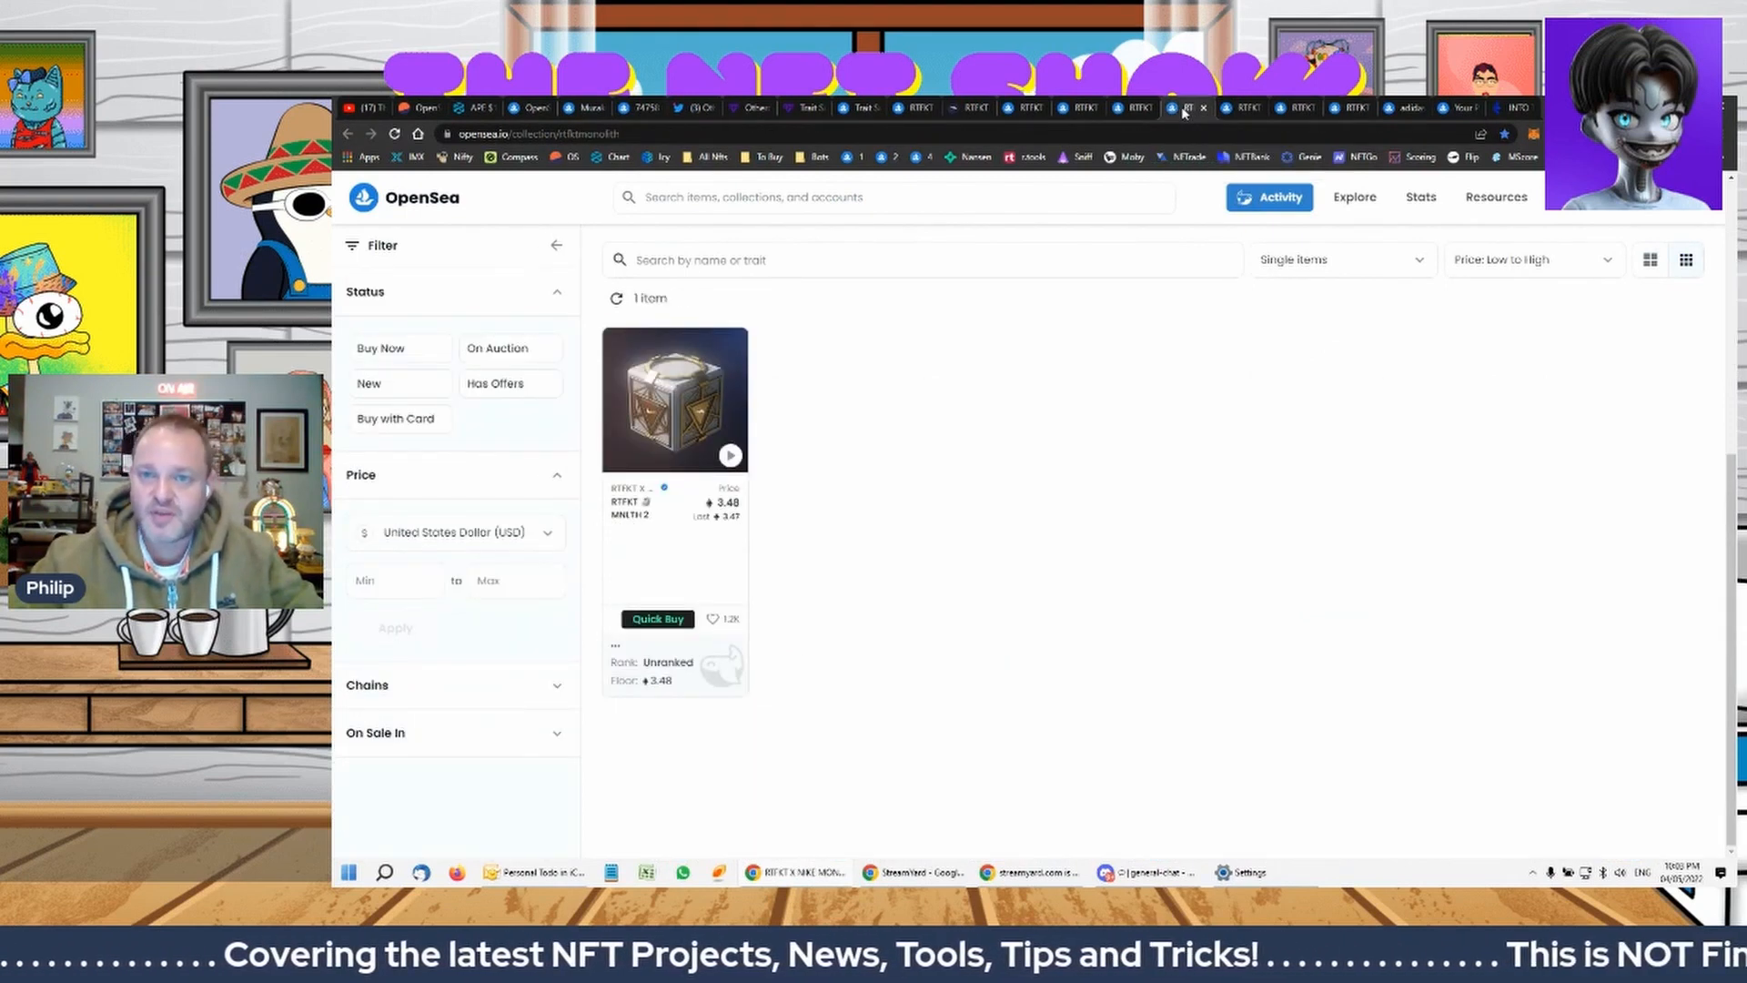
{"action": "mouse_move", "coordinate": [1135, 108]}
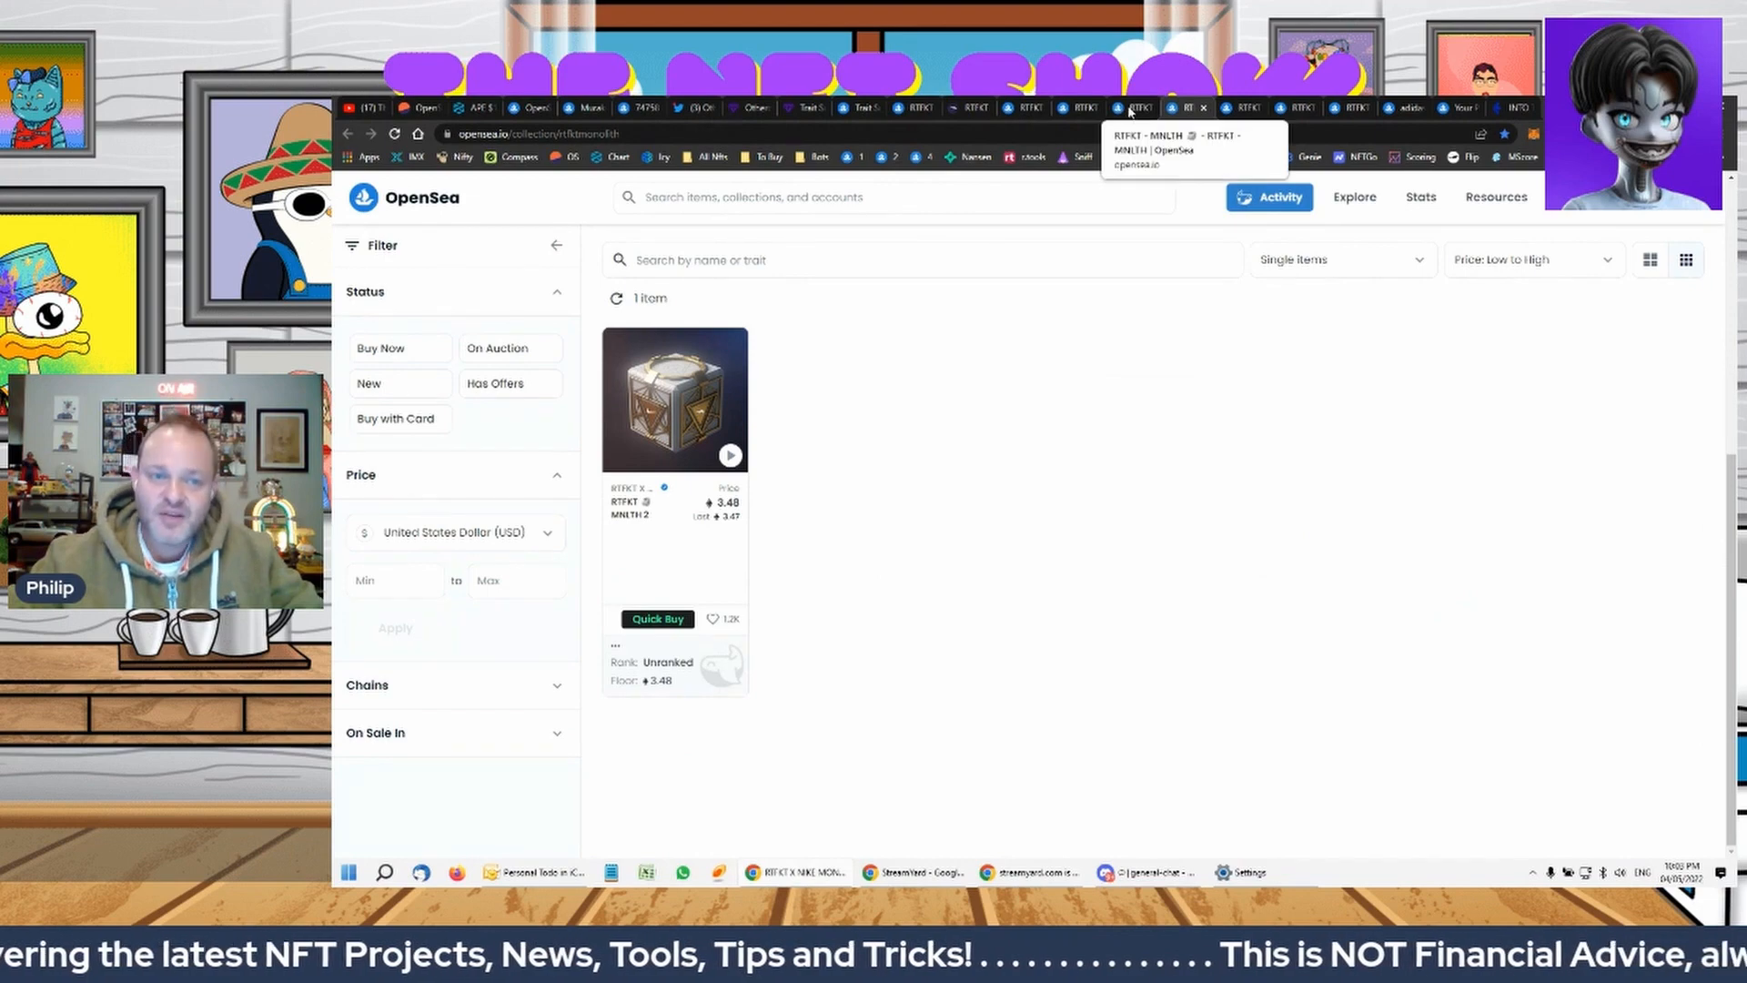
{"action": "left_click", "coordinate": [674, 399]}
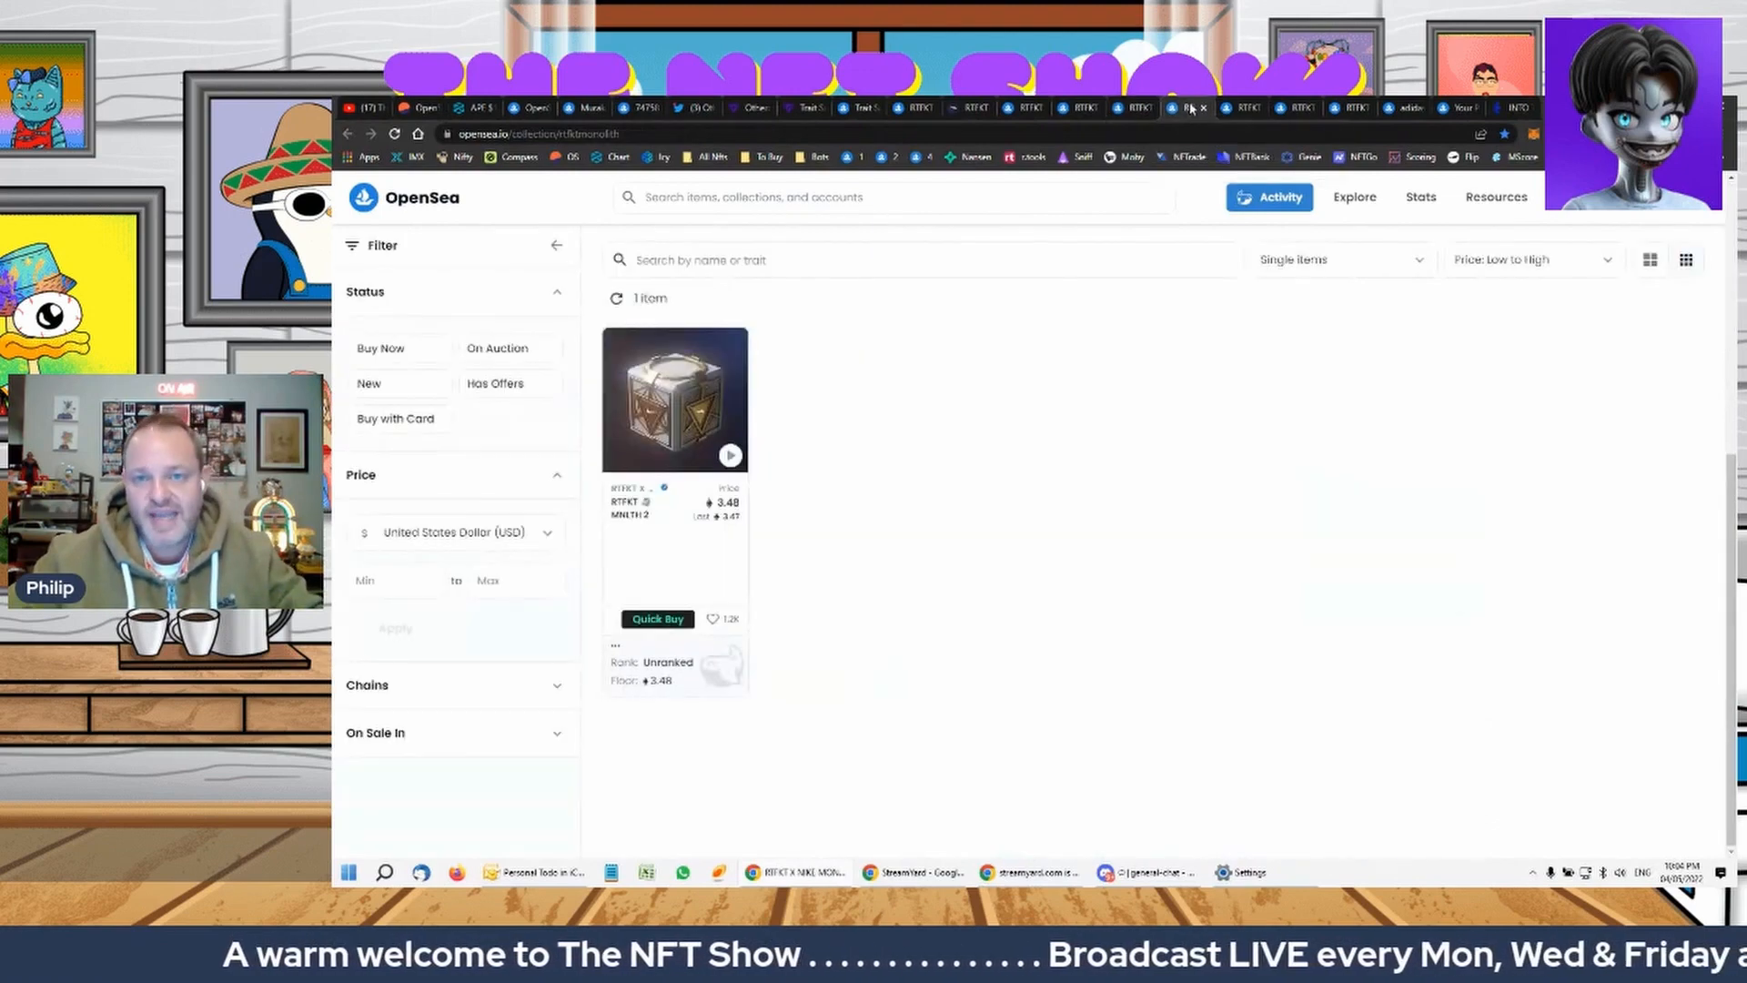
{"action": "mouse_move", "coordinate": [1245, 108]}
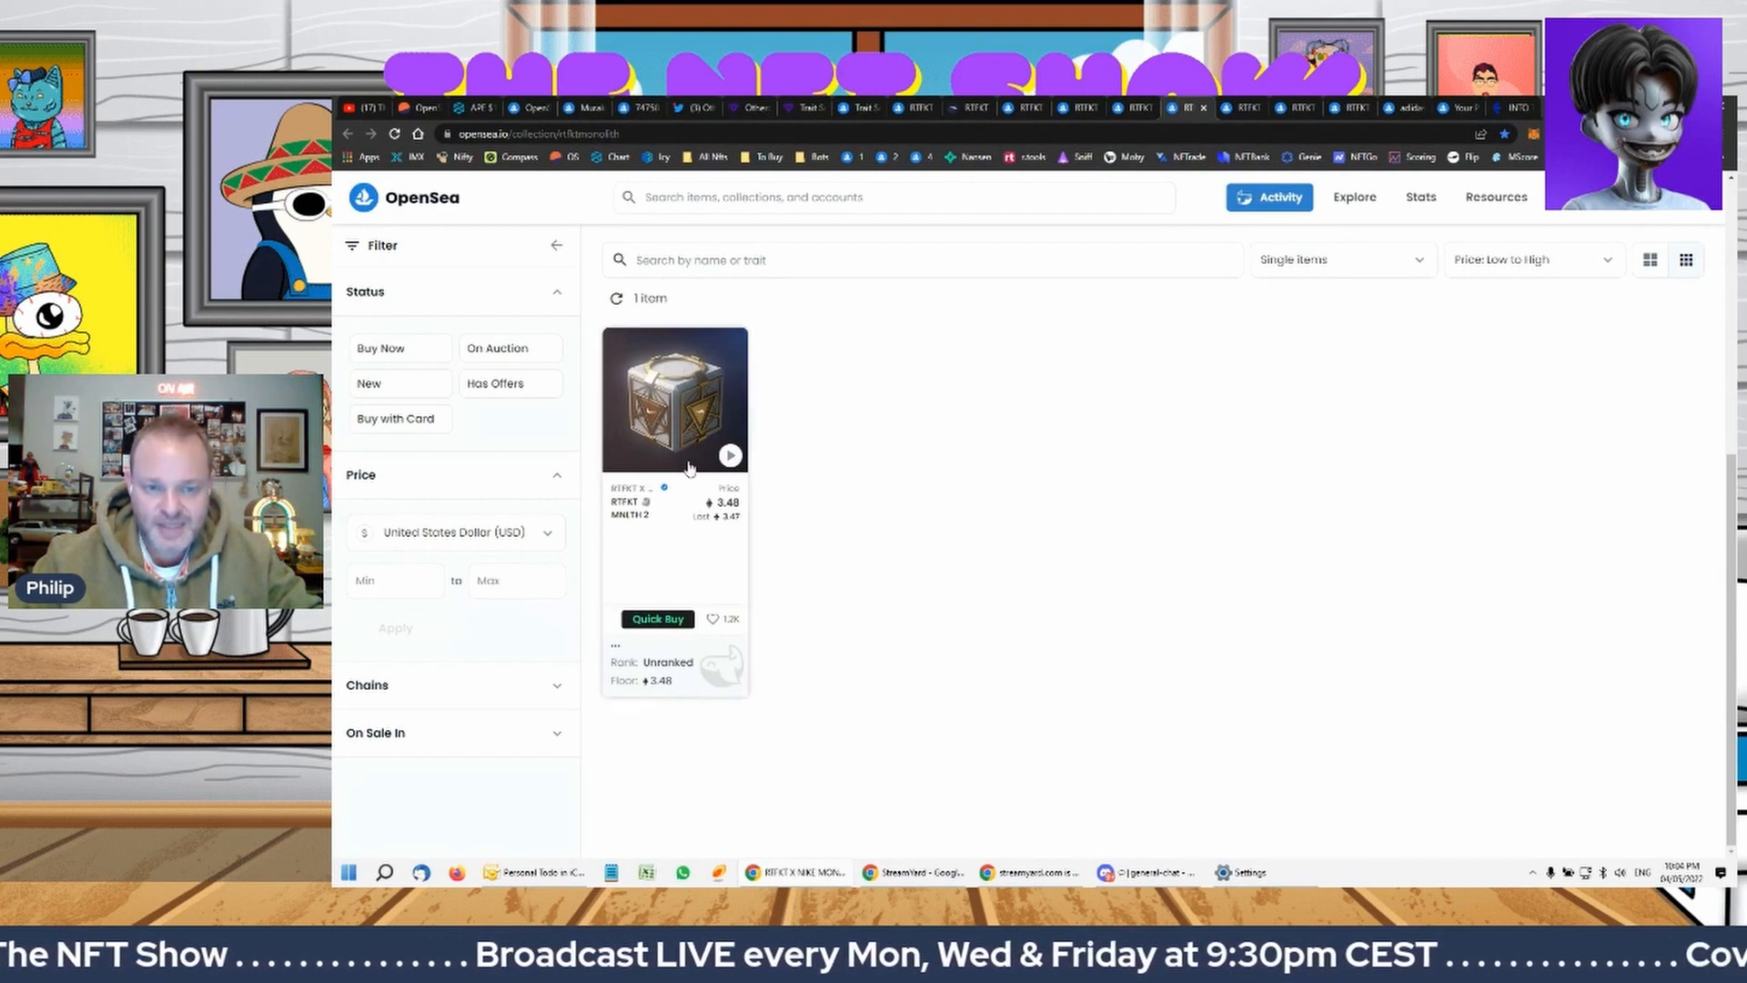
{"action": "mouse_move", "coordinate": [685, 413]}
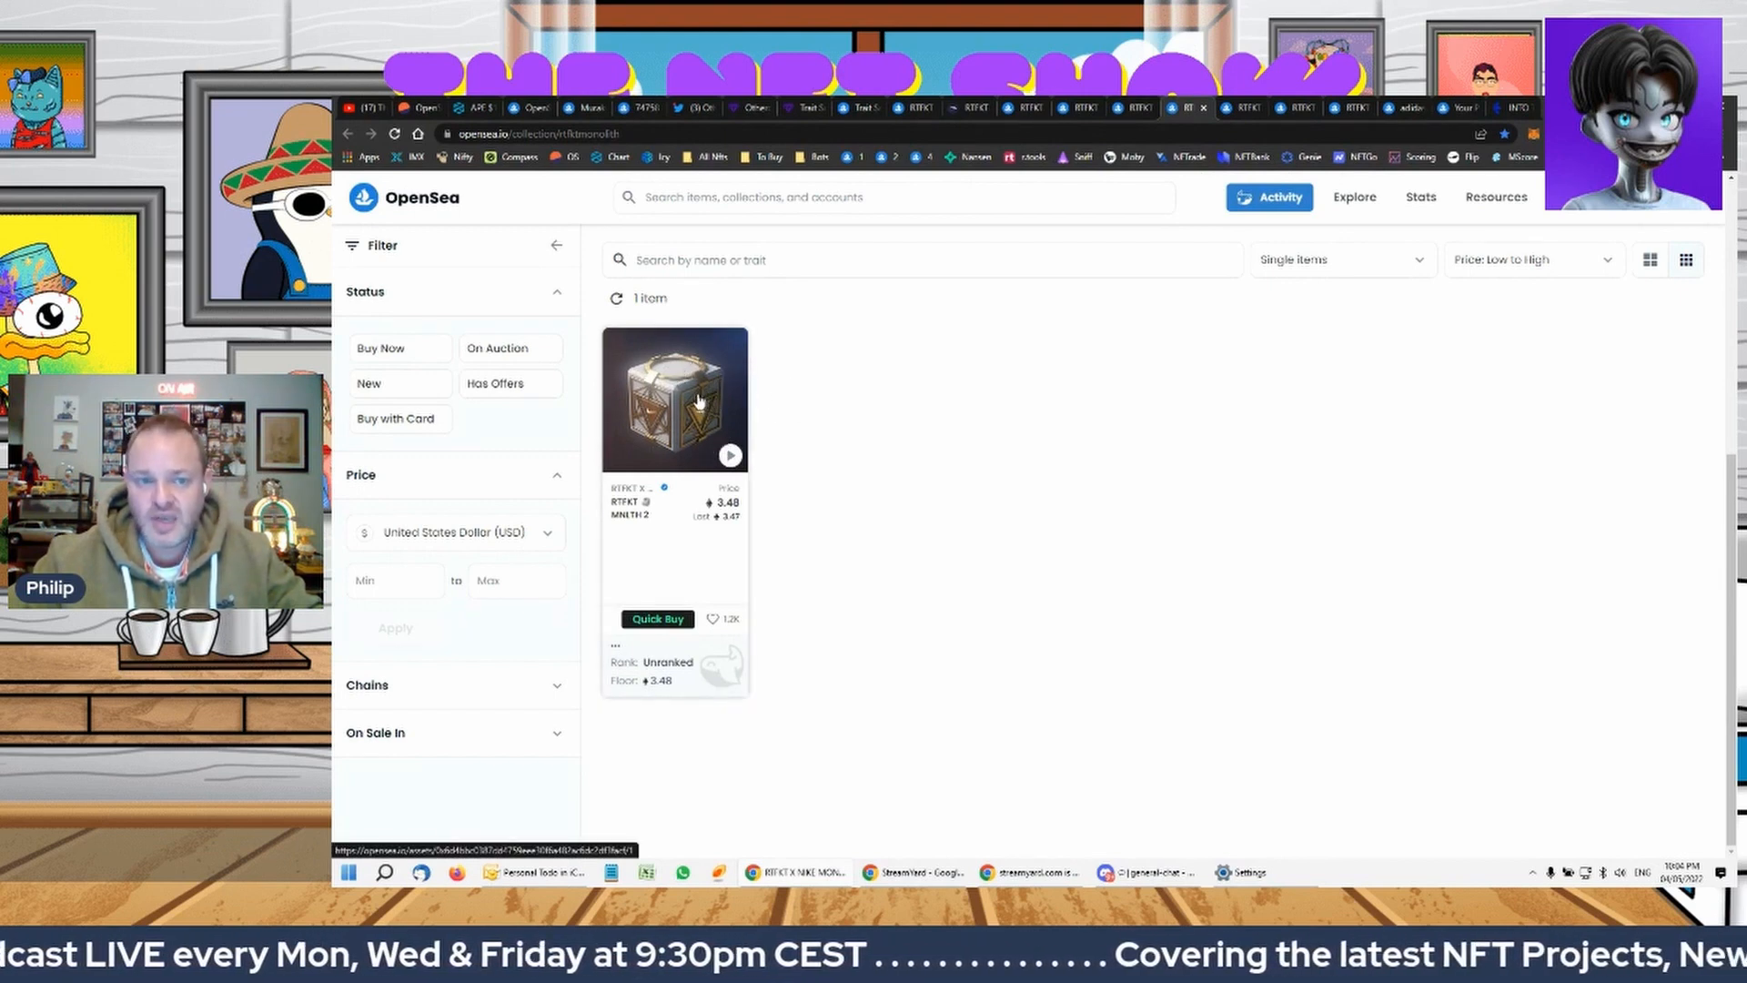
{"action": "left_click", "coordinate": [674, 401]}
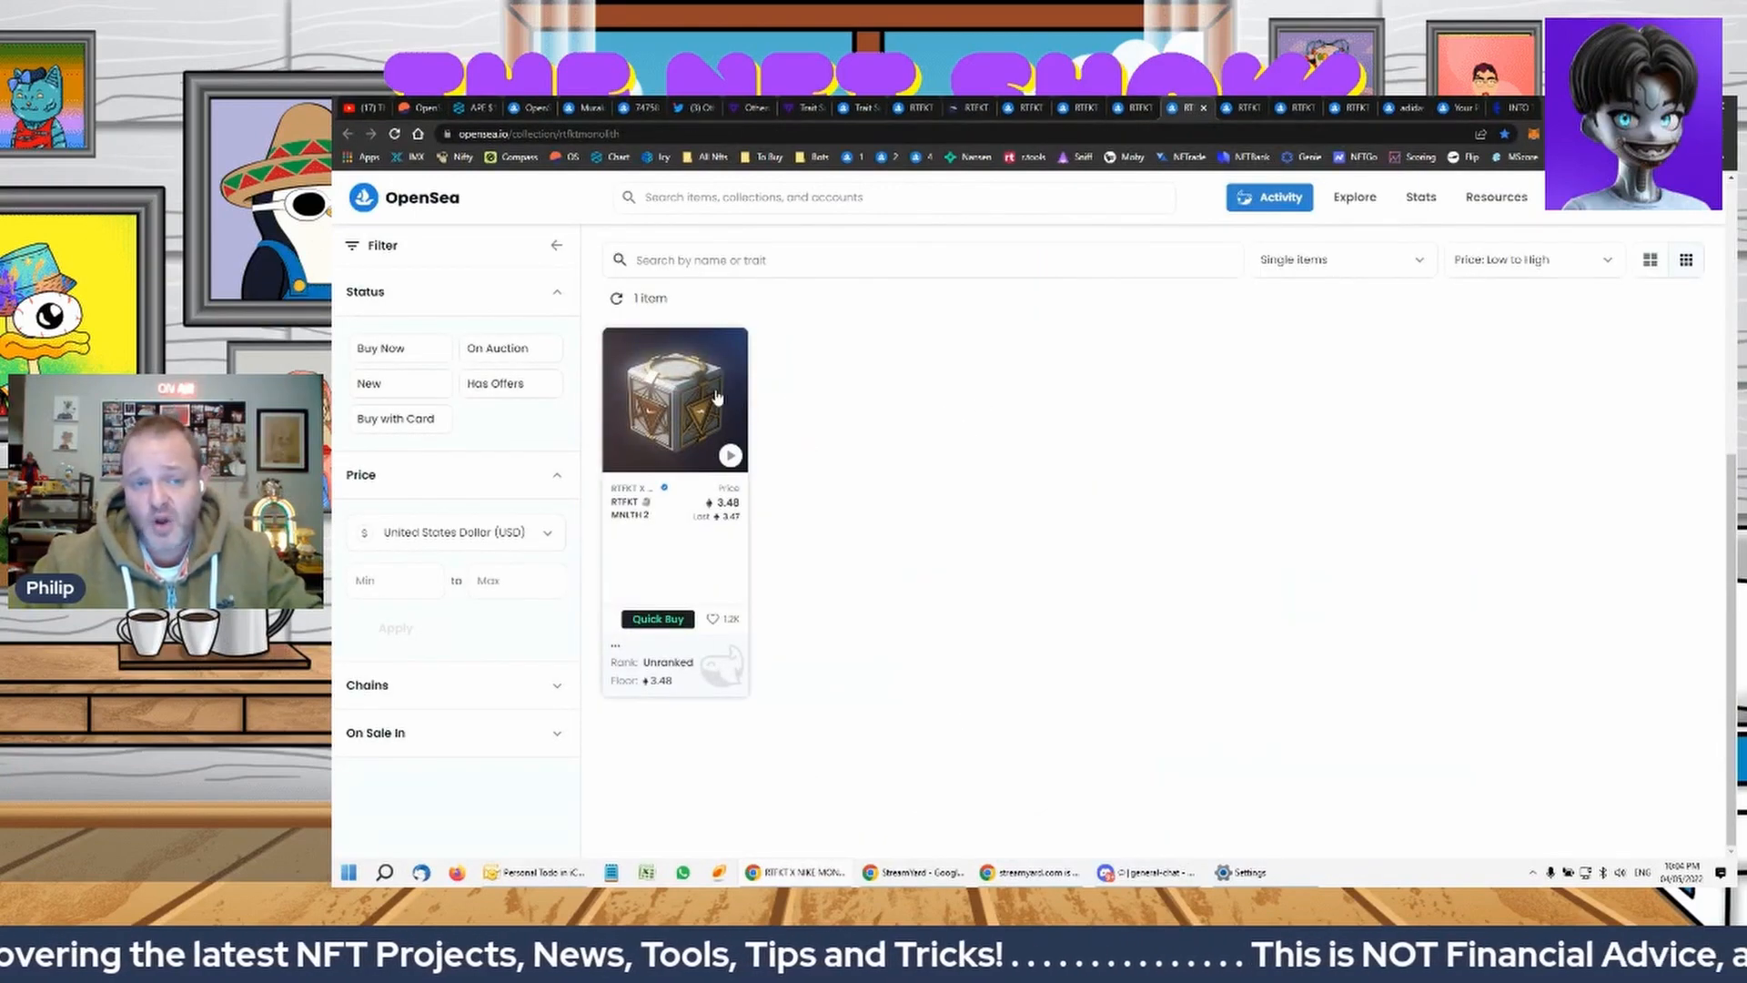
{"action": "left_click", "coordinate": [674, 398]}
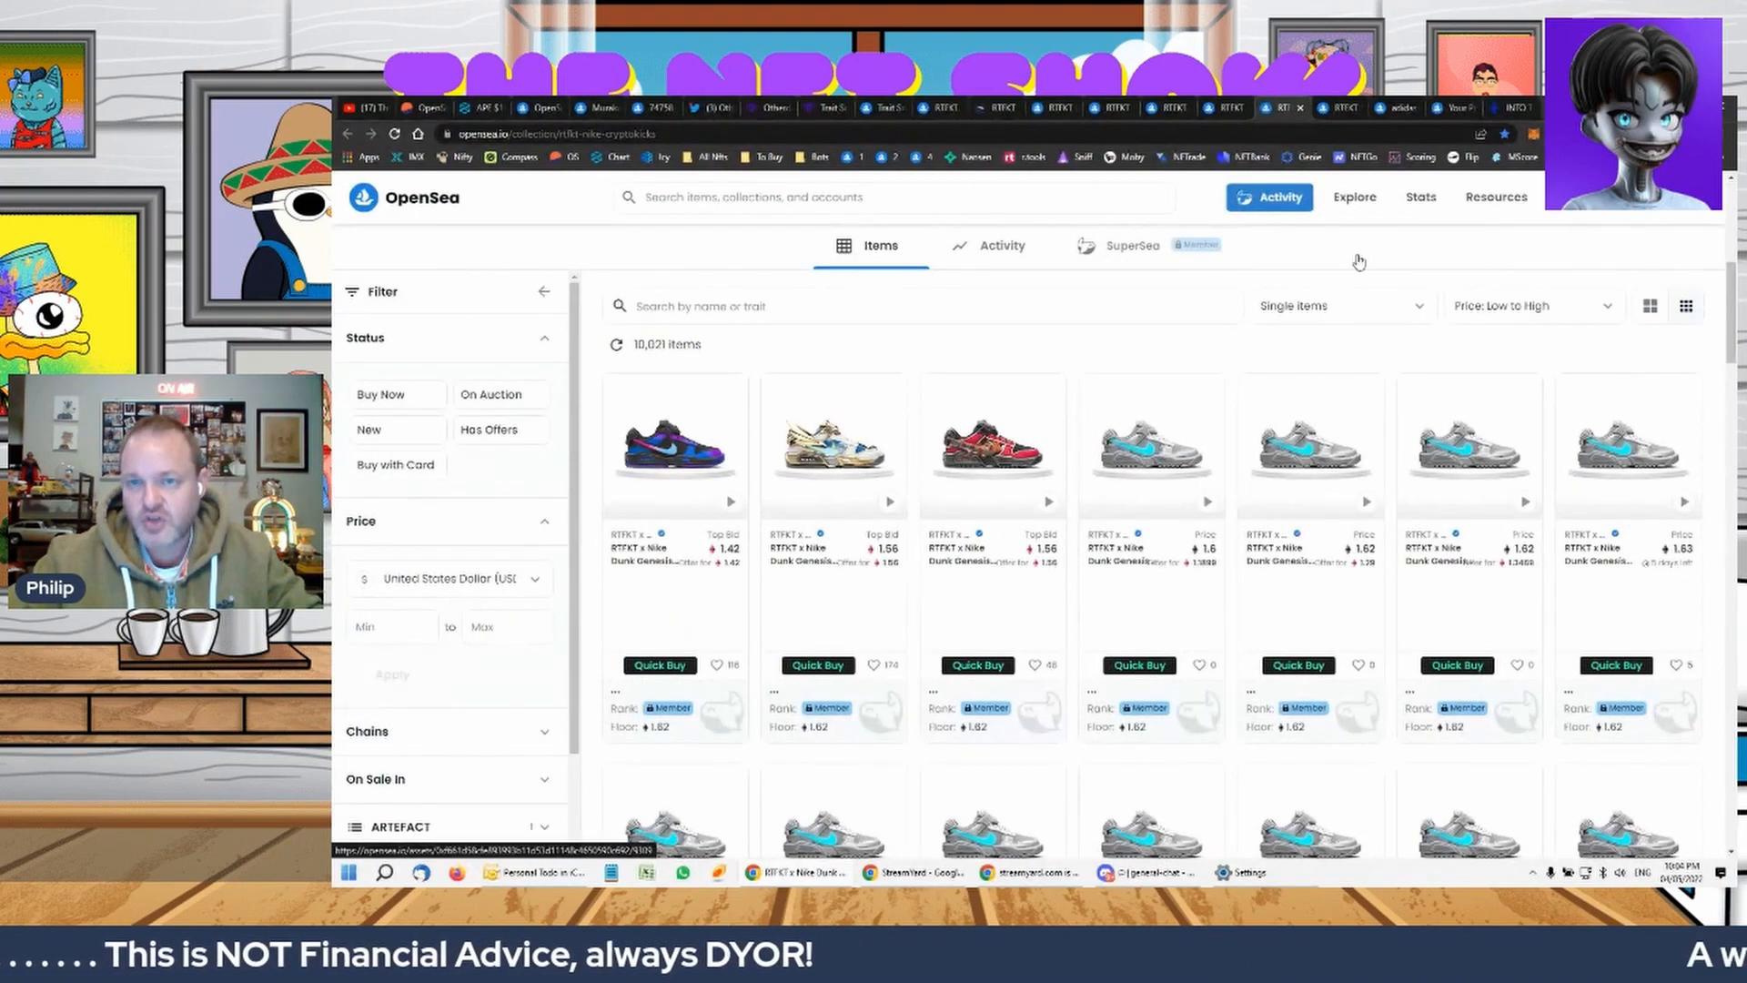
{"action": "left_click", "coordinate": [1225, 108]}
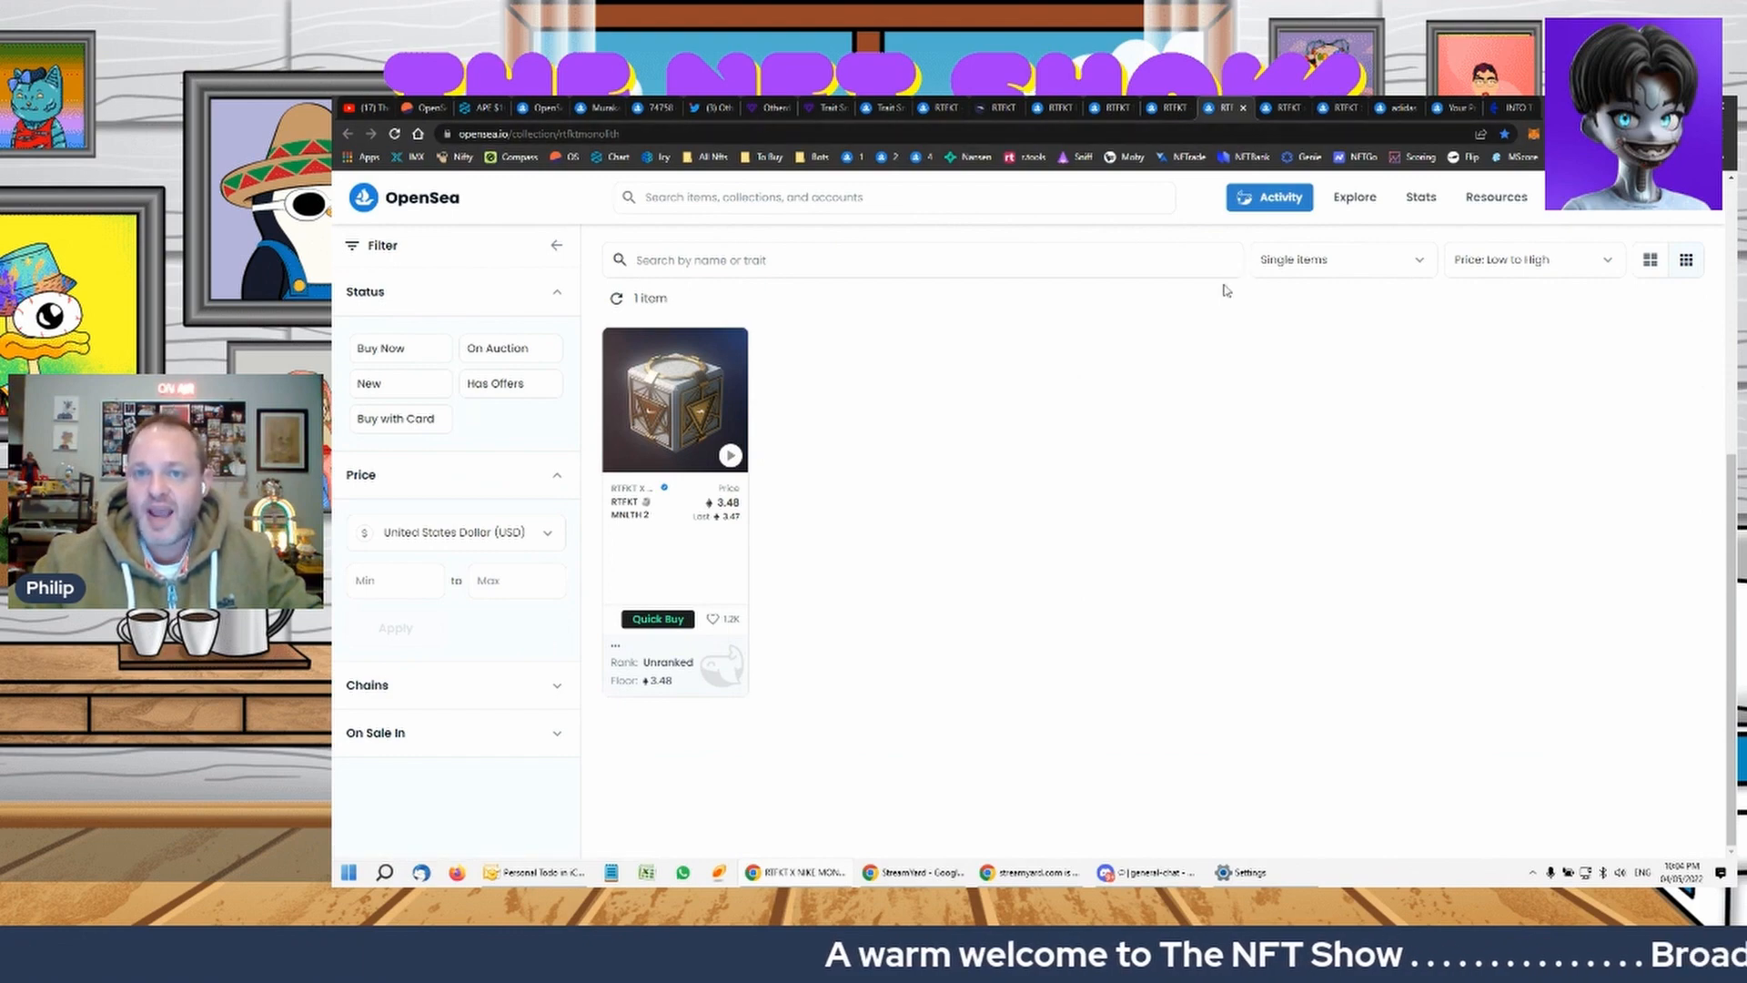
{"action": "left_click", "coordinate": [675, 399]}
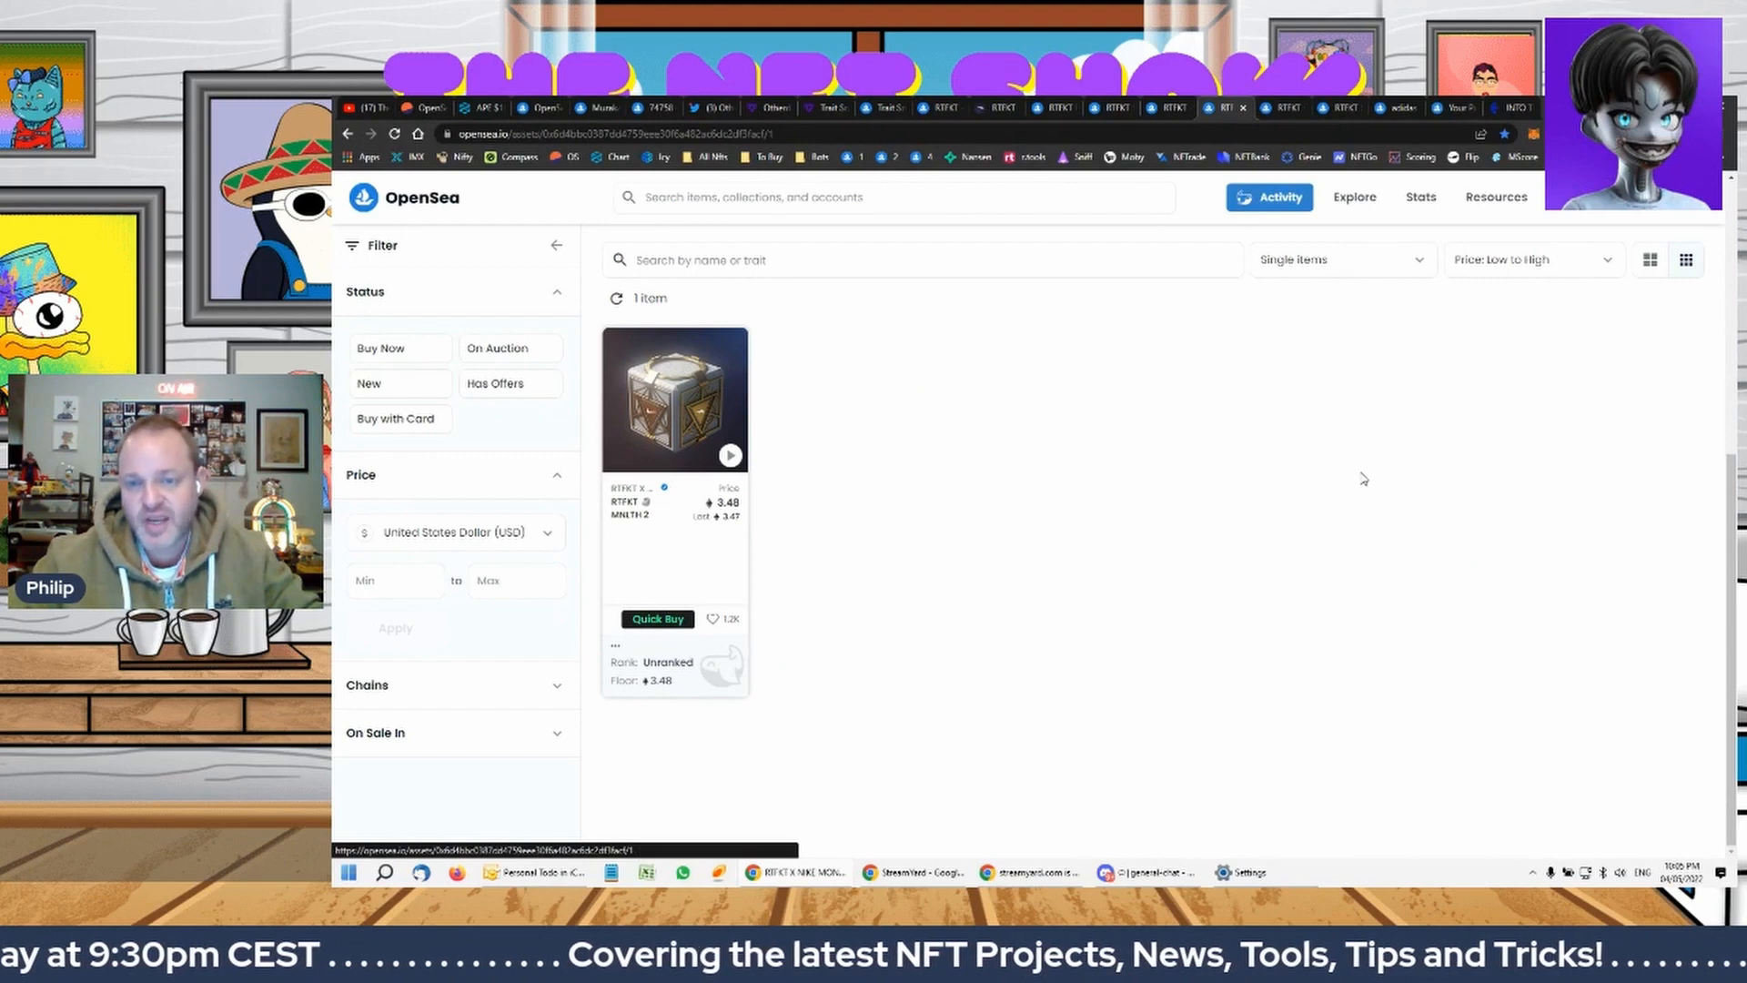
Open the MNLTH 2 item page, listed at 3.48 ETH with 5.4K owners
{"action": "left_click", "coordinate": [673, 398]}
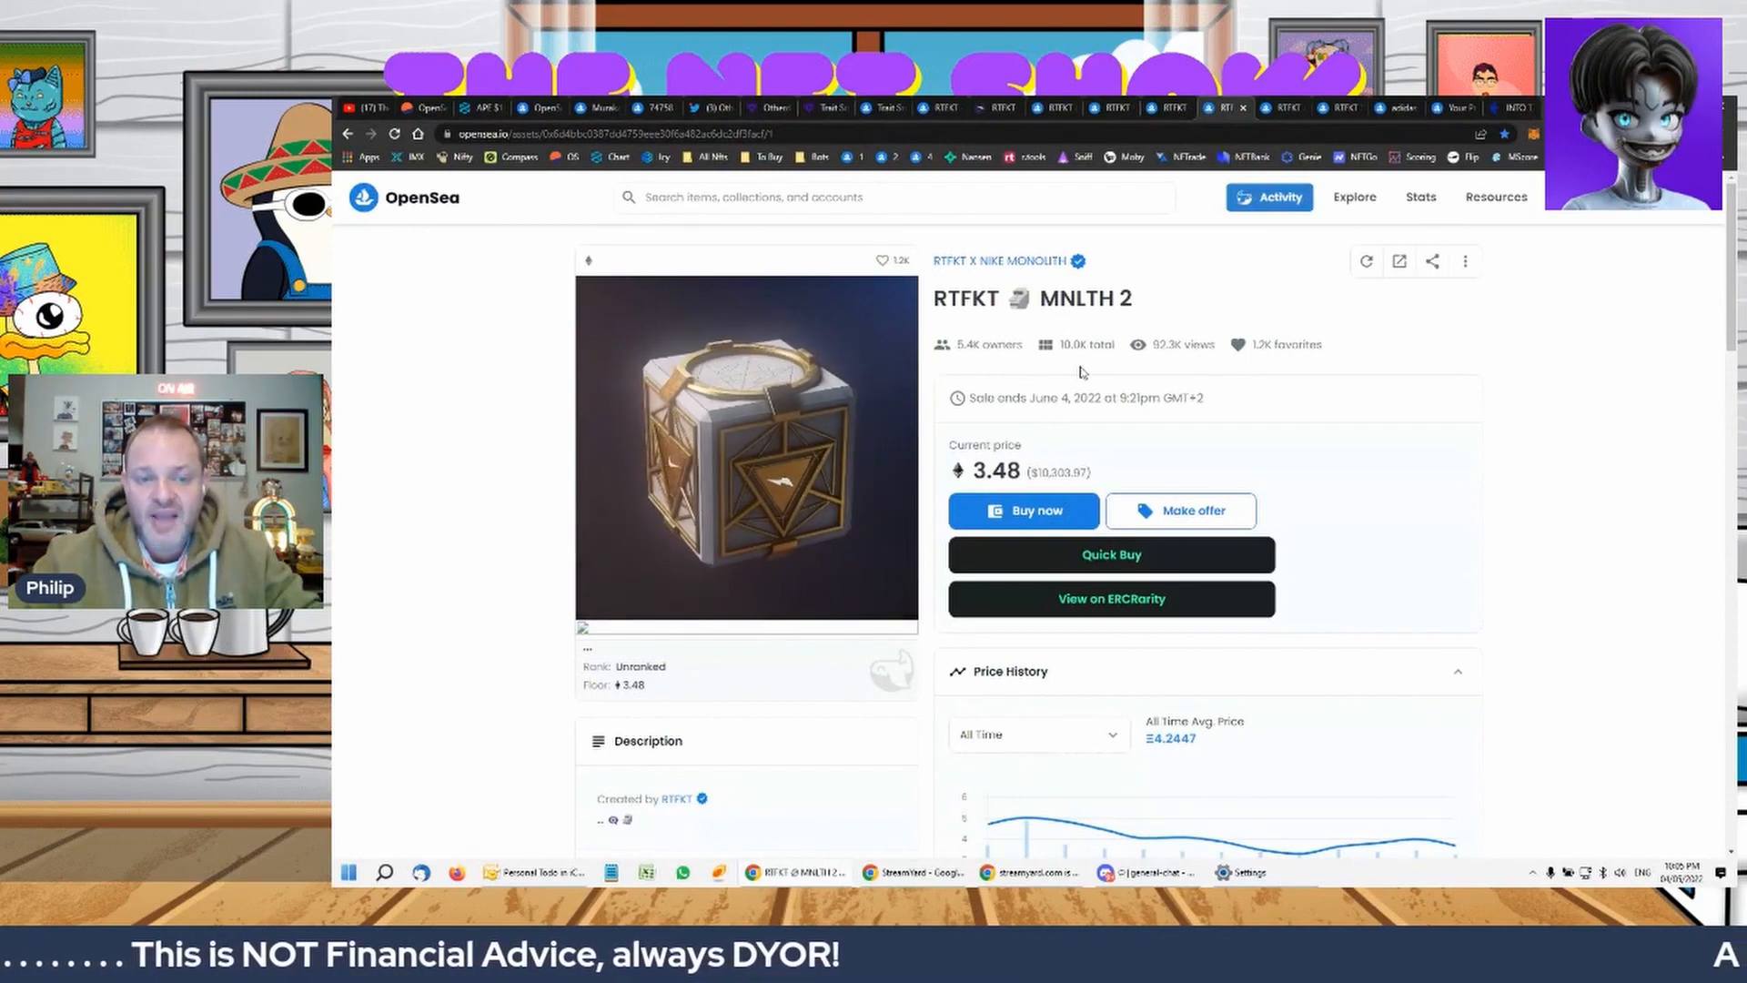
{"action": "mouse_move", "coordinate": [1348, 392]}
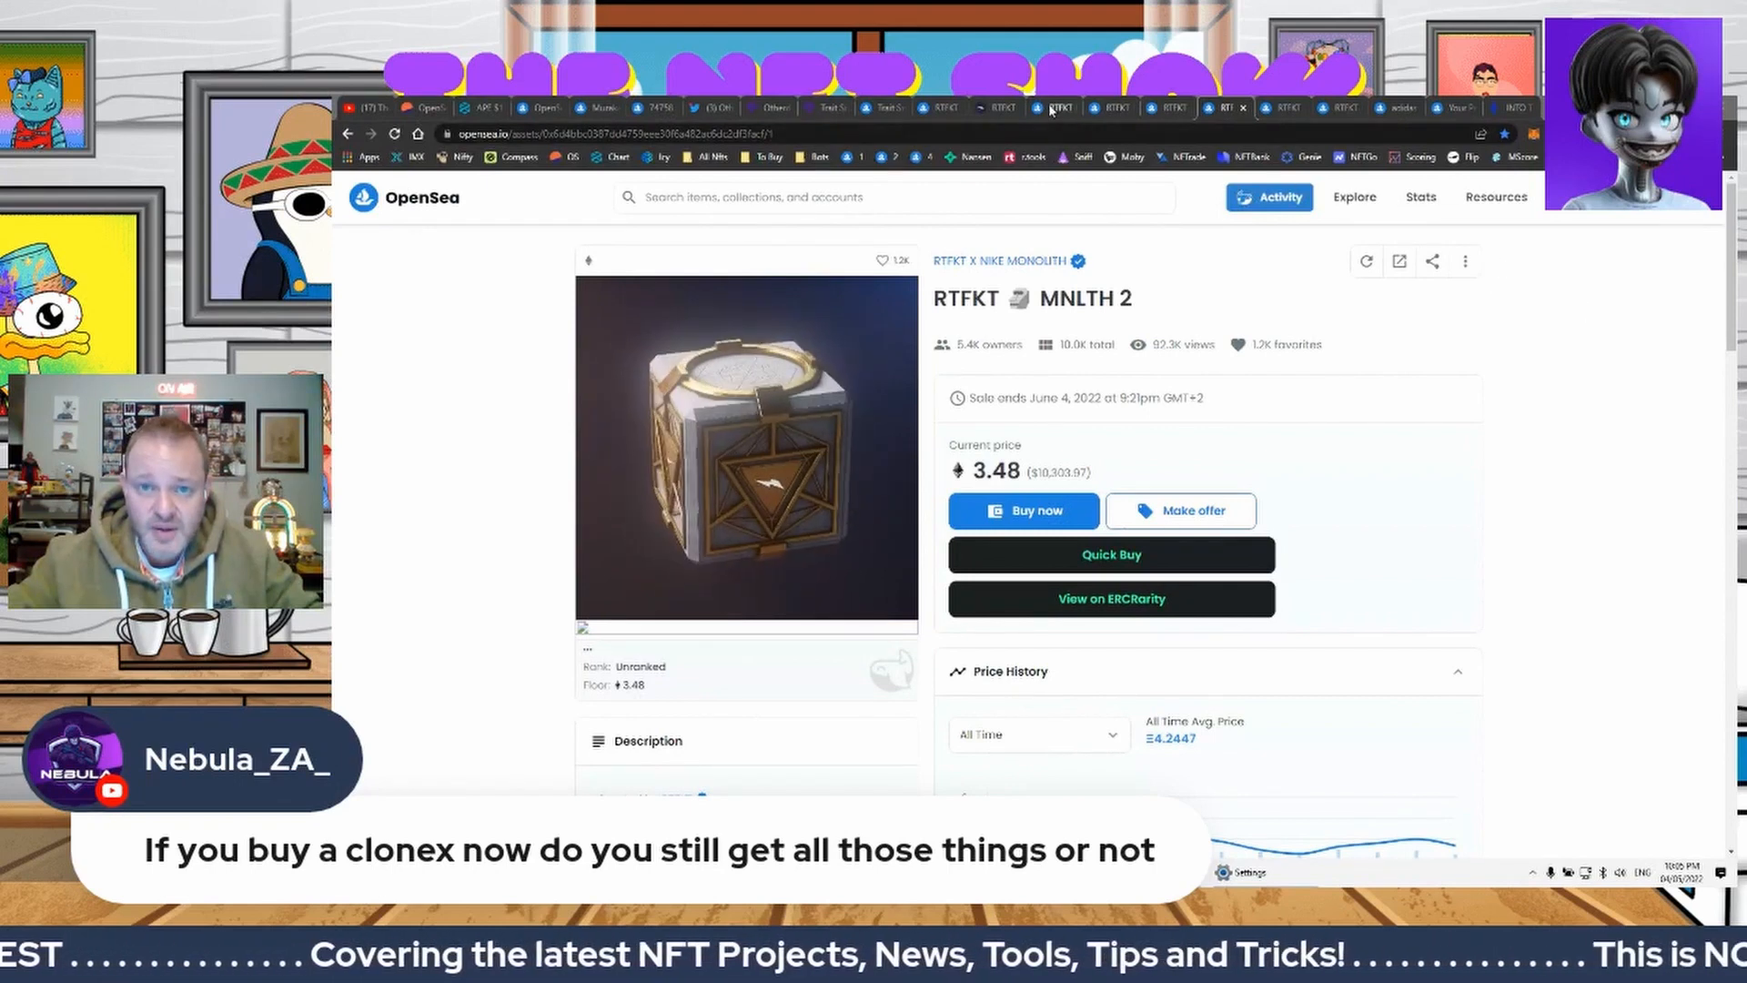
Return to the MNLTH 2 listing at 3.48 ETH and play its preview video
{"action": "left_click", "coordinate": [1113, 108]}
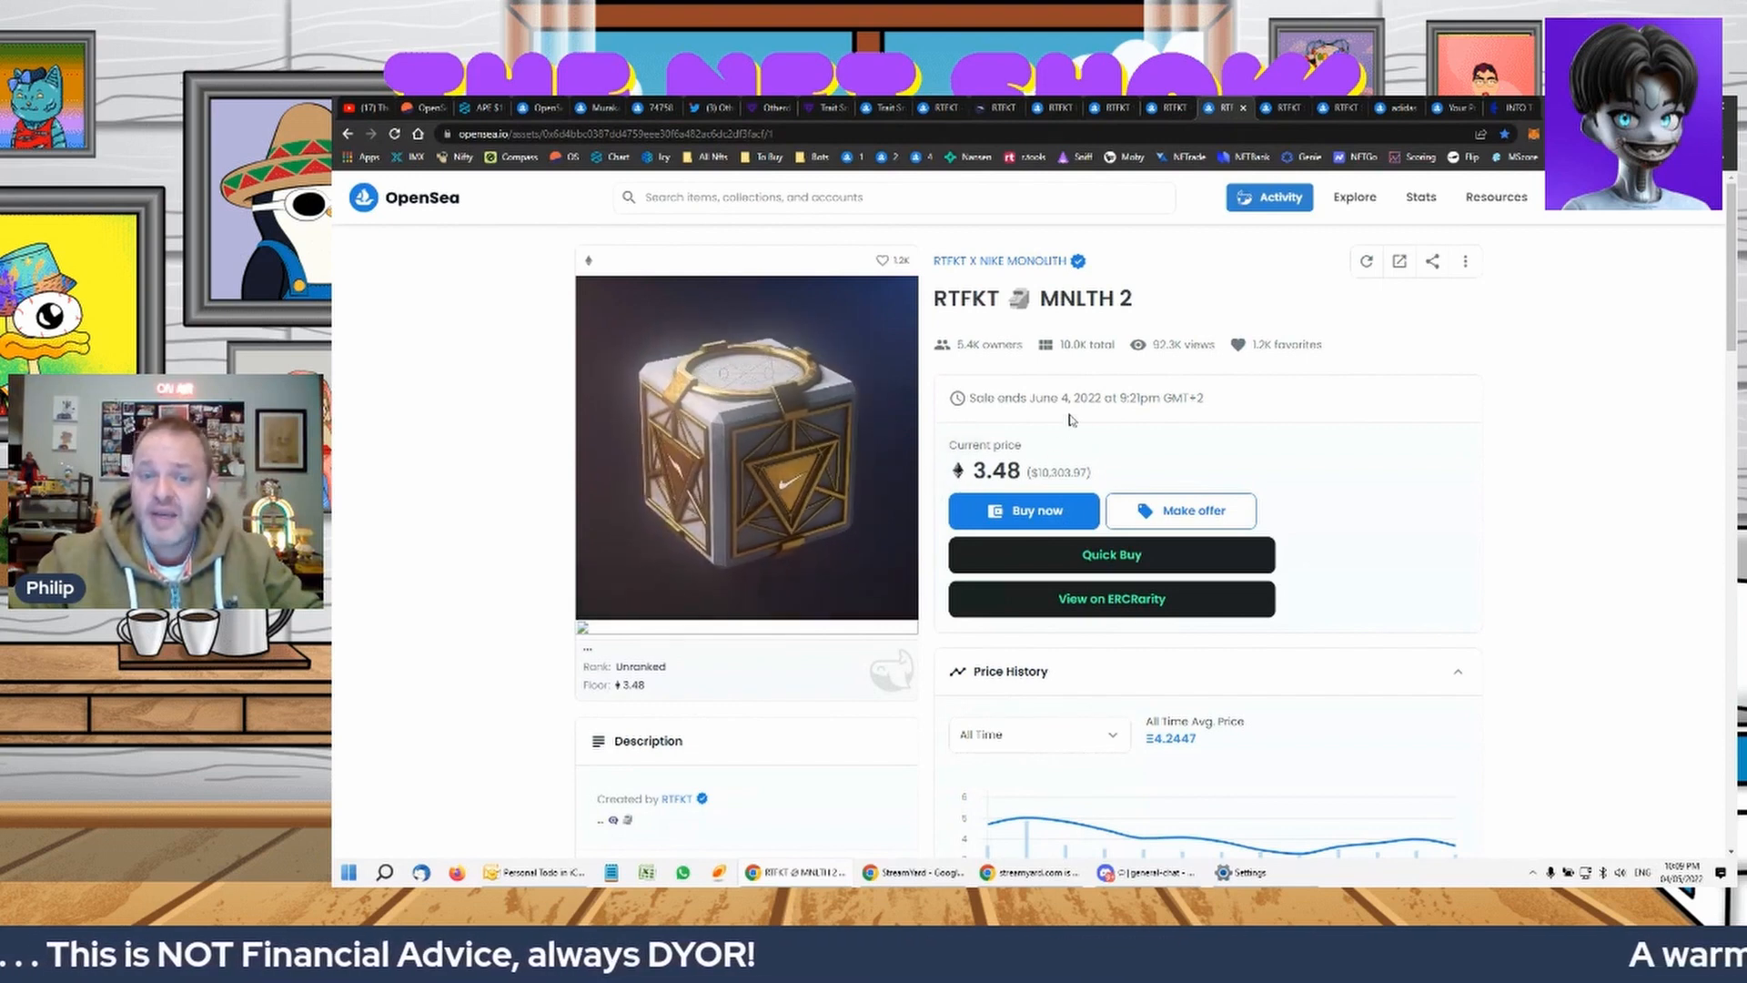
{"action": "left_click", "coordinate": [744, 446]}
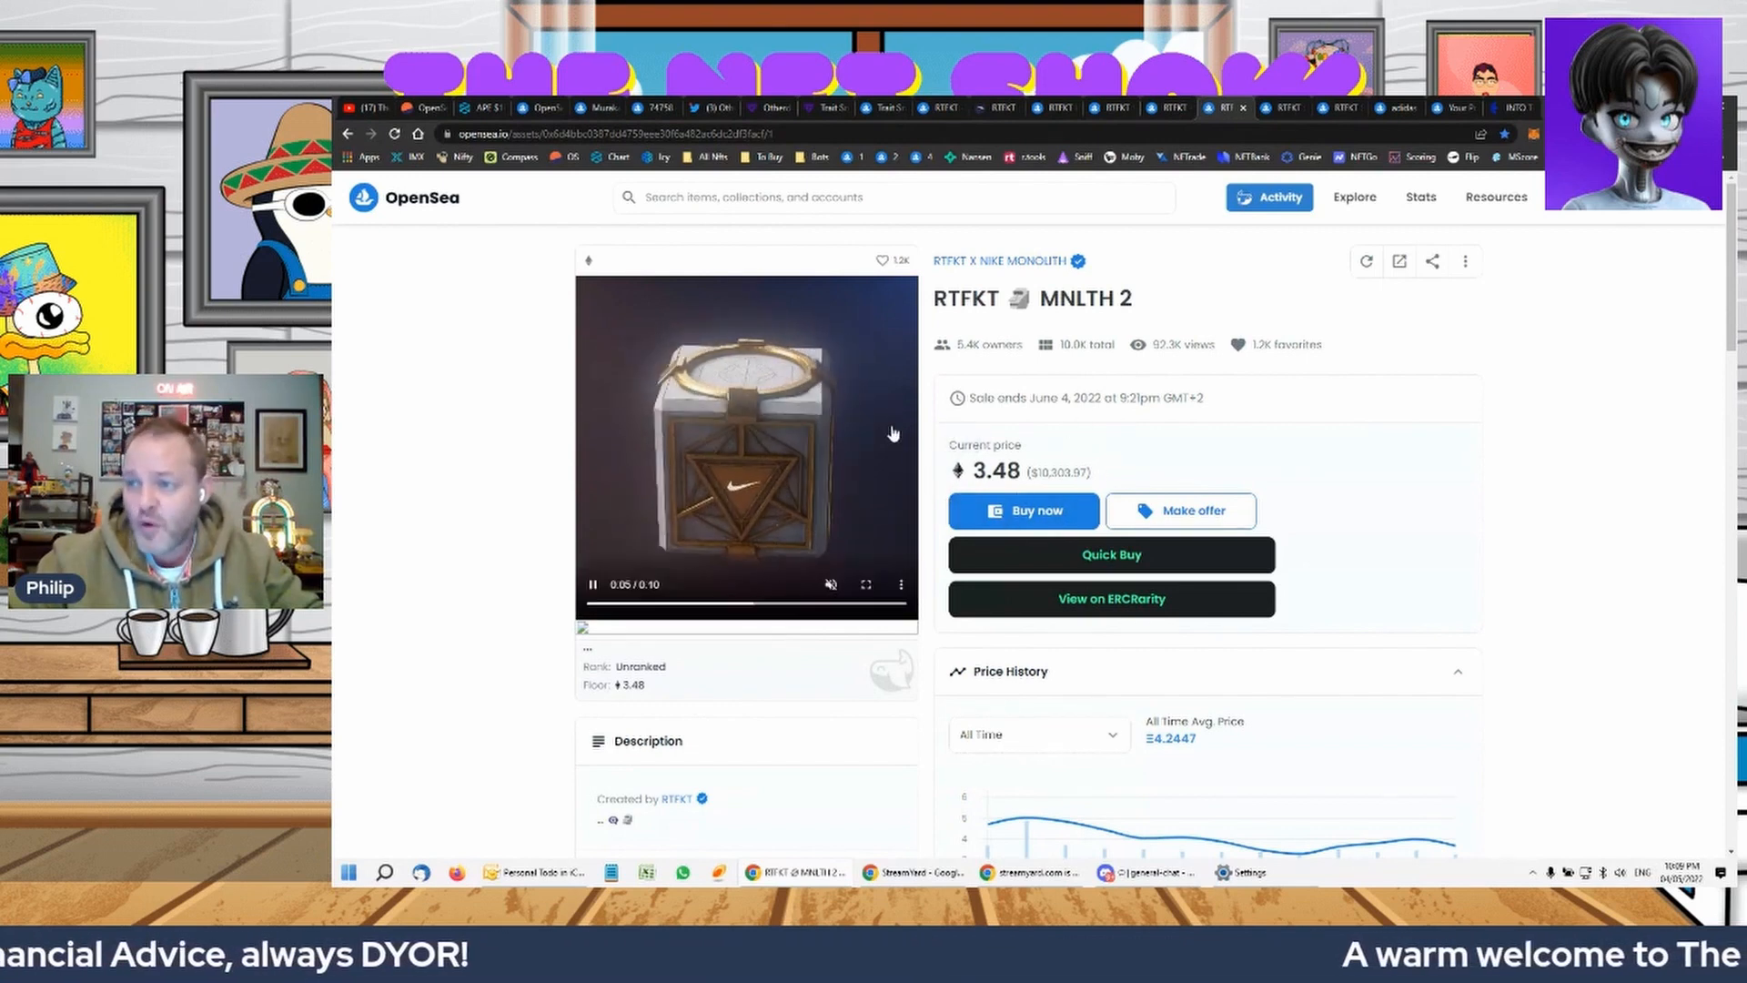
{"action": "mouse_move", "coordinate": [1652, 478]}
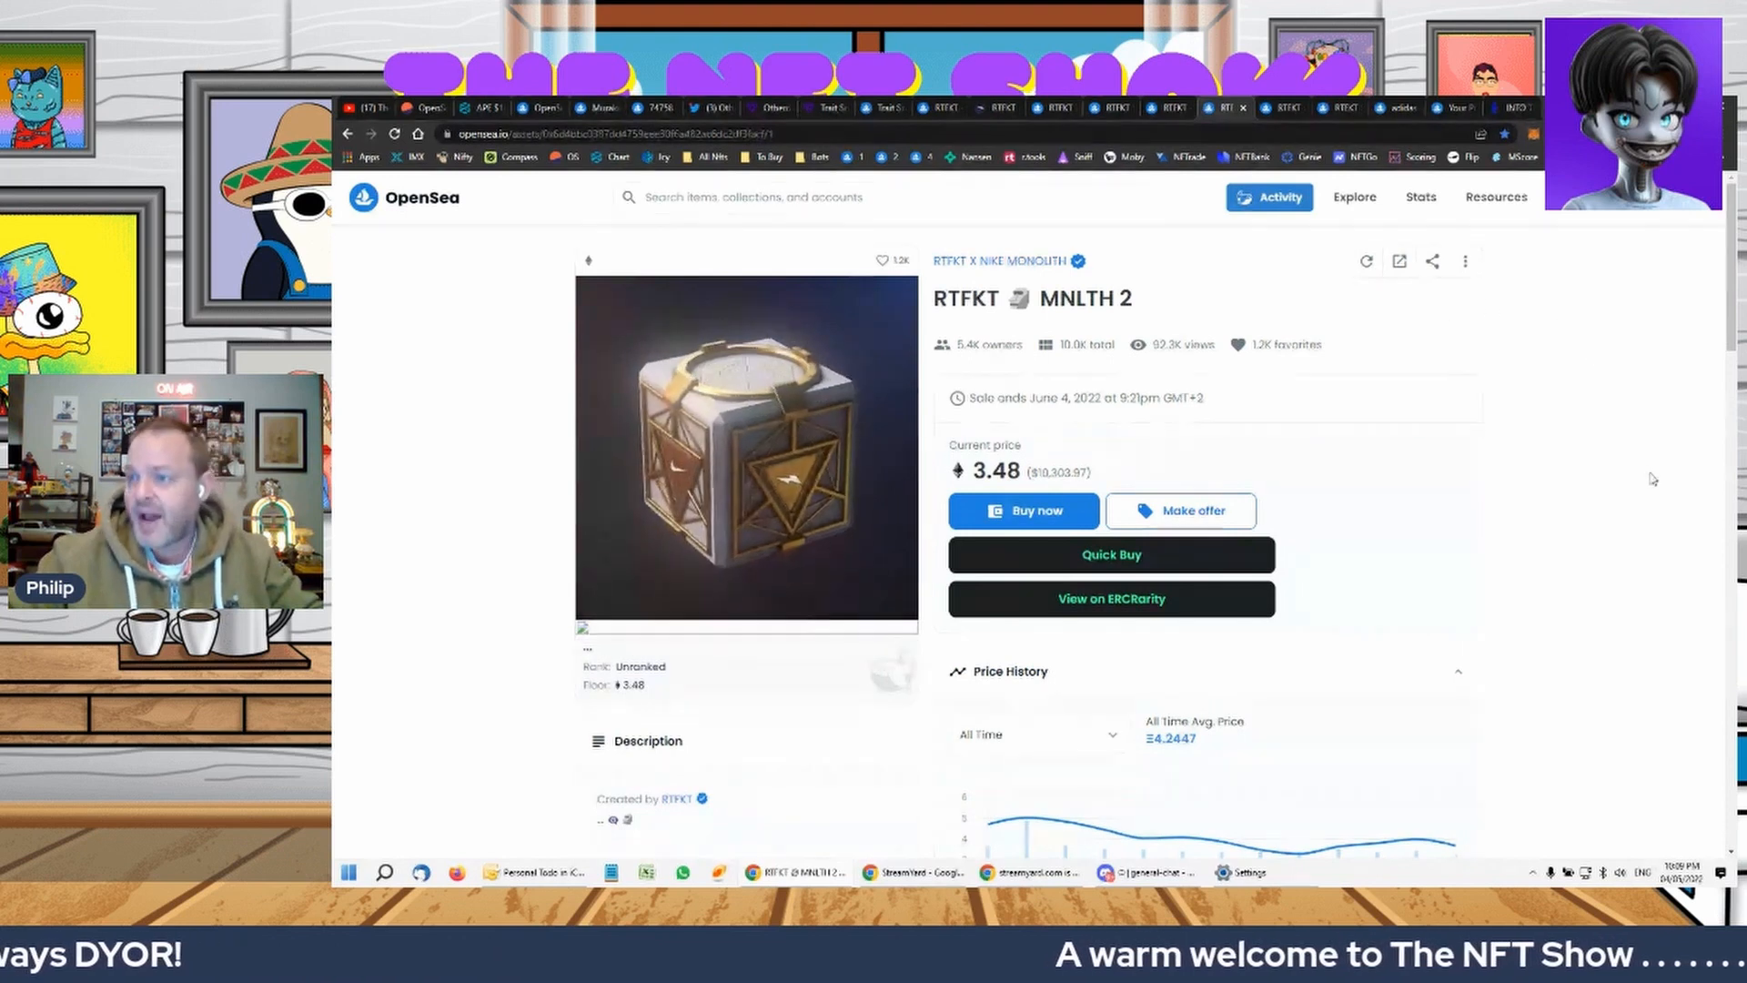